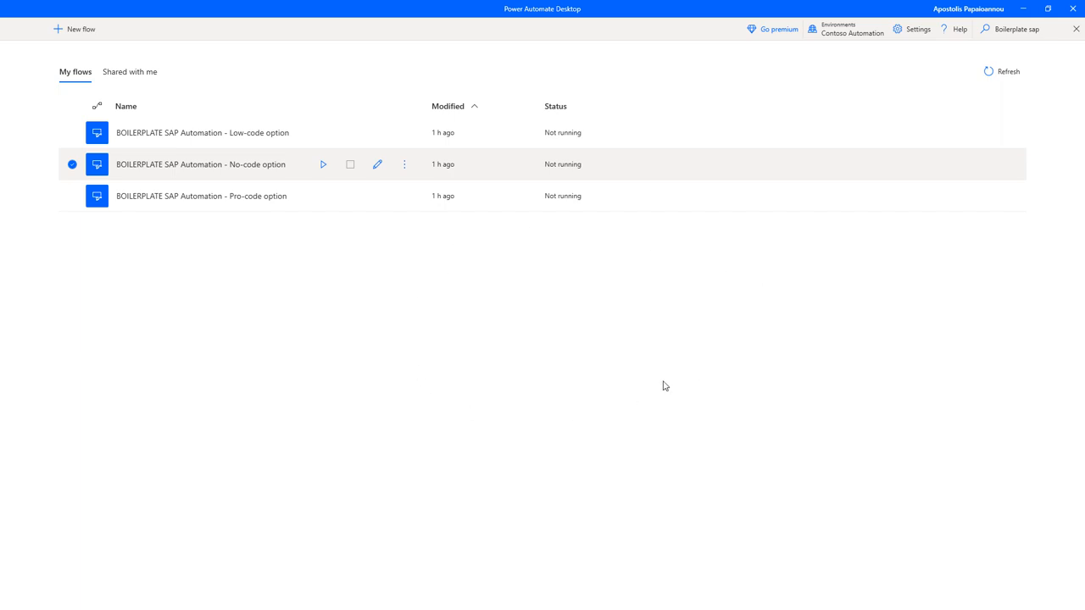
{"action": "mouse_move", "coordinate": [755, 288]}
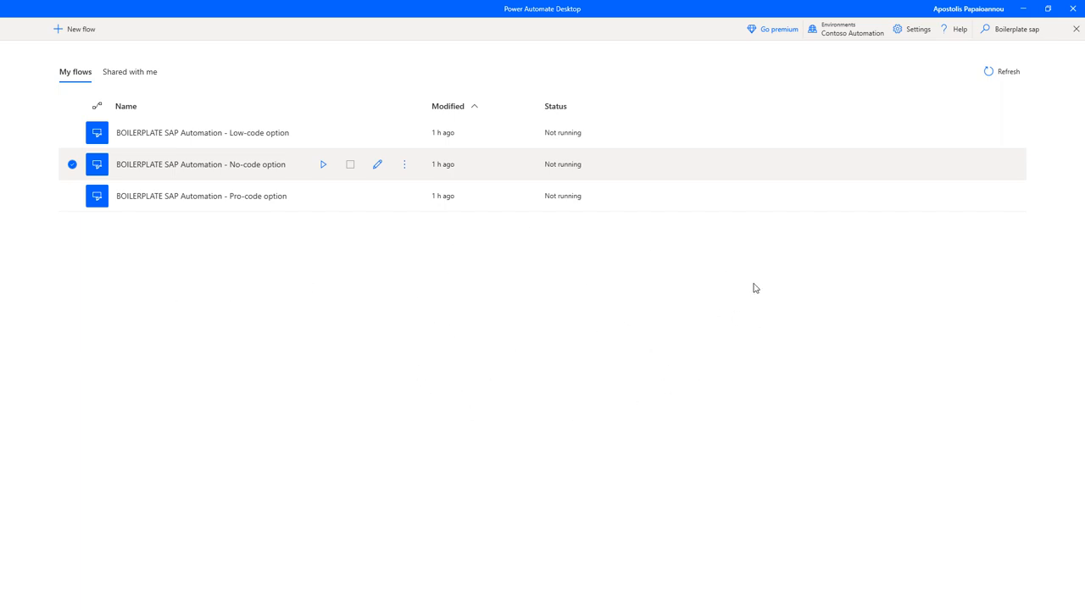
{"action": "mouse_move", "coordinate": [584, 297]}
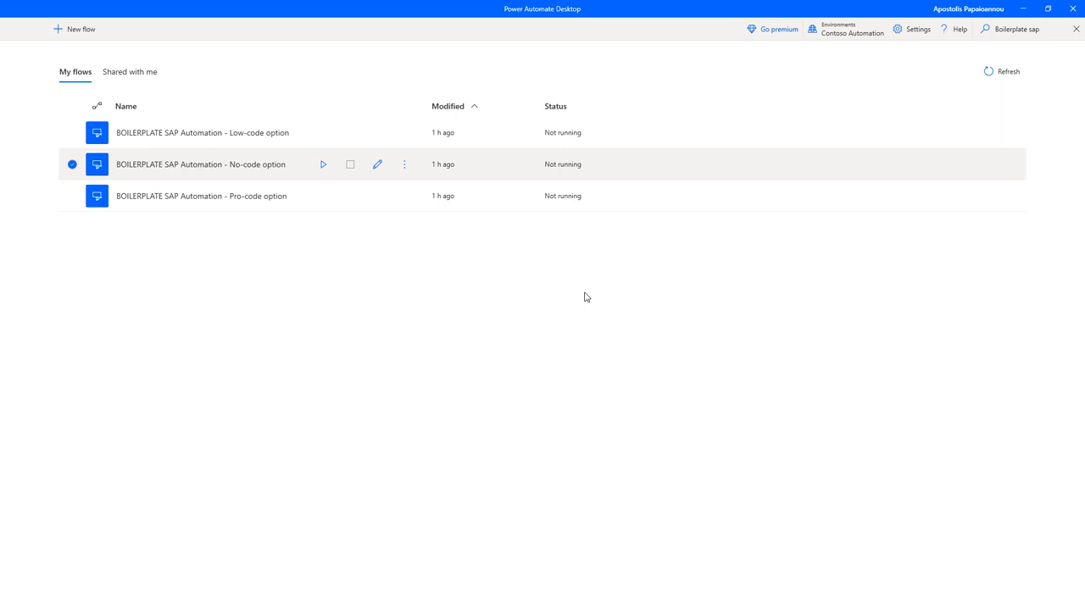
{"action": "mouse_move", "coordinate": [511, 290]}
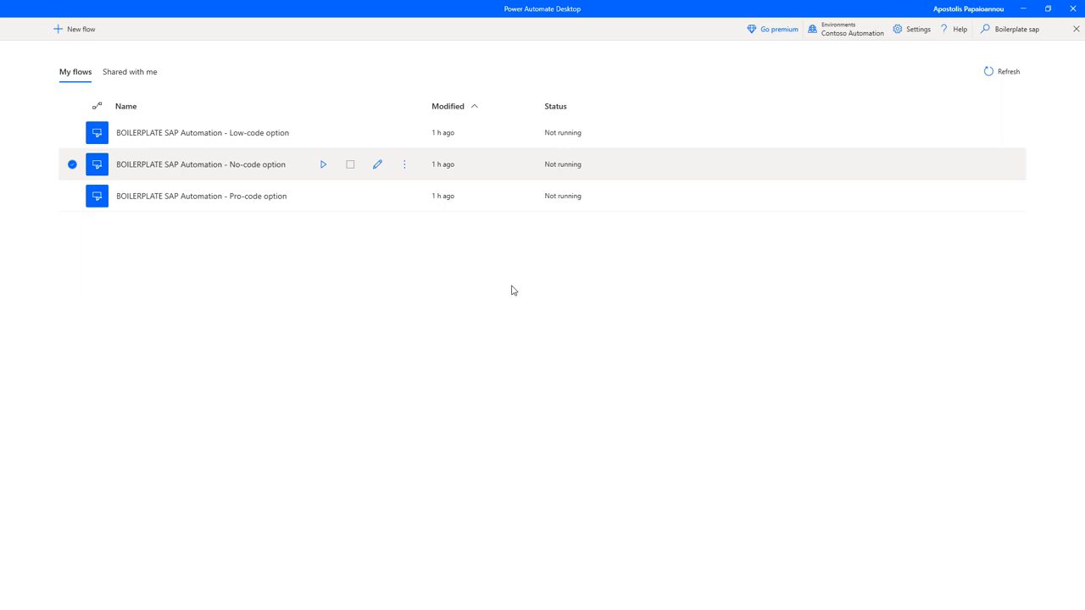
{"action": "mouse_move", "coordinate": [252, 328]}
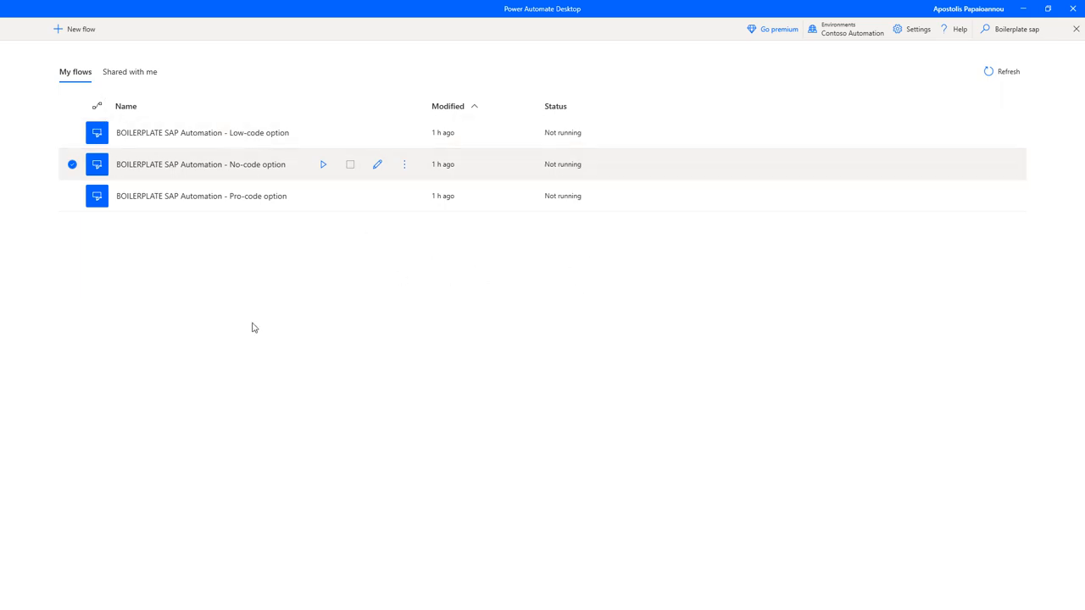
{"action": "mouse_move", "coordinate": [219, 228]}
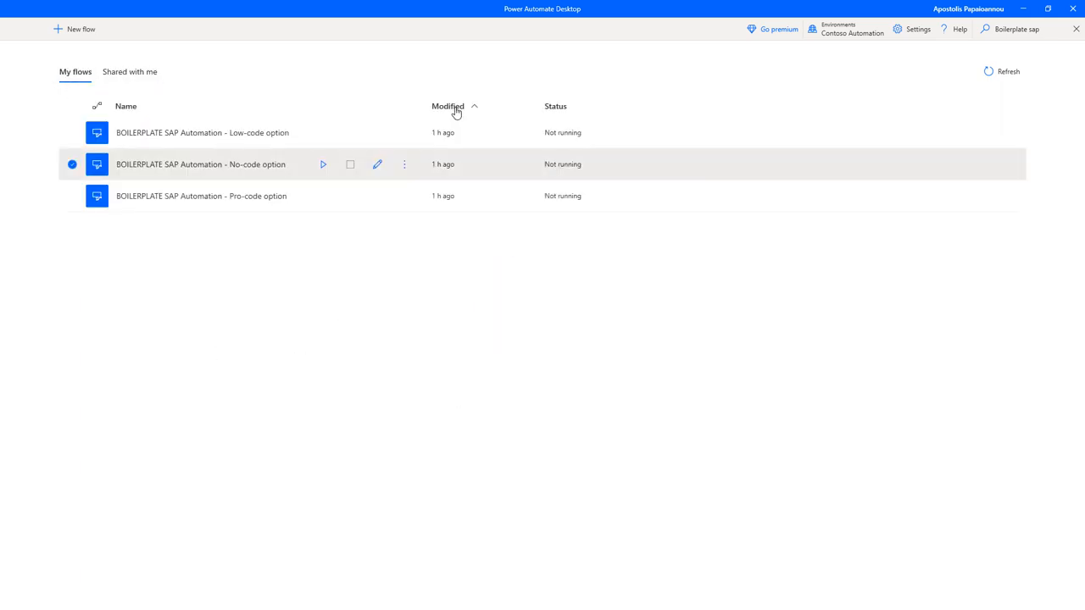
Sort the My flows list by Modified date so the No-code option flow appears first
{"action": "left_click", "coordinate": [448, 106]}
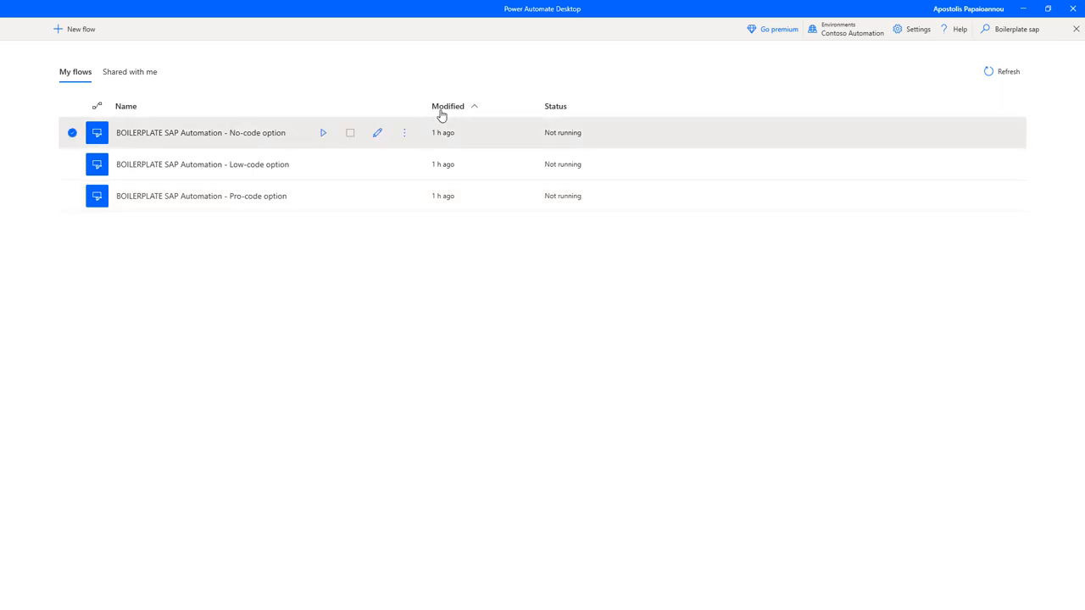
{"action": "mouse_move", "coordinate": [1000, 66]}
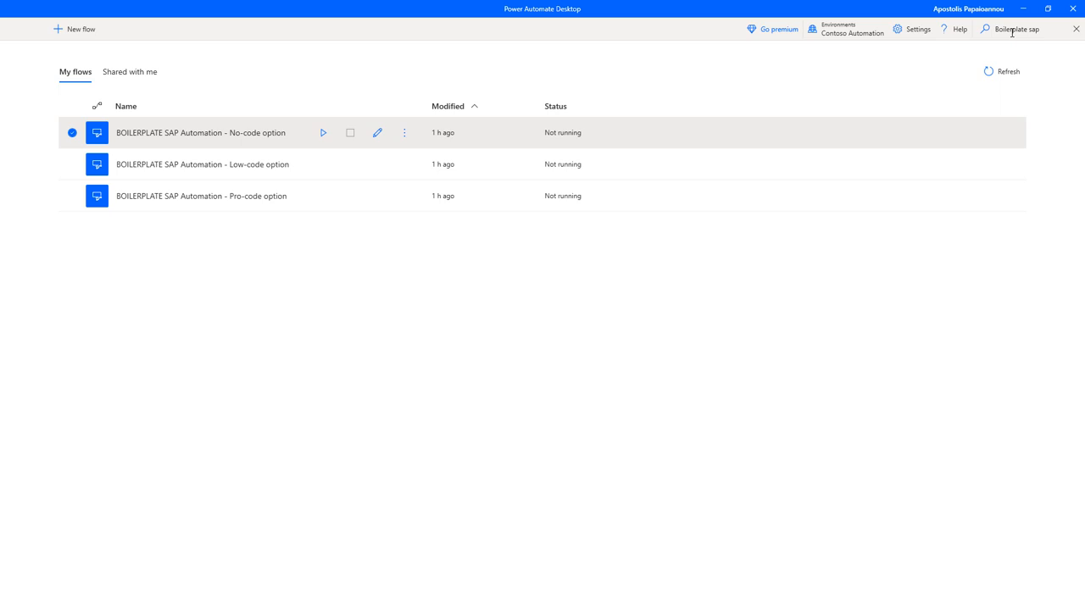
{"action": "mouse_move", "coordinate": [244, 368]}
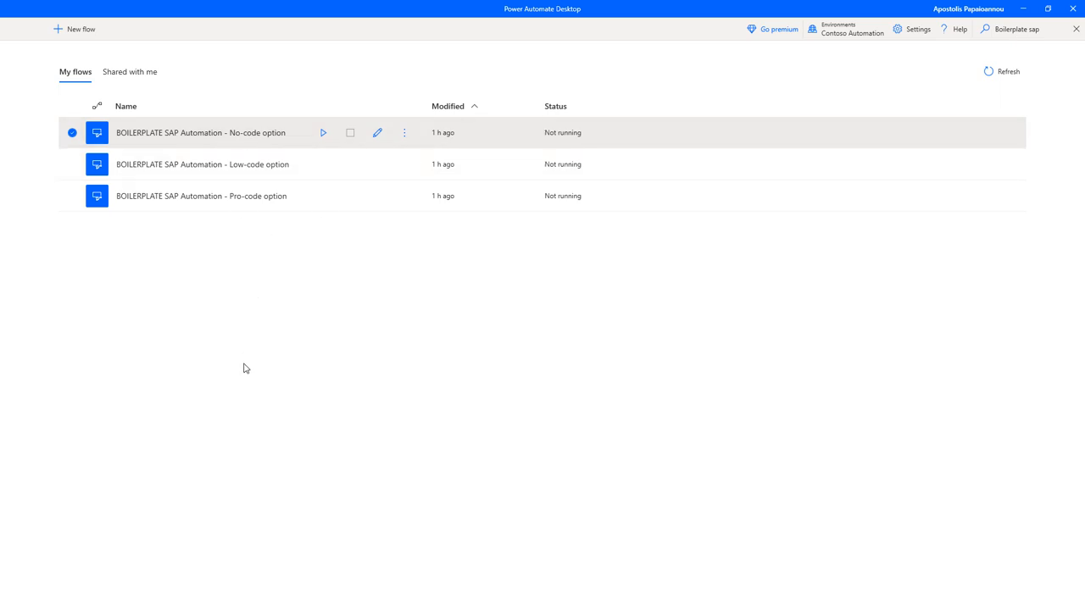
{"action": "mouse_move", "coordinate": [778, 110]}
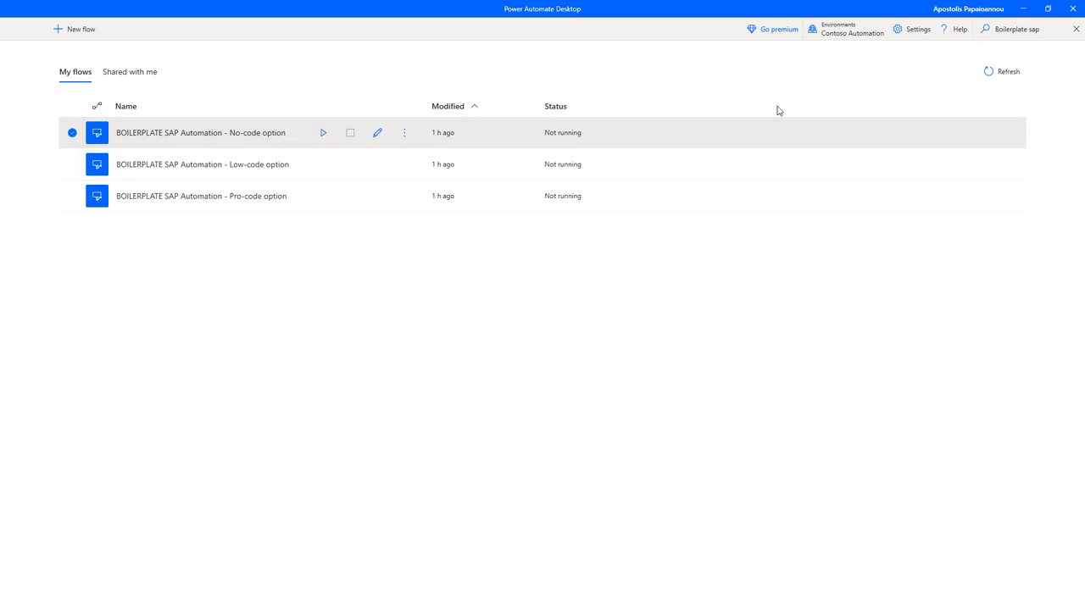
{"action": "mouse_move", "coordinate": [199, 307]}
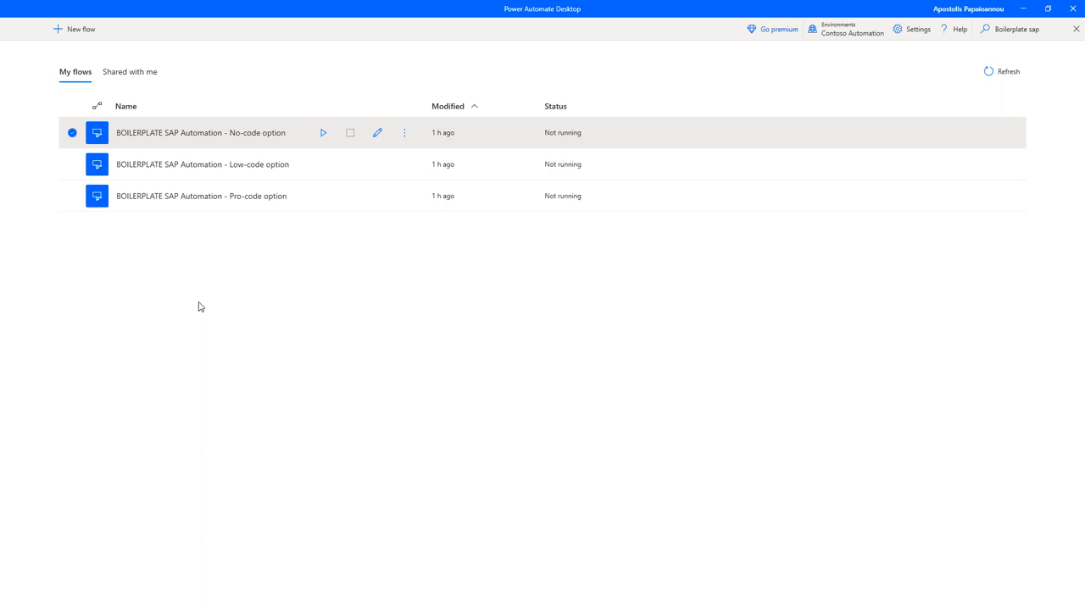
{"action": "mouse_move", "coordinate": [233, 55]}
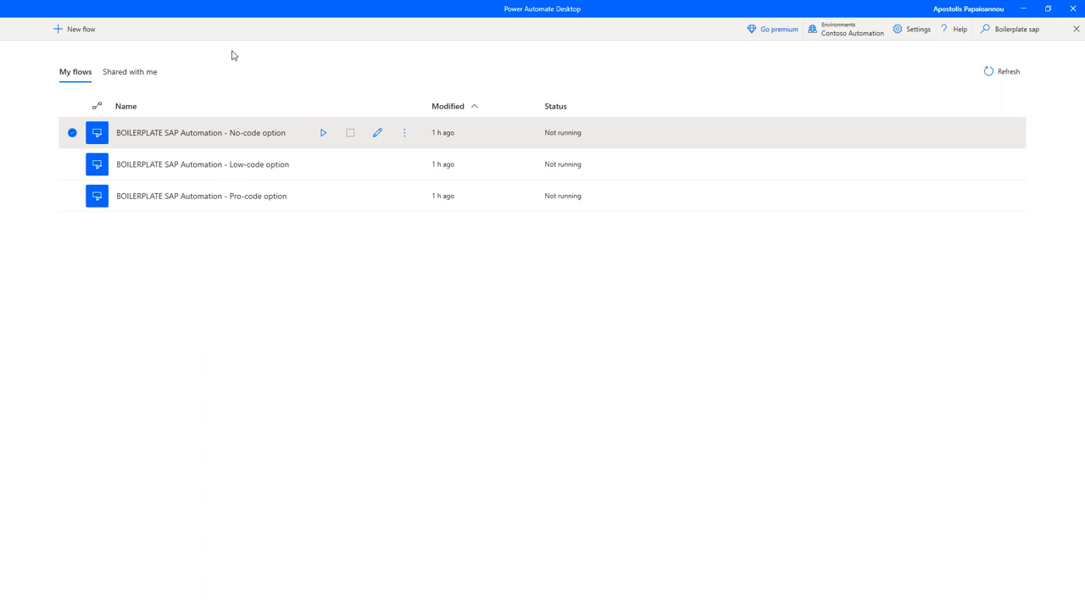
{"action": "mouse_move", "coordinate": [204, 142]}
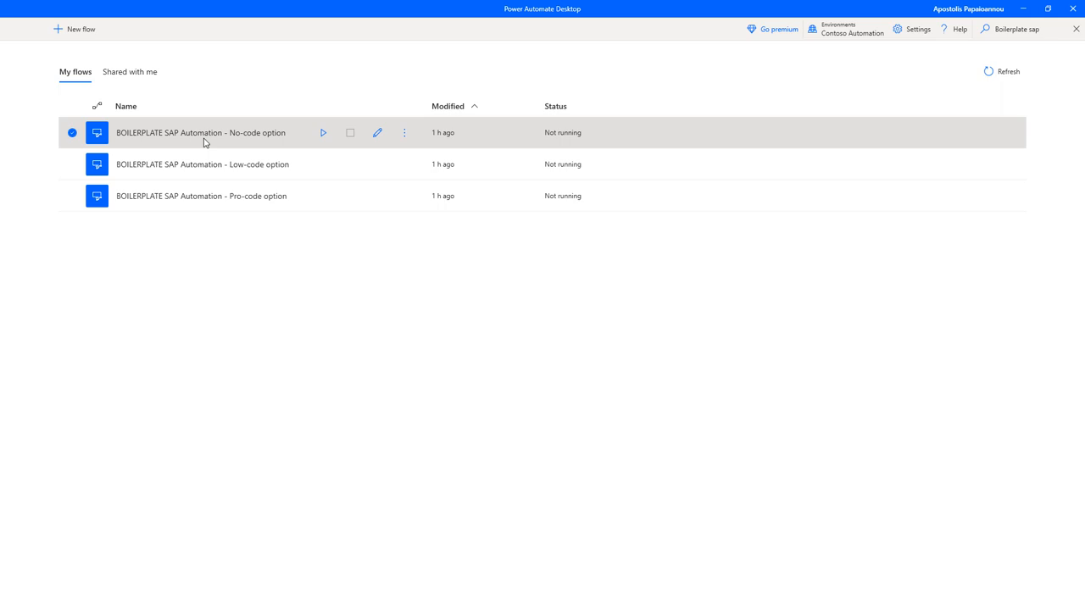
{"action": "mouse_move", "coordinate": [236, 137]}
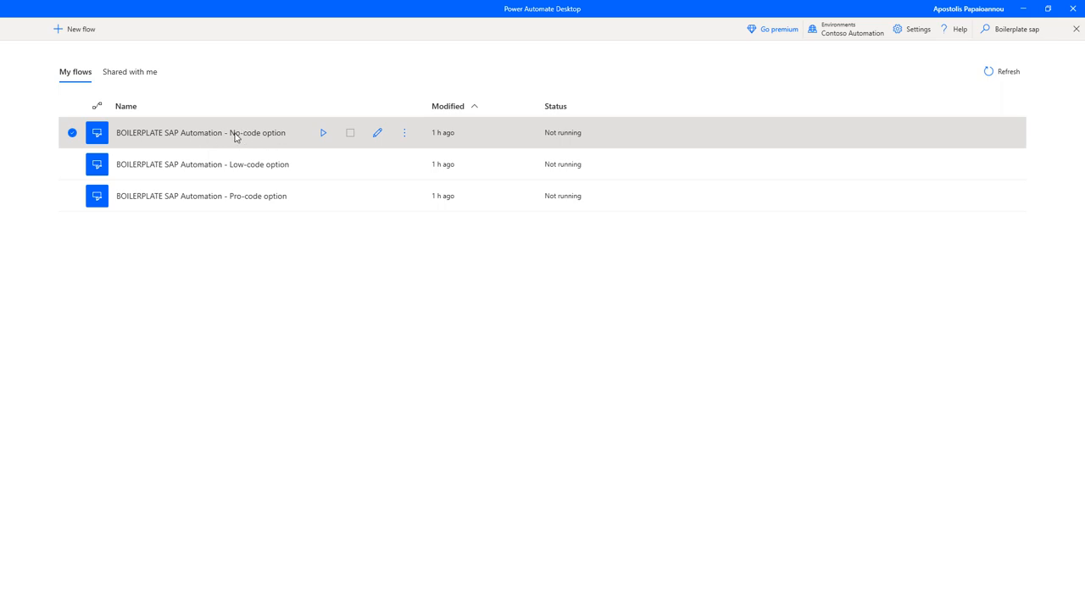
{"action": "mouse_move", "coordinate": [261, 196]}
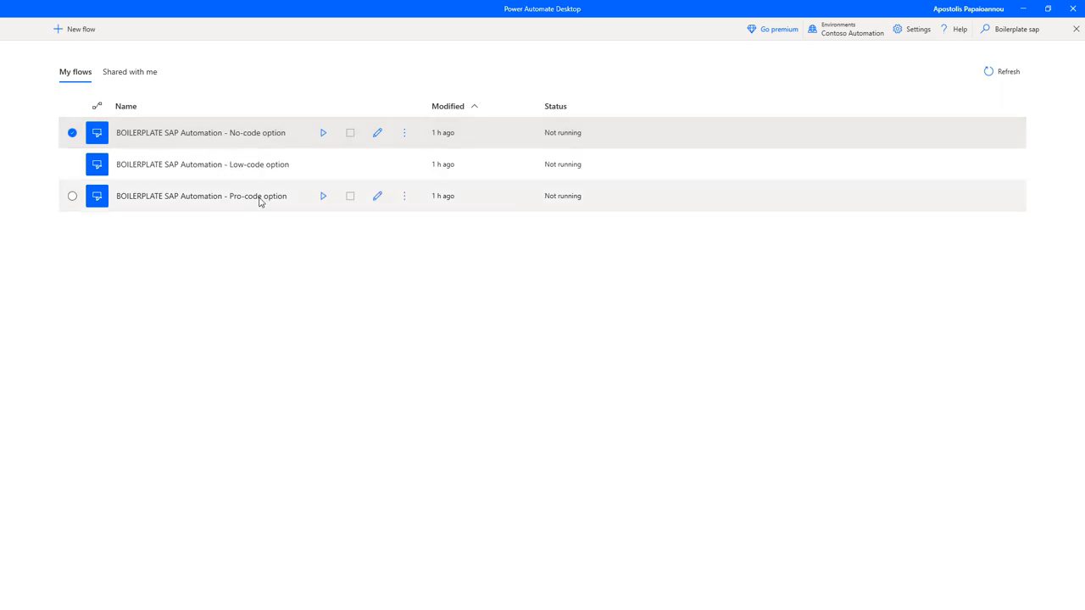
Open the BOILERPLATE SAP Automation - No-code option flow and inspect its SAP_NoCode_Processing call and output variable
{"action": "double_click", "coordinate": [201, 132]}
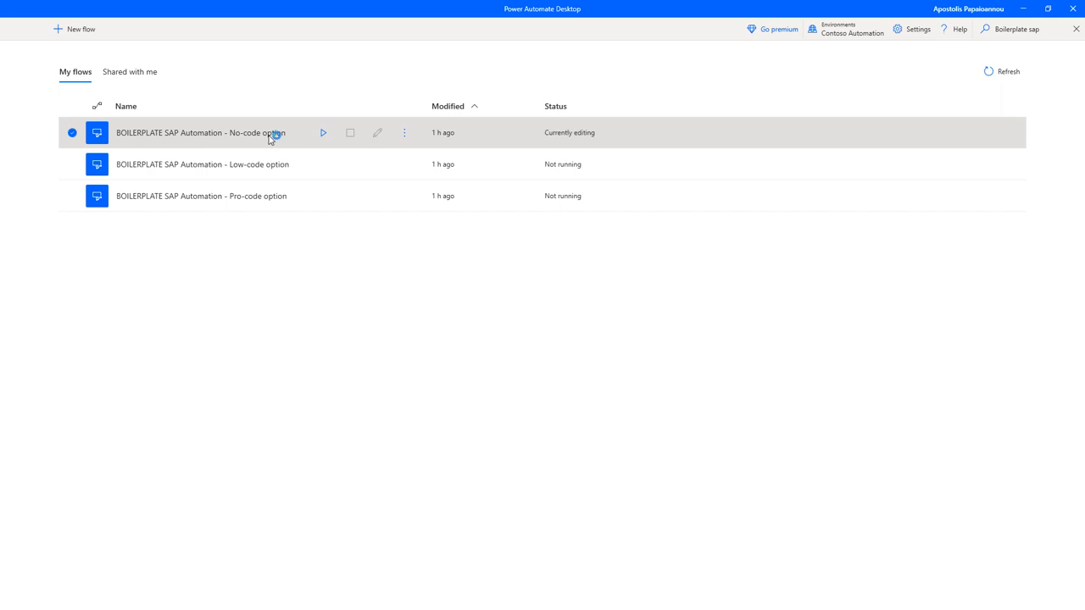
{"action": "double_click", "coordinate": [201, 132]}
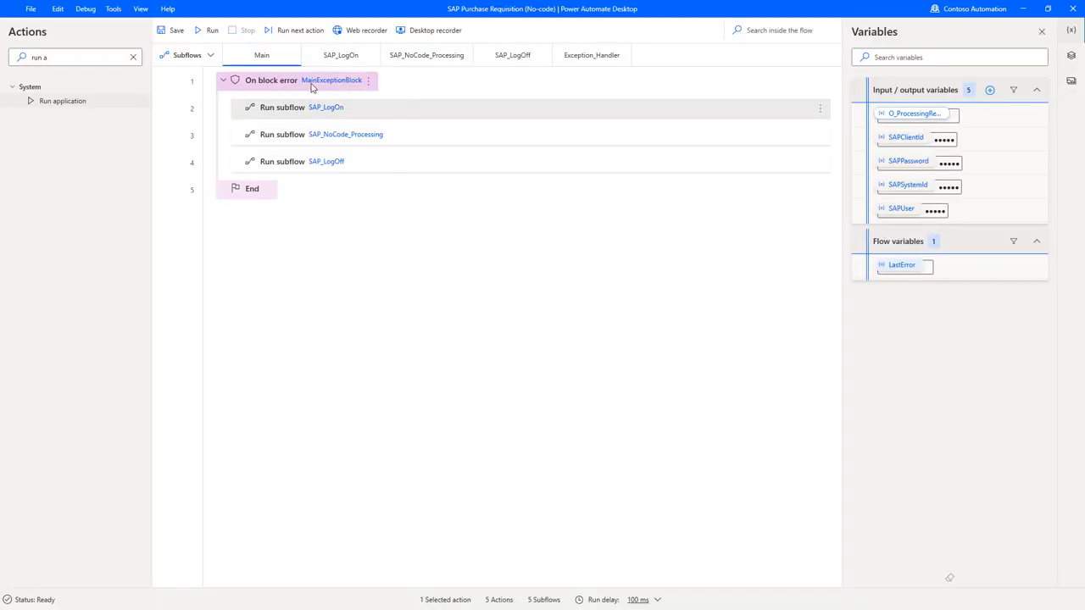
{"action": "left_click", "coordinate": [285, 351]}
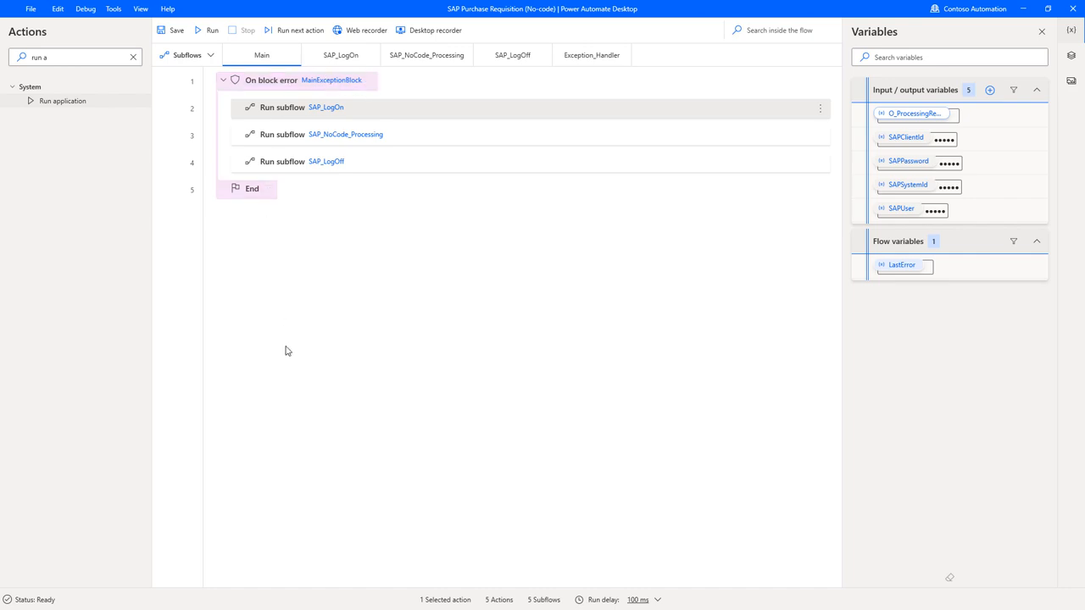
{"action": "left_click", "coordinate": [282, 107]}
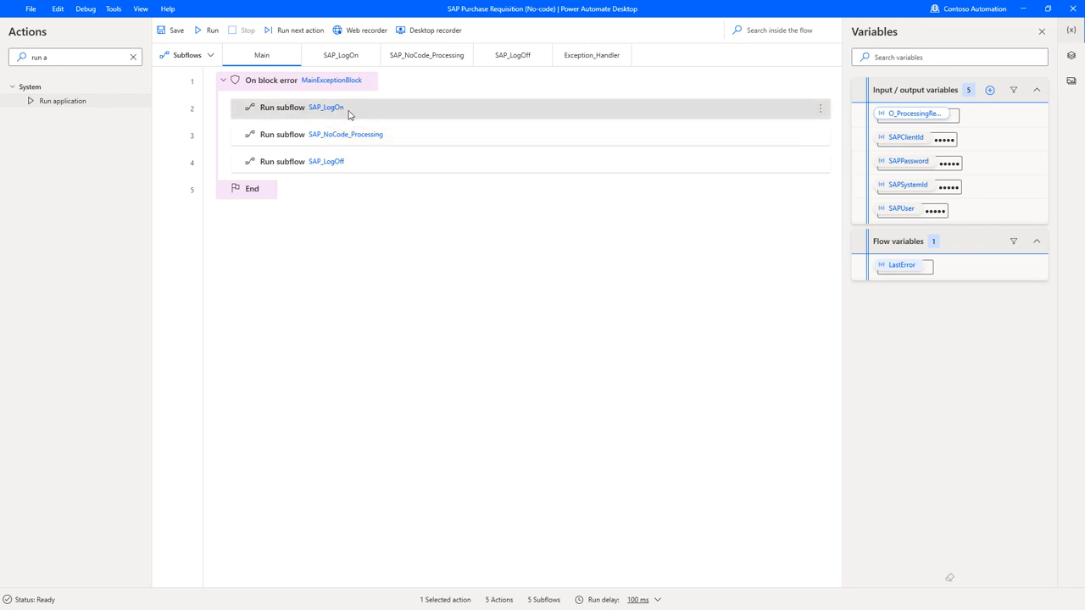
{"action": "left_click", "coordinate": [346, 134]}
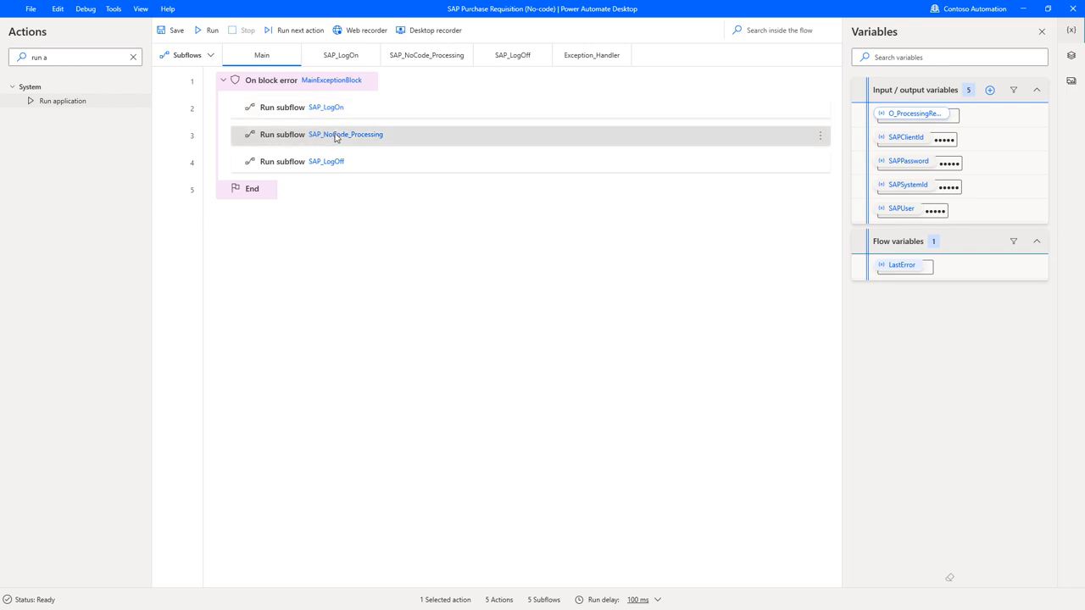
{"action": "mouse_move", "coordinate": [424, 139]}
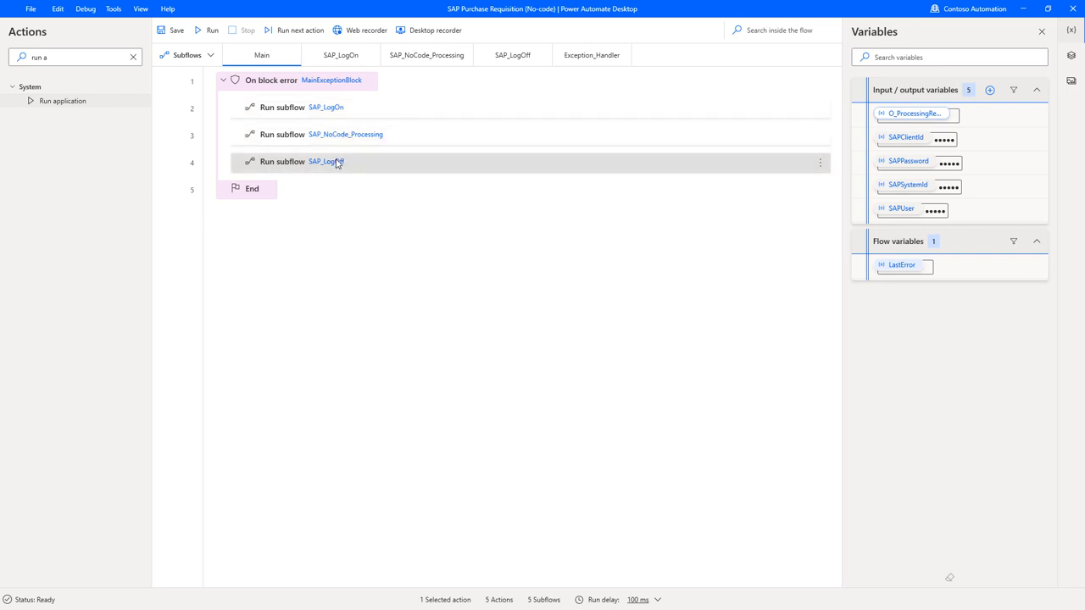
{"action": "mouse_move", "coordinate": [359, 167]}
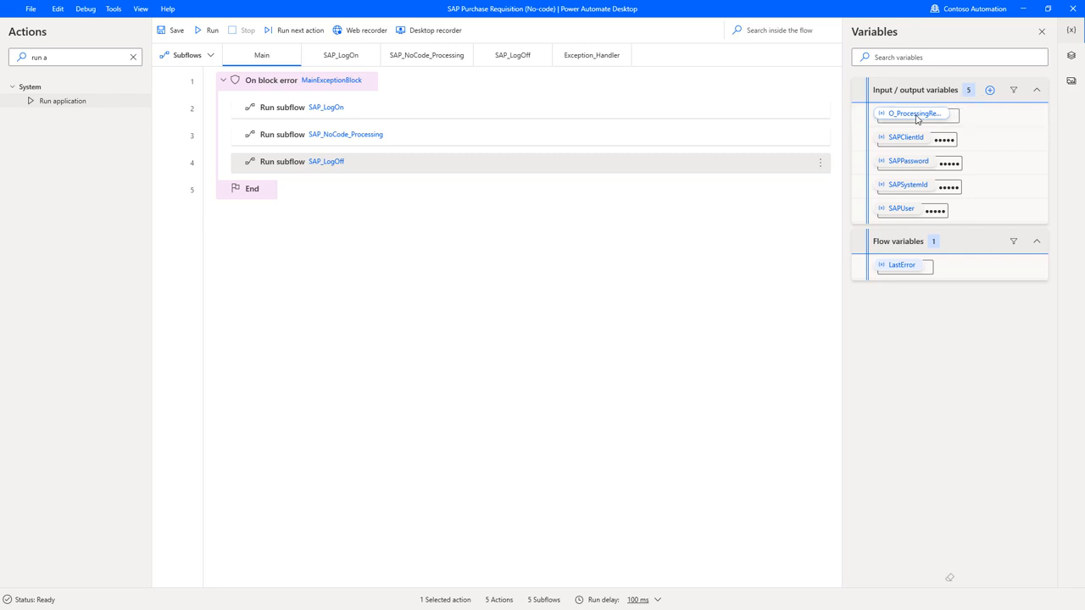
{"action": "left_click", "coordinate": [989, 90]}
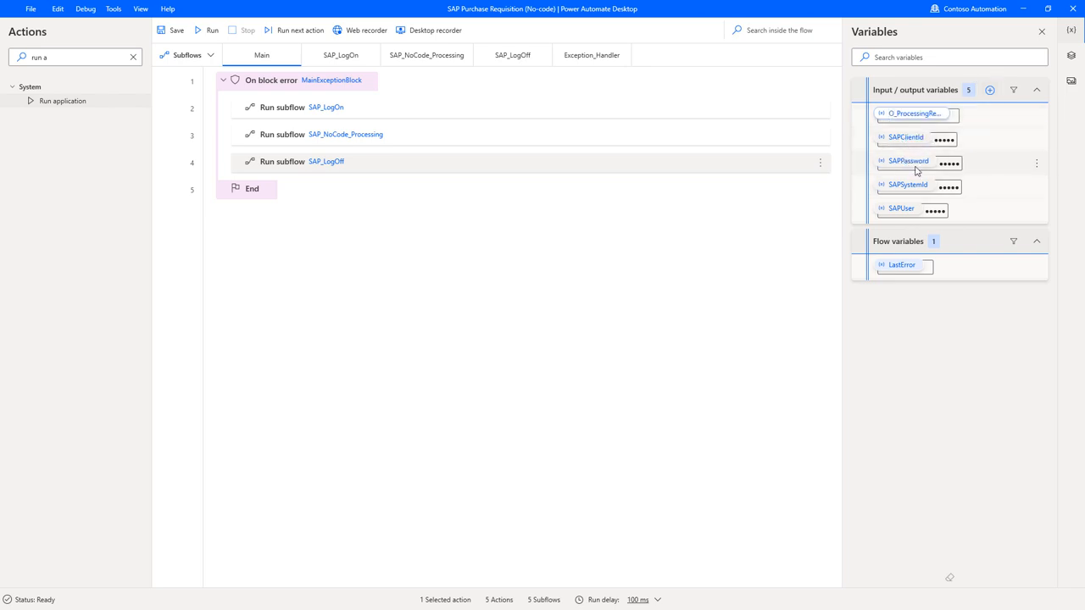
{"action": "mouse_move", "coordinate": [964, 149]}
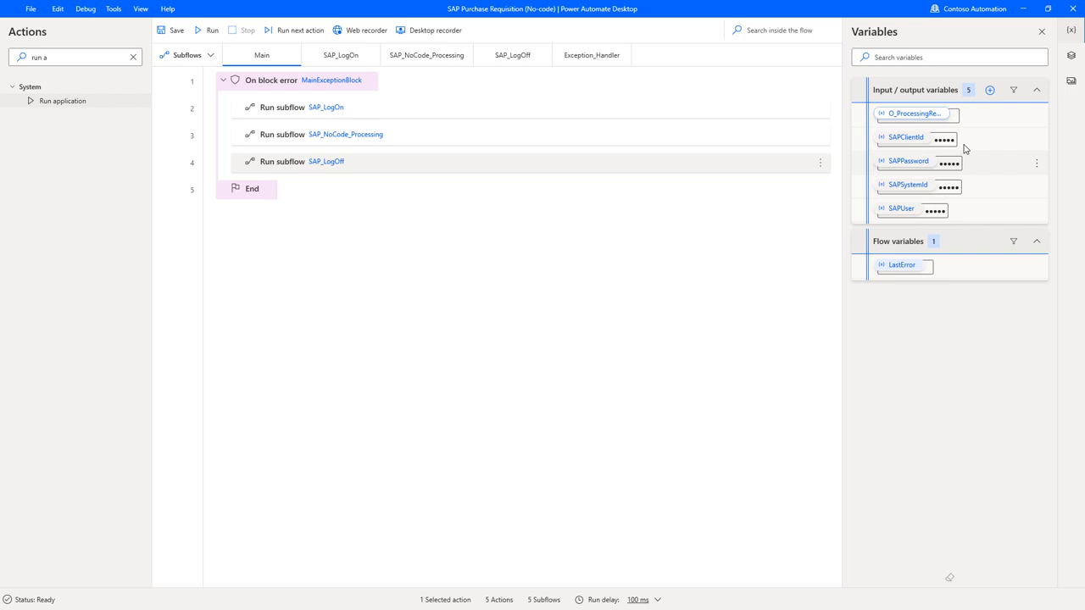
{"action": "mouse_move", "coordinate": [906, 136]}
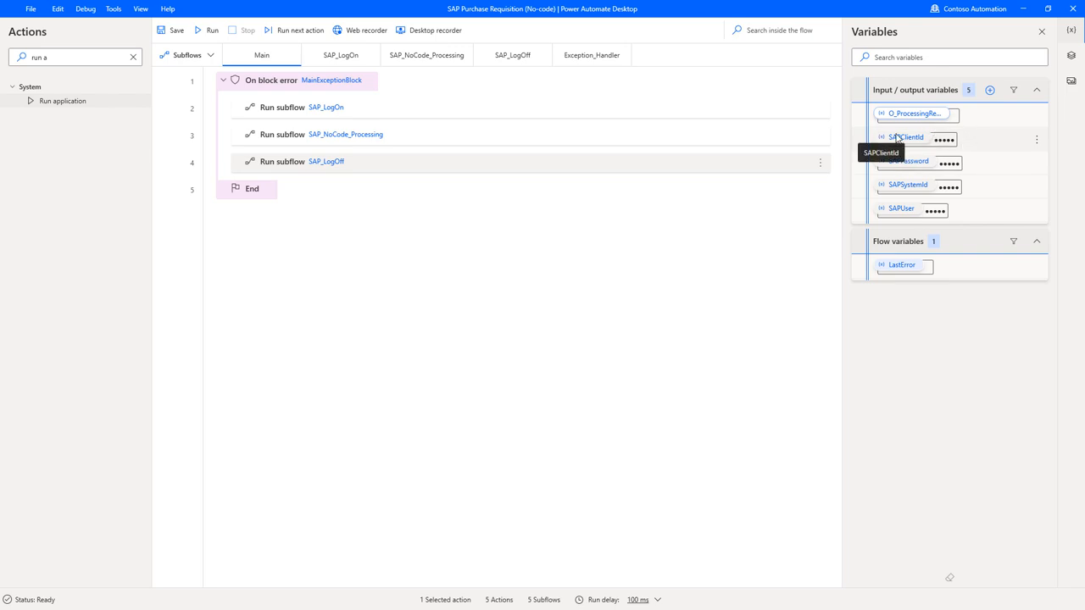
{"action": "mouse_move", "coordinate": [972, 151]}
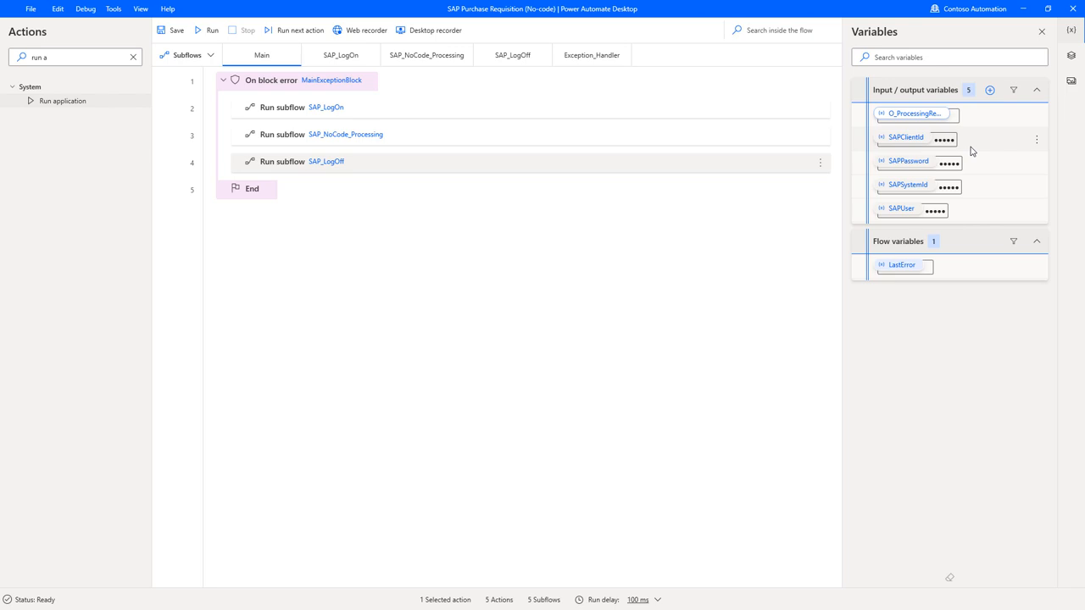
{"action": "mouse_move", "coordinate": [1037, 139]}
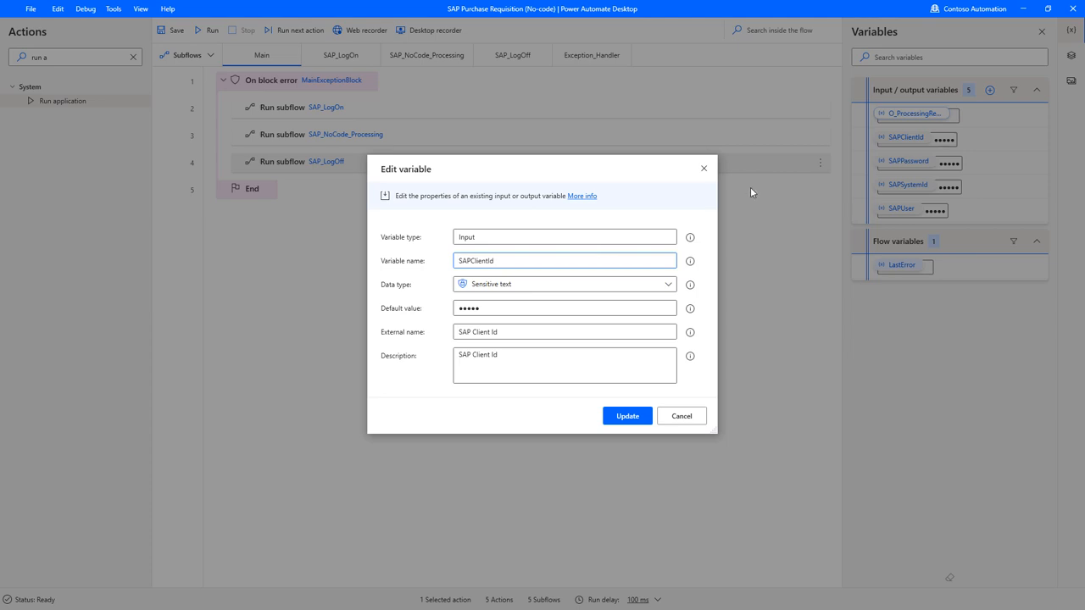
{"action": "mouse_move", "coordinate": [470, 273]}
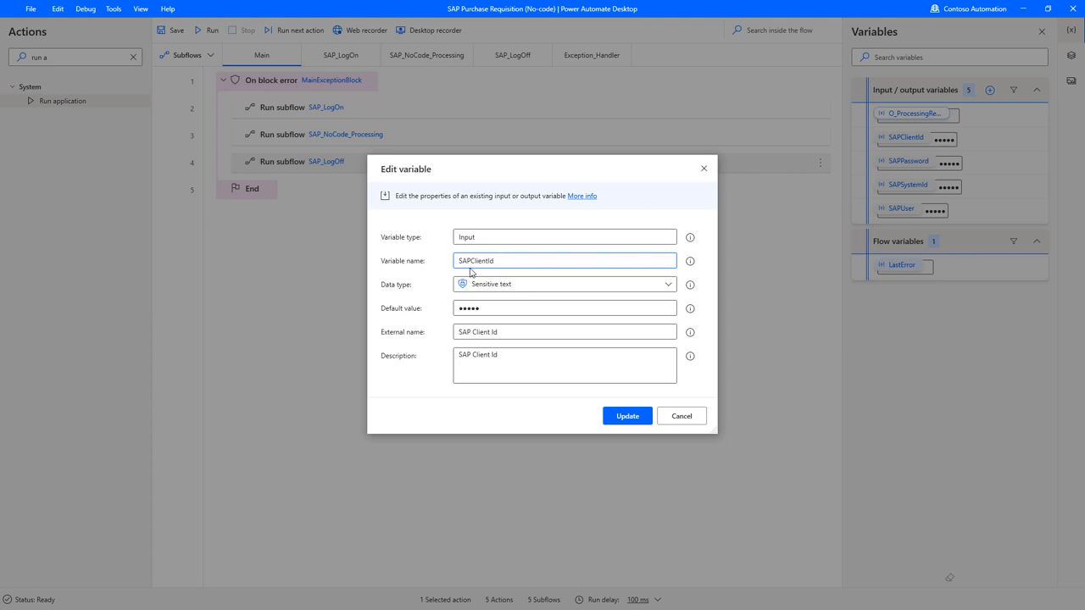
{"action": "left_click", "coordinate": [591, 308]}
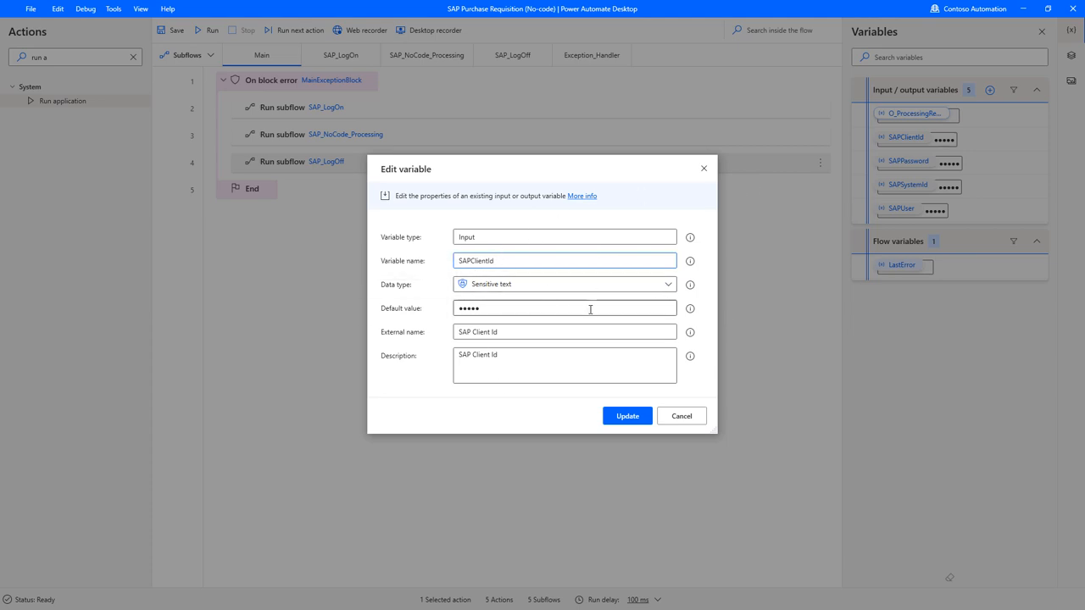
{"action": "left_click", "coordinate": [669, 284]}
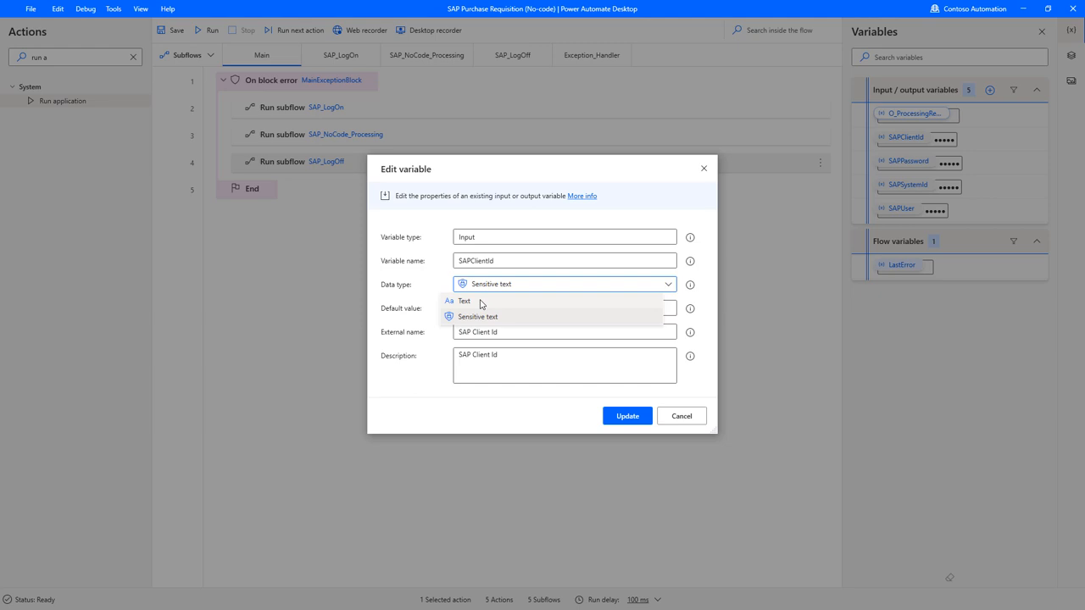
{"action": "left_click", "coordinate": [463, 301]}
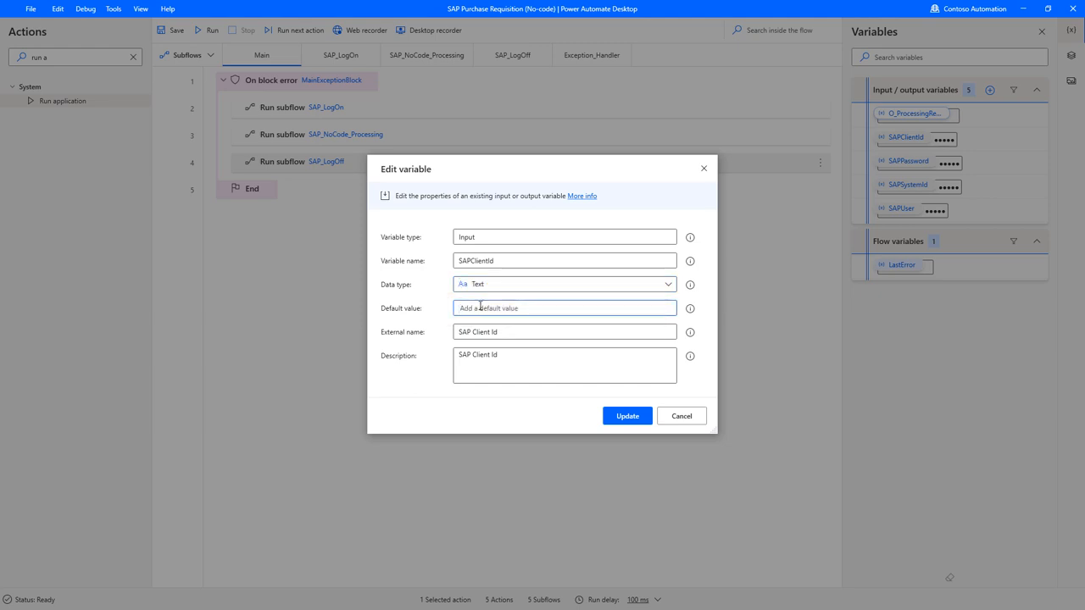
{"action": "type", "text": "test"}
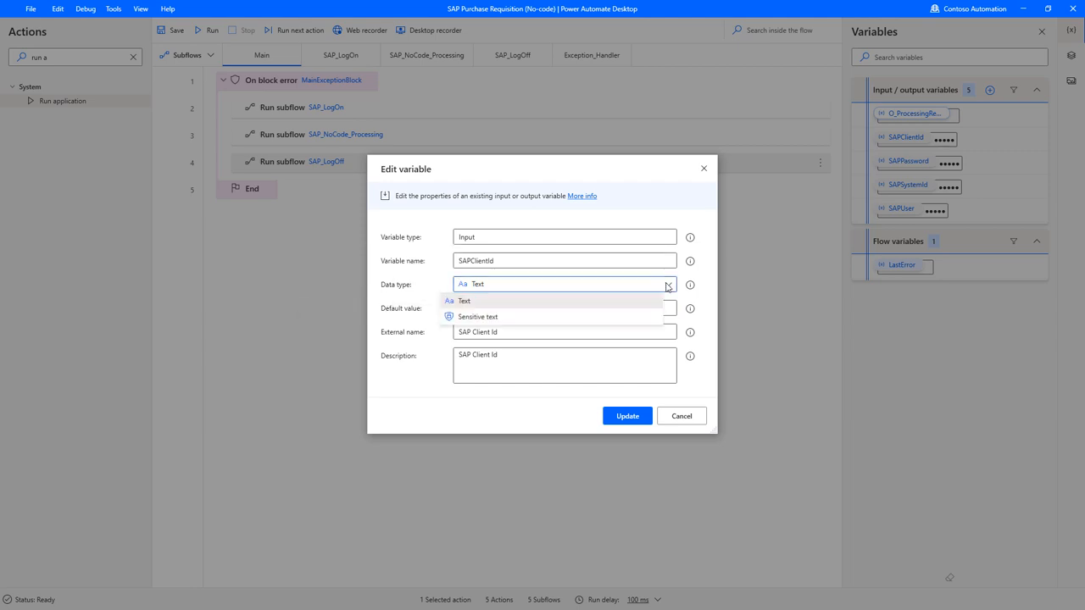
{"action": "left_click", "coordinate": [478, 316]}
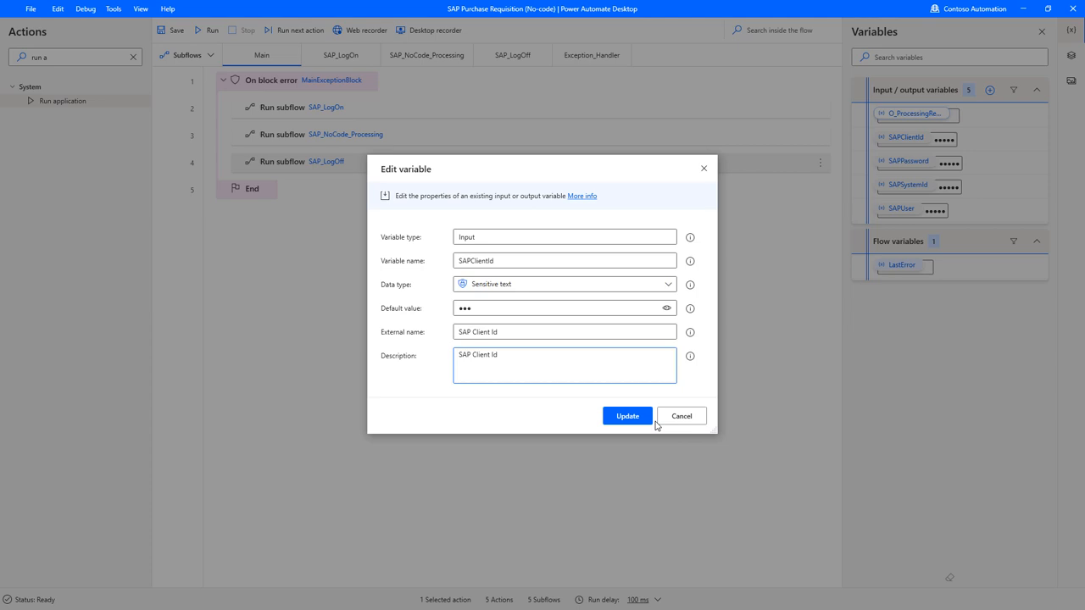
{"action": "left_click", "coordinate": [627, 415]}
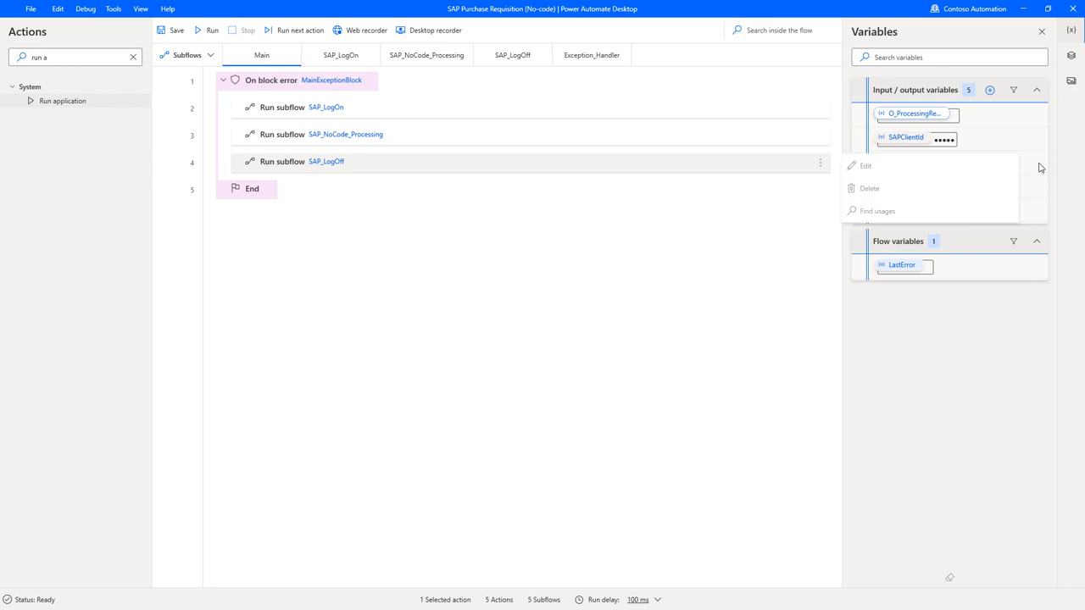
{"action": "left_click", "coordinate": [865, 165]}
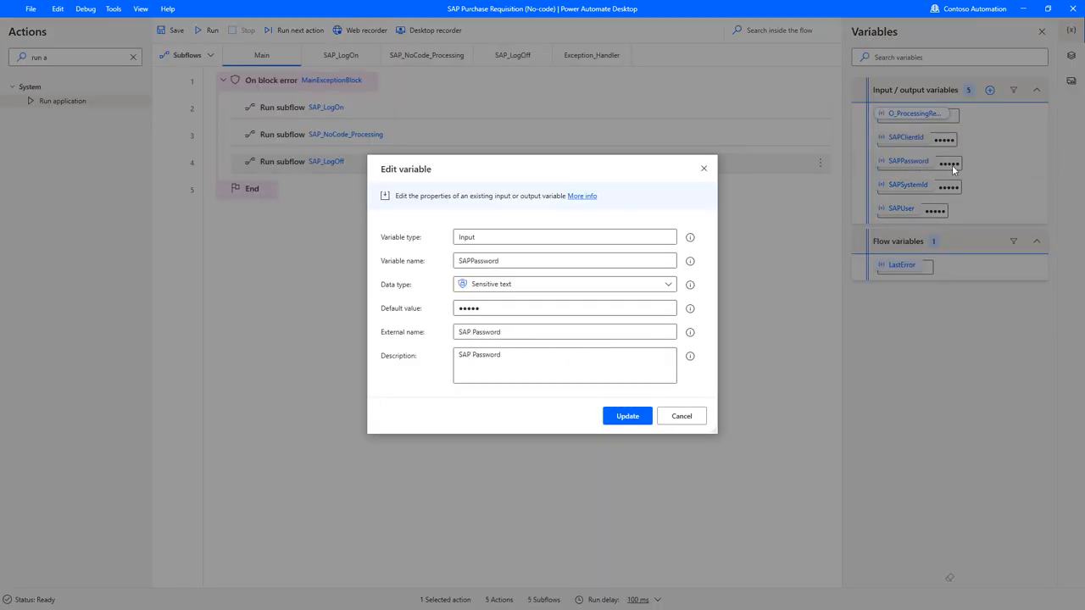
{"action": "mouse_move", "coordinate": [566, 308]}
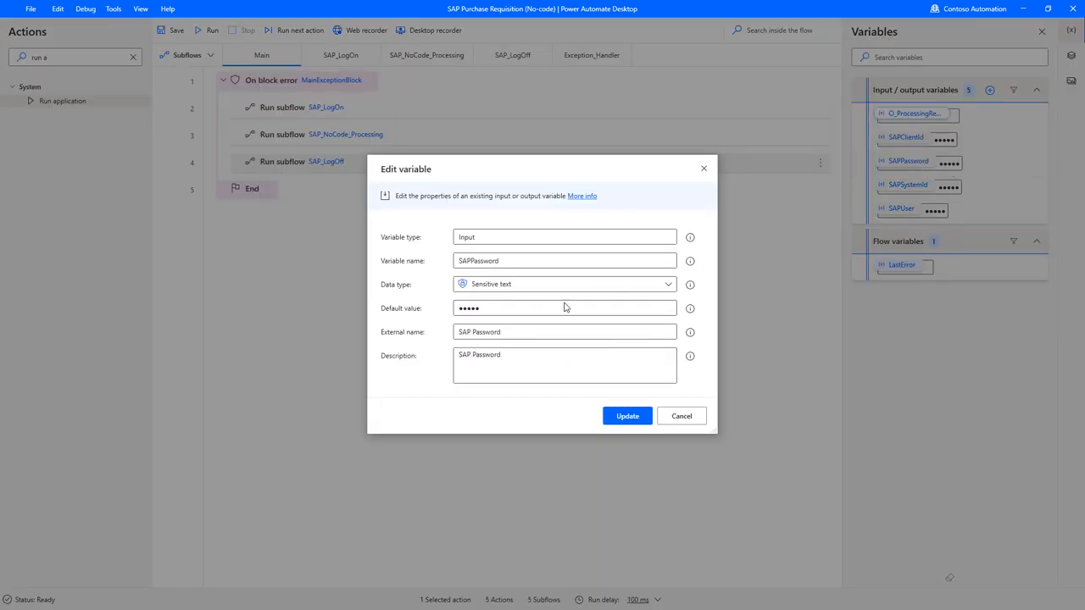
{"action": "mouse_move", "coordinate": [511, 288]}
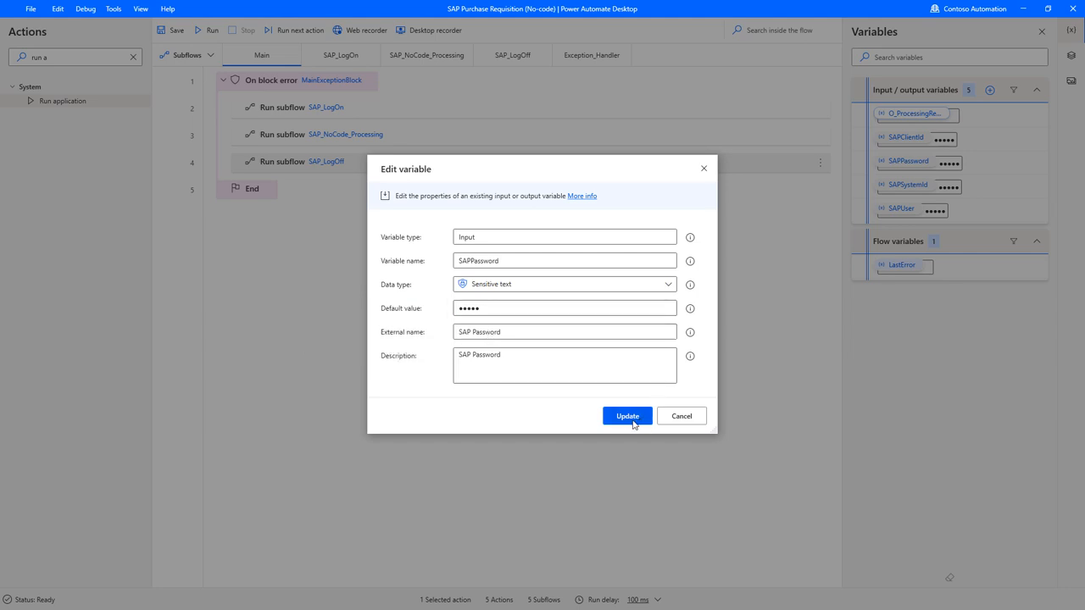
{"action": "left_click", "coordinate": [627, 416]}
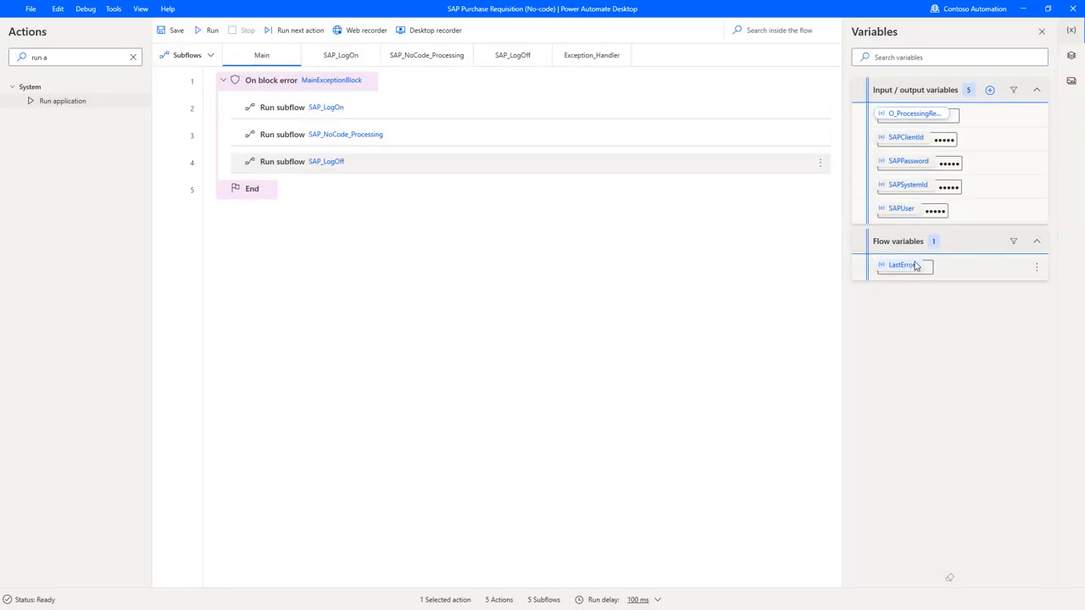
Rename subflow SAP_NoCode_Processing to SAP_Create_PR and switch to the SAP_LogOn subflow
{"action": "right_click", "coordinate": [426, 55]}
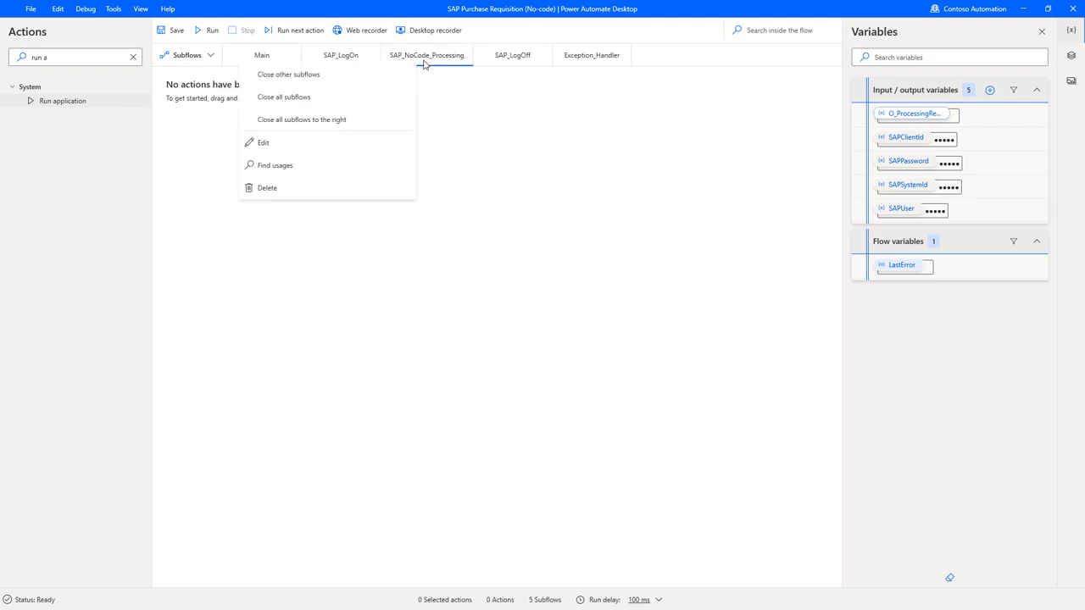
{"action": "left_click", "coordinate": [264, 142]}
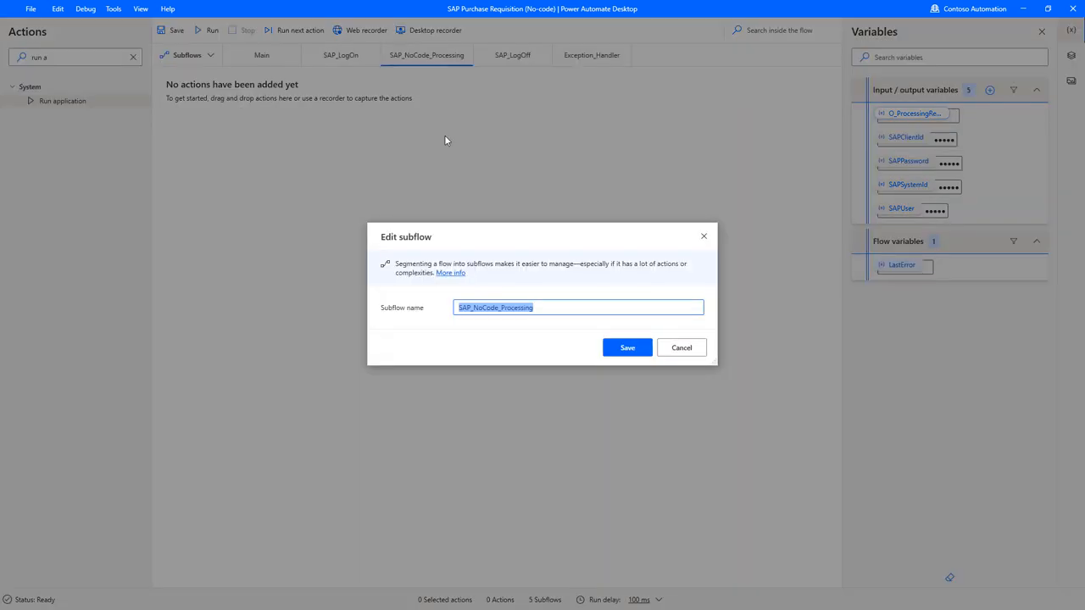
{"action": "type", "text": "SAP_create_PR"}
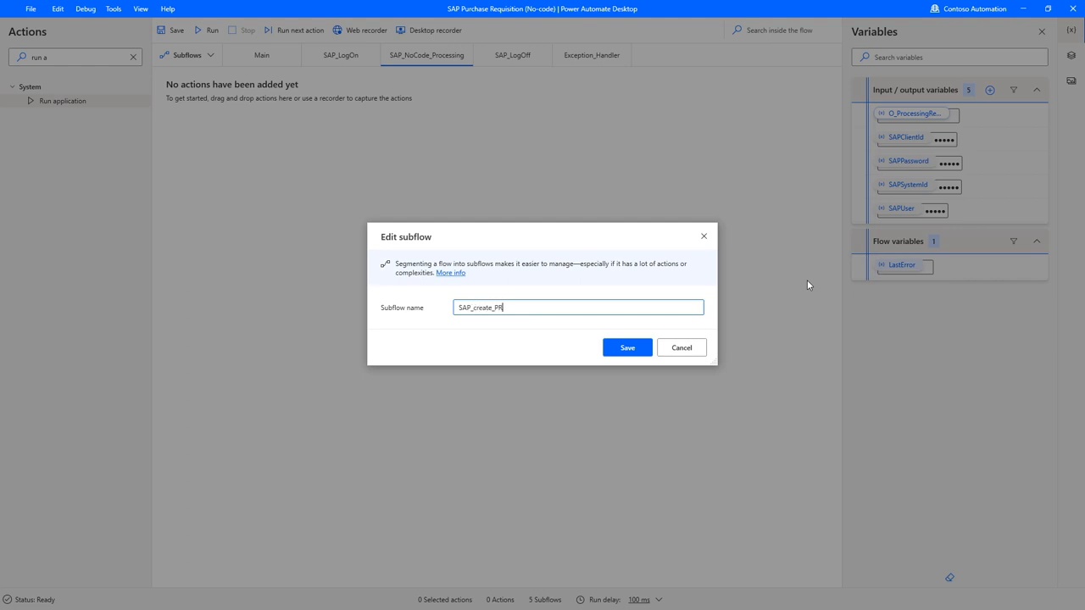
{"action": "left_click", "coordinate": [627, 348]}
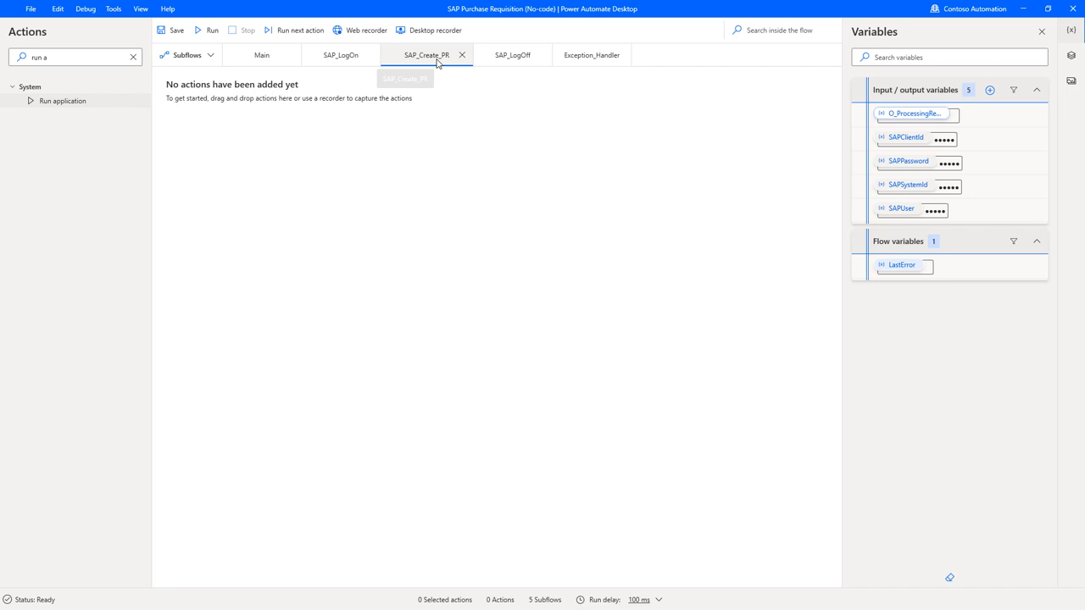
{"action": "left_click", "coordinate": [419, 55]}
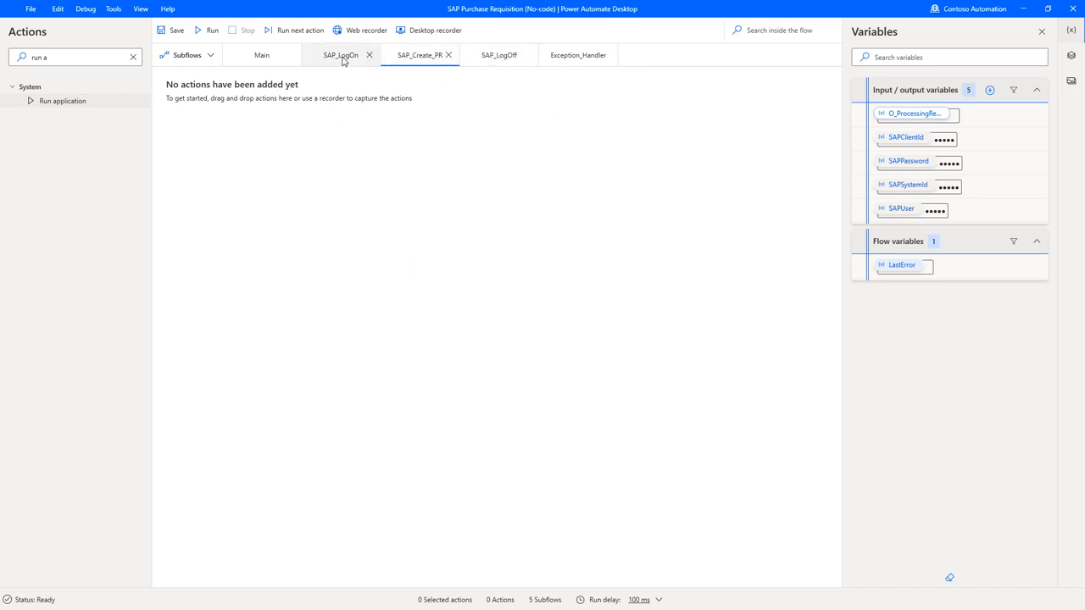
{"action": "left_click", "coordinate": [341, 55]}
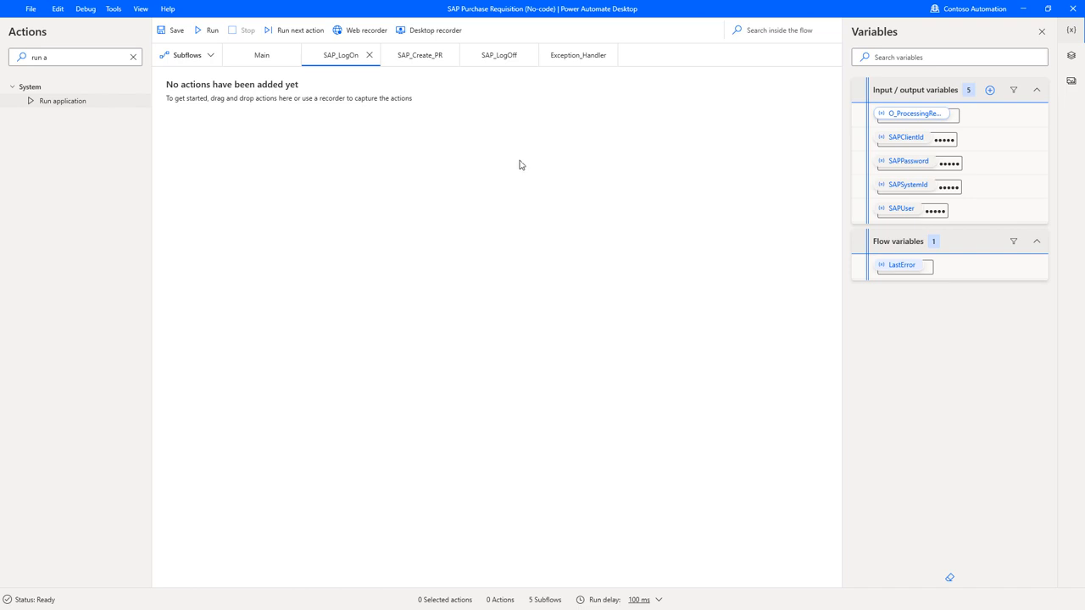
{"action": "mouse_move", "coordinate": [498, 55]}
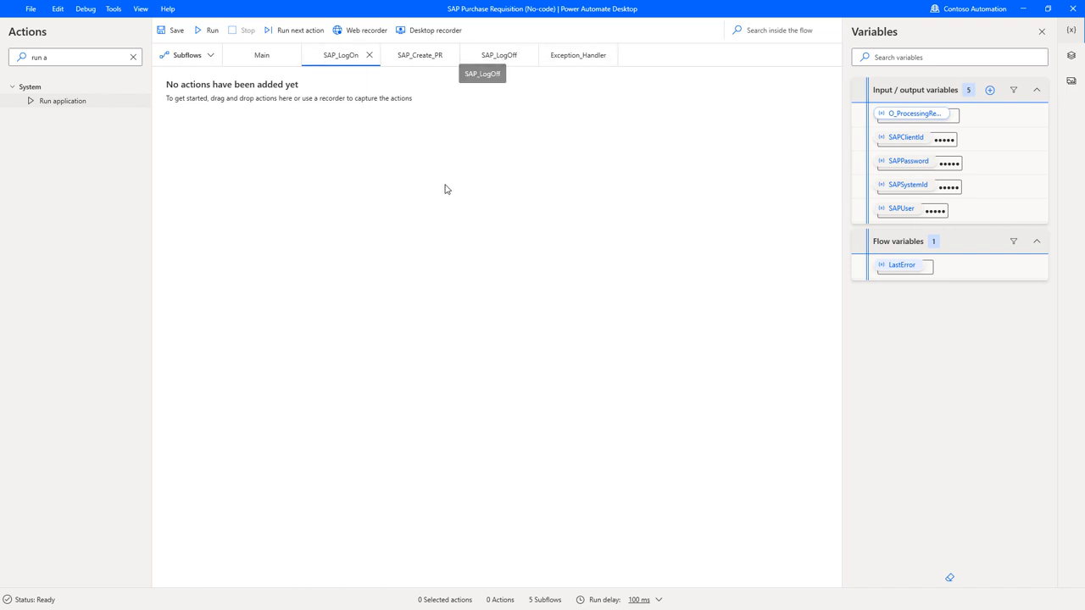
{"action": "mouse_move", "coordinate": [370, 330]}
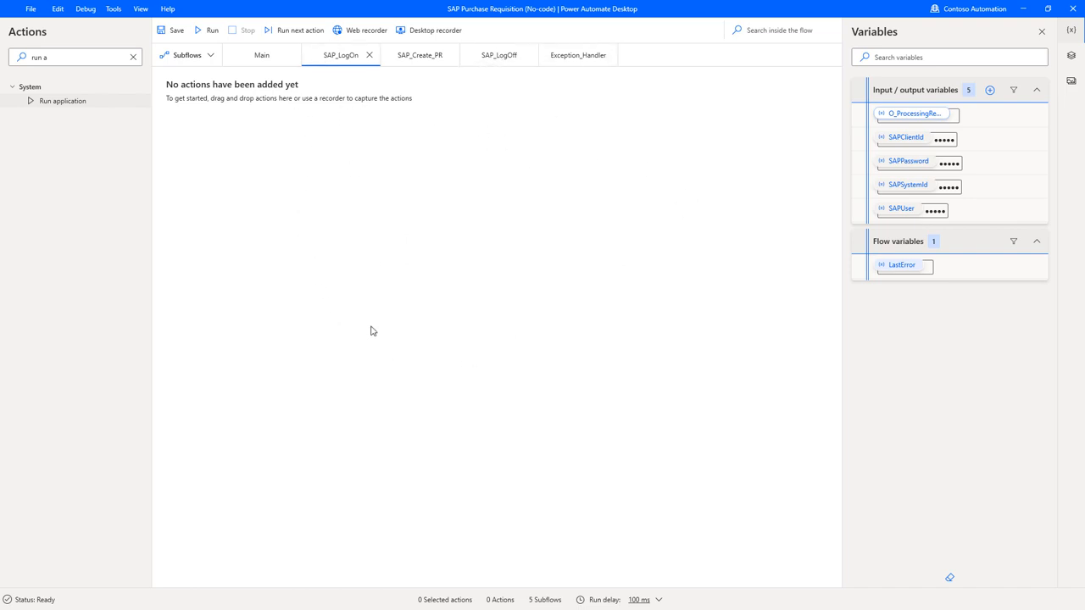
{"action": "mouse_move", "coordinate": [371, 219]}
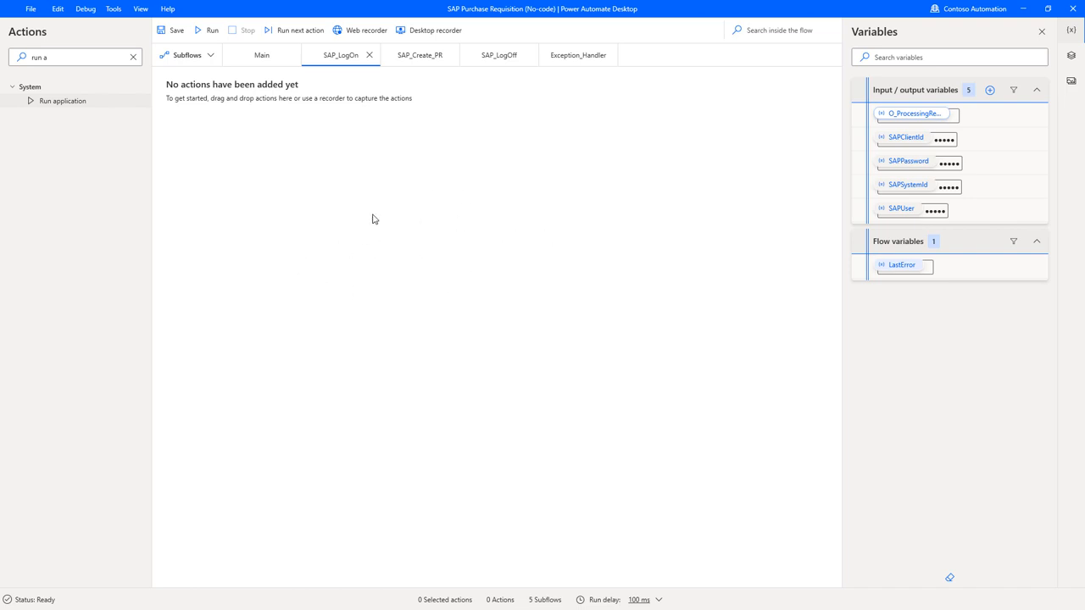
{"action": "mouse_move", "coordinate": [574, 118]}
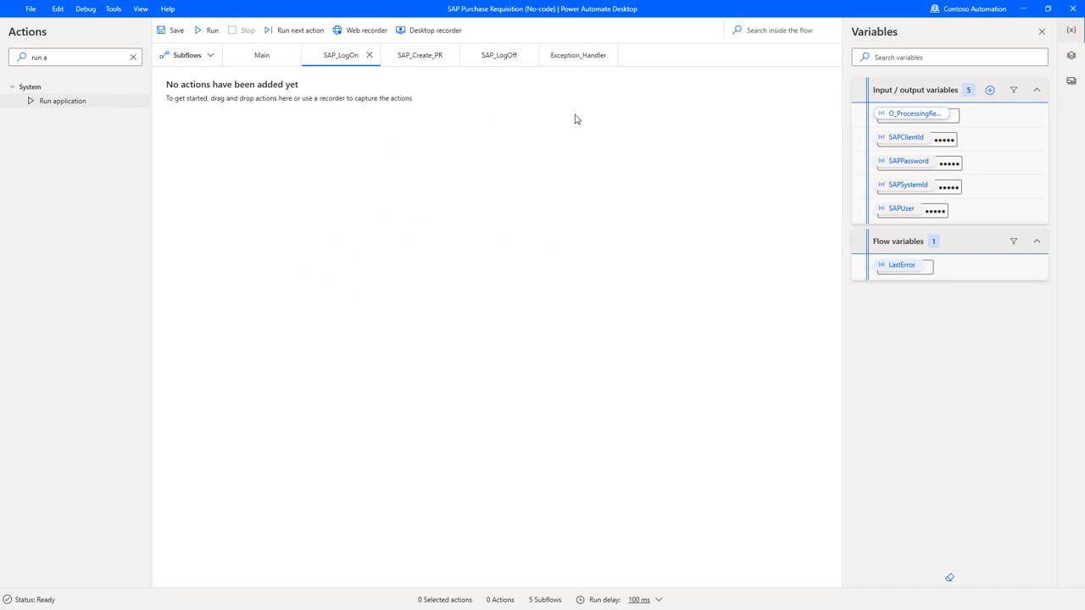
{"action": "mouse_move", "coordinate": [508, 154]}
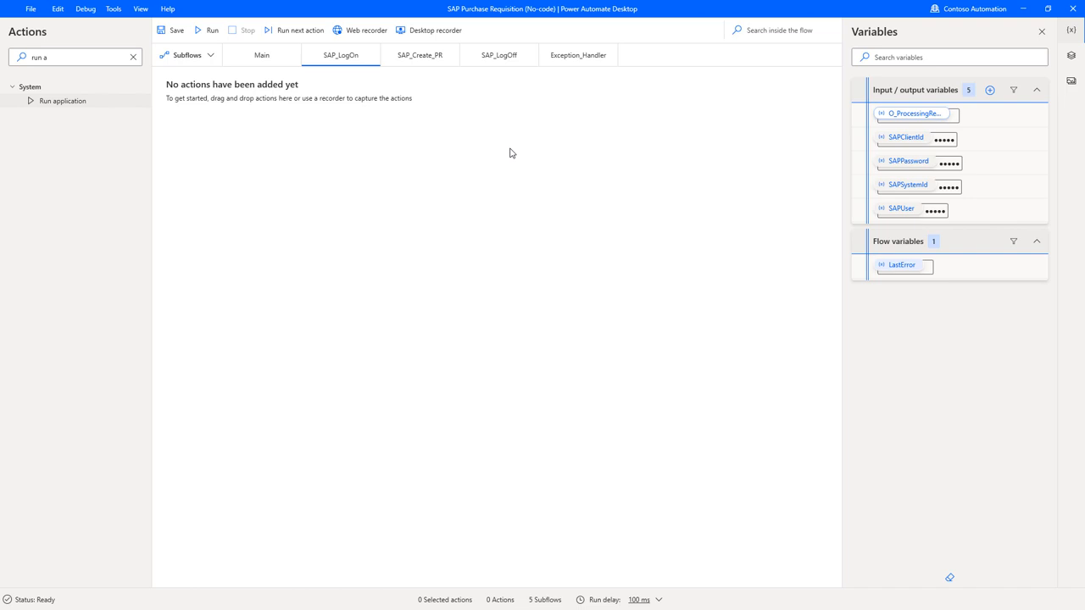
{"action": "mouse_move", "coordinate": [285, 296]}
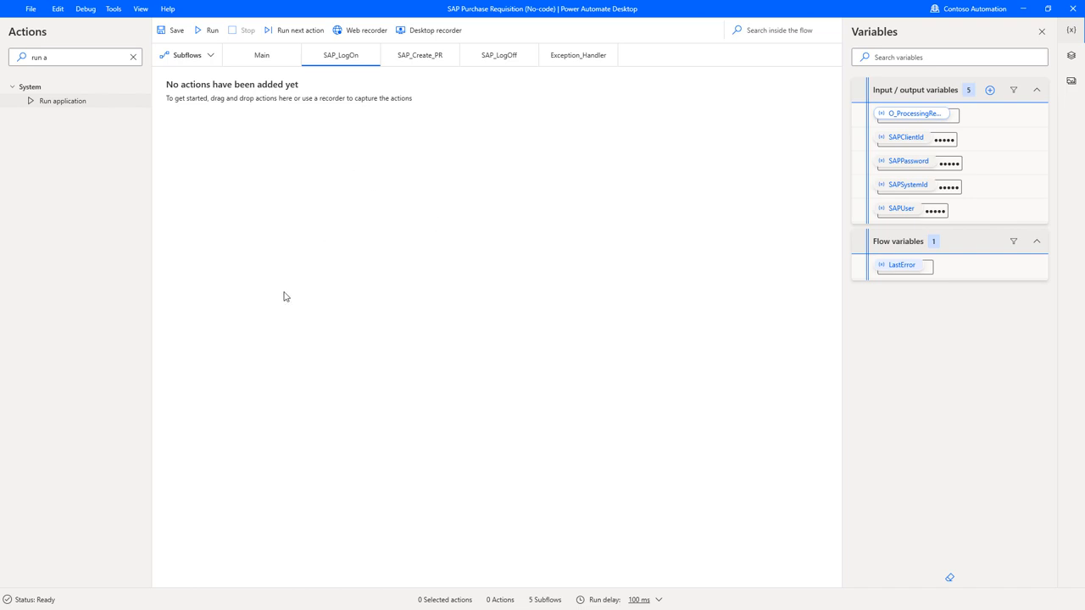
{"action": "mouse_move", "coordinate": [367, 148]}
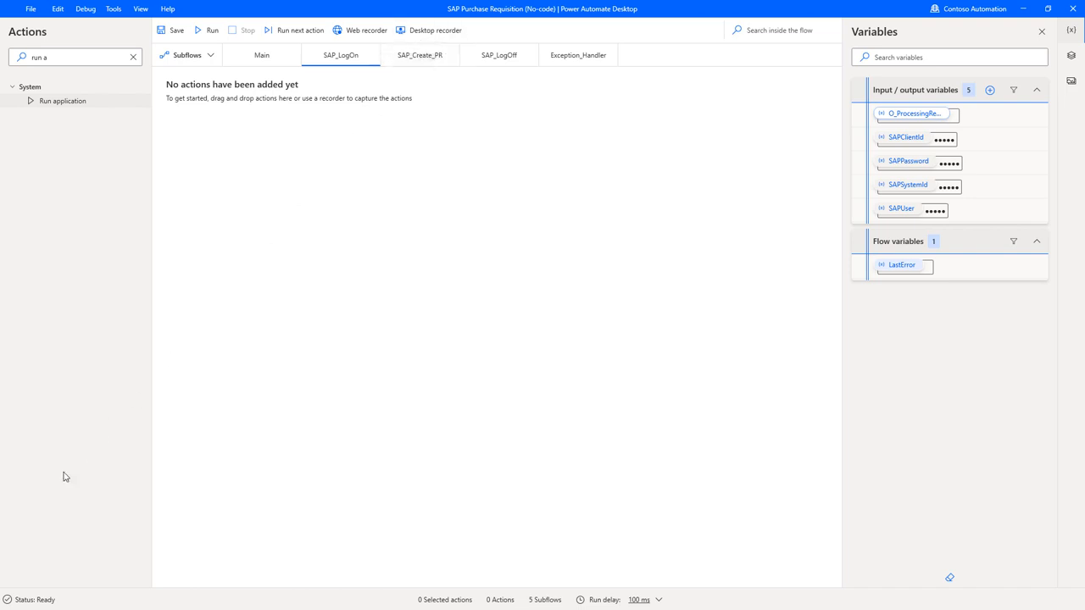
{"action": "left_click", "coordinate": [12, 599]}
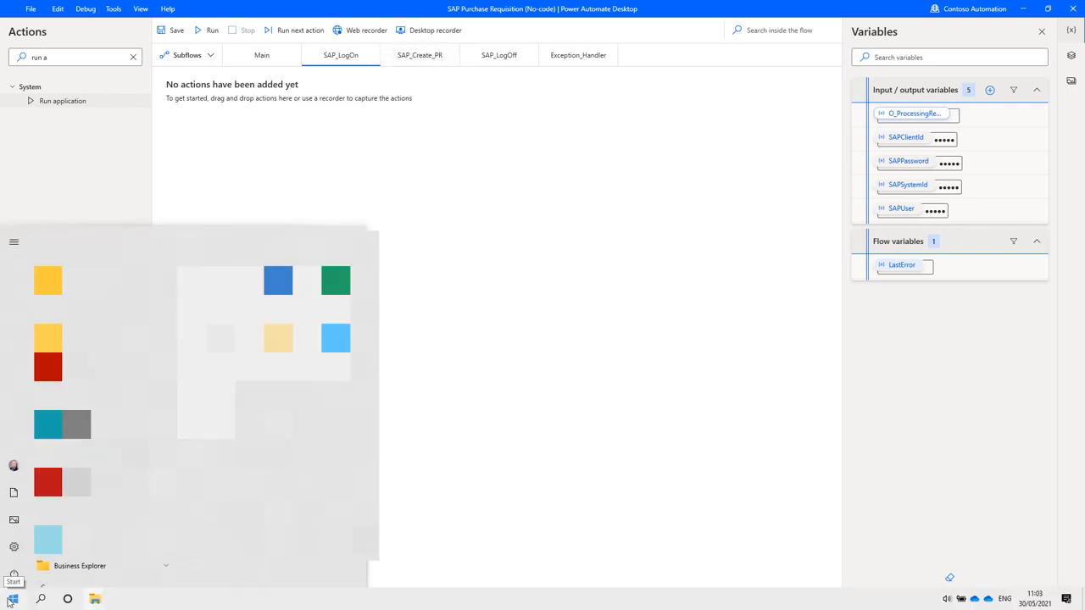
{"action": "type", "text": "sap"}
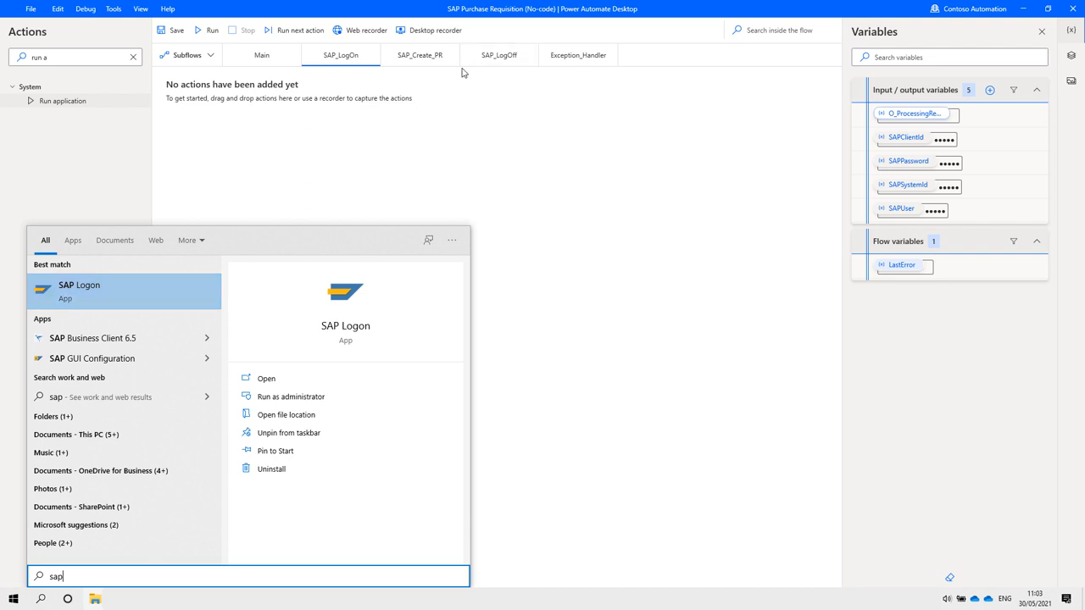
{"action": "mouse_move", "coordinate": [439, 174]}
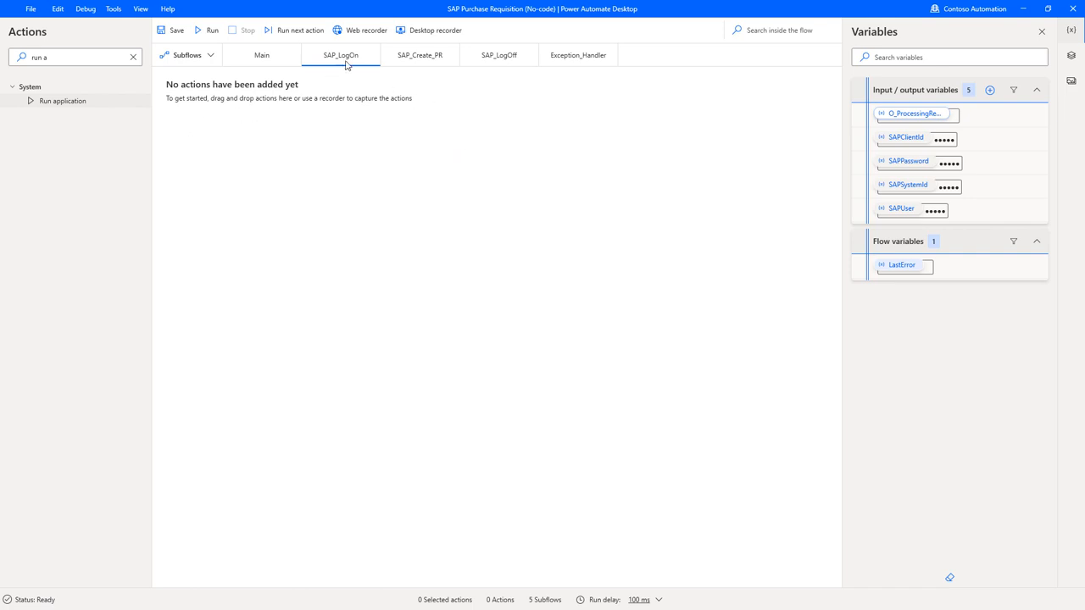
{"action": "mouse_move", "coordinate": [338, 239]}
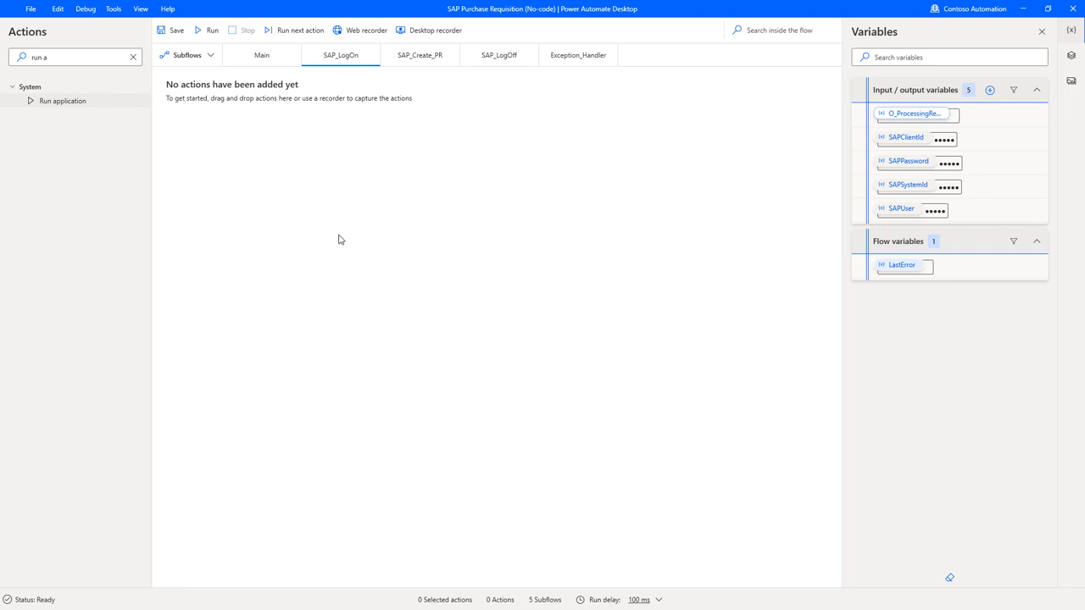
{"action": "mouse_move", "coordinate": [51, 101]}
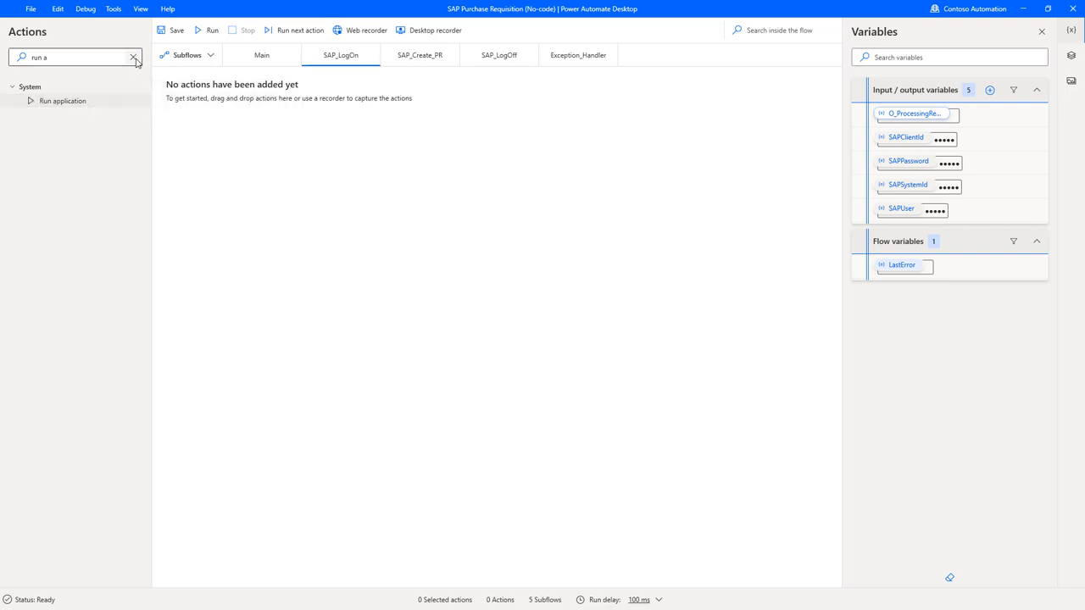
Clear the Actions search and search for 'run ap' to find Run application
{"action": "left_click", "coordinate": [133, 57]}
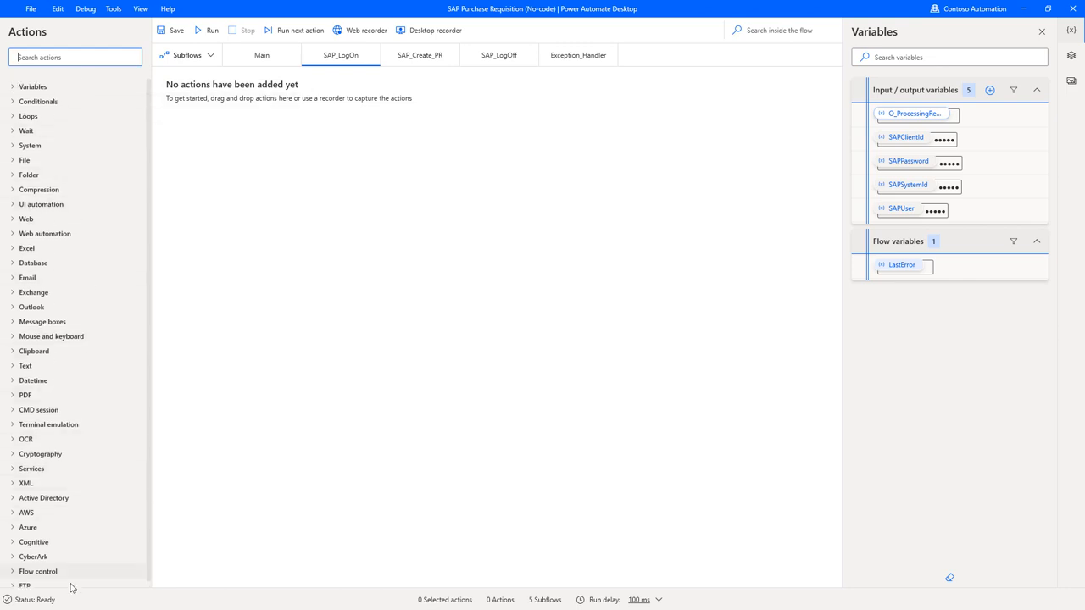
{"action": "left_click", "coordinate": [74, 56]}
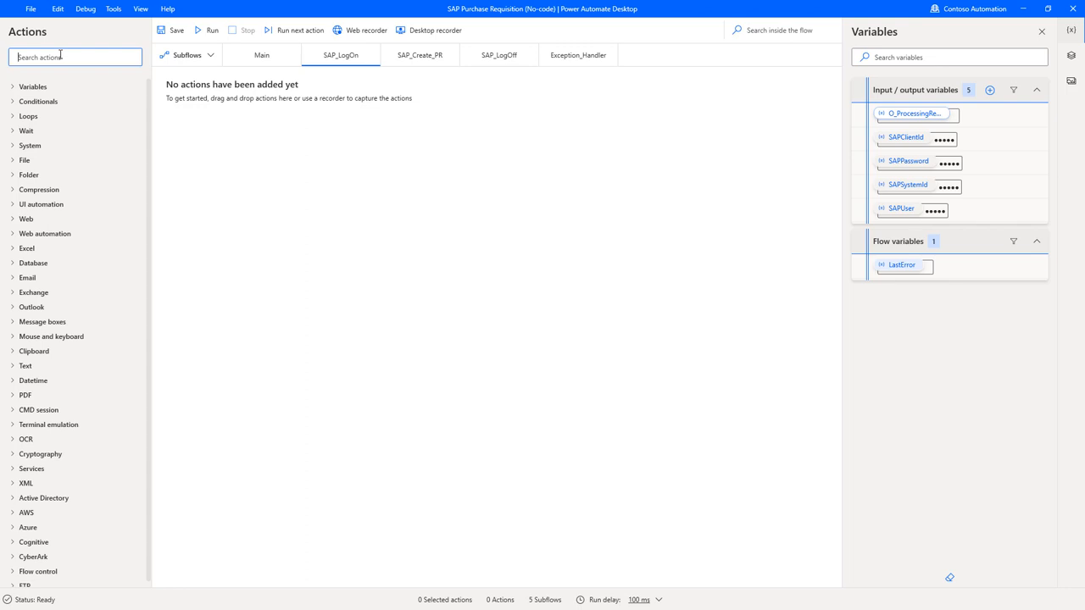
{"action": "type", "text": "run ap"}
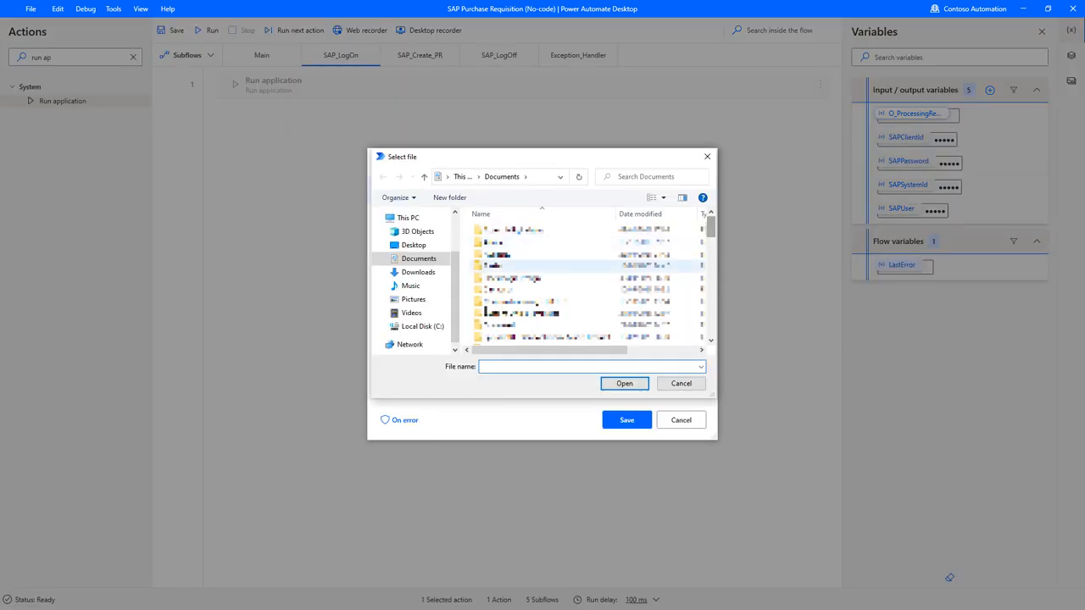
Set the Run application path to C:\Program Files (x86)\SAP\FrontEnd\SapGui\saplogon.exe and save
{"action": "left_click", "coordinate": [423, 326]}
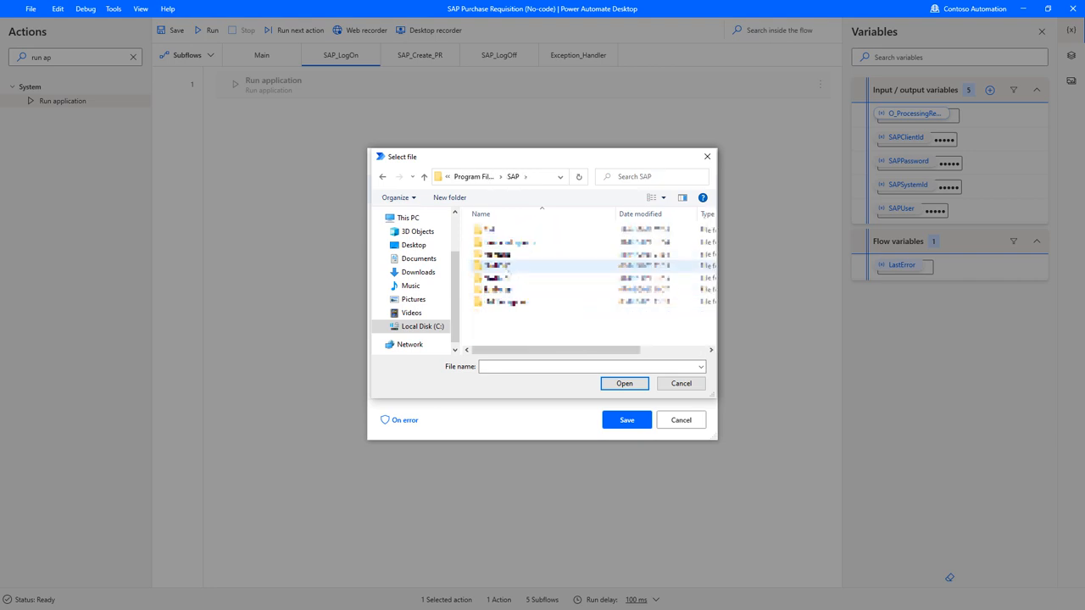
{"action": "double_click", "coordinate": [496, 265]}
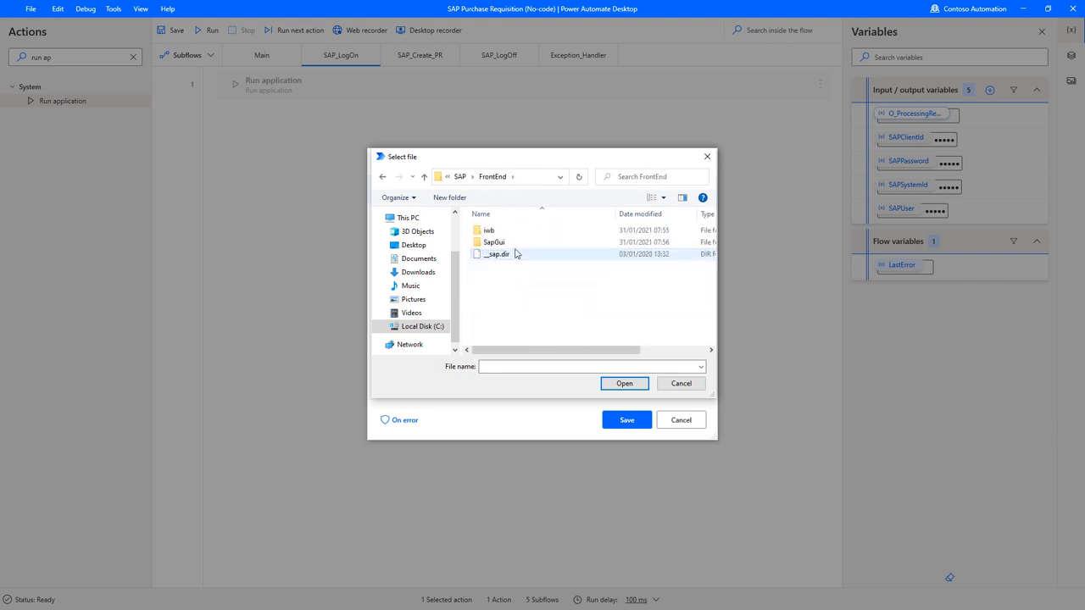
{"action": "double_click", "coordinate": [494, 241]}
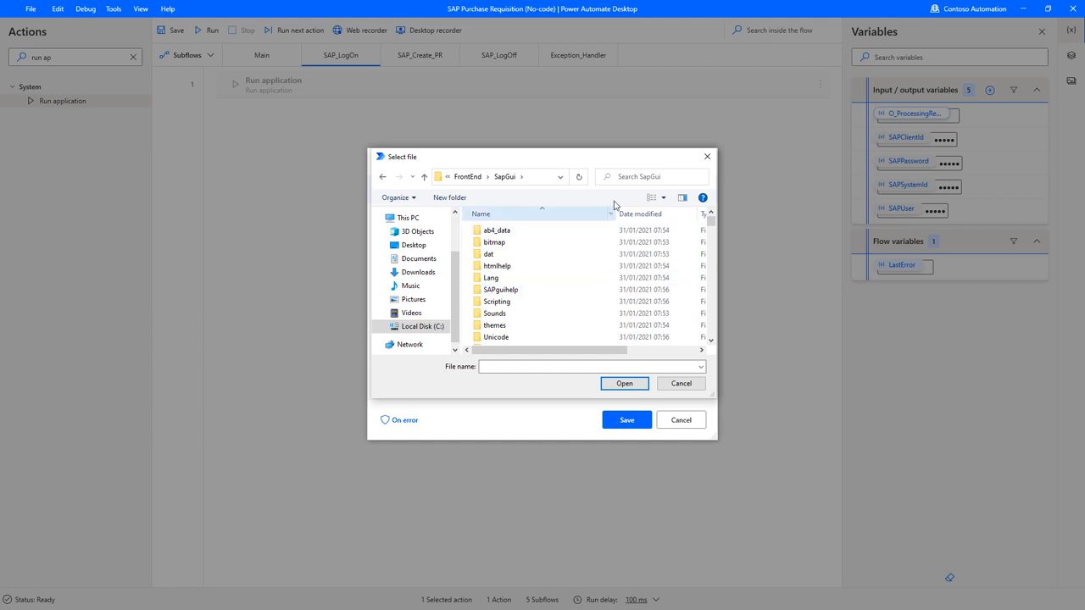
{"action": "type", "text": "saplogon"}
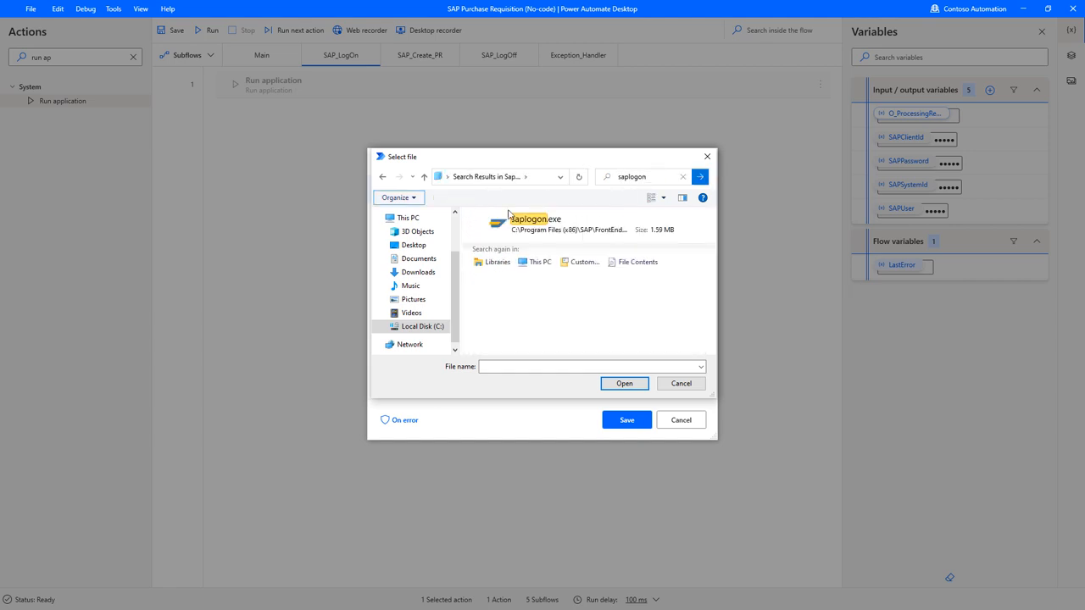
{"action": "left_click", "coordinate": [624, 383]}
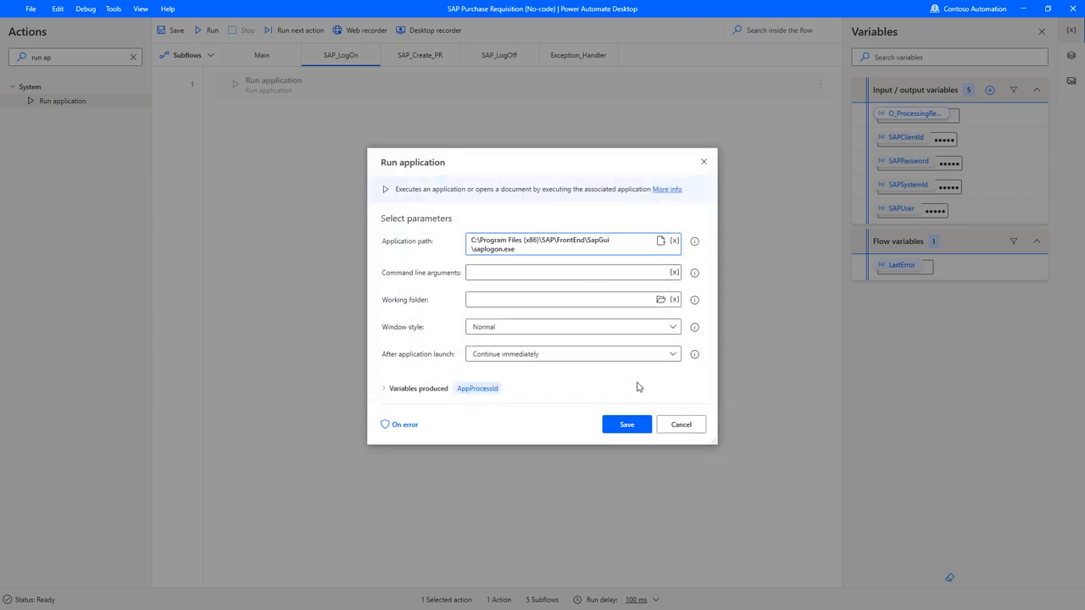
{"action": "left_click", "coordinate": [627, 424]}
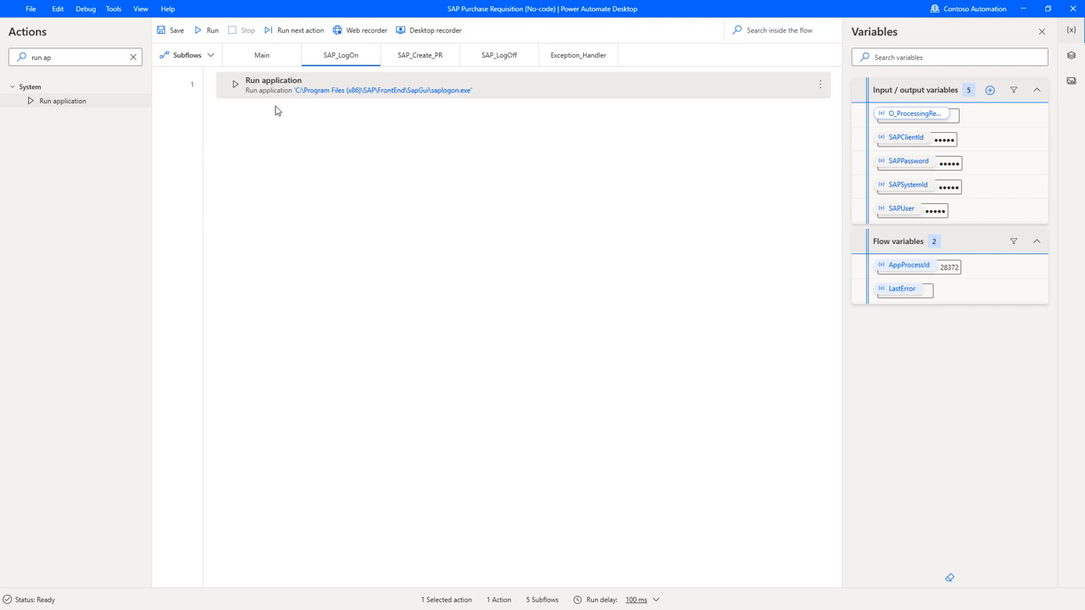
{"action": "mouse_move", "coordinate": [314, 88]}
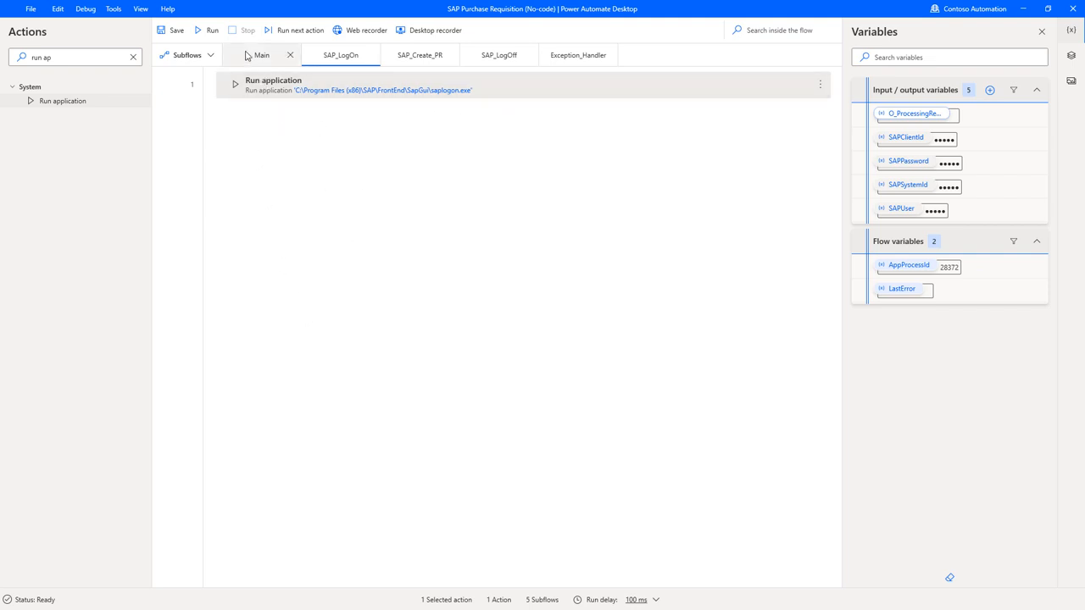
Switch to Main, showing the error block calling SAP_LogOn, SAP_Create_PR and SAP_LogOff
{"action": "left_click", "coordinate": [261, 55]}
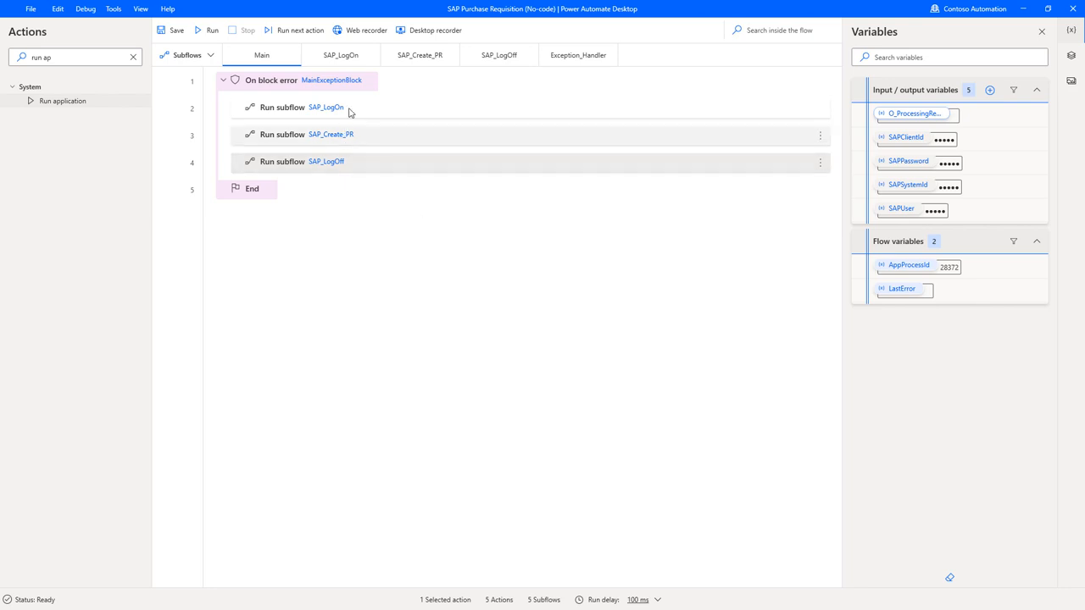
{"action": "mouse_move", "coordinate": [560, 172]}
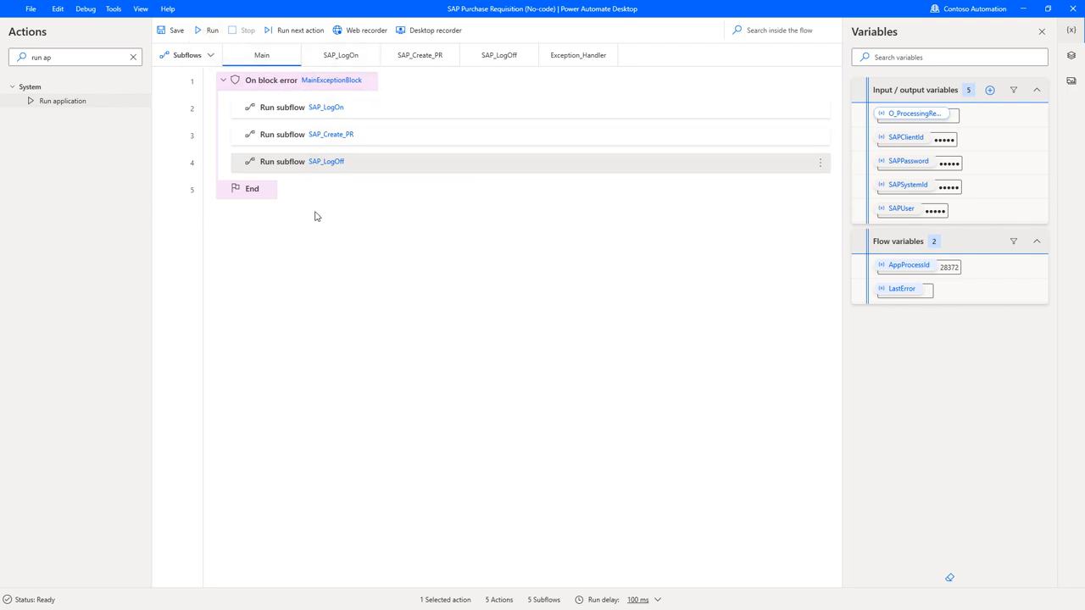
Run SAP_LogOn from its Run application step, relaunching SAP Logon (AppProcessId 17404)
{"action": "left_click", "coordinate": [340, 55]}
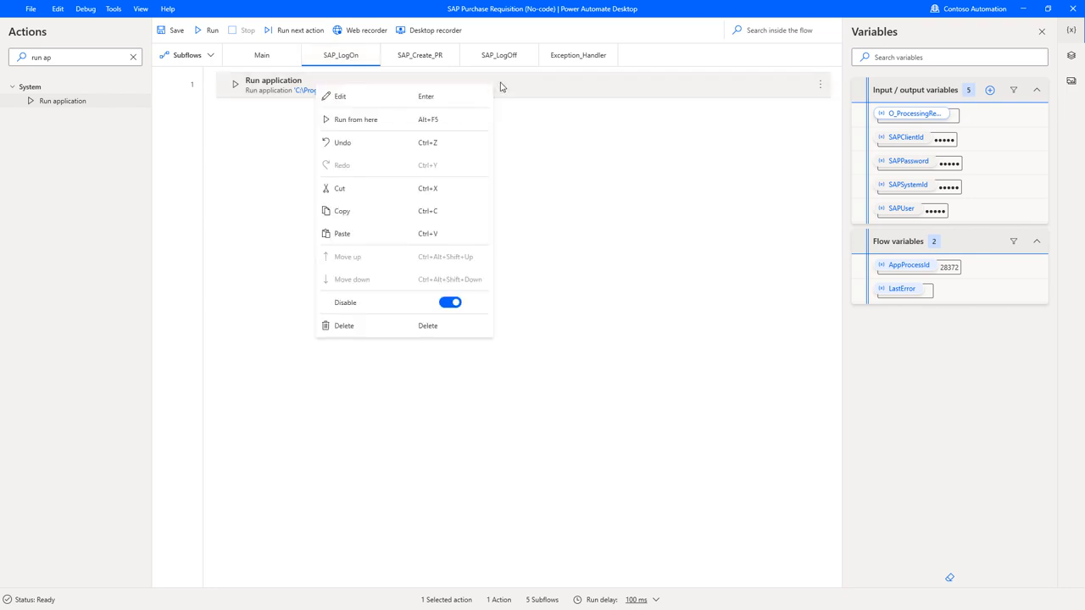
{"action": "mouse_move", "coordinate": [482, 128]}
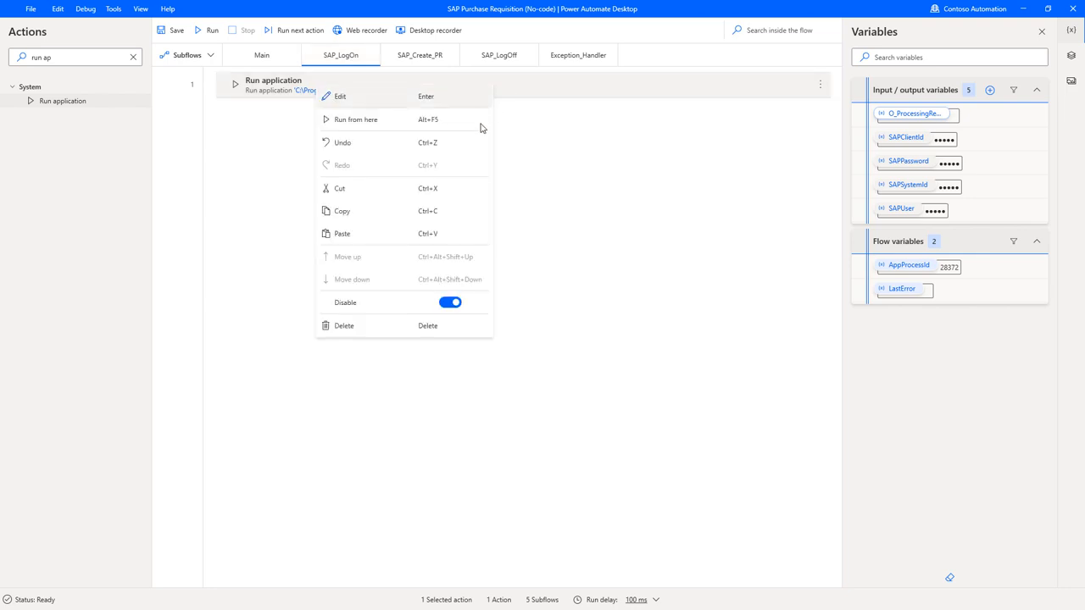
{"action": "mouse_move", "coordinate": [398, 120]}
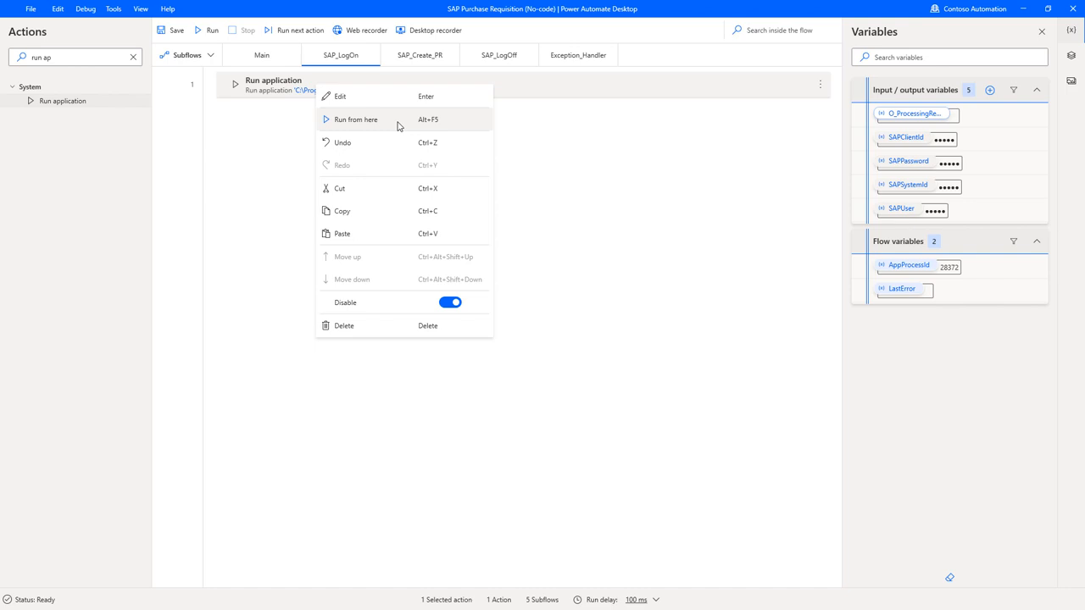
{"action": "left_click", "coordinate": [355, 119]}
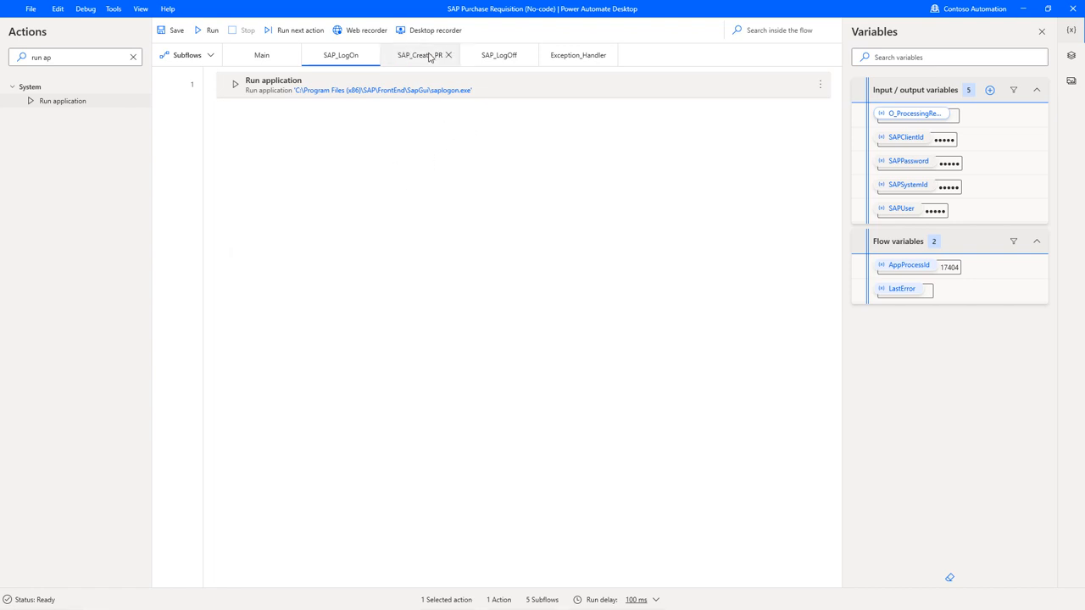
Open the Desktop recorder alongside the SAP Logon window
{"action": "left_click", "coordinate": [213, 30]}
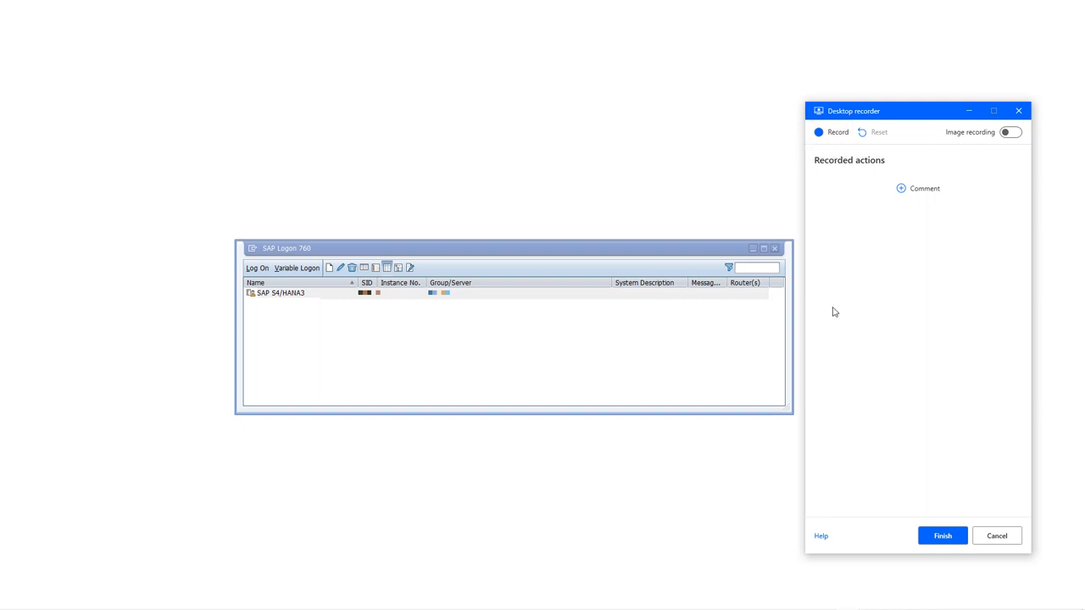
{"action": "mouse_move", "coordinate": [856, 210]}
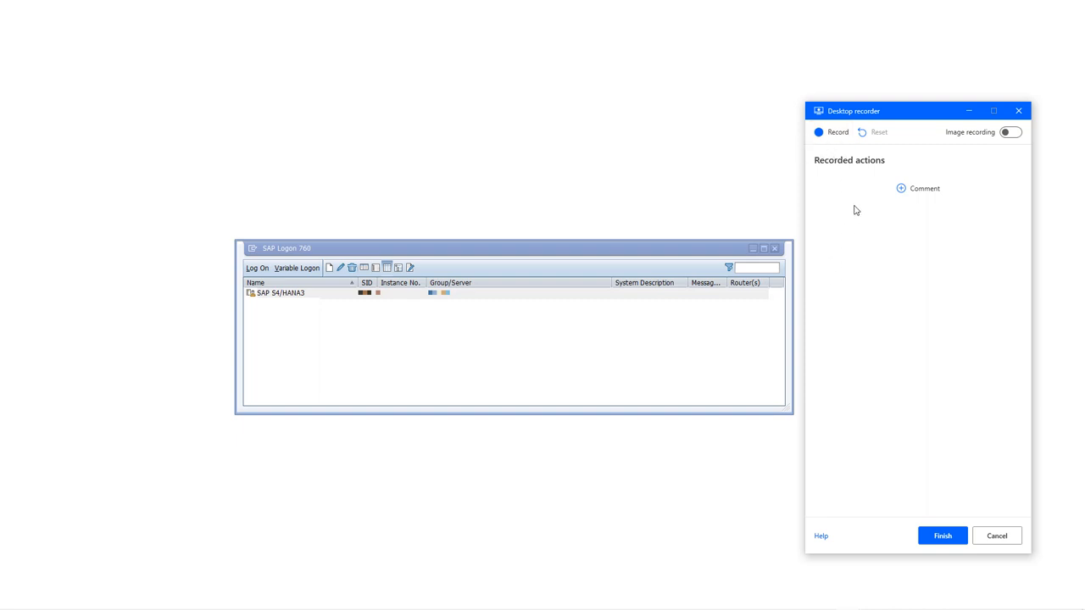
{"action": "mouse_move", "coordinate": [836, 132]}
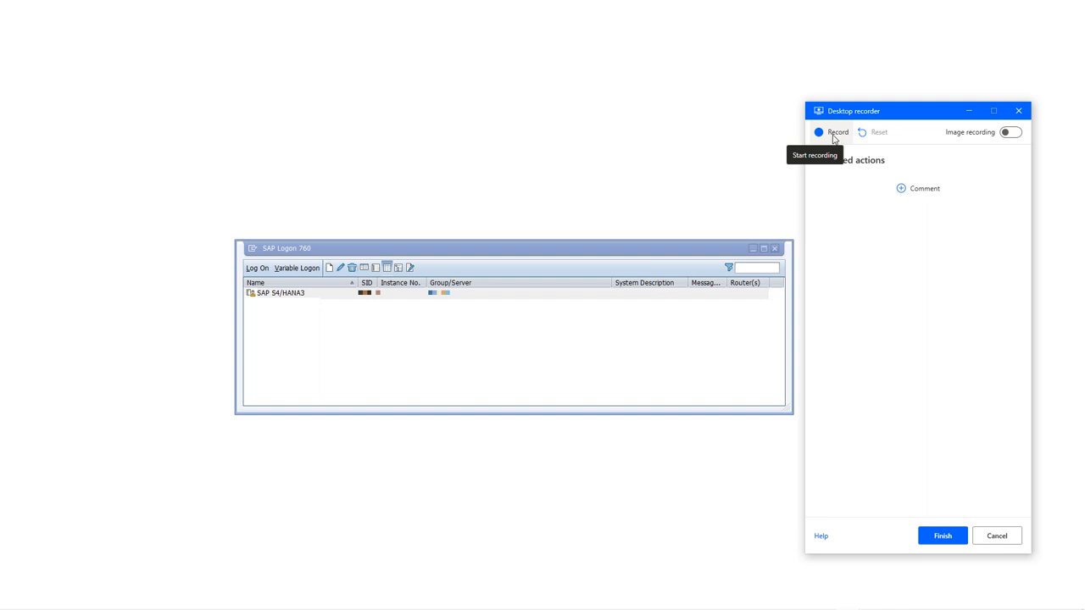
Record typing S5H into the SAP Logon filter, then change its value to variable SAPSystemId
{"action": "left_click", "coordinate": [832, 132]}
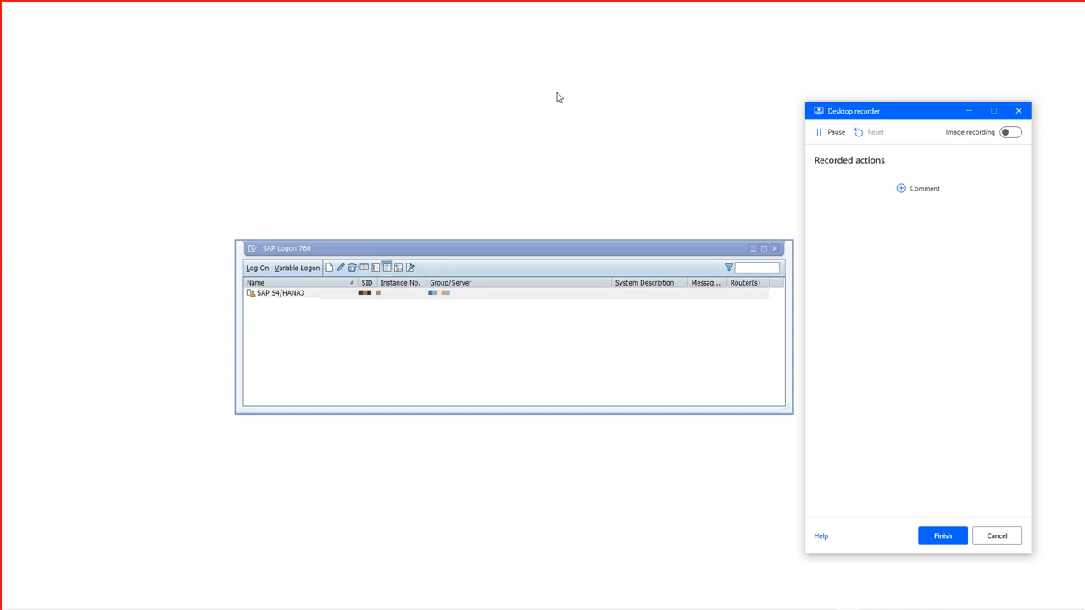
{"action": "mouse_move", "coordinate": [506, 235]}
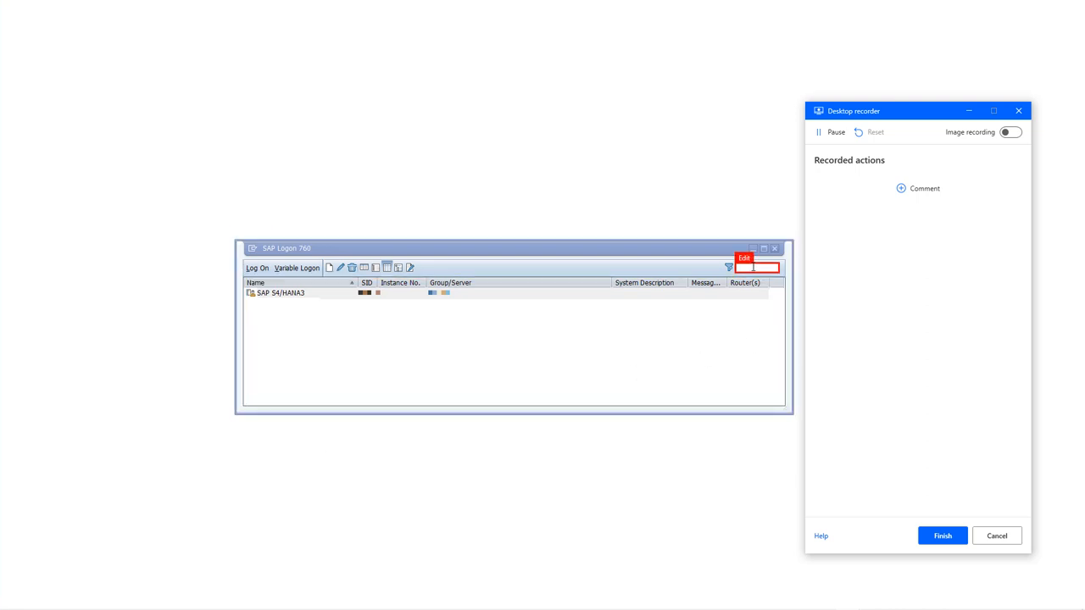
{"action": "left_click", "coordinate": [743, 259]}
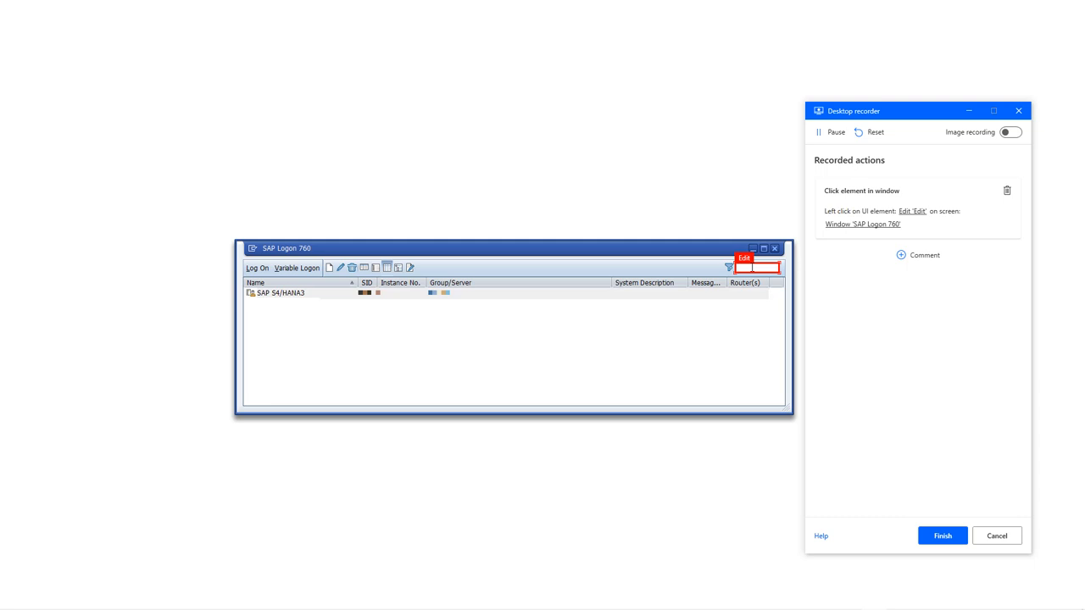
{"action": "type", "text": "S5H"}
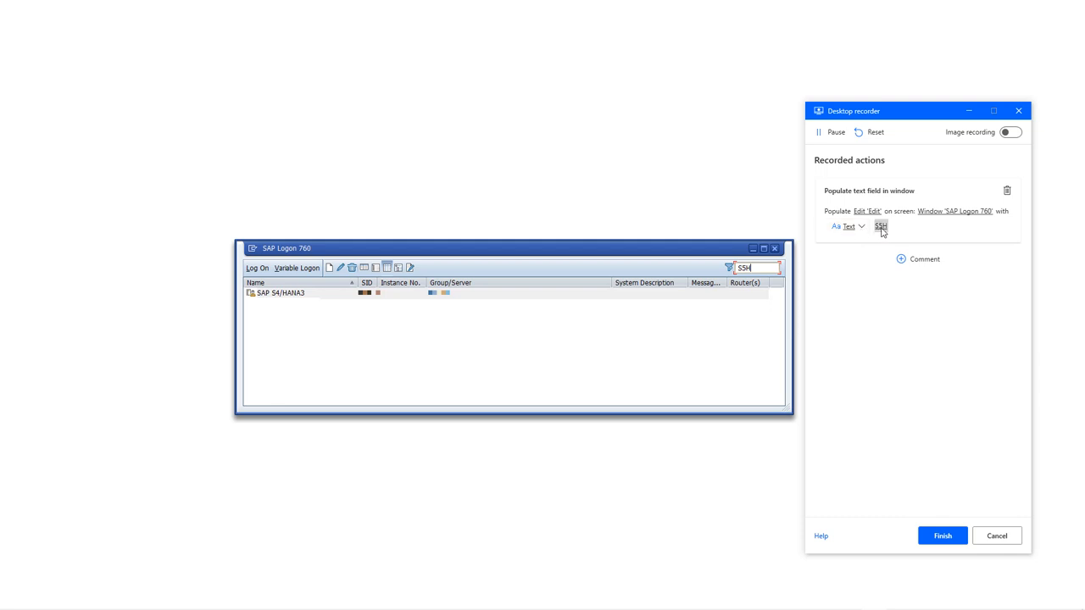
{"action": "mouse_move", "coordinate": [879, 246]}
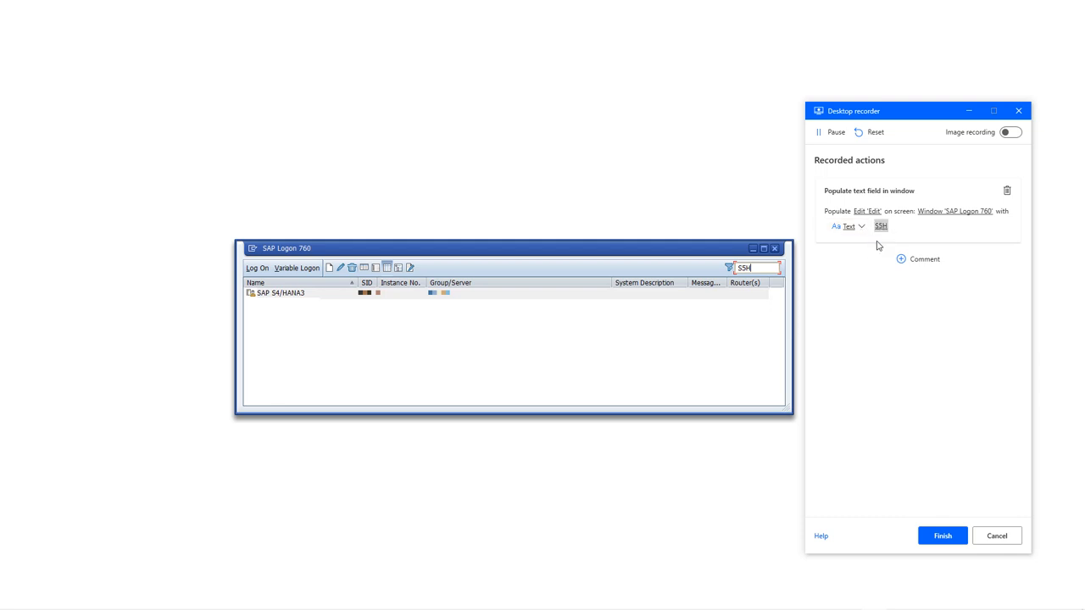
{"action": "left_click", "coordinate": [852, 225]}
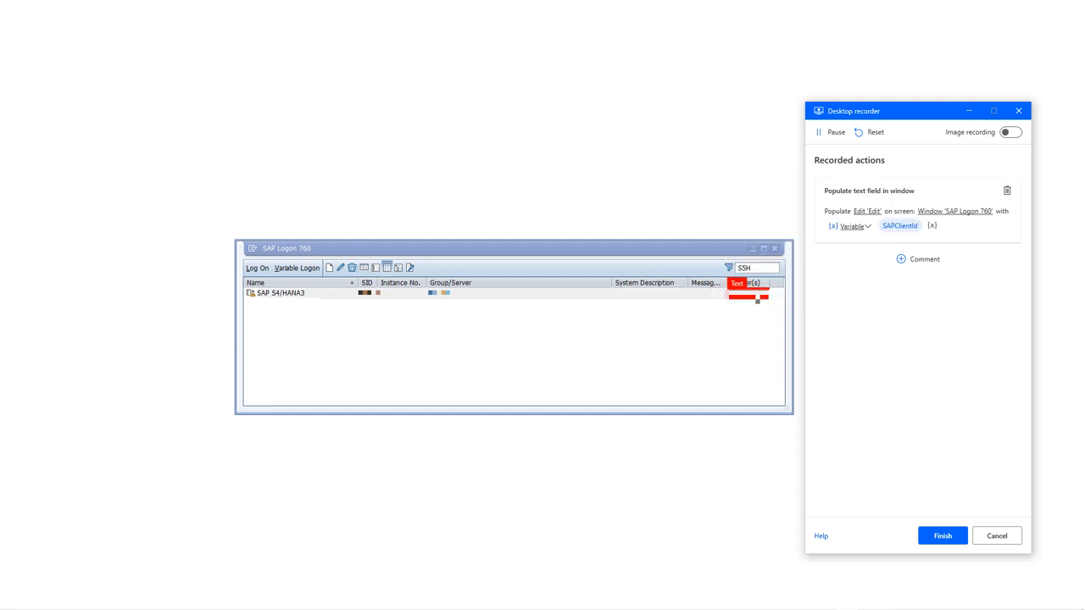
{"action": "left_click", "coordinate": [931, 226]}
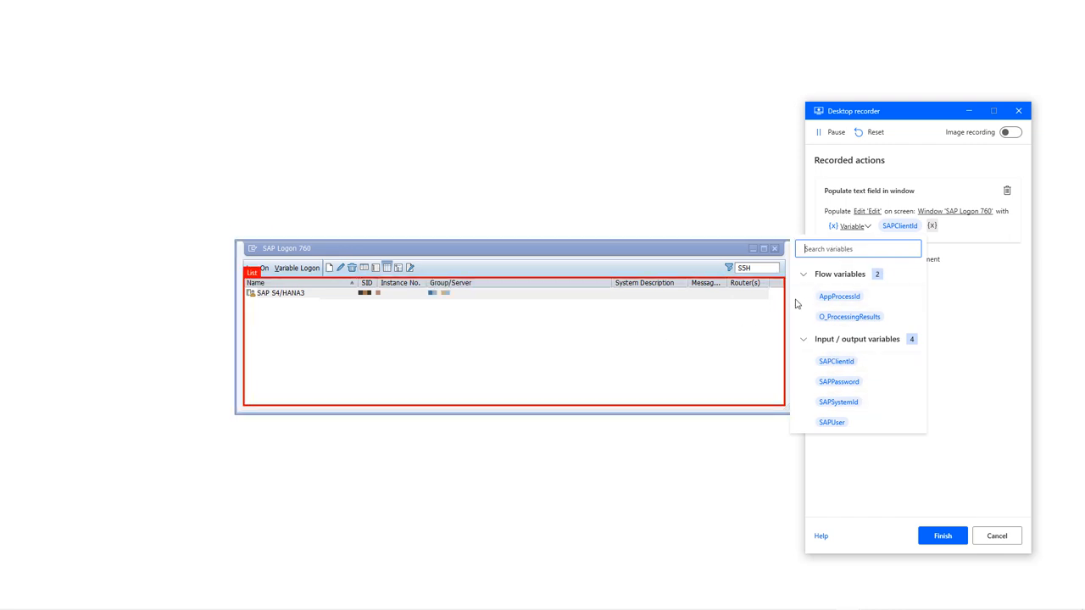
{"action": "mouse_move", "coordinate": [819, 381]}
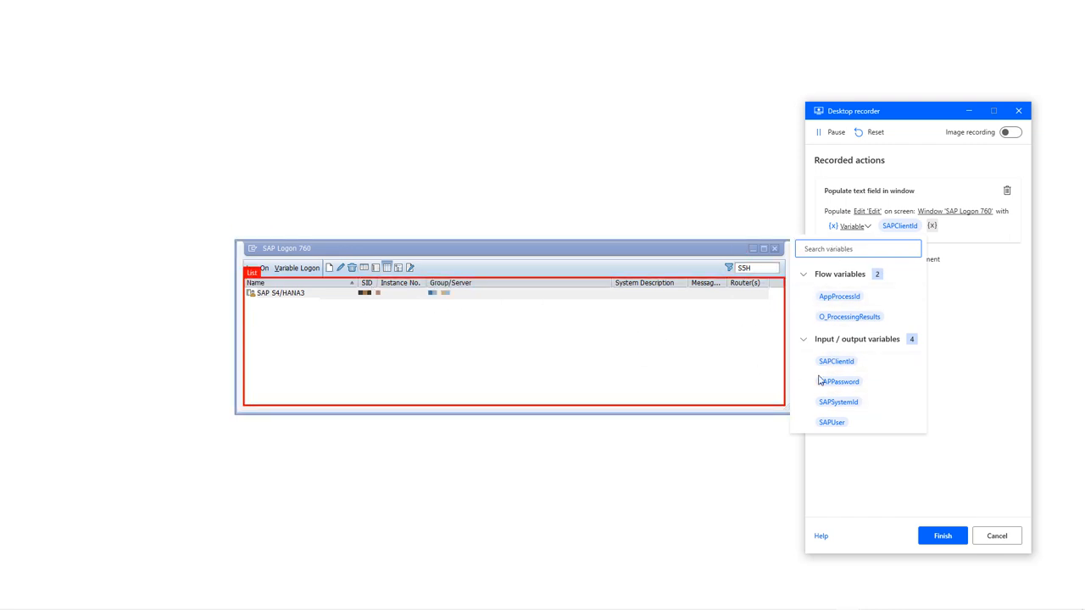
{"action": "left_click", "coordinate": [838, 402]}
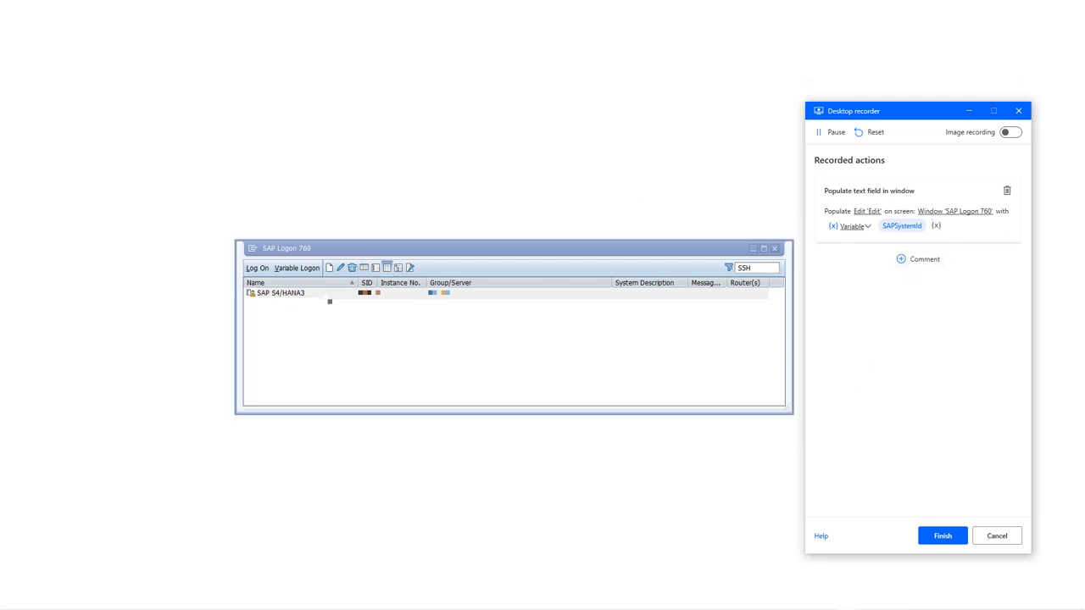
Record double-clicking SAP S4/HANA3 and name the element 'System Id double-click'
{"action": "left_click", "coordinate": [279, 293]}
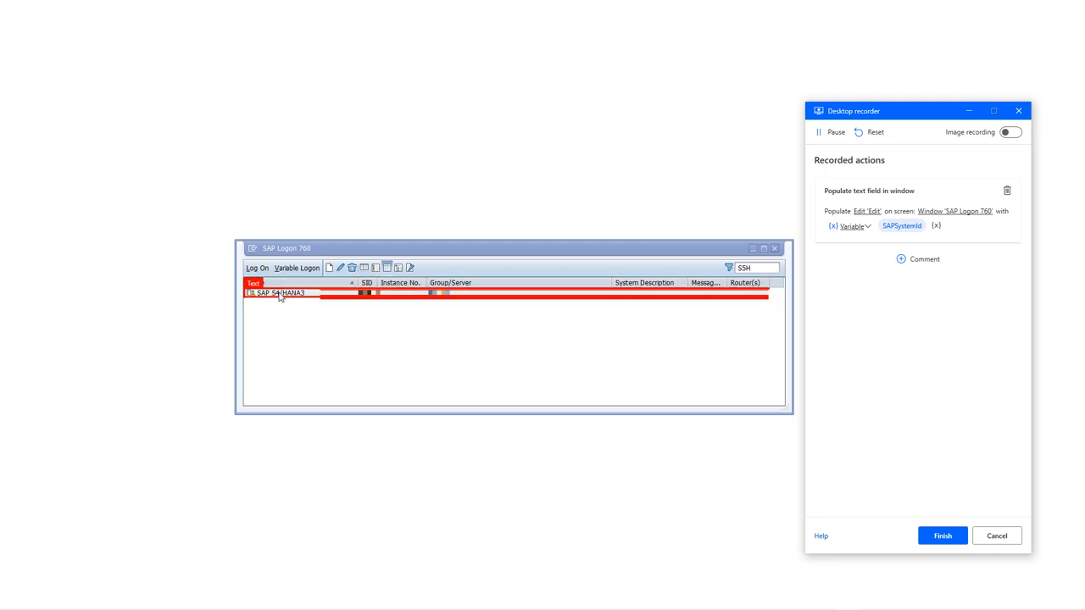
{"action": "double_click", "coordinate": [280, 293]}
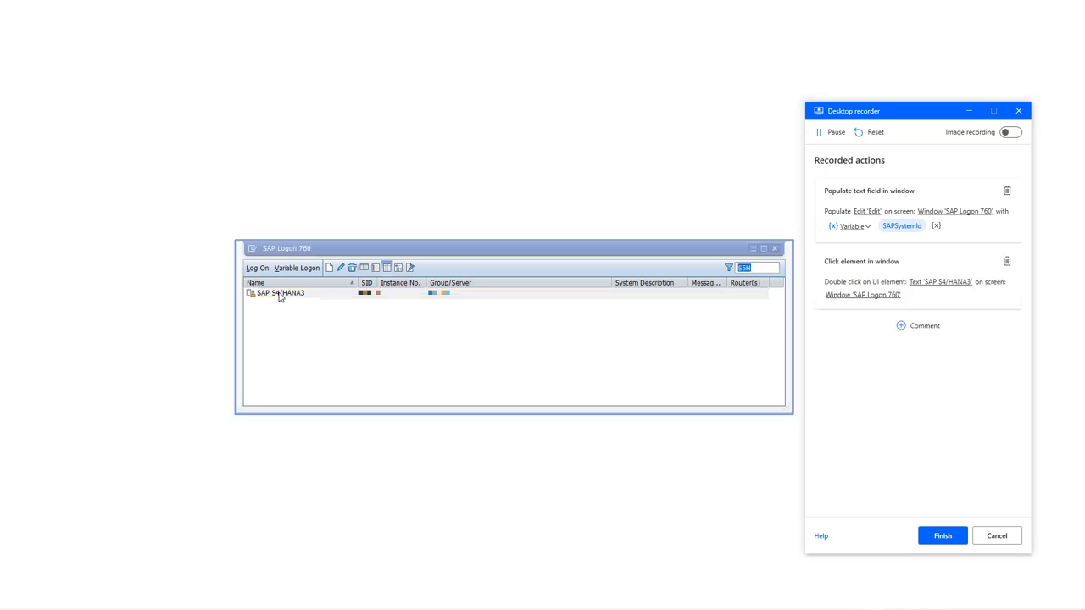
{"action": "double_click", "coordinate": [279, 293]}
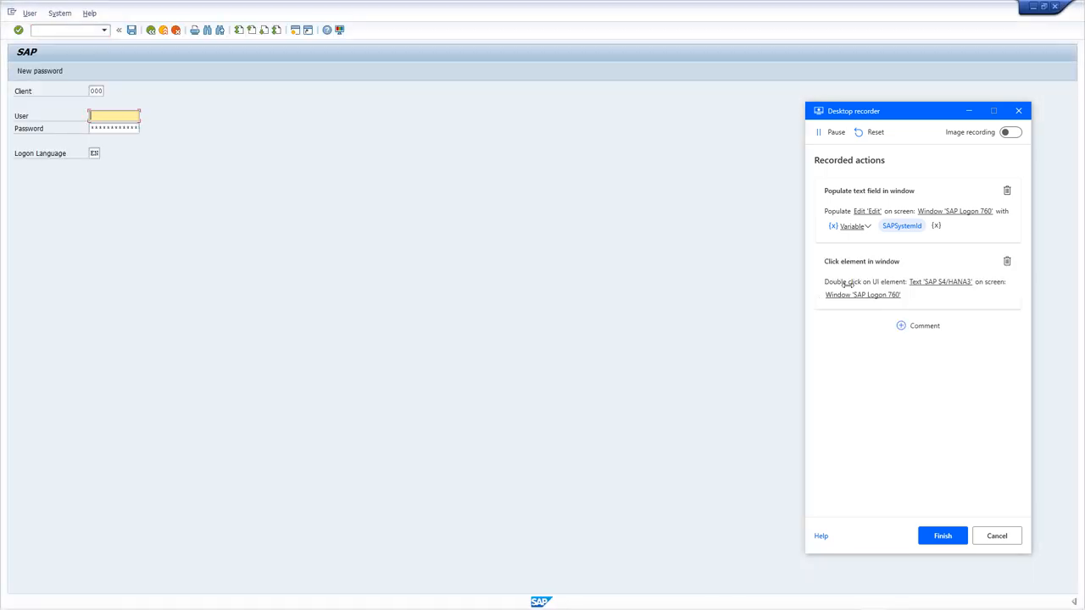
{"action": "left_click", "coordinate": [939, 281]}
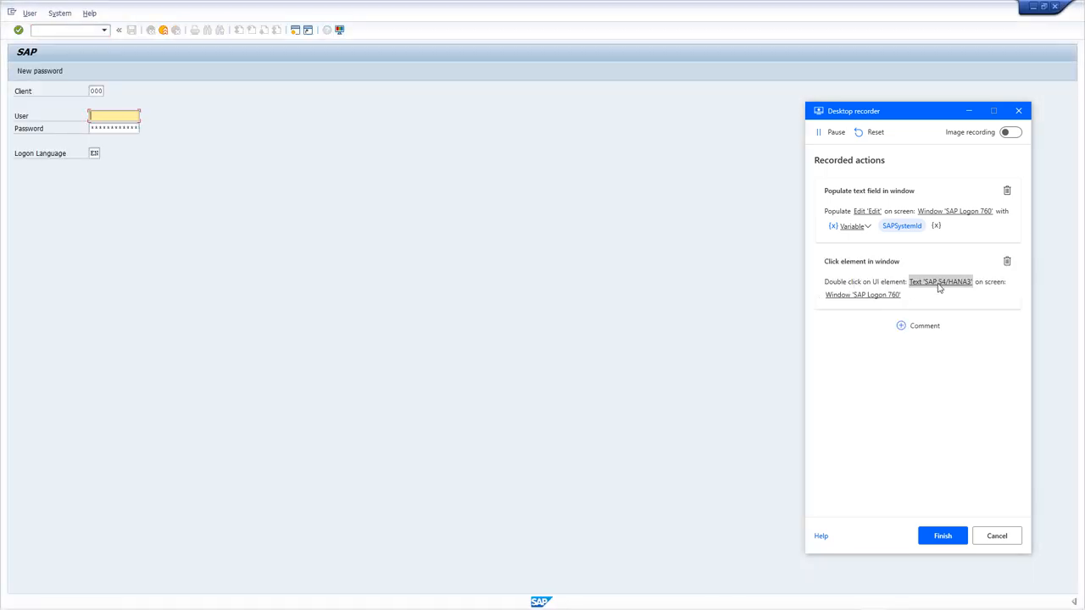
{"action": "left_click", "coordinate": [940, 282]}
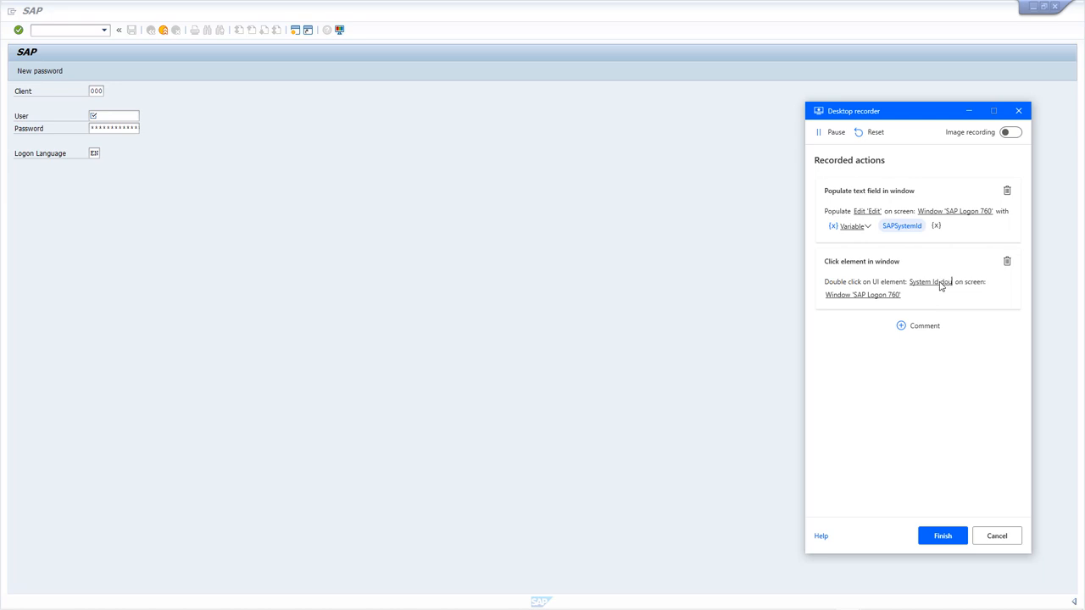
{"action": "left_click", "coordinate": [96, 91]}
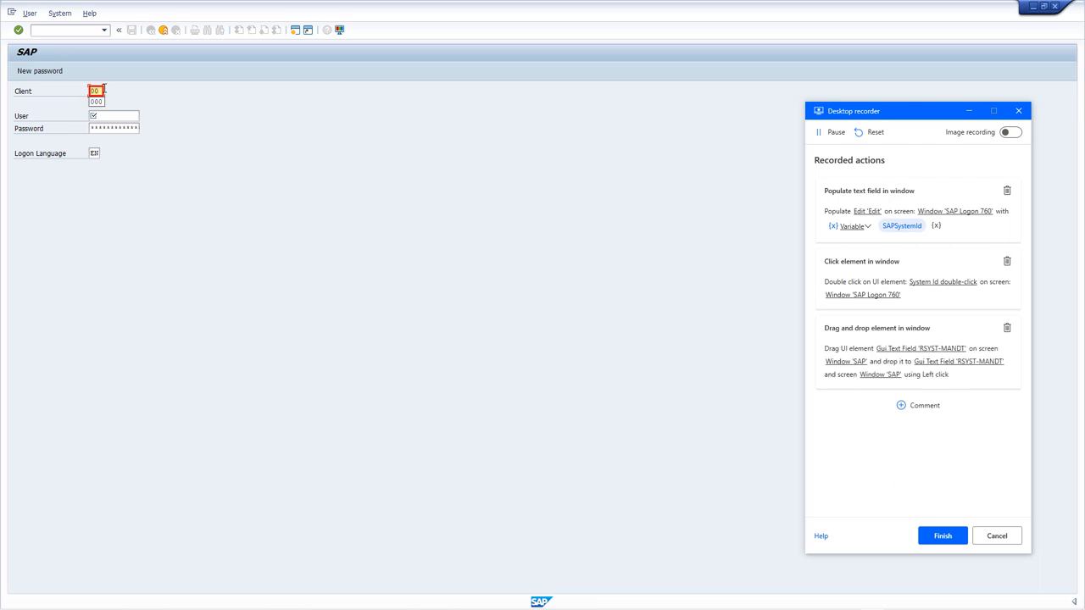
Record client 000, delete the drag-drop step, and set the client value to SAPClientId
{"action": "type", "text": "000"}
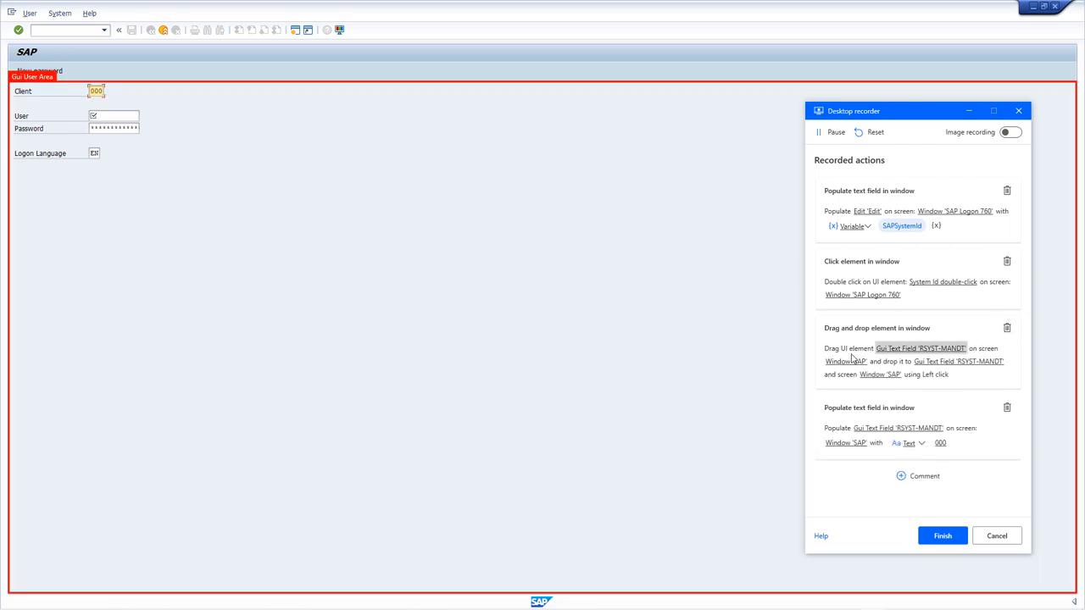
{"action": "left_click", "coordinate": [1007, 328]}
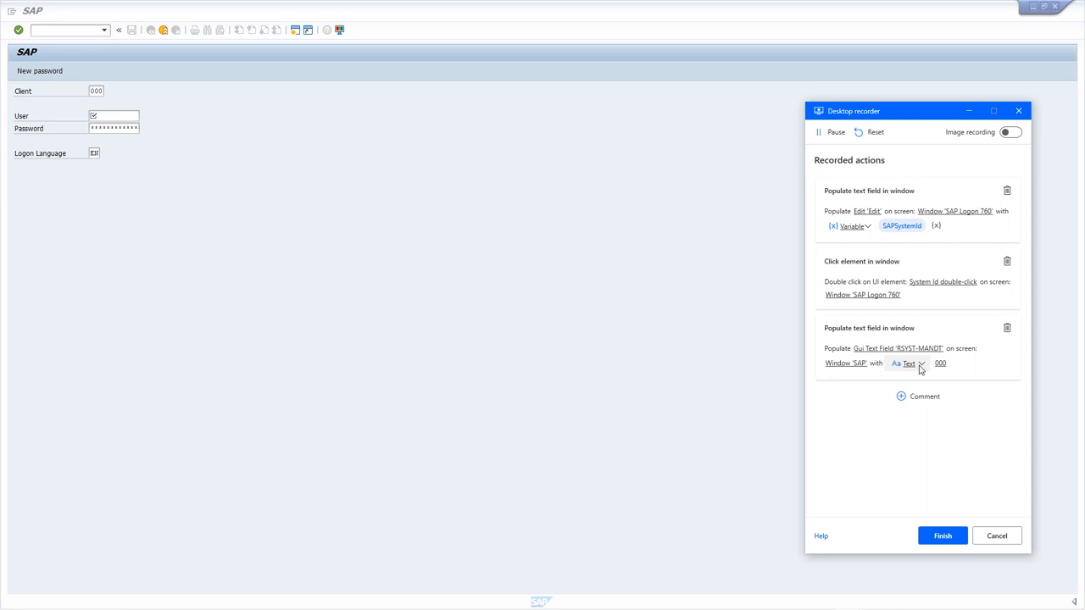
{"action": "left_click", "coordinate": [907, 363]}
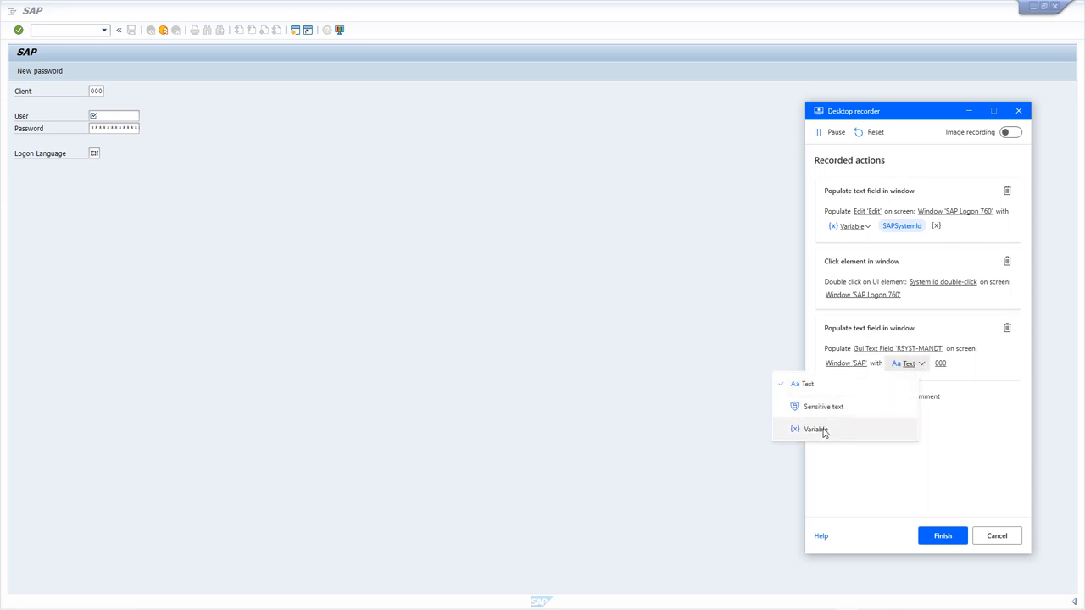
{"action": "left_click", "coordinate": [815, 429]}
{"action": "type", "text": "SAPClientId"}
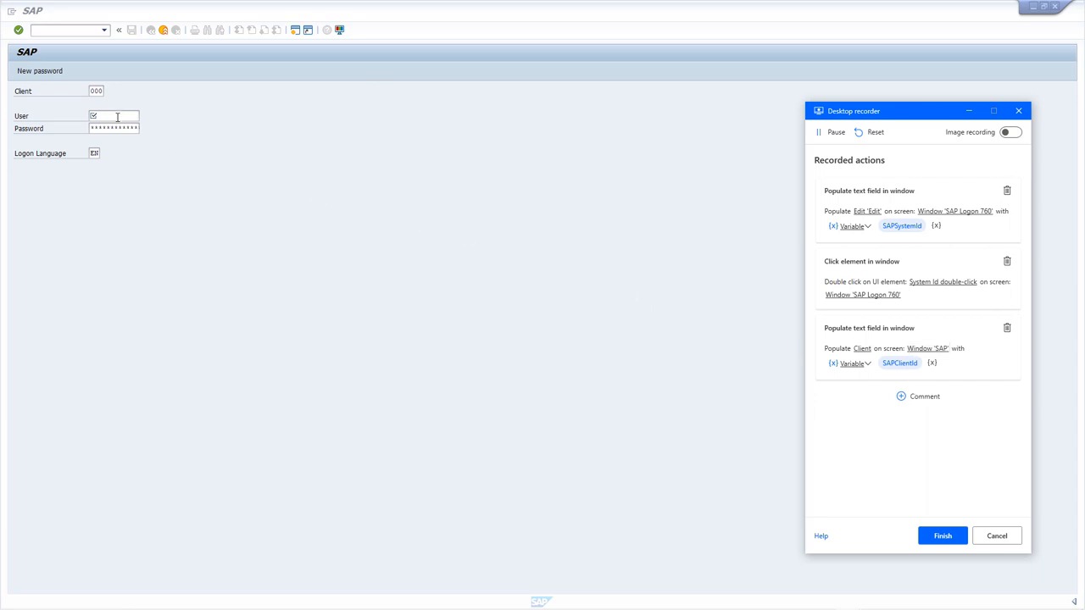
Record the user name entry and switch the recorded password value to the SAPPassword variable
{"action": "left_click", "coordinate": [113, 116]}
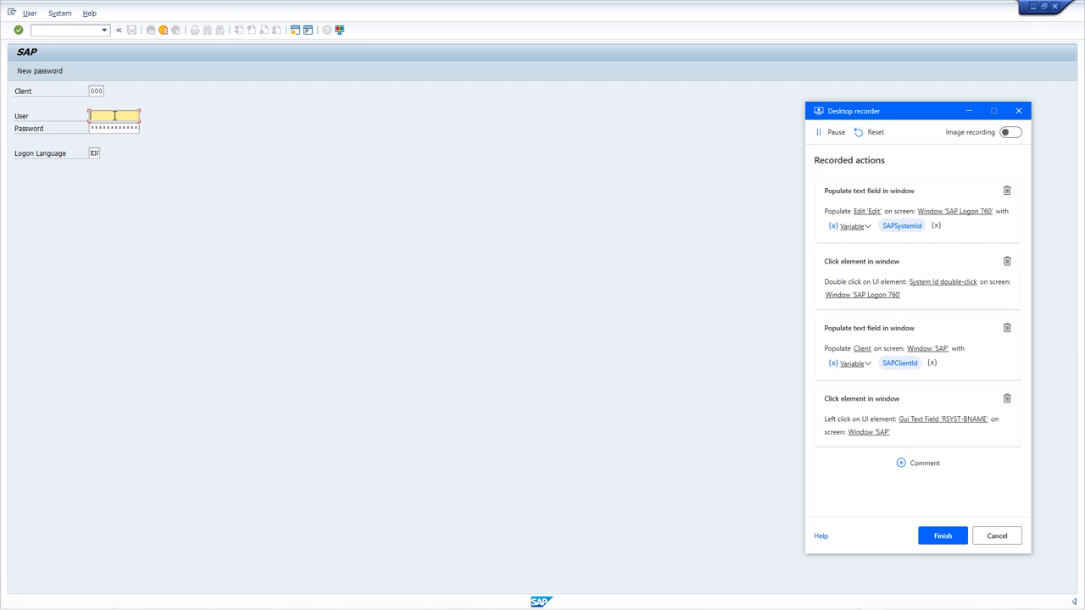
{"action": "type", "text": "RFABot"}
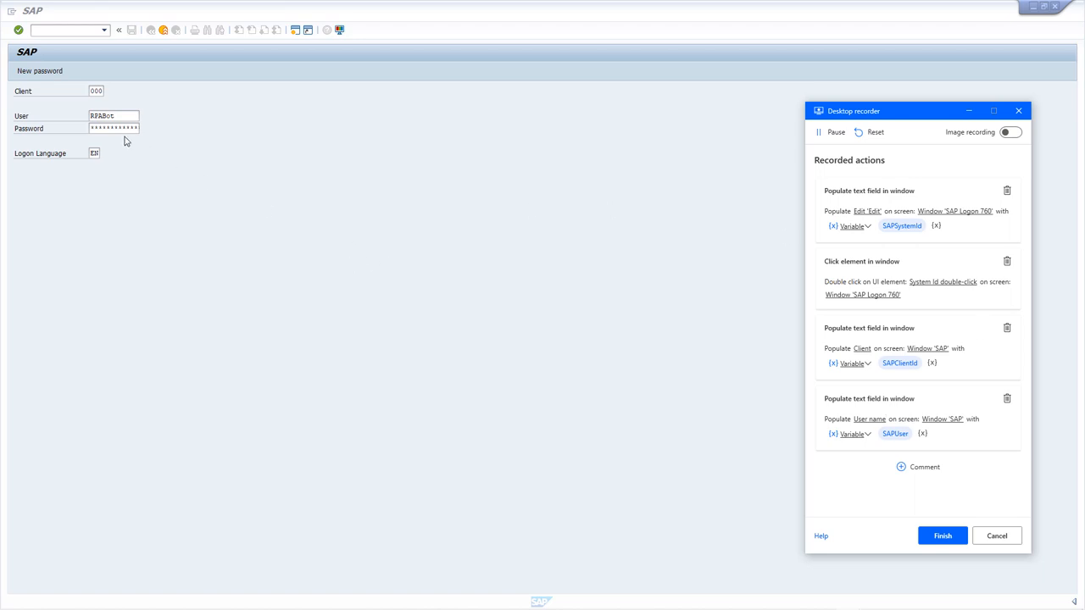
{"action": "left_click", "coordinate": [113, 128]}
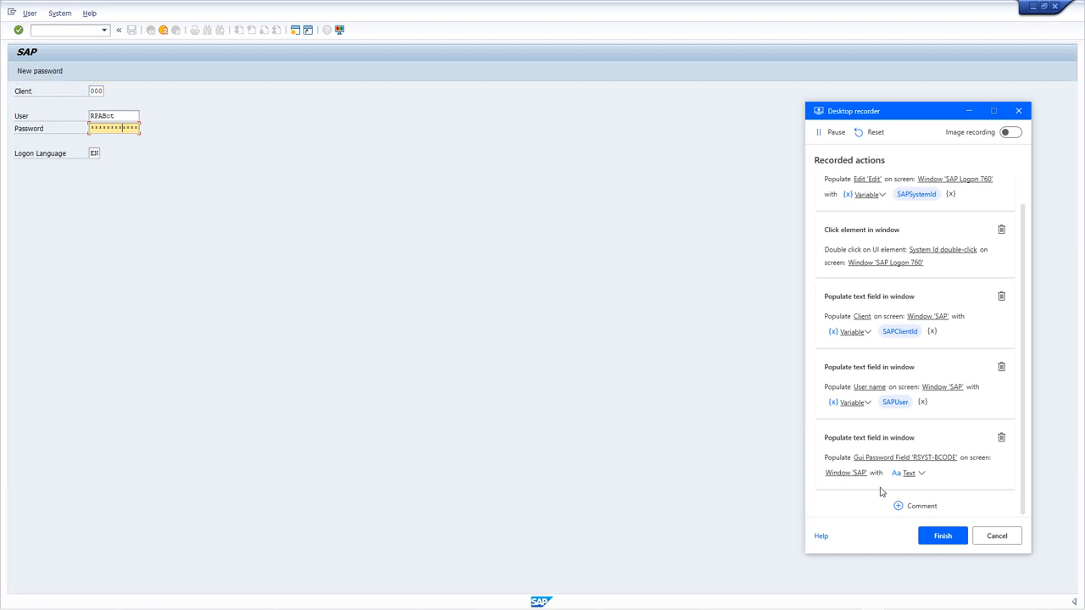
{"action": "left_click", "coordinate": [907, 473]}
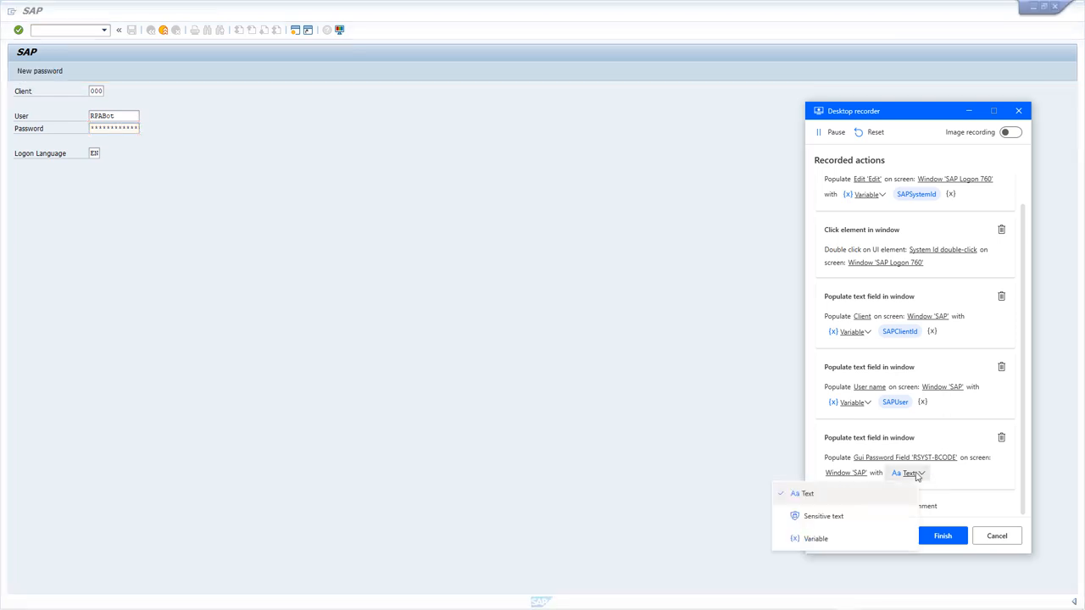
{"action": "left_click", "coordinate": [814, 538]}
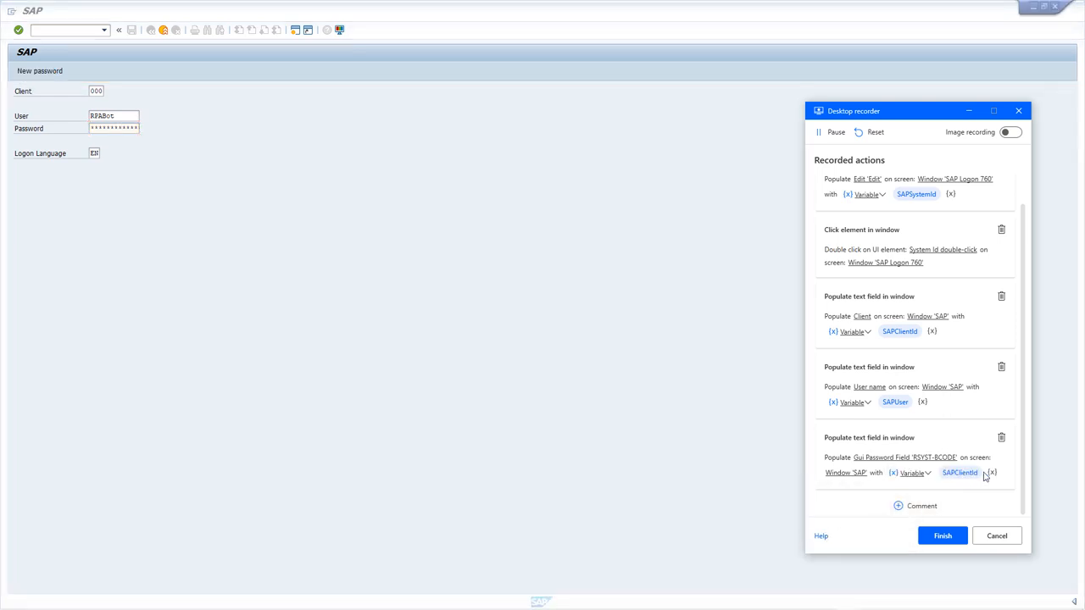
{"action": "scroll", "scroll_direction": "down", "scroll_amount": 3}
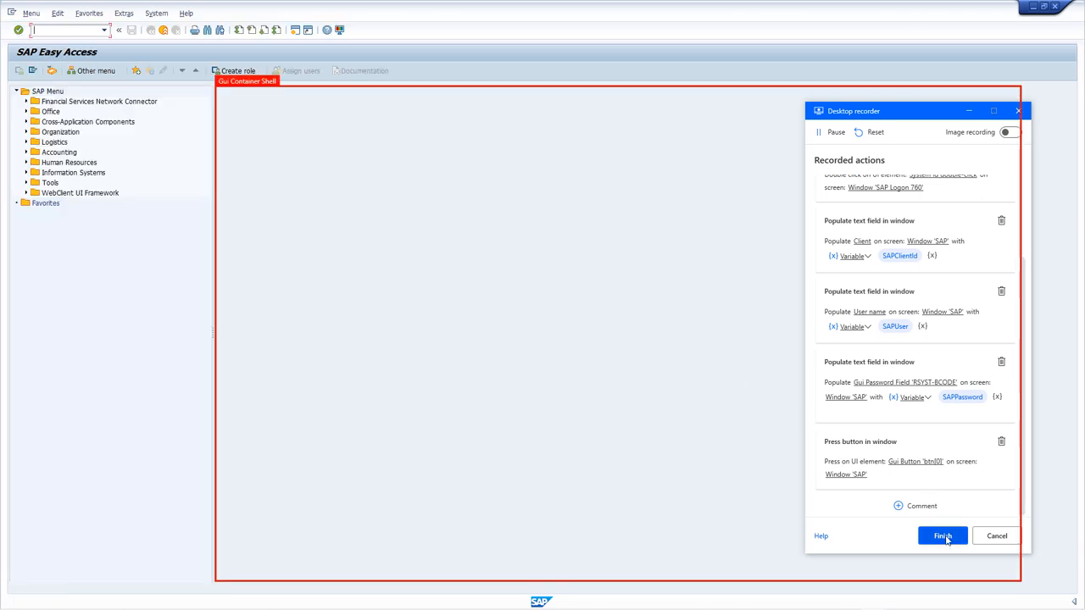
Finish recording, then rename the password field and logon button UI elements to Password and Go button
{"action": "left_click", "coordinate": [942, 535]}
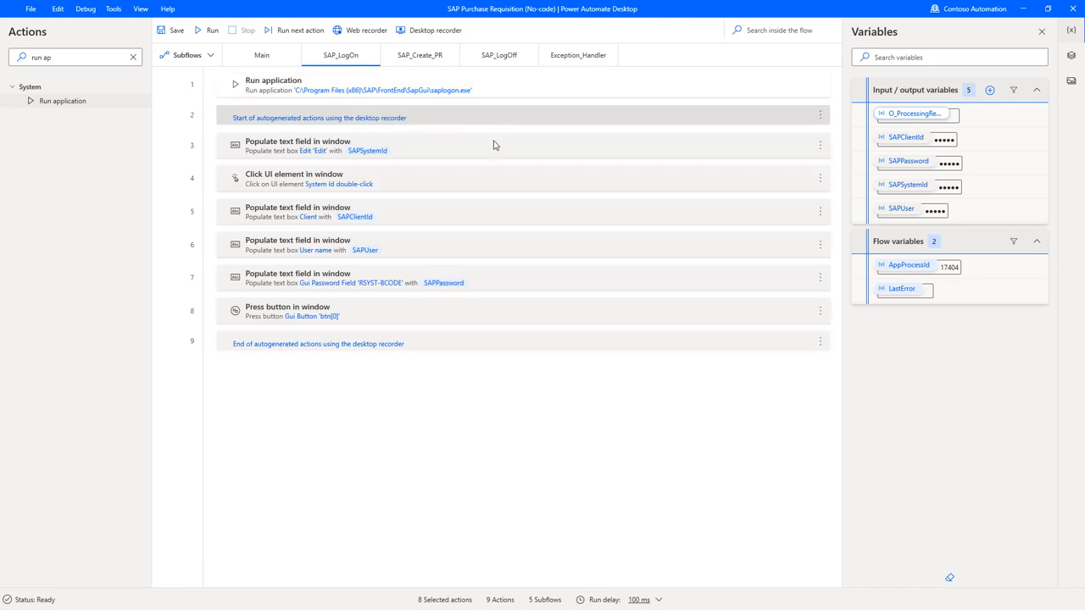
{"action": "mouse_move", "coordinate": [383, 338]}
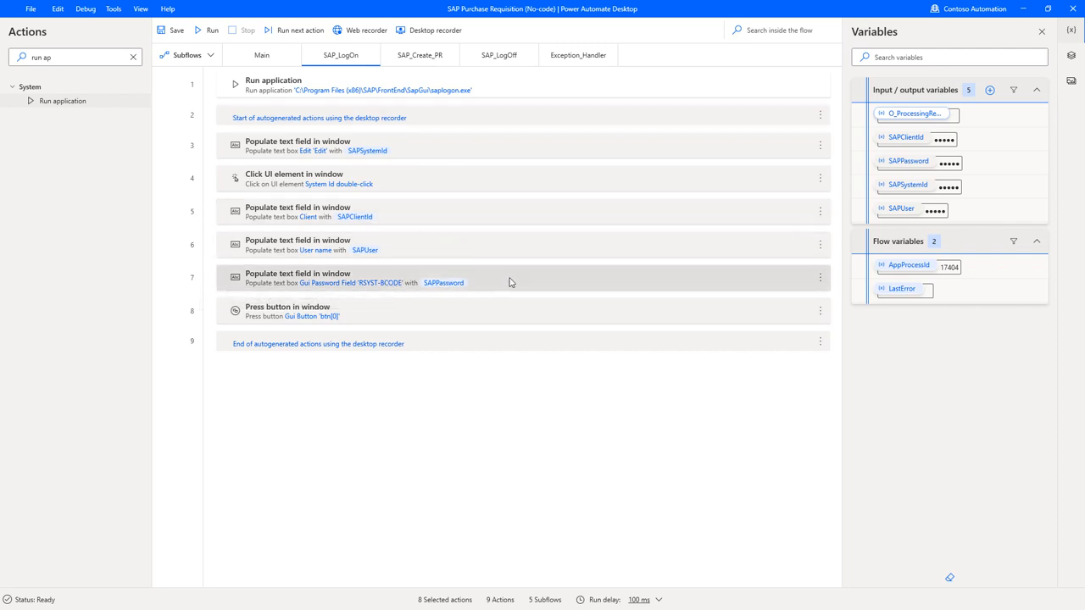
{"action": "mouse_move", "coordinate": [509, 285]}
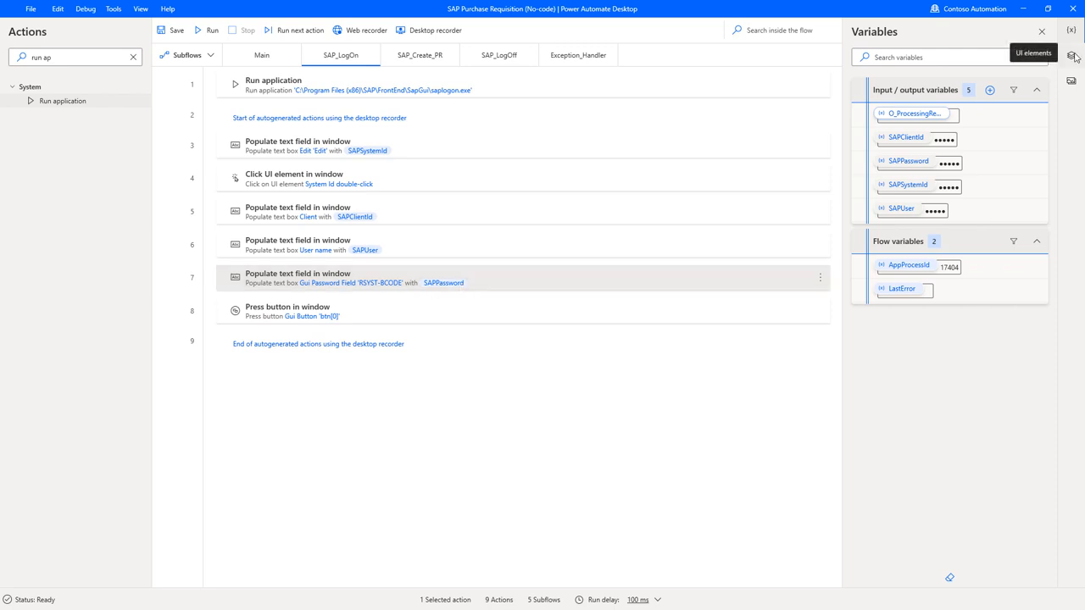
{"action": "left_click", "coordinate": [1070, 56]}
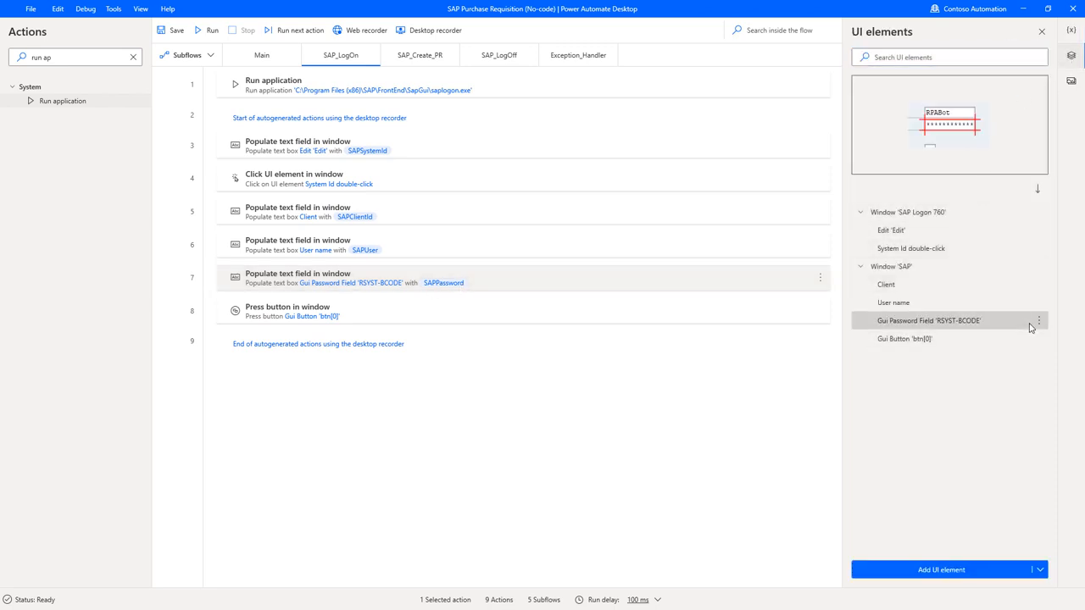
{"action": "left_click", "coordinate": [1037, 320]}
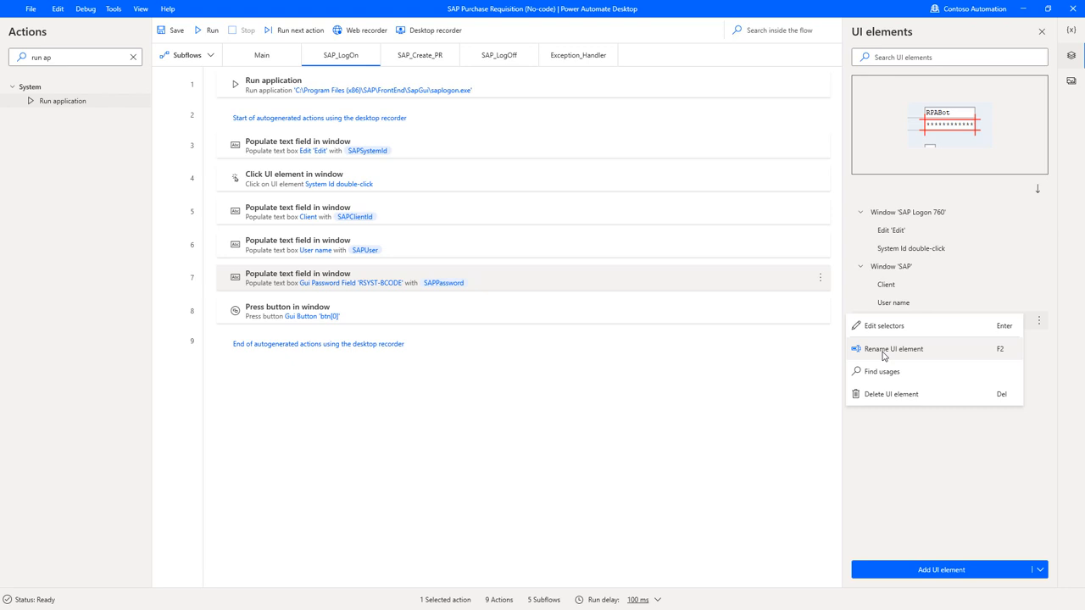
{"action": "left_click", "coordinate": [893, 349]}
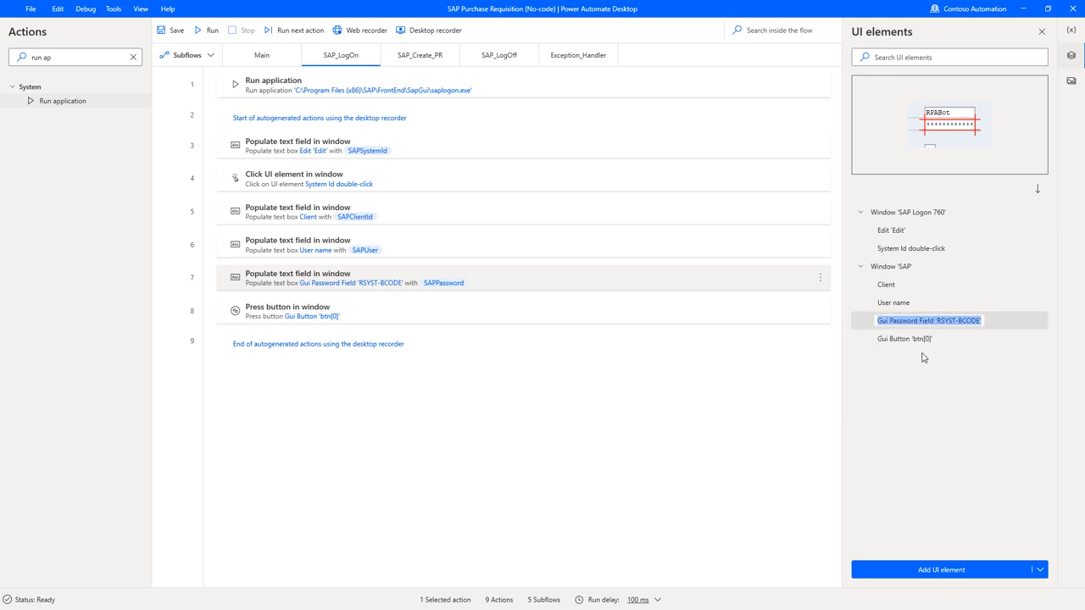
{"action": "double_click", "coordinate": [927, 320]}
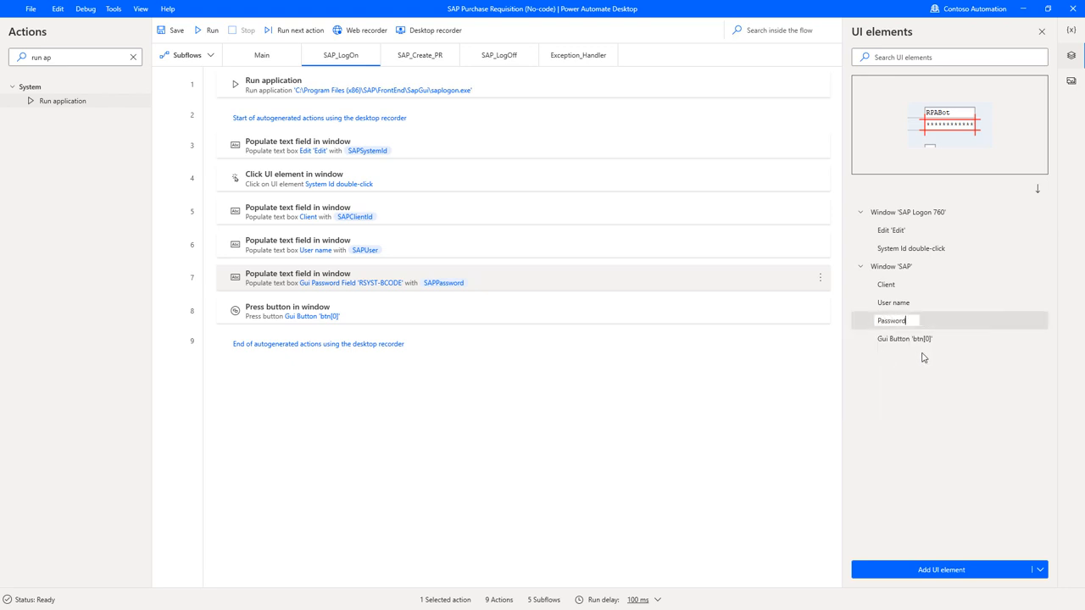
{"action": "right_click", "coordinate": [891, 320]}
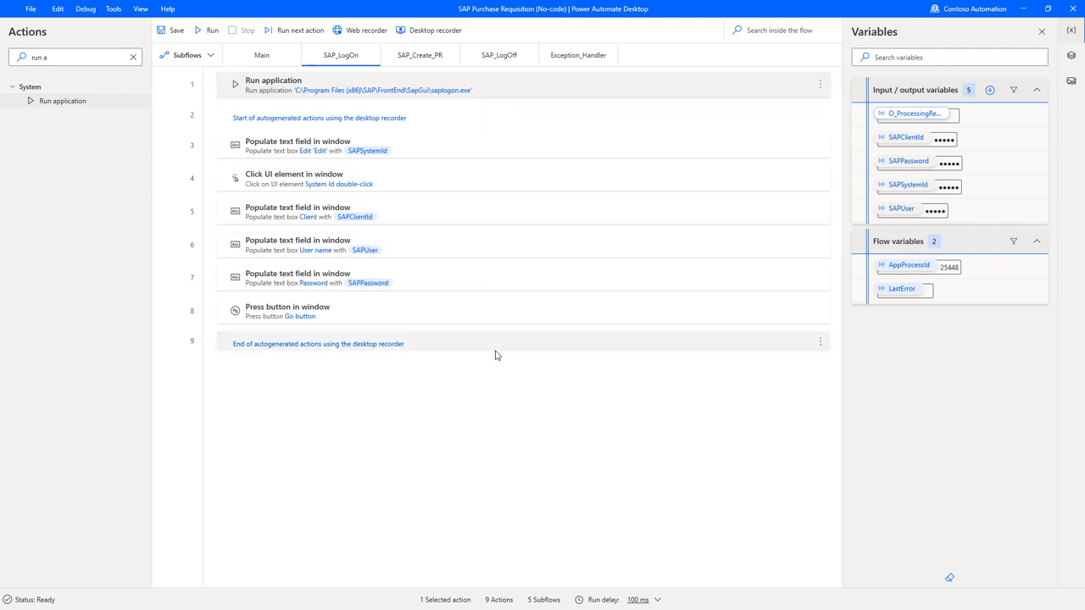
In SAP_LogOff, add a Close window action capturing the SAP Easy Access window
{"action": "left_click", "coordinate": [498, 55]}
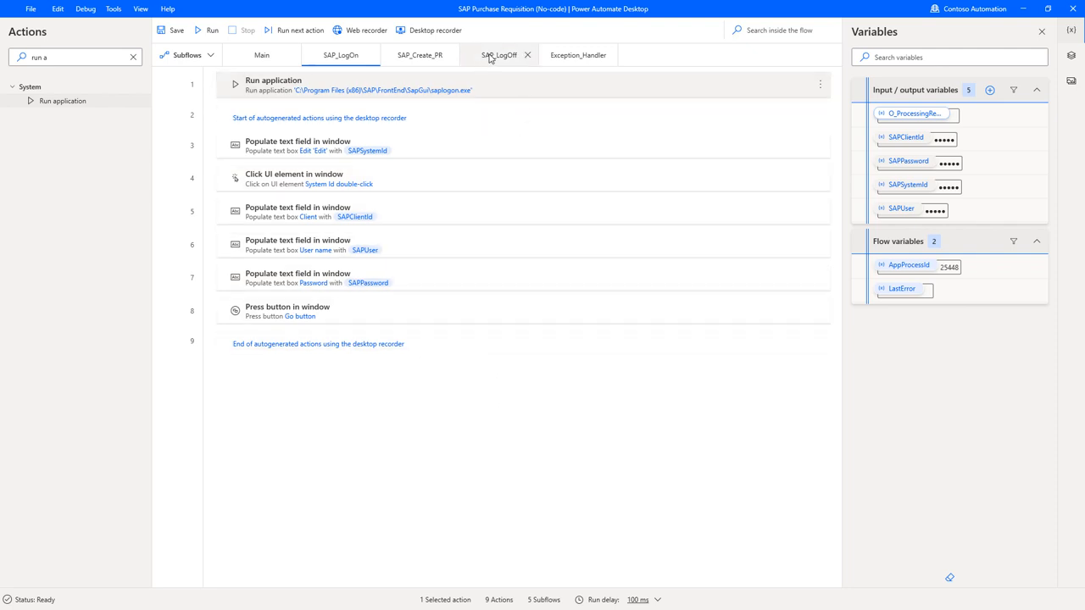
{"action": "left_click", "coordinate": [498, 55]}
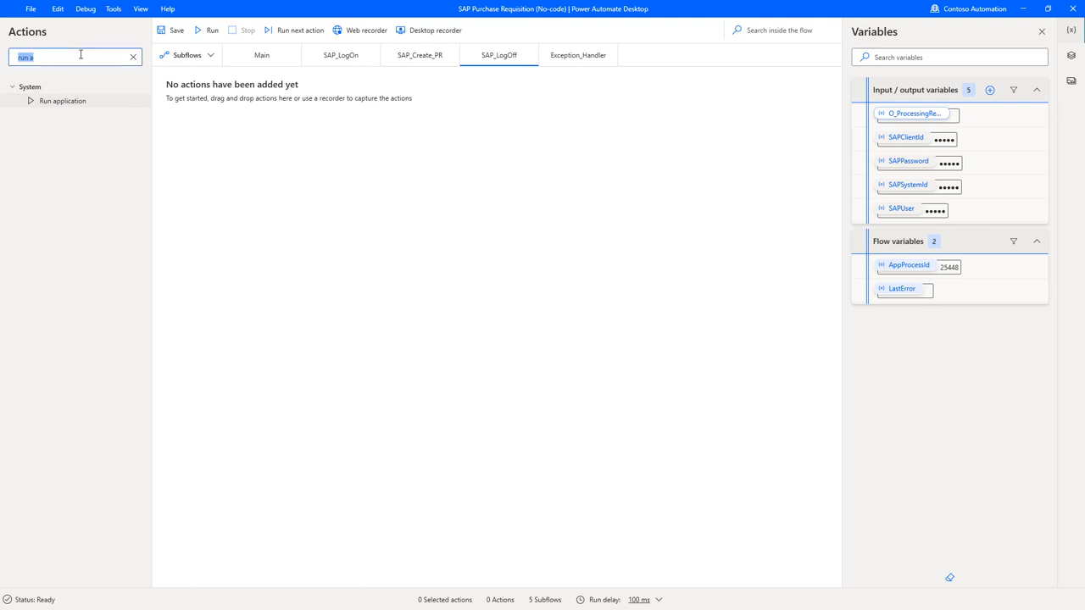
{"action": "left_click", "coordinate": [132, 56]}
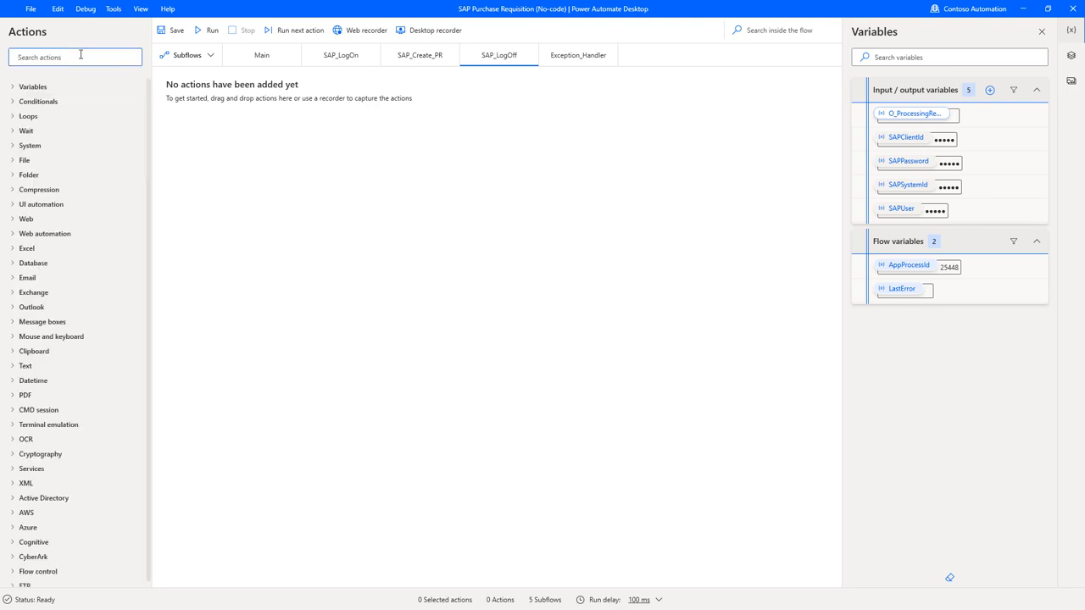
{"action": "left_click", "coordinate": [41, 204]}
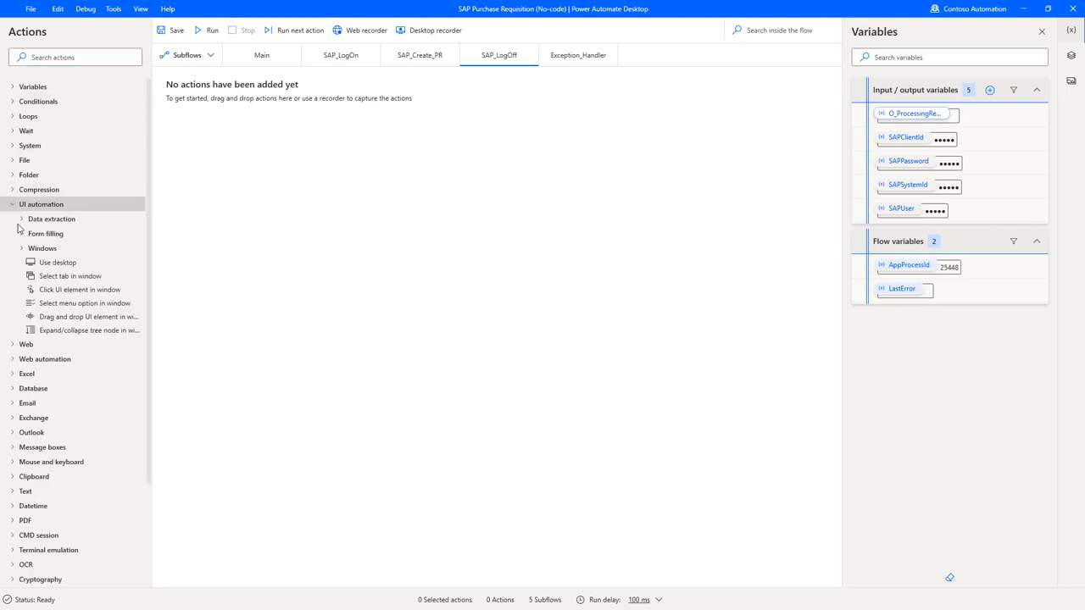
{"action": "left_click", "coordinate": [42, 249]}
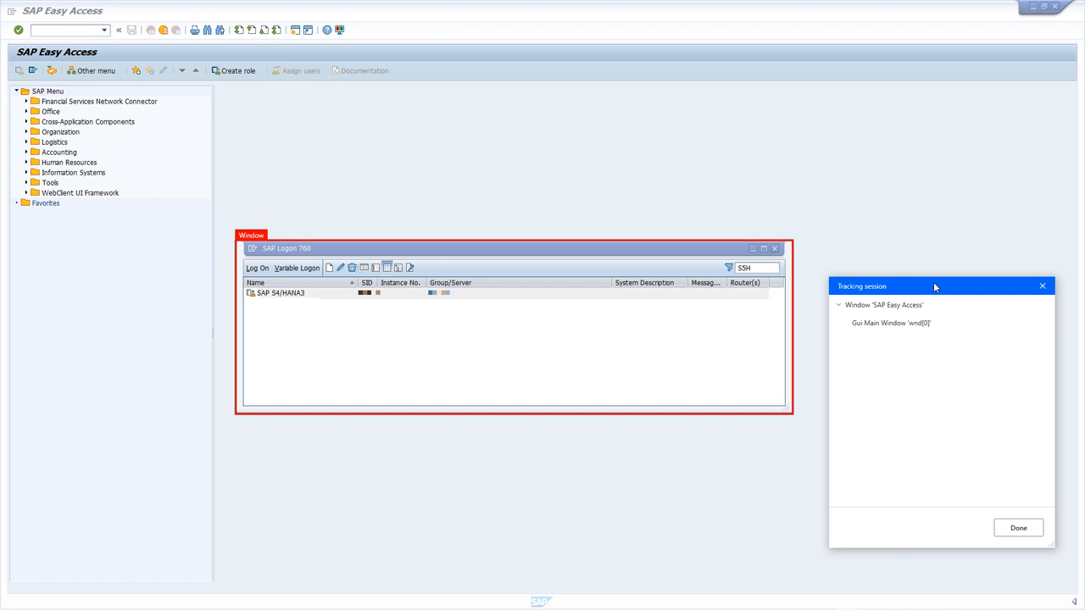
{"action": "mouse_move", "coordinate": [239, 261]}
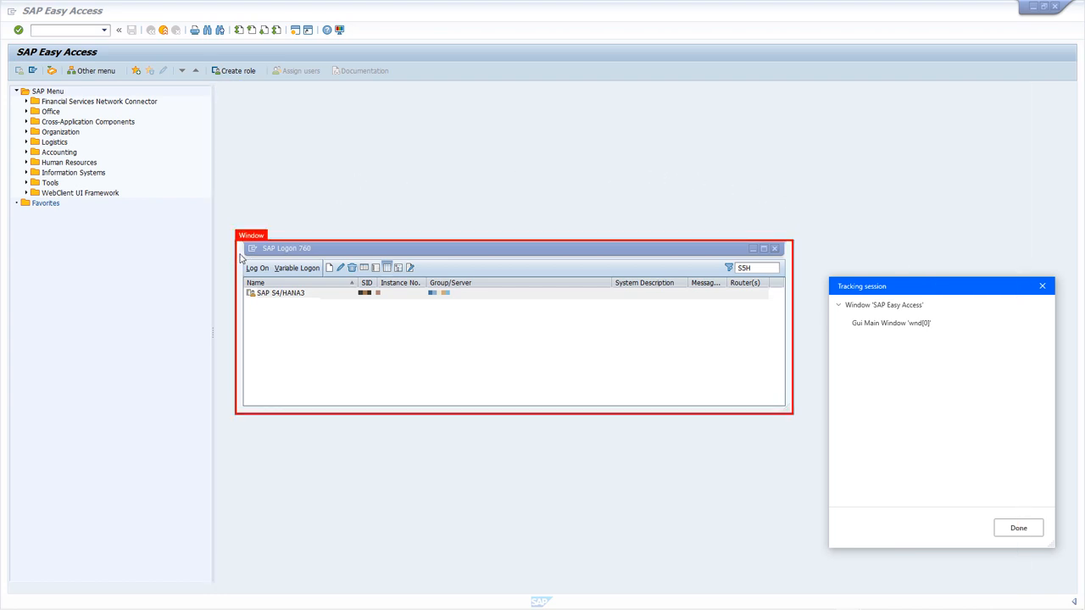
{"action": "left_click", "coordinate": [279, 293]}
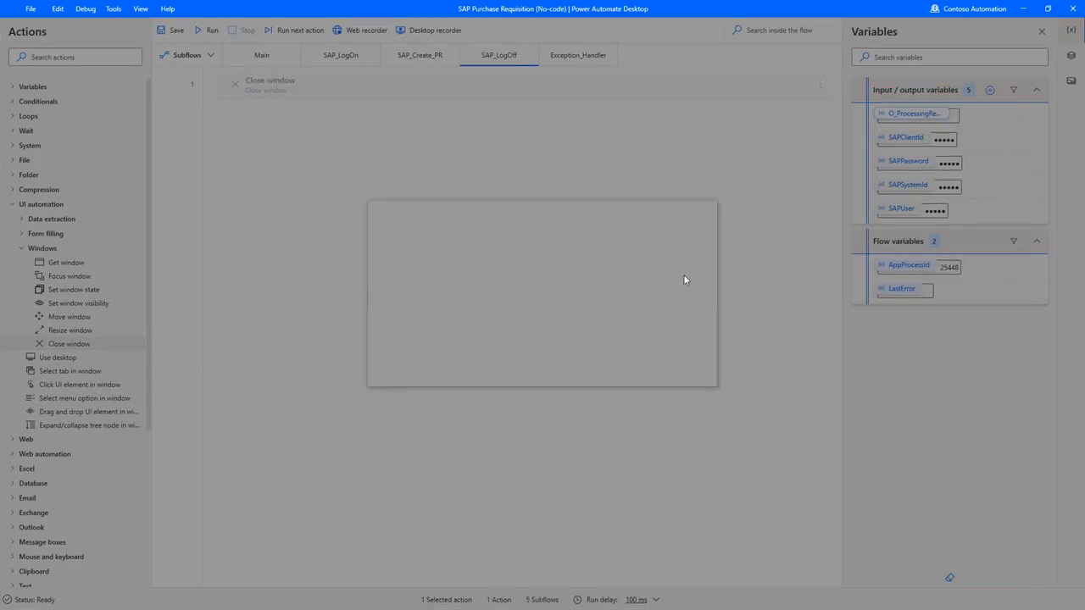
Target the Close window action at Window 'SAP Easy Access' and save it
{"action": "double_click", "coordinate": [269, 85]}
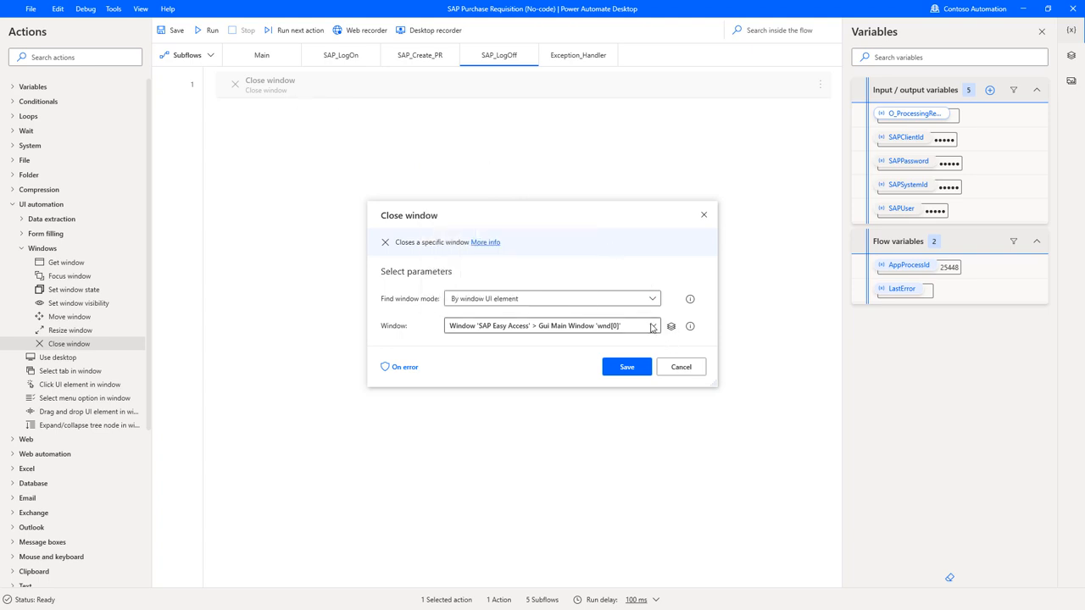
{"action": "left_click", "coordinate": [653, 325]}
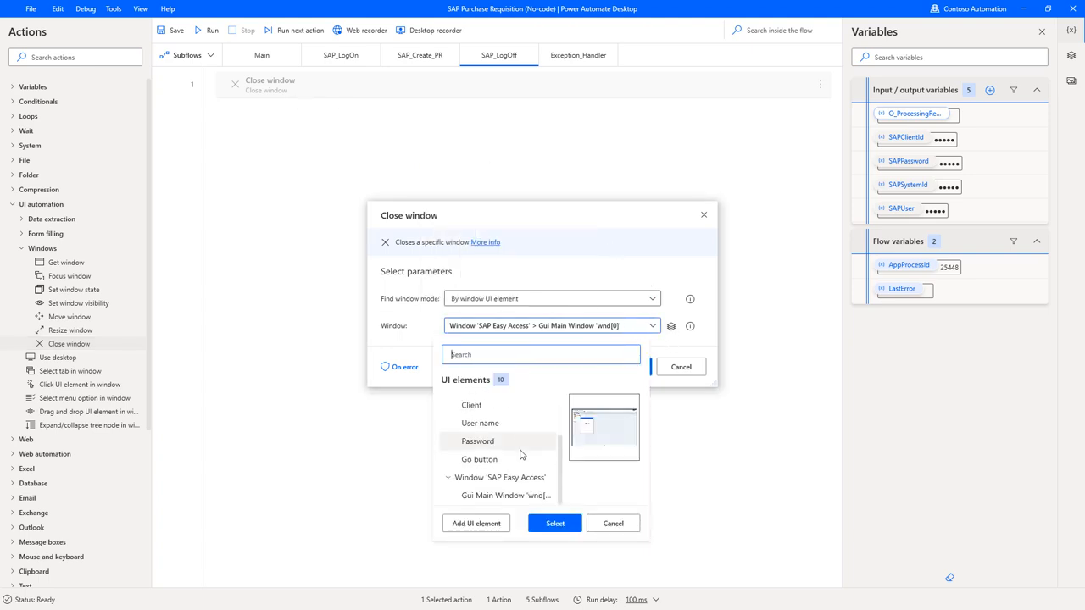
{"action": "left_click", "coordinate": [555, 523]}
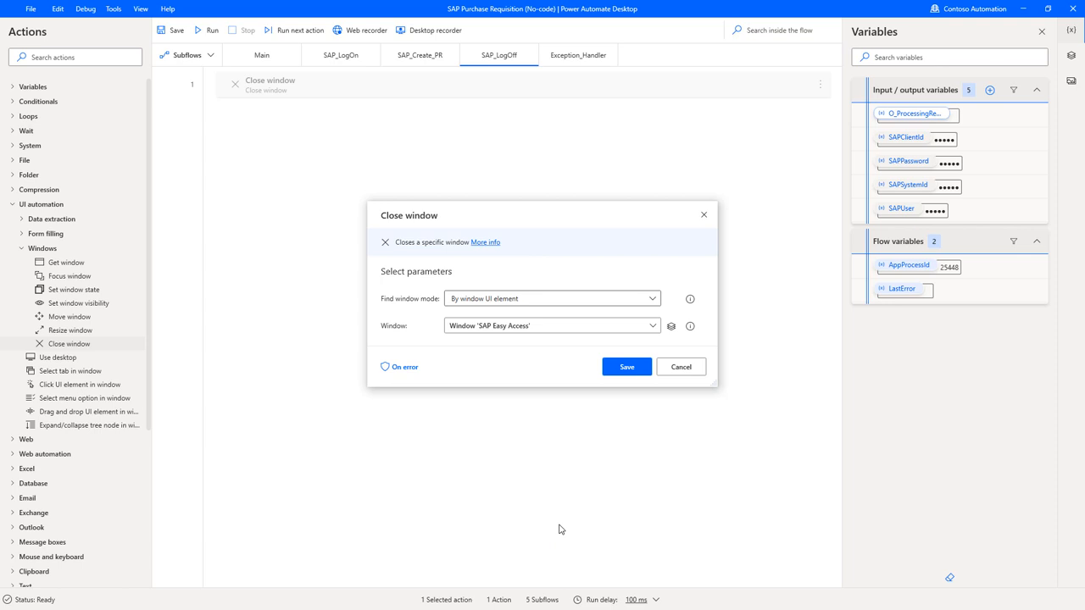
{"action": "left_click", "coordinate": [626, 366]}
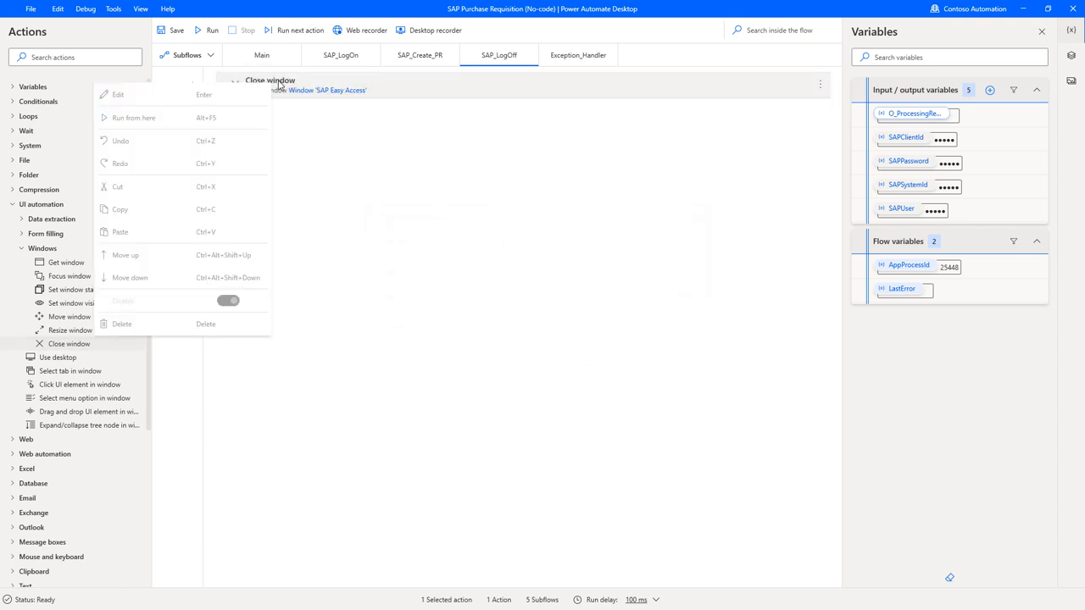
Duplicate the Close window action and retarget the copy to the 'SAP Logon 760' window
{"action": "left_click", "coordinate": [261, 164]}
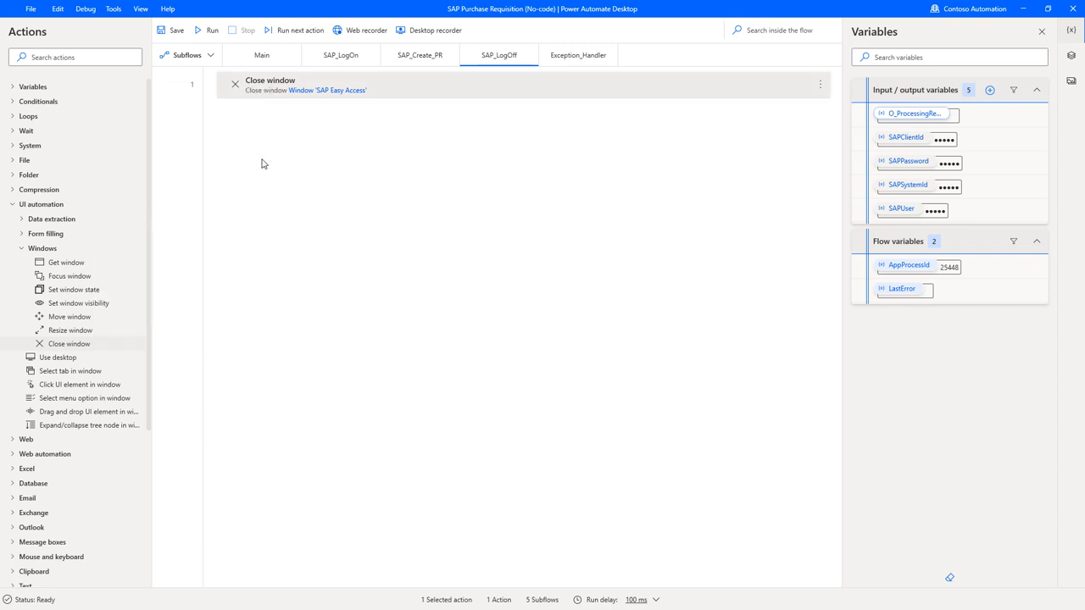
{"action": "right_click", "coordinate": [262, 163]}
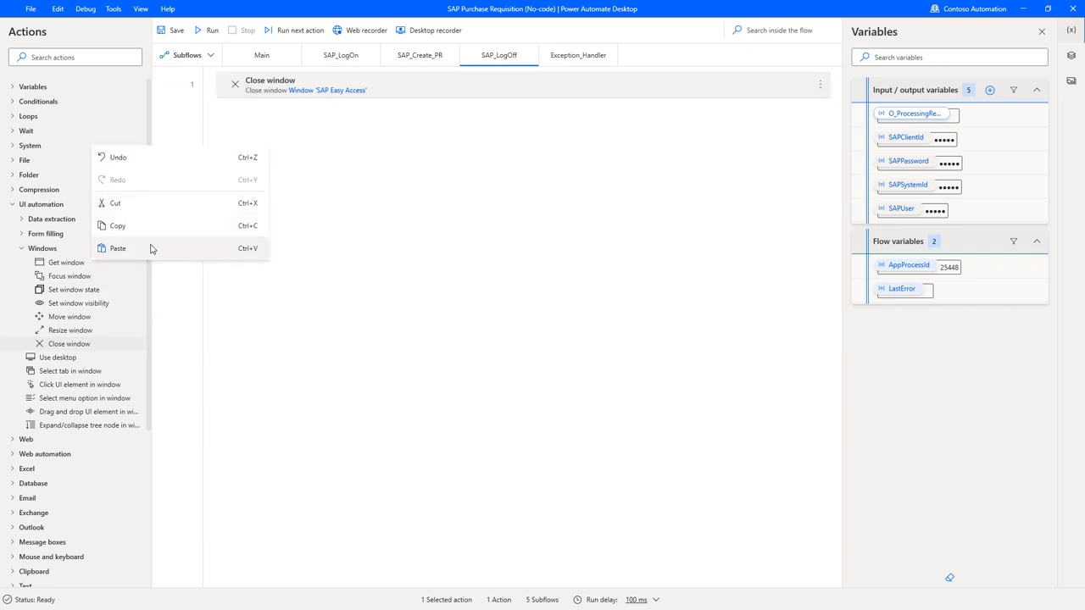
{"action": "left_click", "coordinate": [118, 248]}
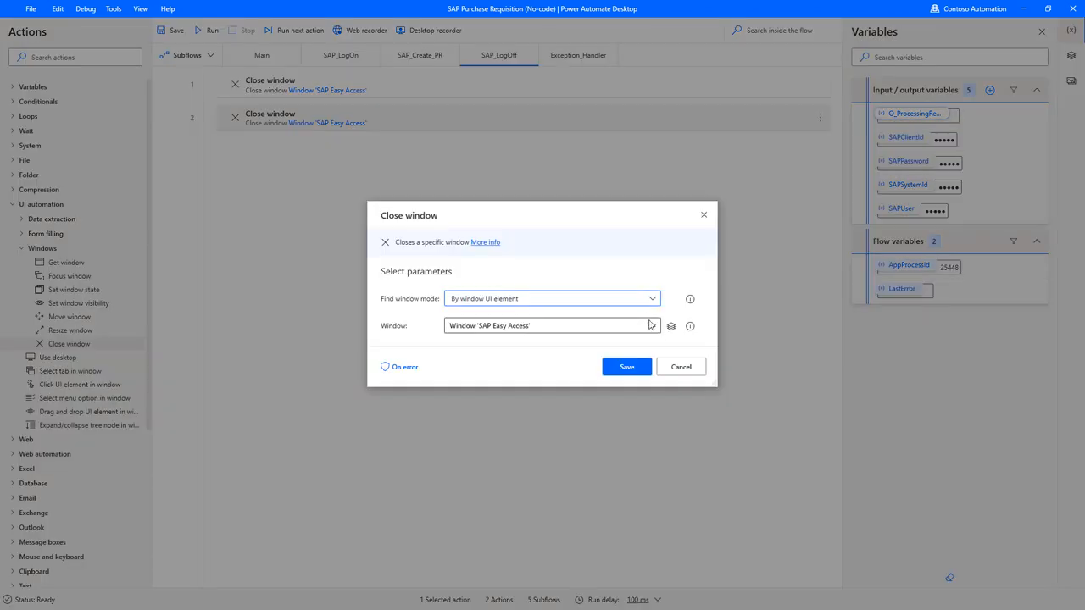
{"action": "left_click", "coordinate": [652, 326]}
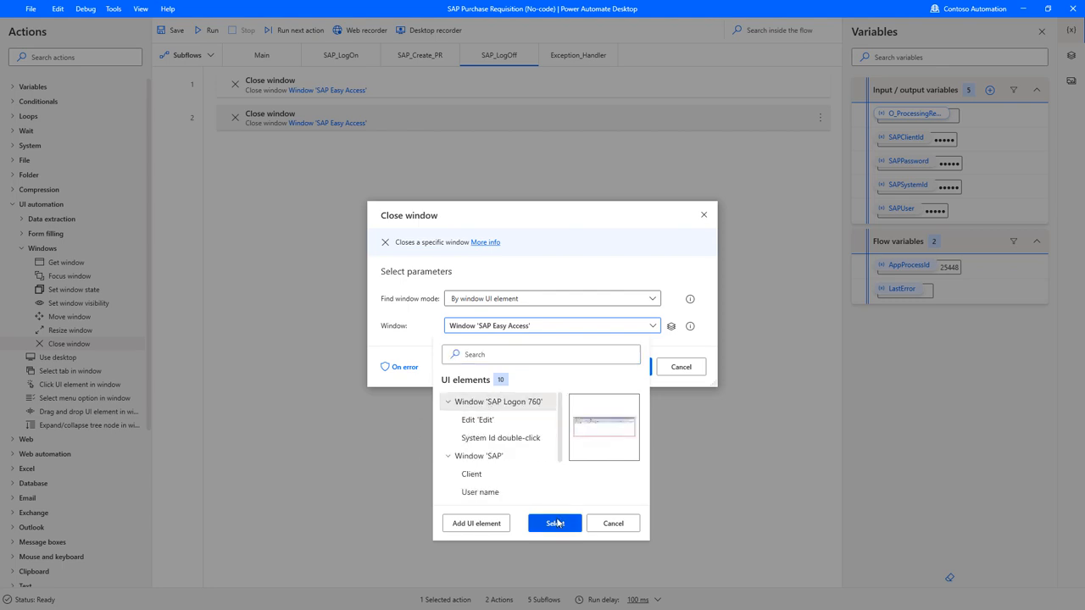
{"action": "left_click", "coordinate": [554, 523]}
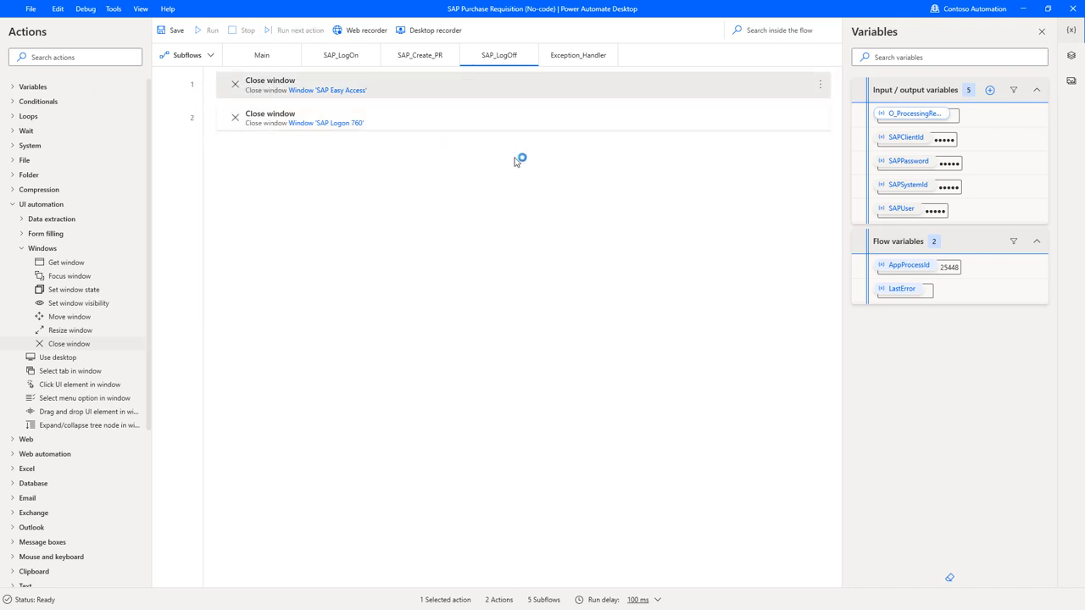
{"action": "left_click", "coordinate": [207, 29]}
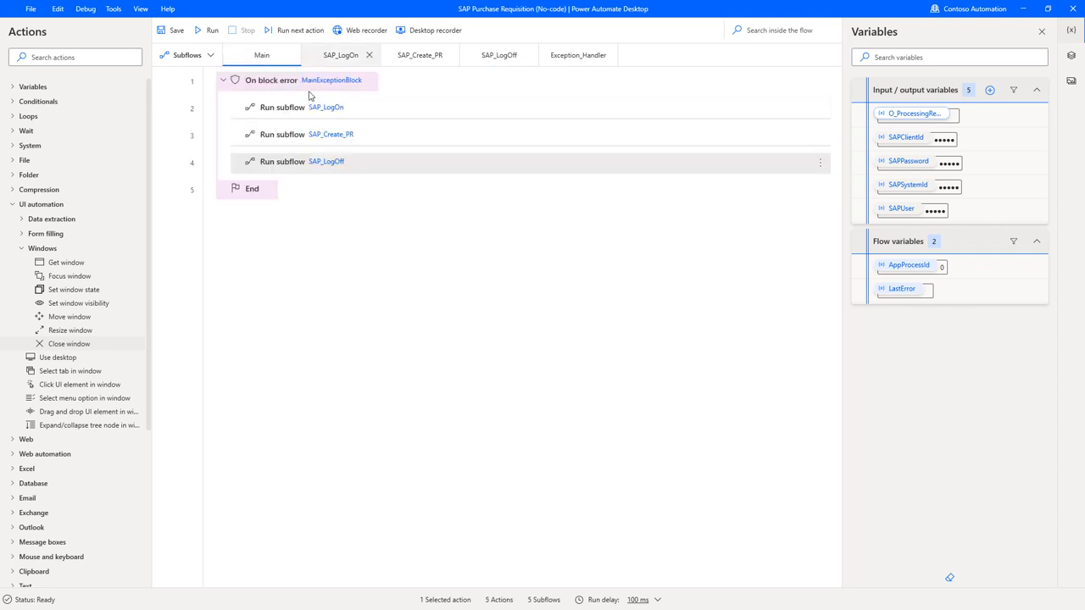
Disable the SAP_Create_PR and SAP_LogOff Run subflow calls in Main
{"action": "right_click", "coordinate": [330, 134]}
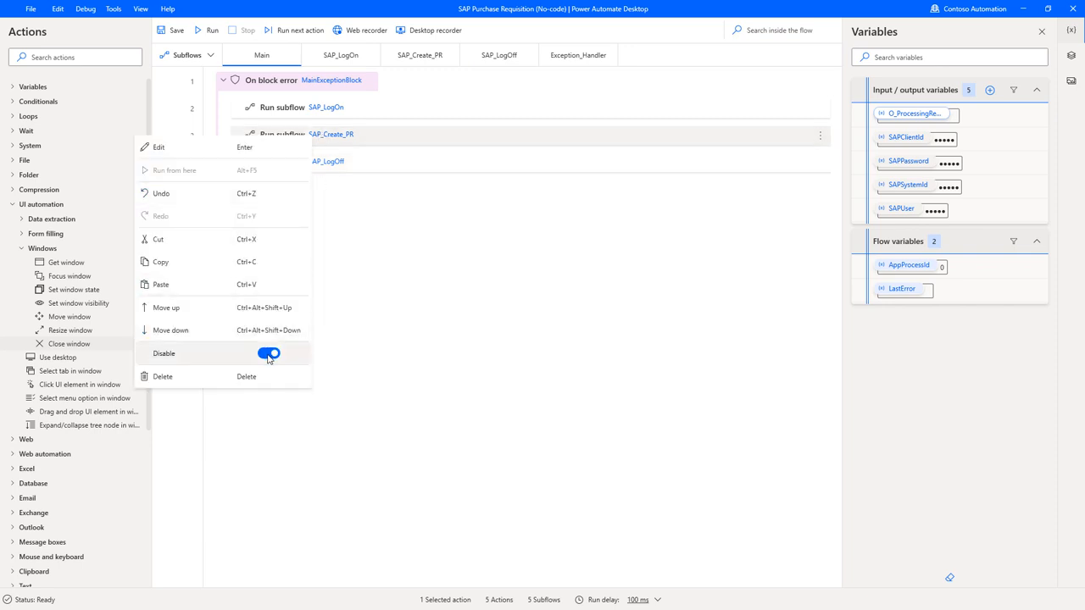
{"action": "left_click", "coordinate": [268, 354]}
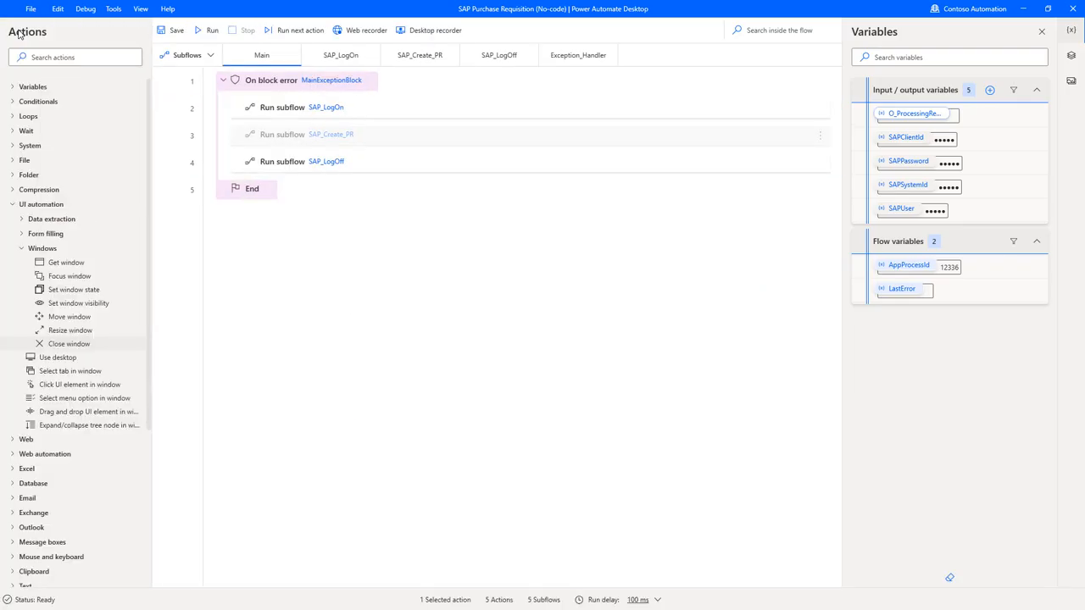
{"action": "mouse_move", "coordinate": [425, 277]}
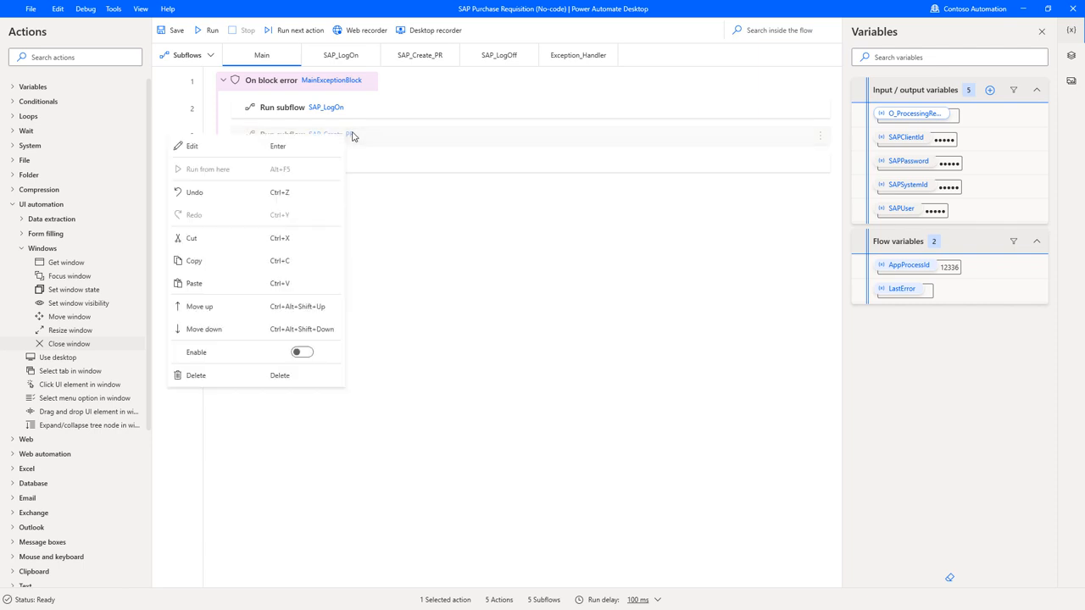
{"action": "left_click", "coordinate": [402, 96]}
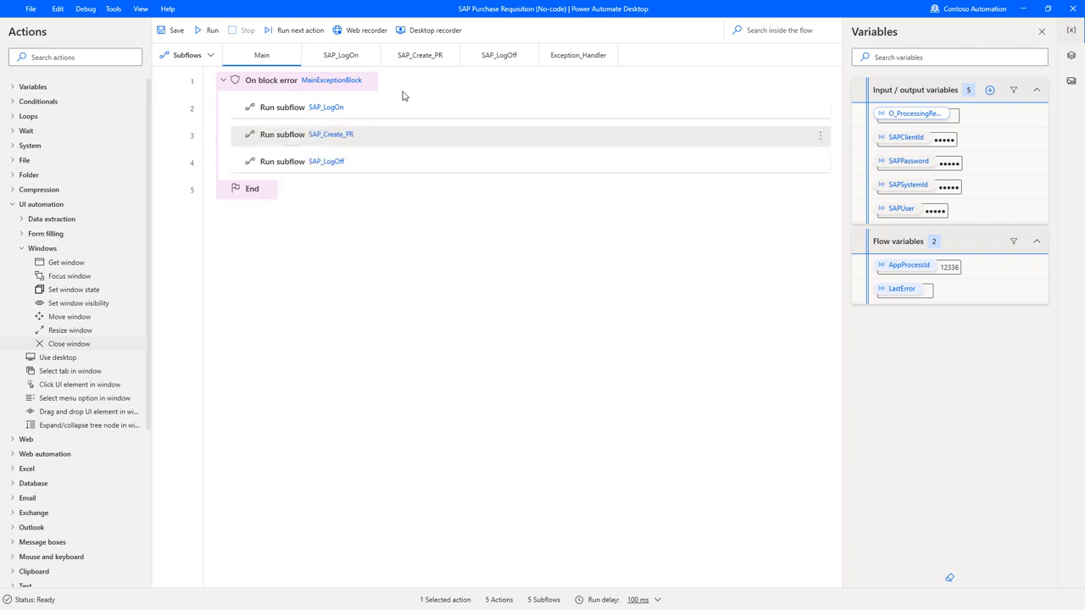
{"action": "left_click", "coordinate": [419, 54]}
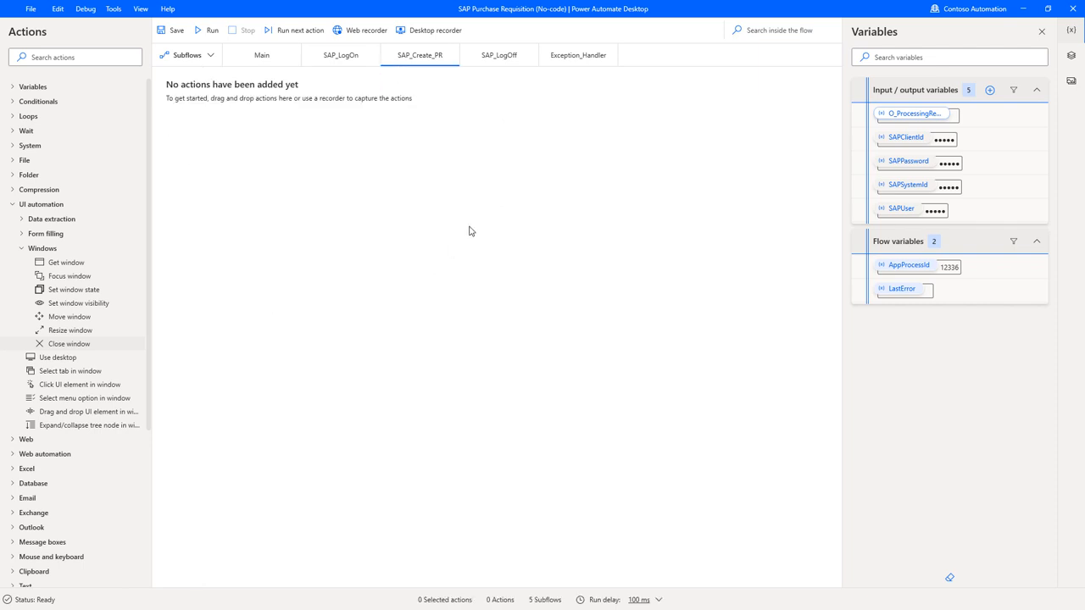
{"action": "left_click", "coordinate": [261, 55]}
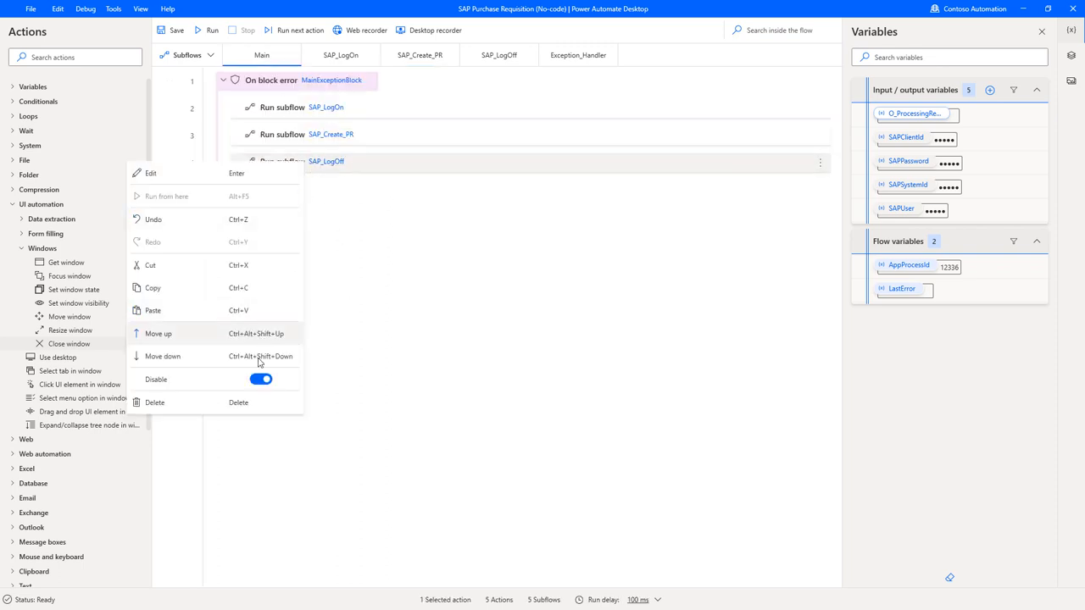
{"action": "left_click", "coordinate": [156, 379]}
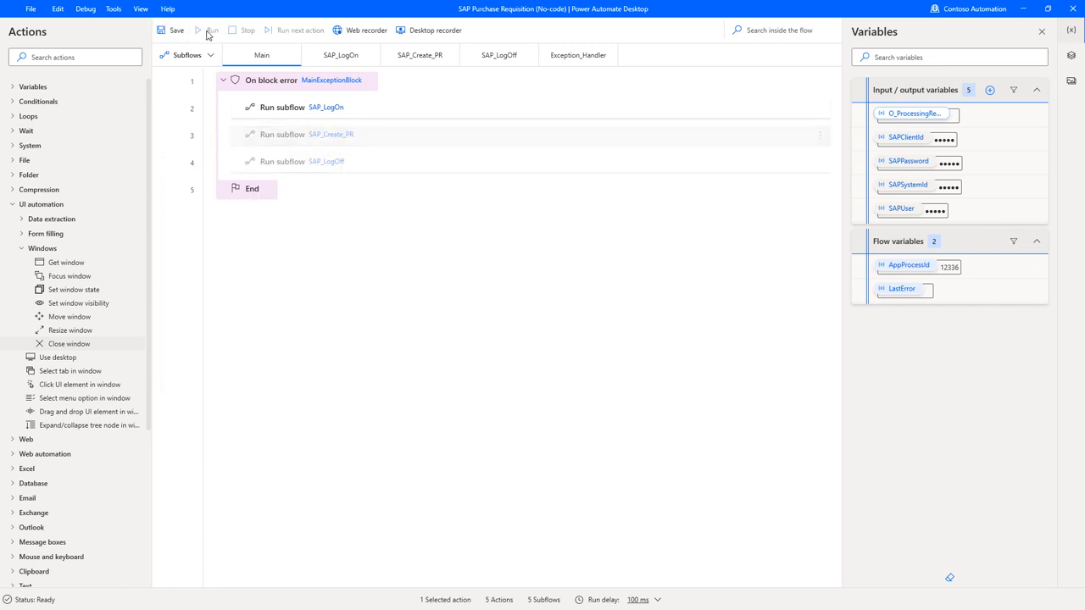
Run only the log-on part of the flow and open SAP_Create_PR for recording
{"action": "left_click", "coordinate": [209, 31]}
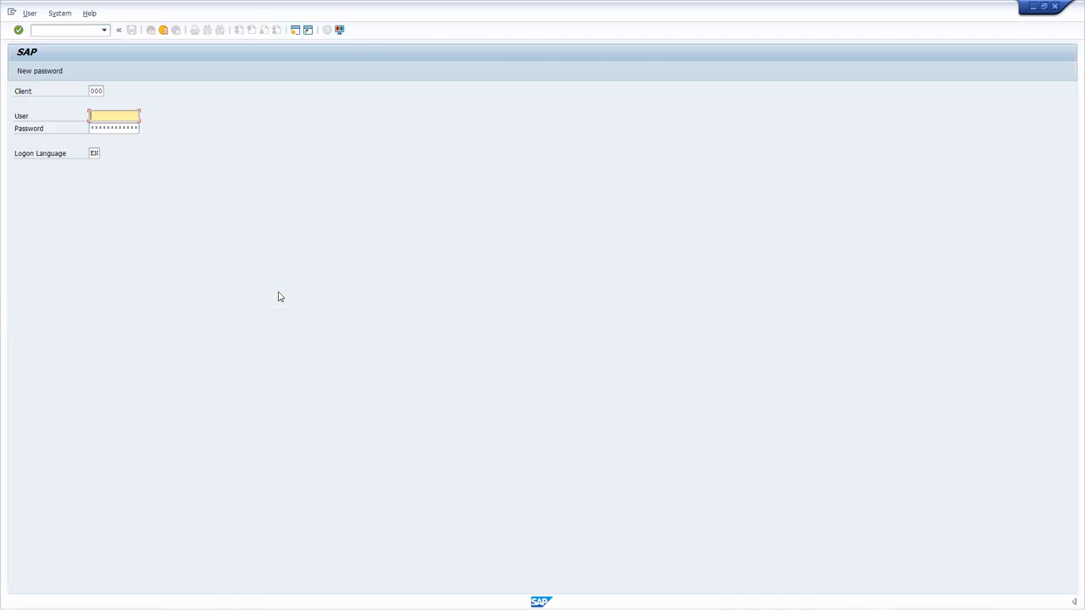
{"action": "key", "text": "Enter"}
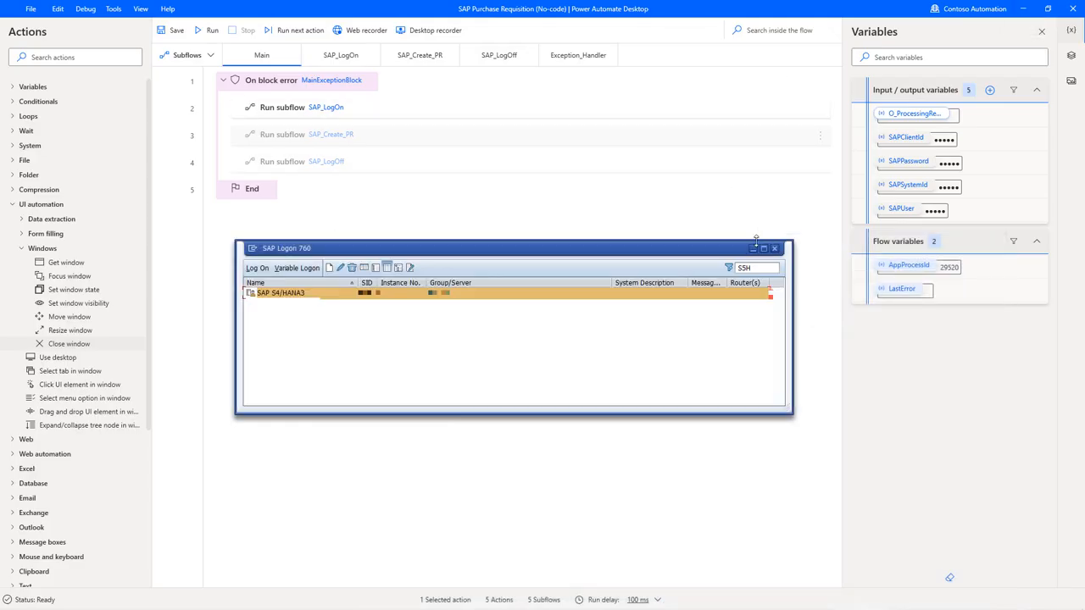
{"action": "left_click", "coordinate": [772, 247]}
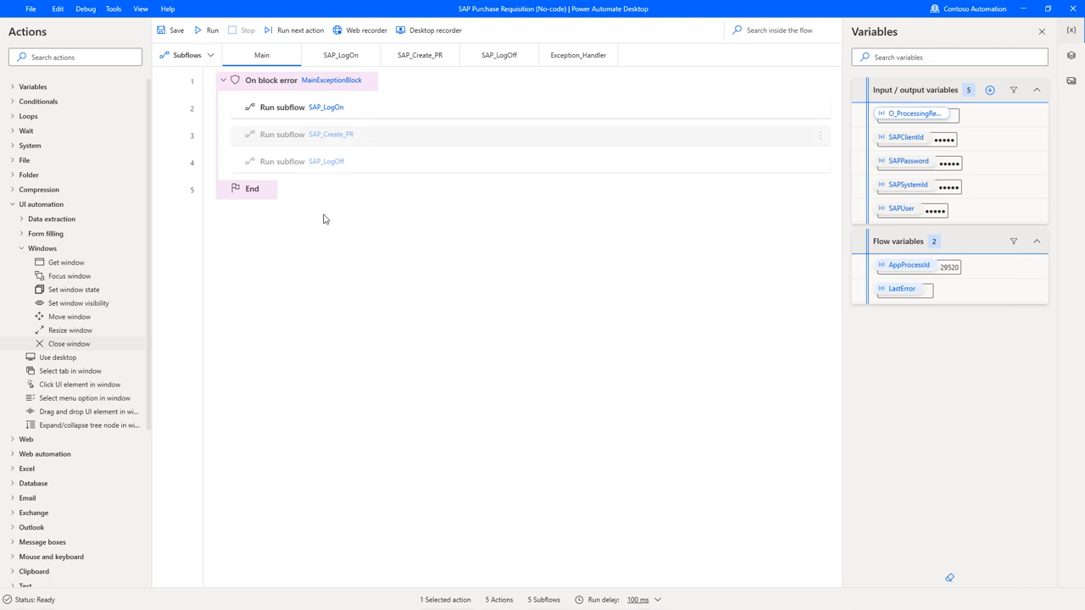
{"action": "left_click", "coordinate": [419, 55]}
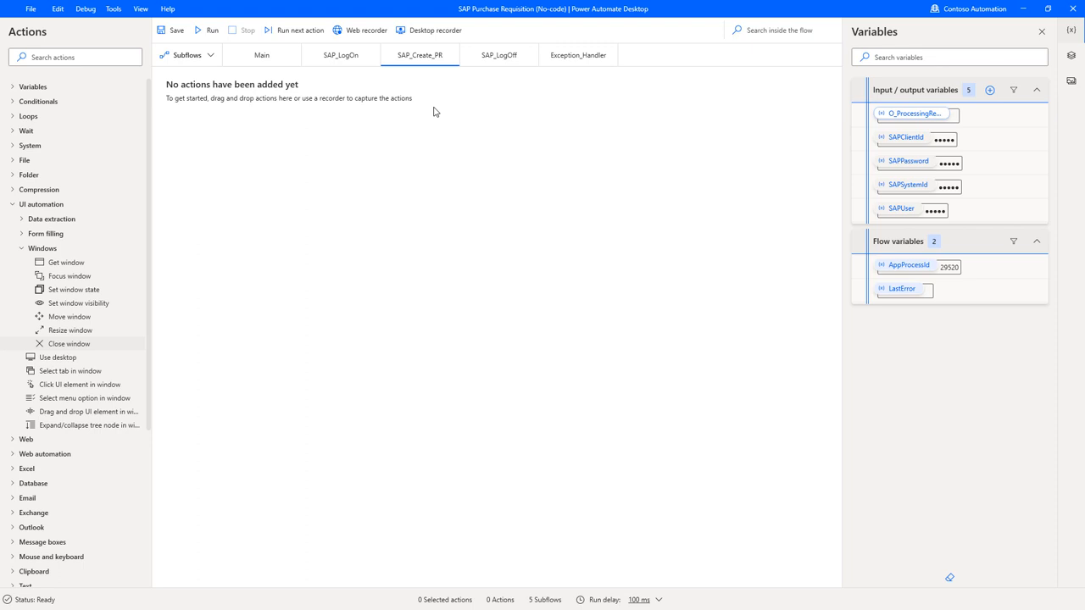
{"action": "mouse_move", "coordinate": [420, 188]}
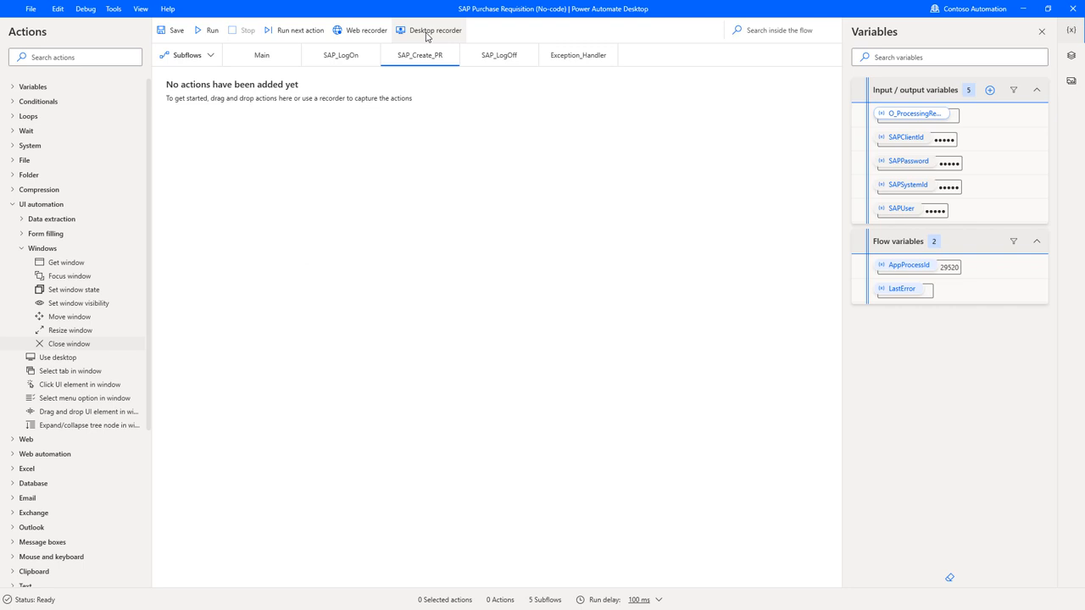
{"action": "left_click", "coordinate": [430, 29]}
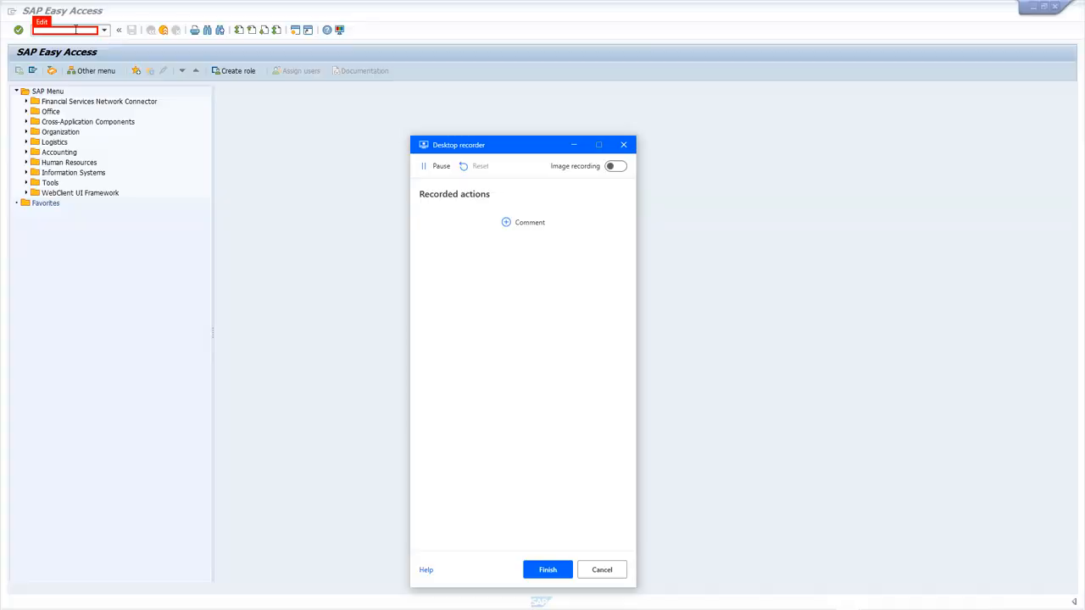
Record opening transaction PA30 and entering personnel number 2 as plain text
{"action": "left_click", "coordinate": [68, 29]}
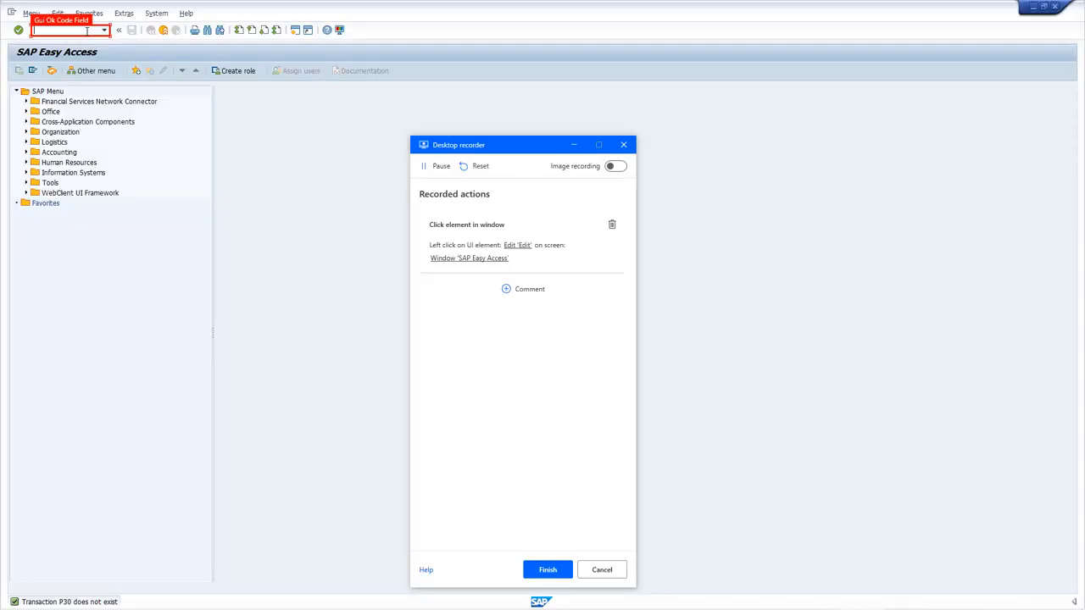
{"action": "type", "text": "PA"}
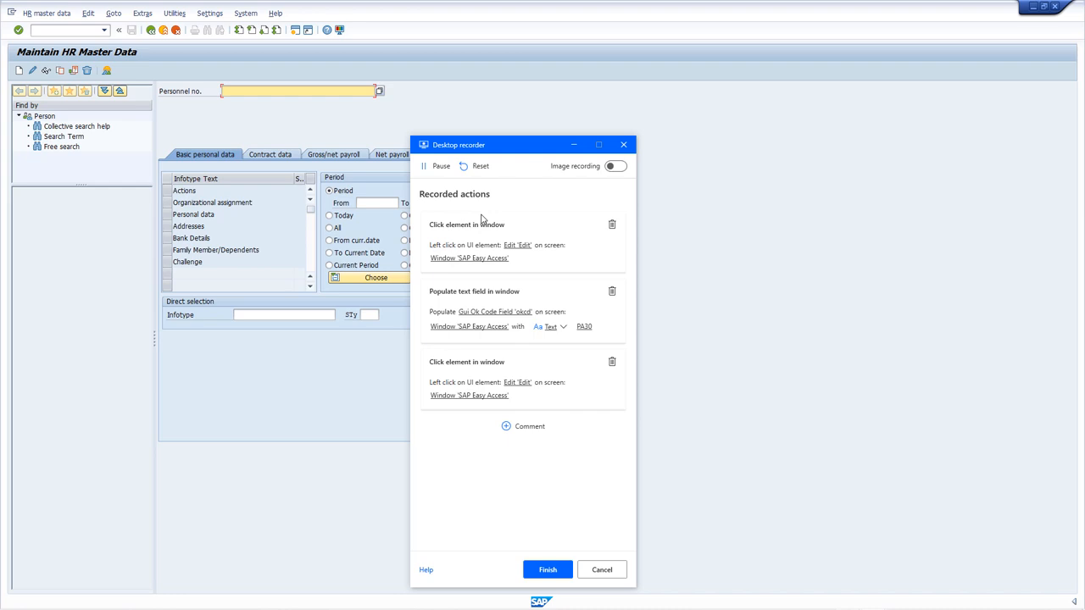
{"action": "key", "text": "Return"}
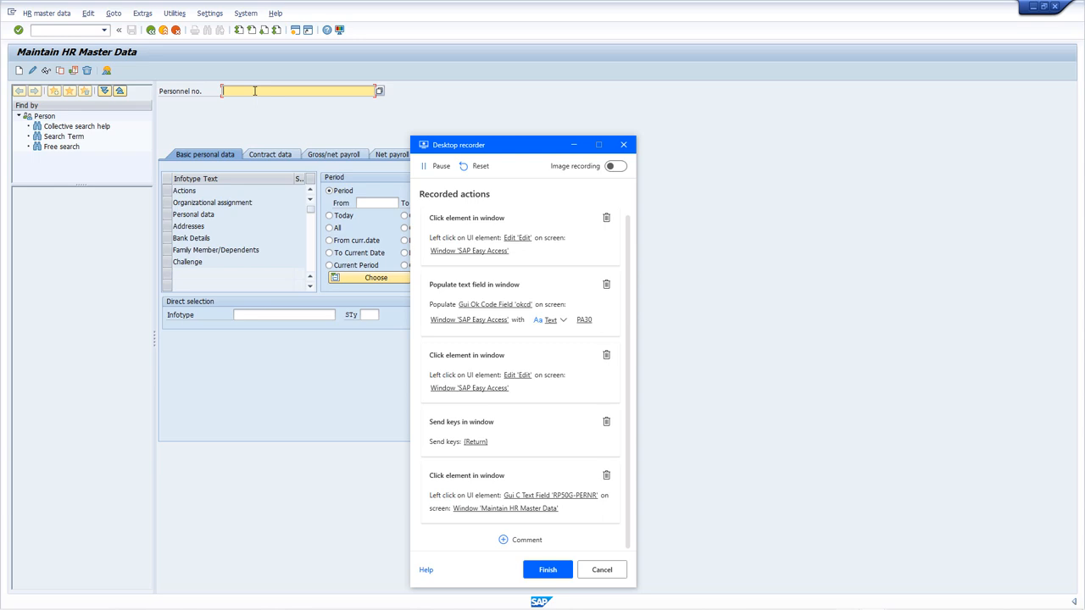
{"action": "left_click", "coordinate": [550, 495]}
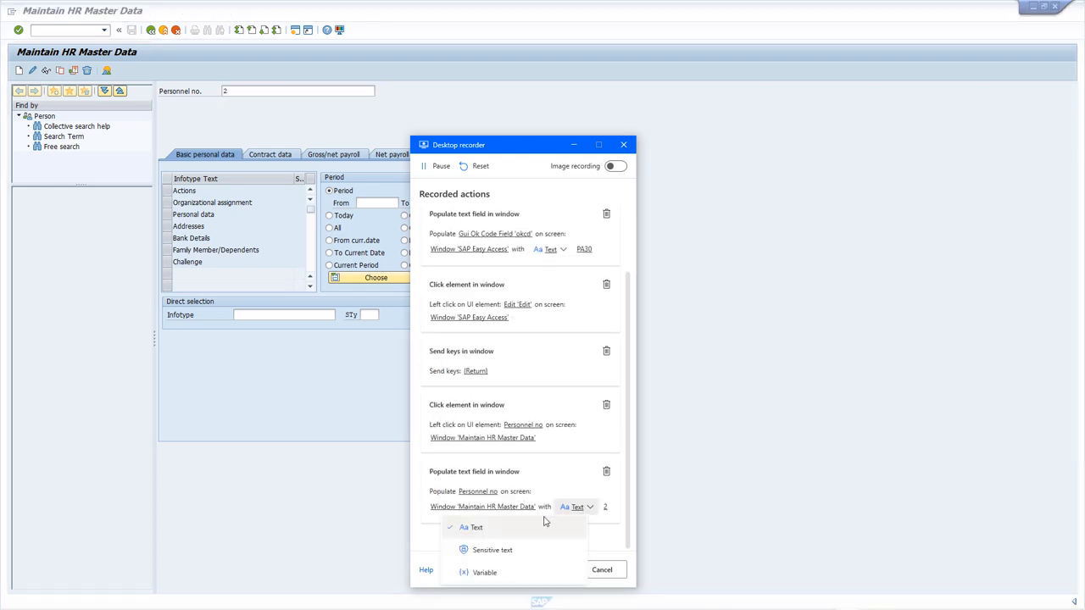
{"action": "left_click", "coordinate": [484, 572]}
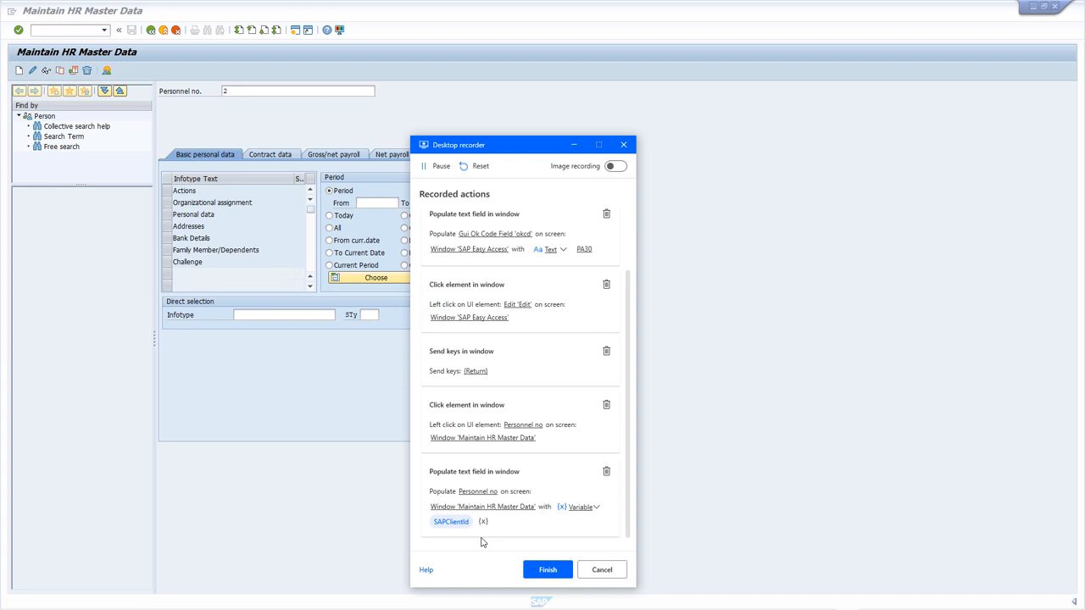
{"action": "left_click", "coordinate": [580, 506]}
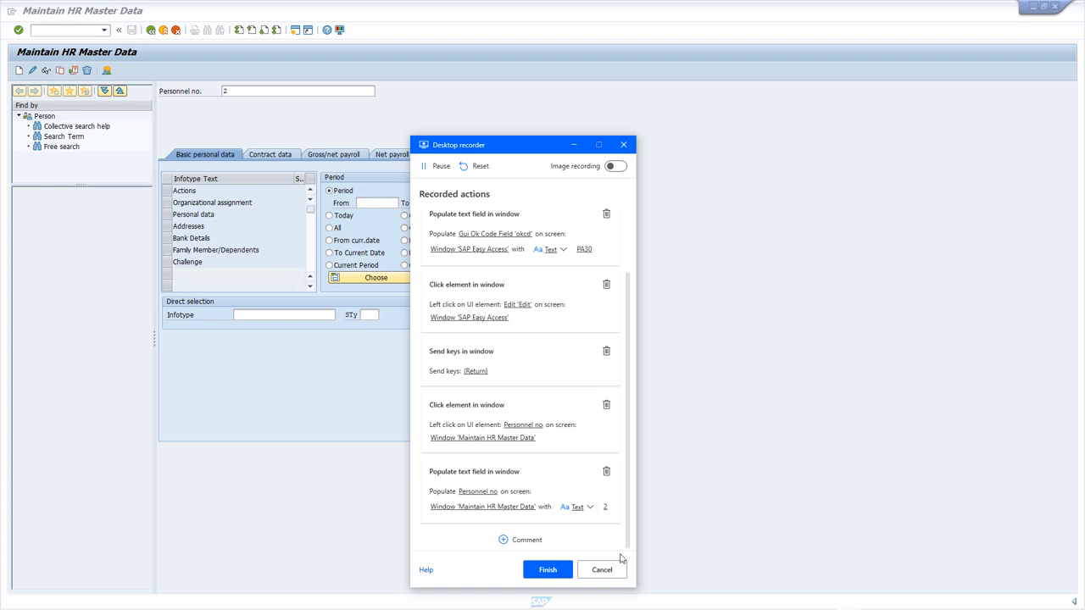
Record infotype 0006, subtype 2, and a period limited to today
{"action": "left_click", "coordinate": [284, 315]}
{"action": "type", "text": "000"}
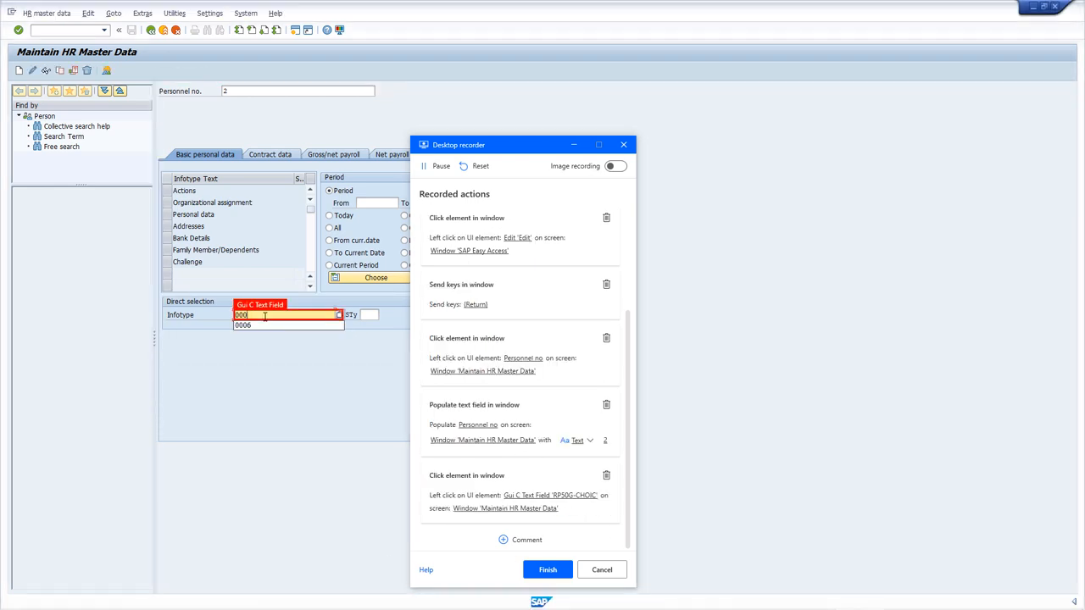
{"action": "left_click", "coordinate": [242, 325]}
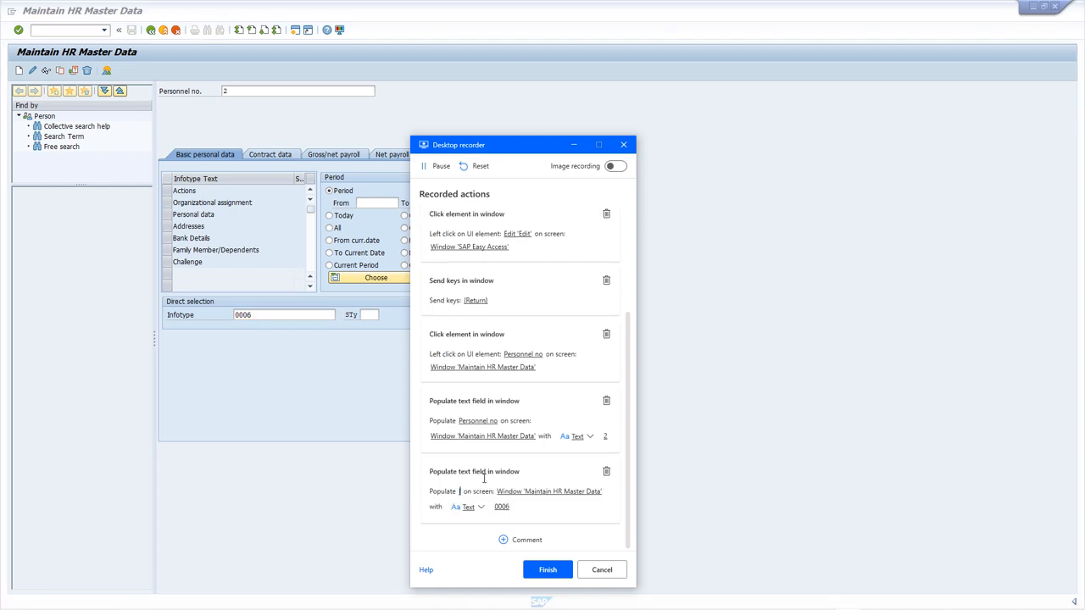
{"action": "left_click", "coordinate": [373, 314]}
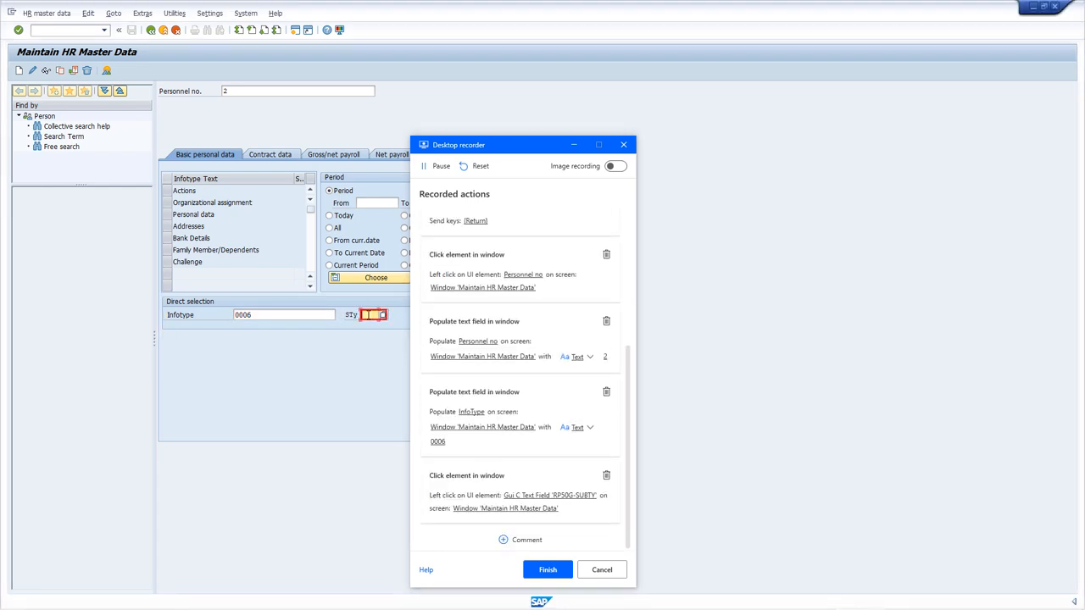
{"action": "type", "text": "2"}
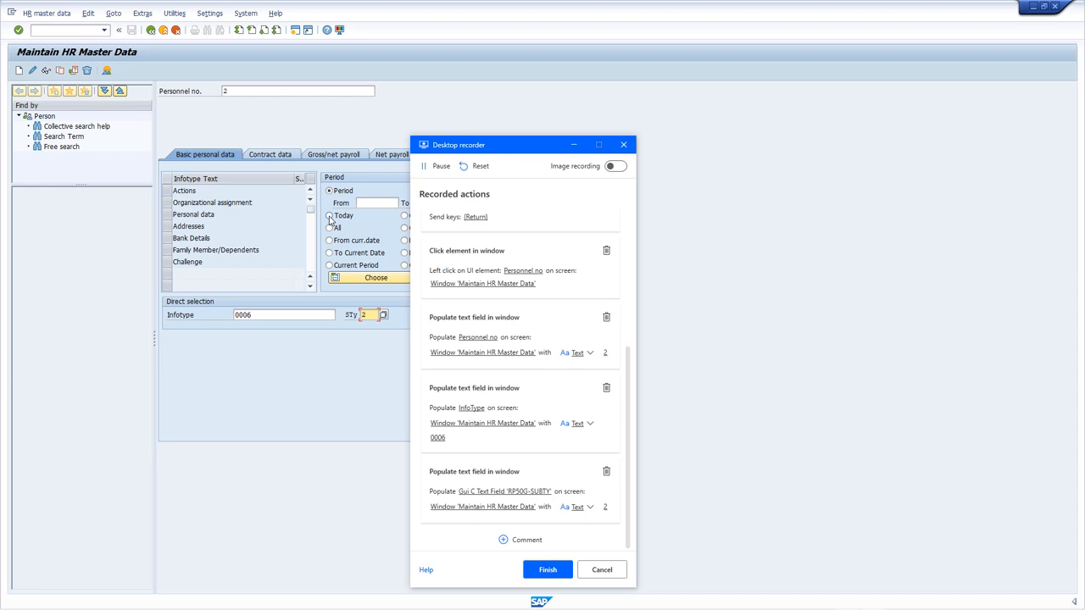
{"action": "left_click", "coordinate": [330, 215]}
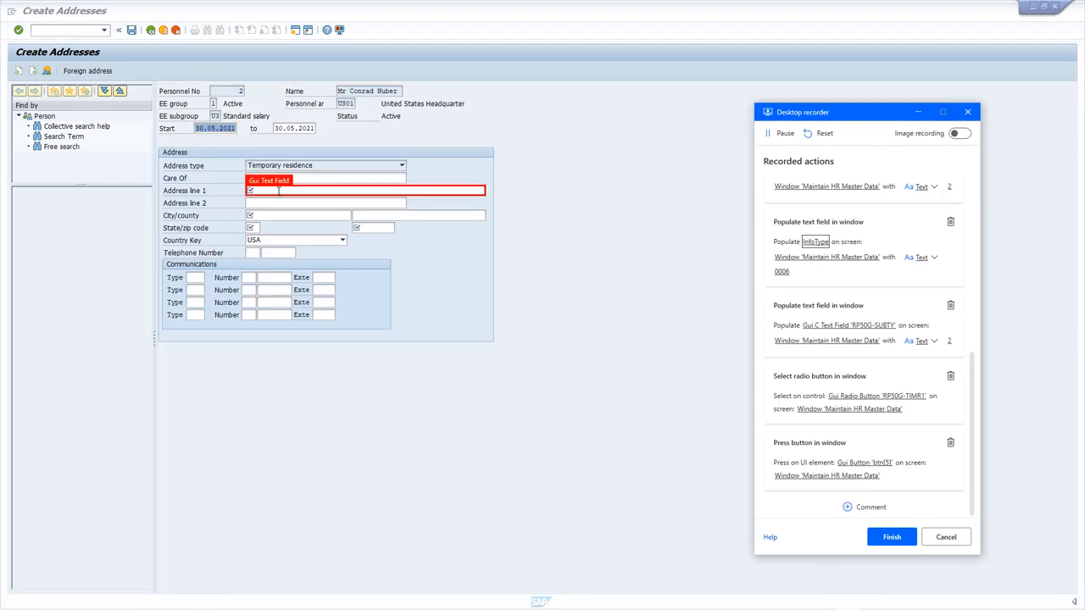
Record address One MS way, Redmond, WA 98052, country USA, and save it
{"action": "type", "text": "One MSw"}
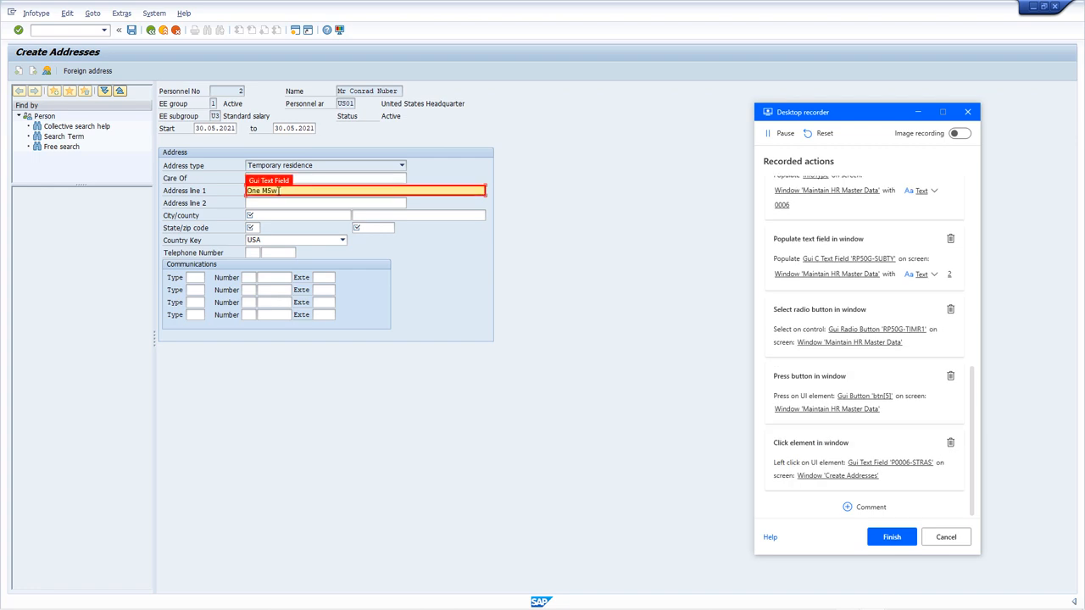
{"action": "left_click", "coordinate": [298, 214]}
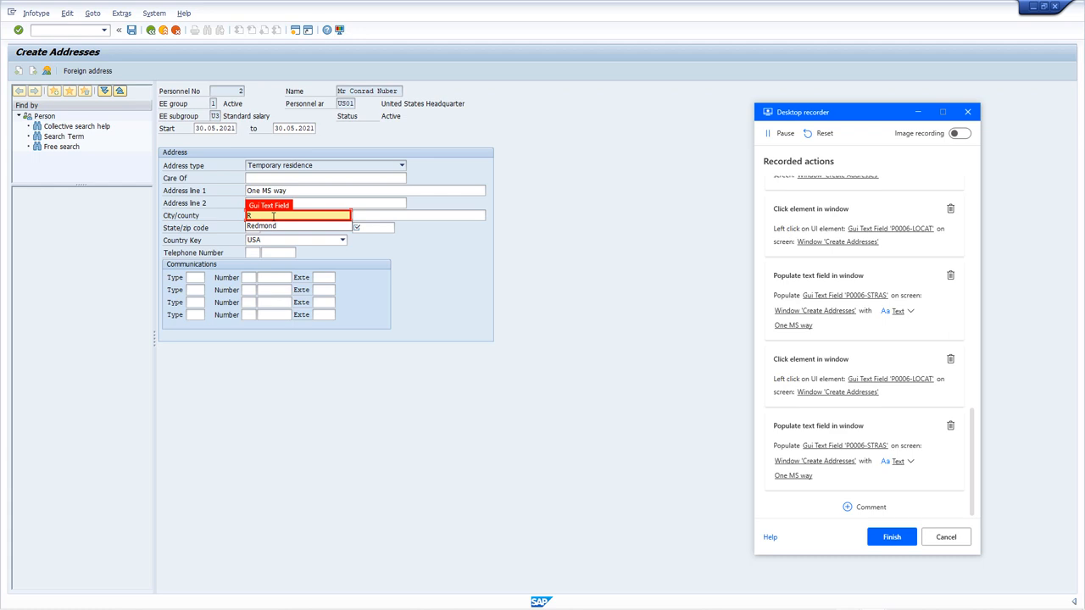
{"action": "type", "text": "Redmond"}
{"action": "left_click", "coordinate": [298, 228]}
{"action": "type", "text": "WA"}
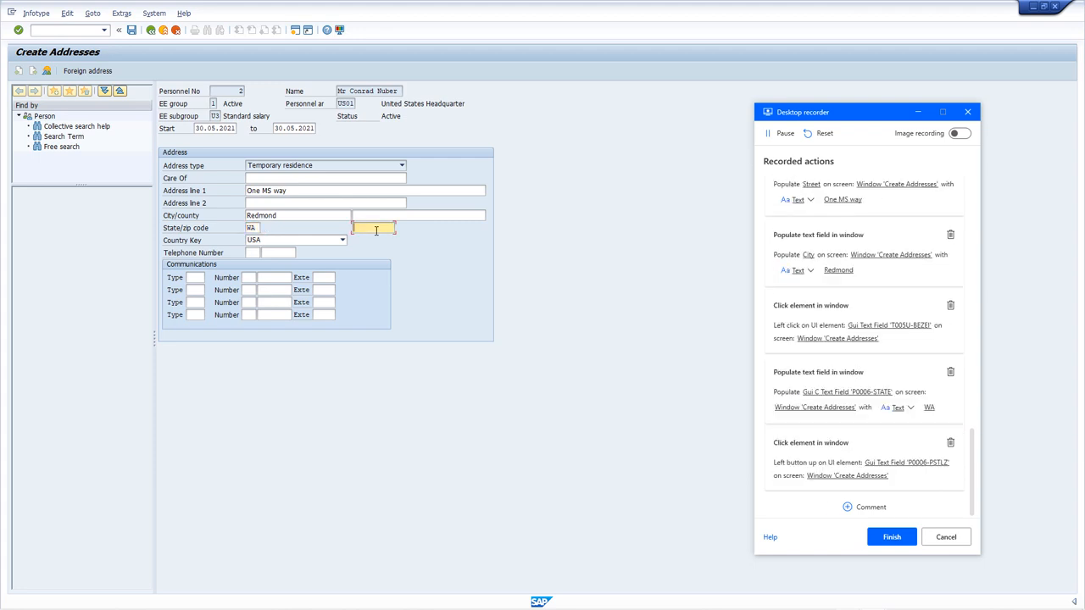
{"action": "type", "text": "98052"}
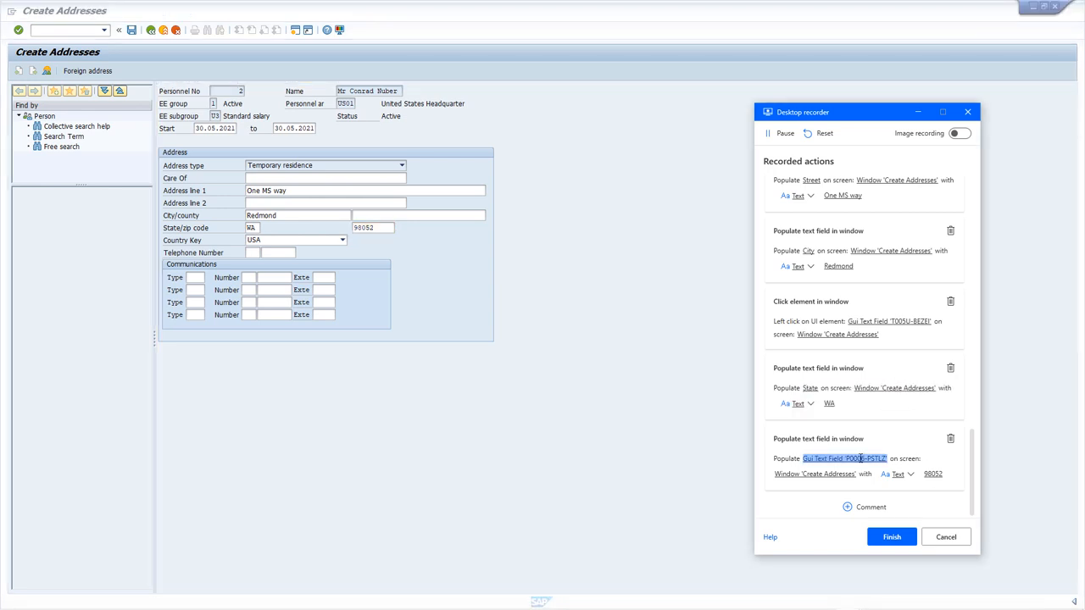
{"action": "left_click", "coordinate": [343, 240]}
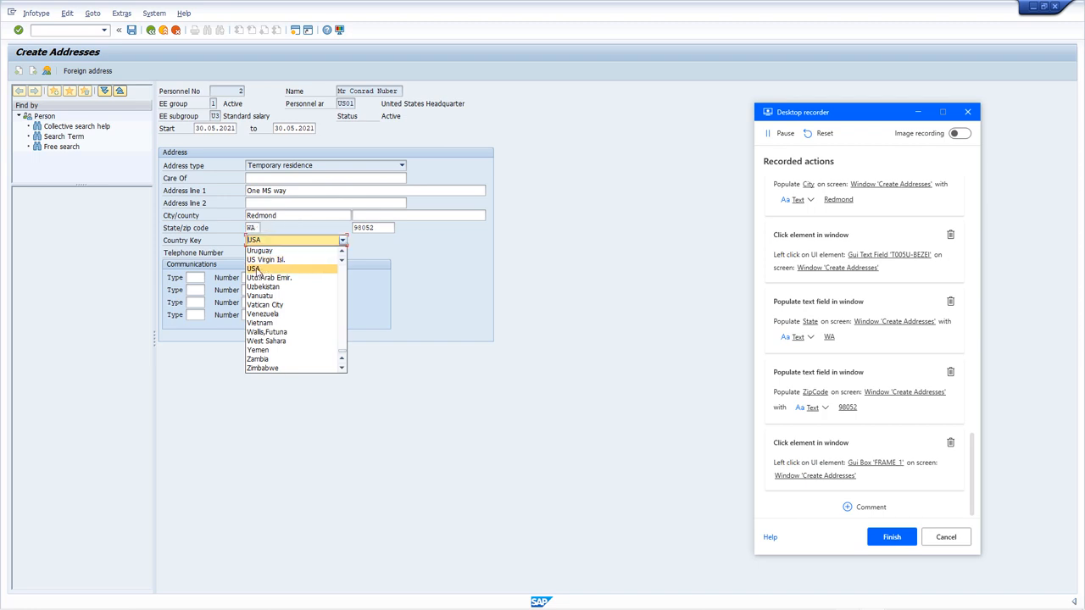
{"action": "left_click", "coordinate": [253, 268]}
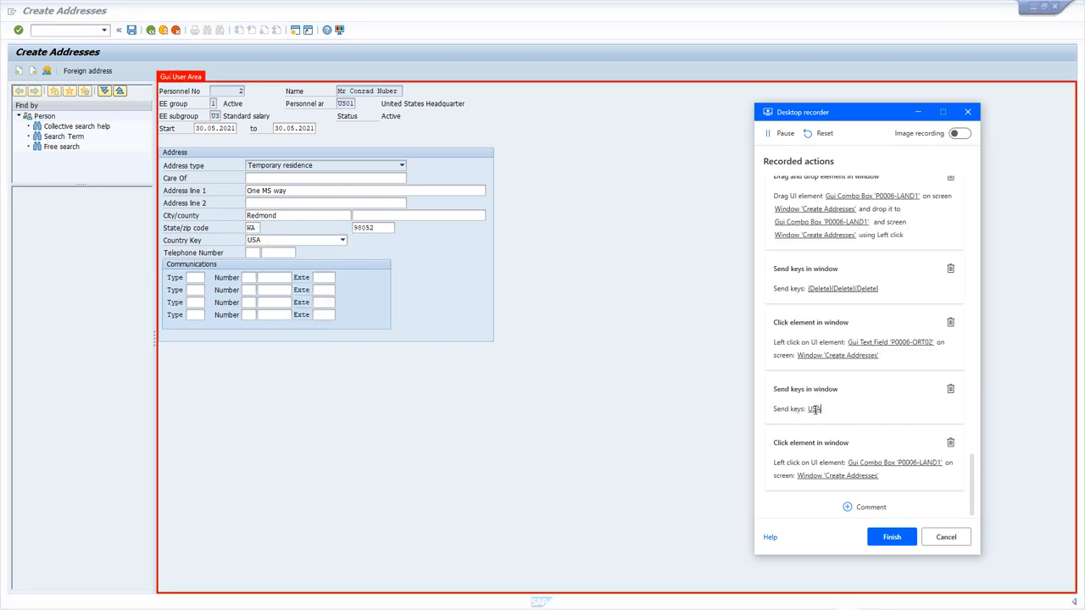
{"action": "left_click", "coordinate": [131, 30]}
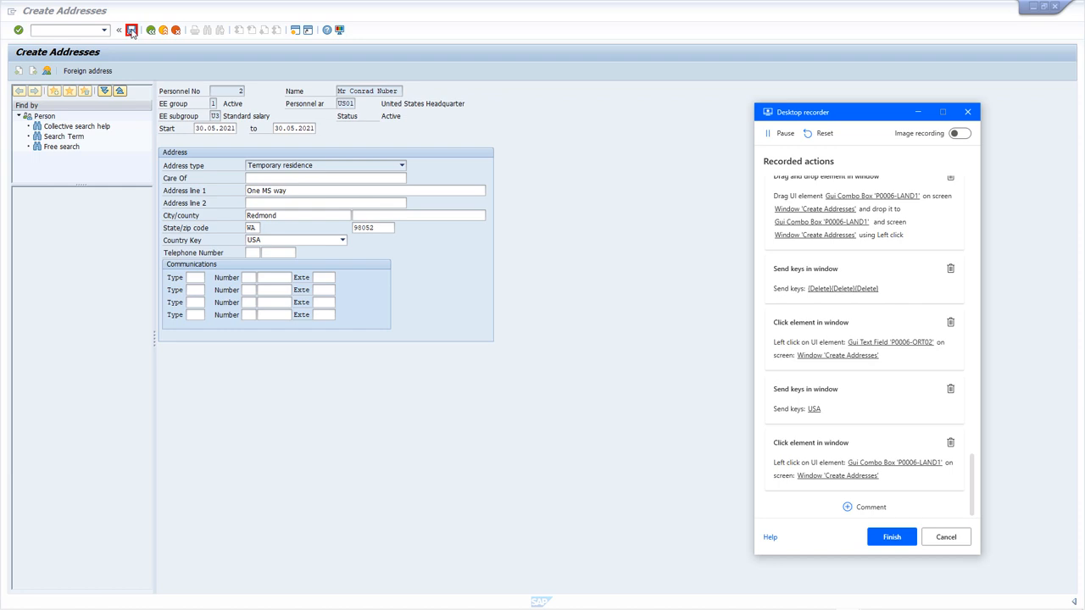
{"action": "left_click", "coordinate": [131, 30]}
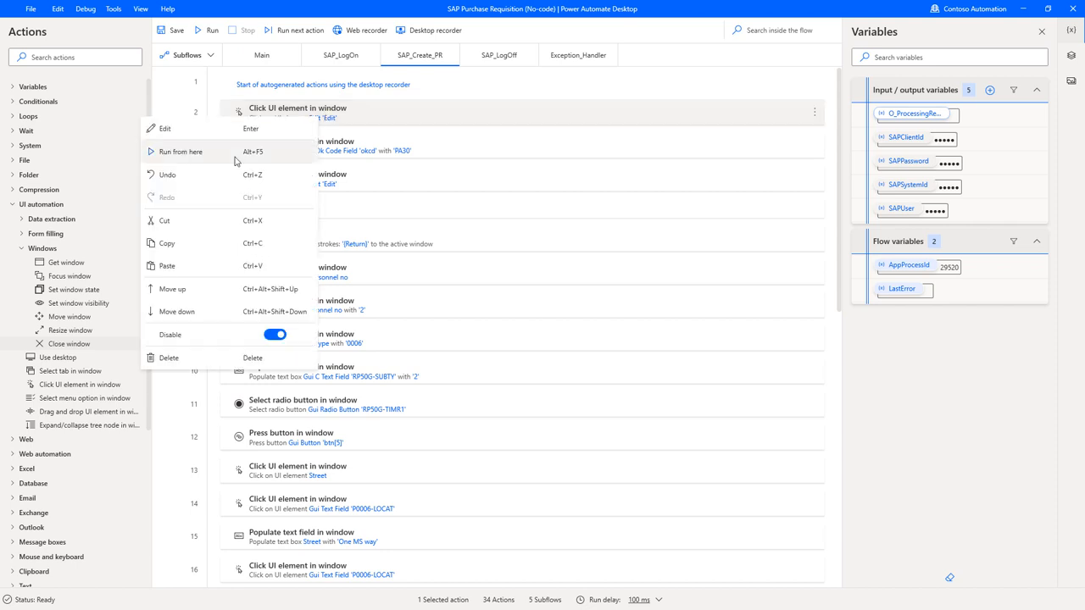
Replay SAP_Create_PR from its first action, re-entering One MS way and saving the address
{"action": "left_click", "coordinate": [528, 197]}
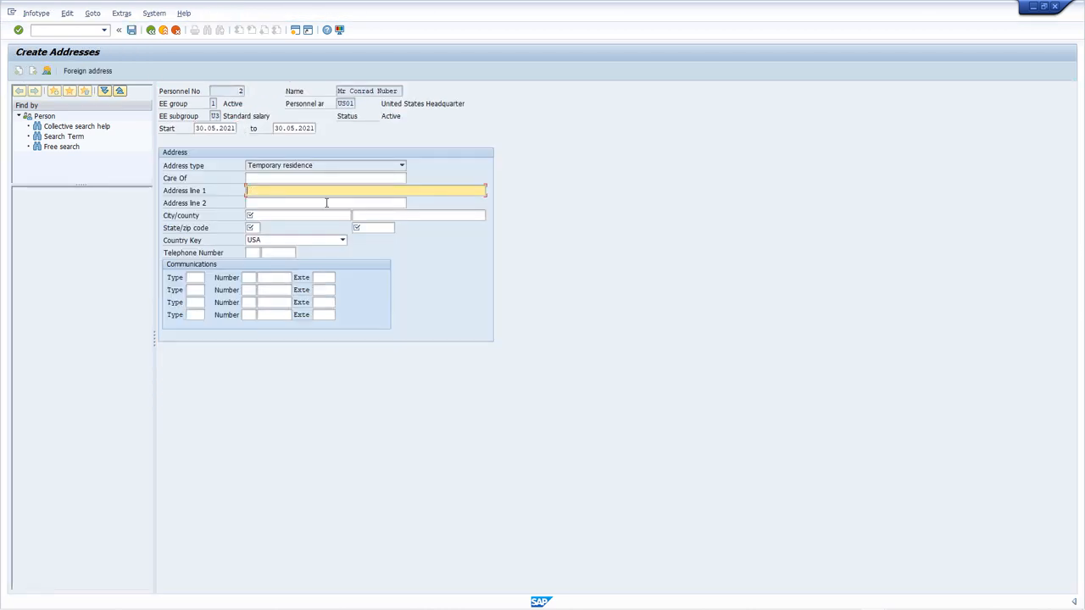
{"action": "type", "text": "One MS way"}
{"action": "left_click", "coordinate": [373, 227]}
{"action": "type", "text": "98052"}
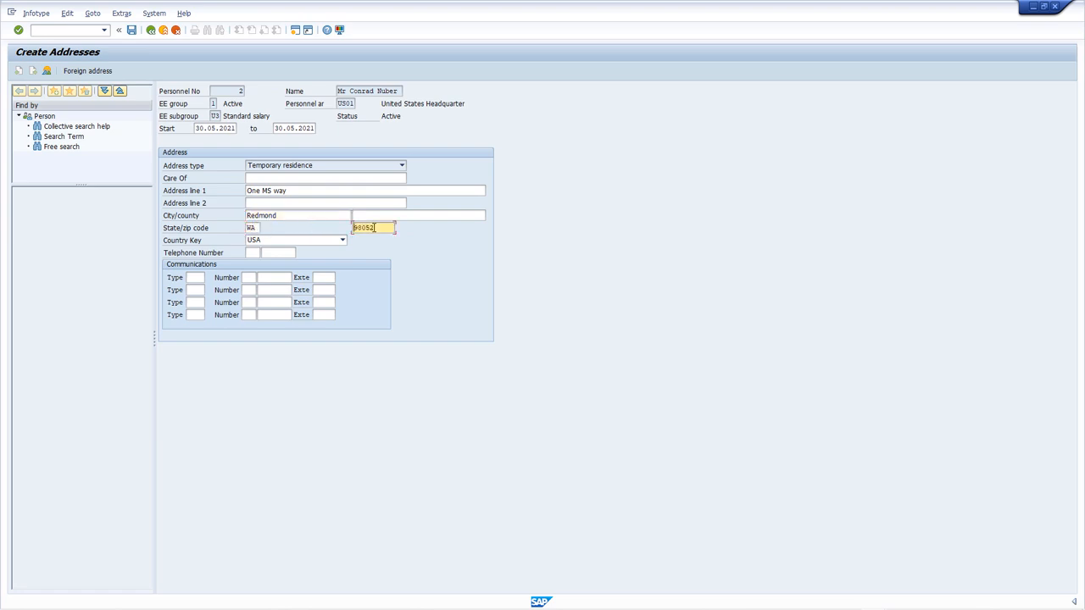
{"action": "left_click", "coordinate": [343, 240]}
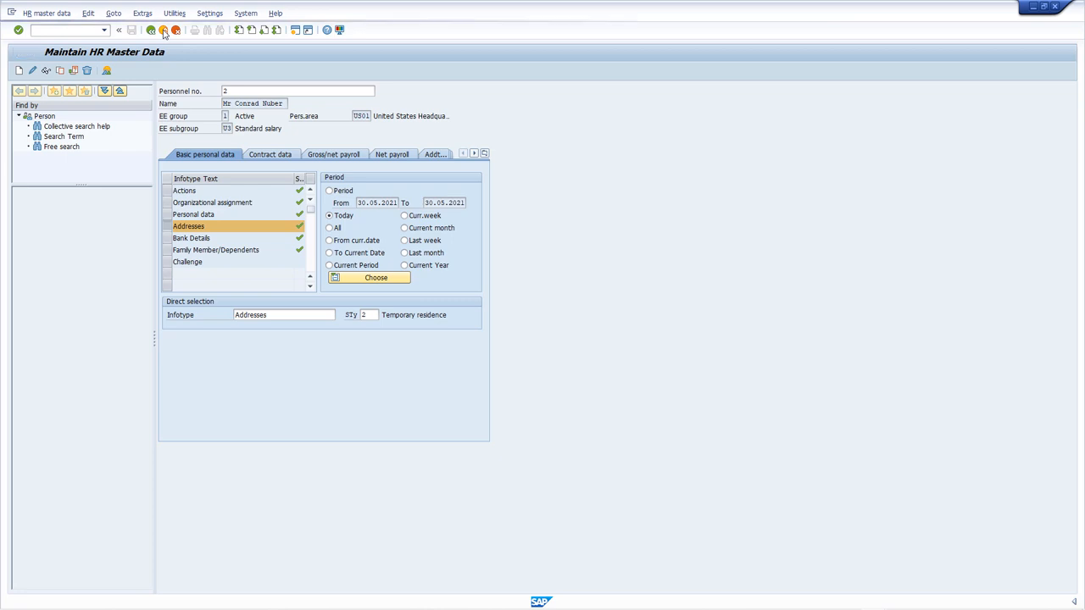
{"action": "left_click", "coordinate": [151, 30]}
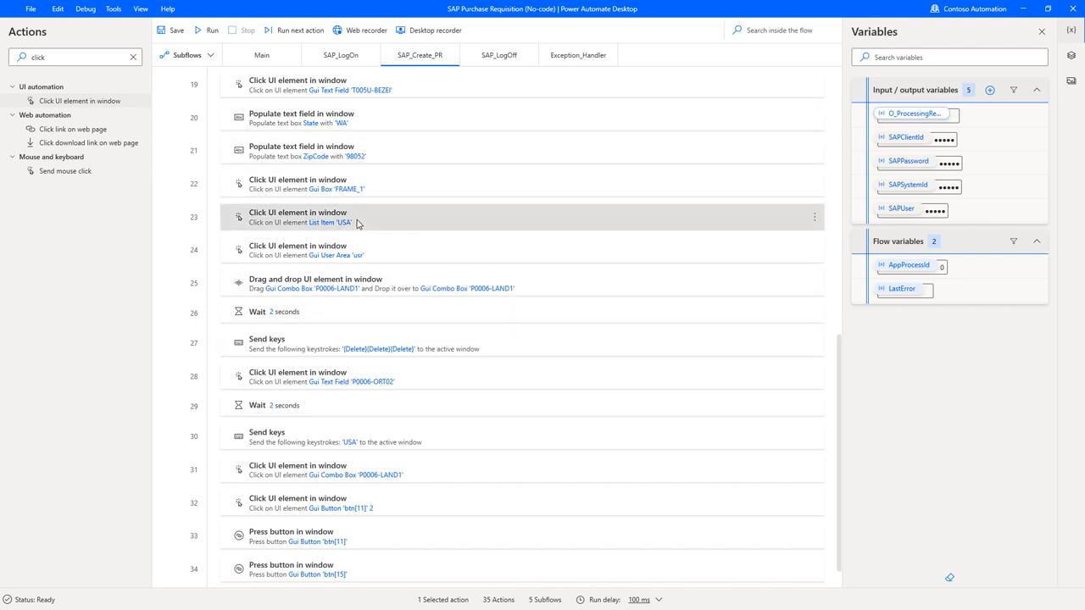
{"action": "mouse_move", "coordinate": [420, 376]}
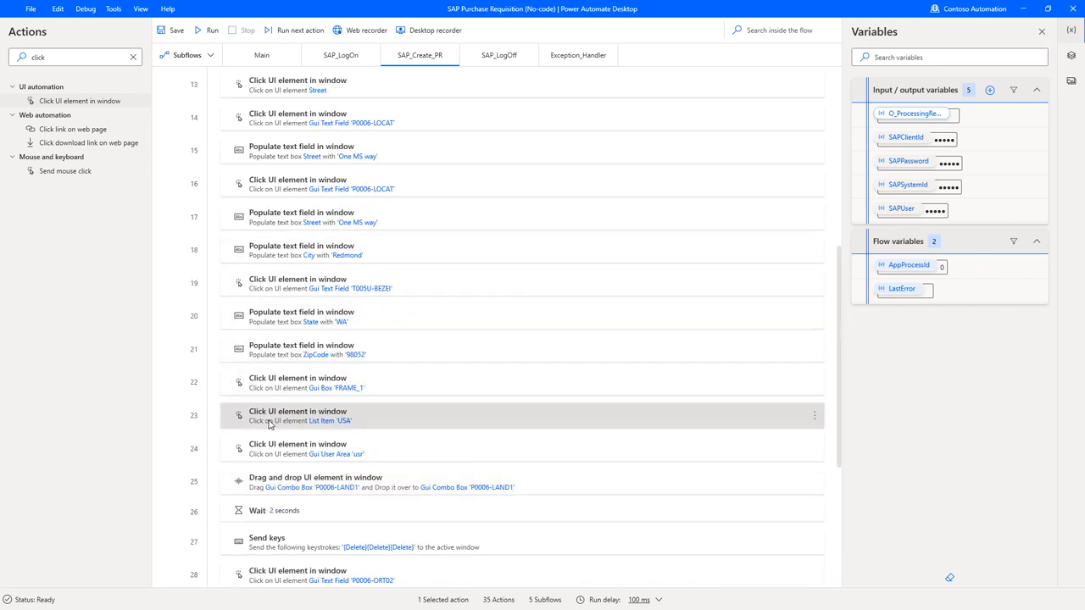
Delete action 23 'Click UI element List Item USA' and close the SAP session window
{"action": "scroll", "scroll_direction": "down", "scroll_amount": 3}
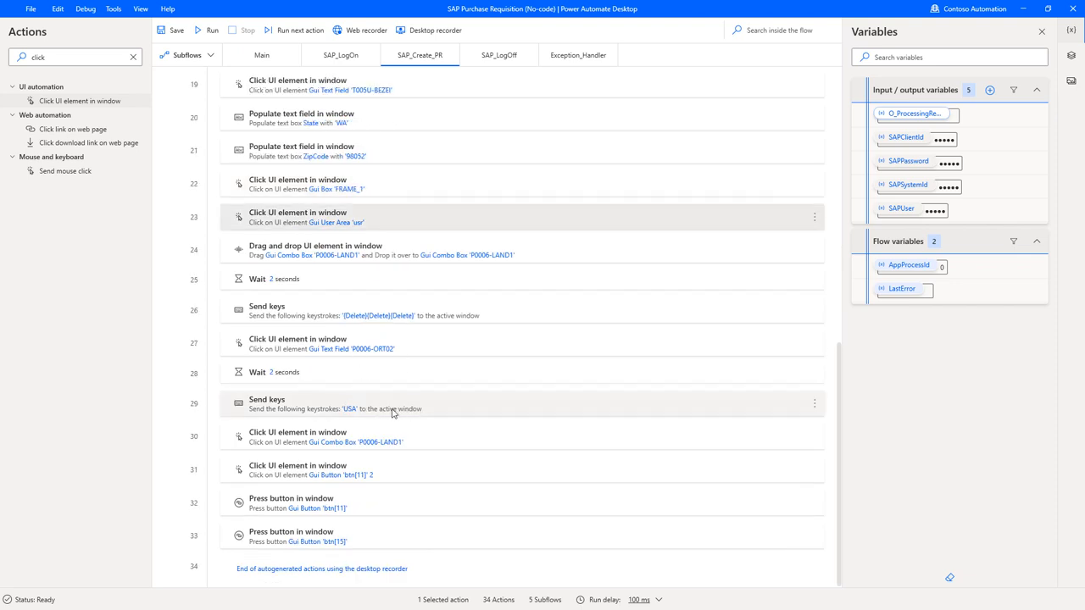
{"action": "mouse_move", "coordinate": [382, 441]}
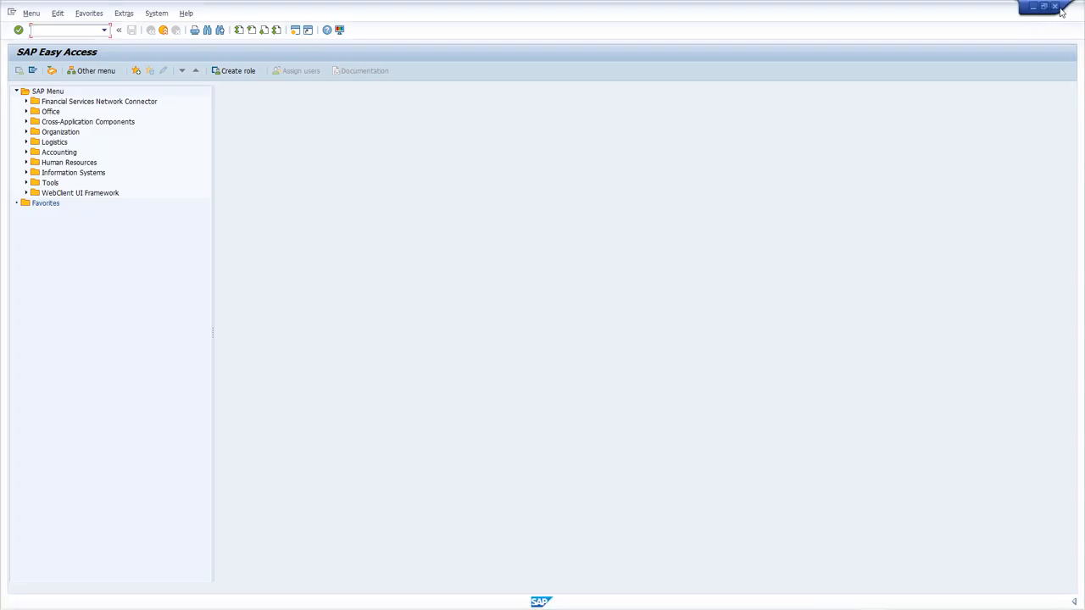
{"action": "left_click", "coordinate": [1060, 7]}
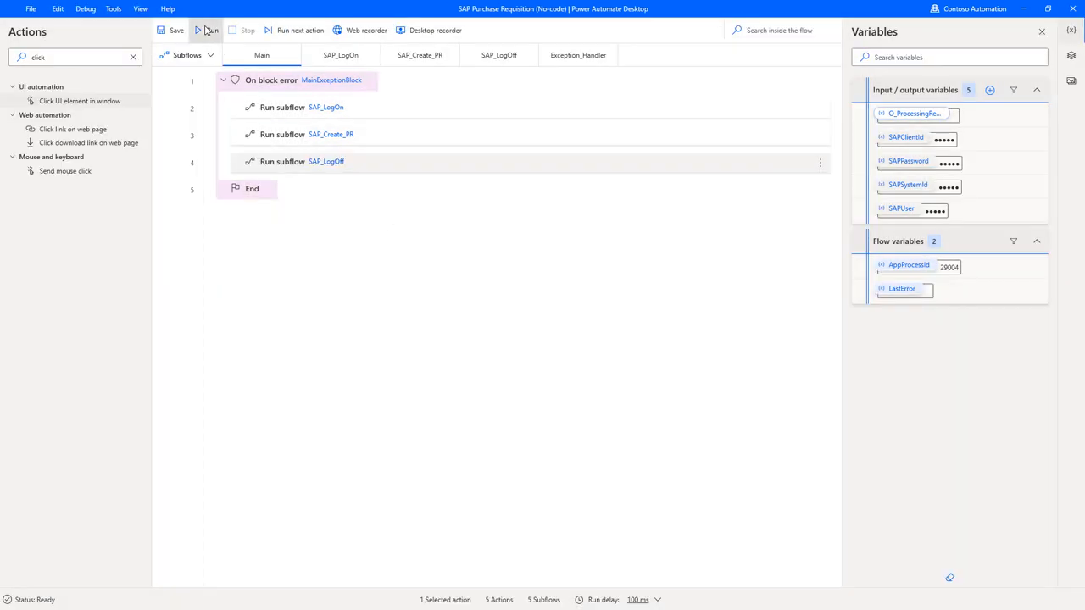
Run Main to replay SAP logon and address entry, then reopen SAP_Create_PR
{"action": "left_click", "coordinate": [208, 30]}
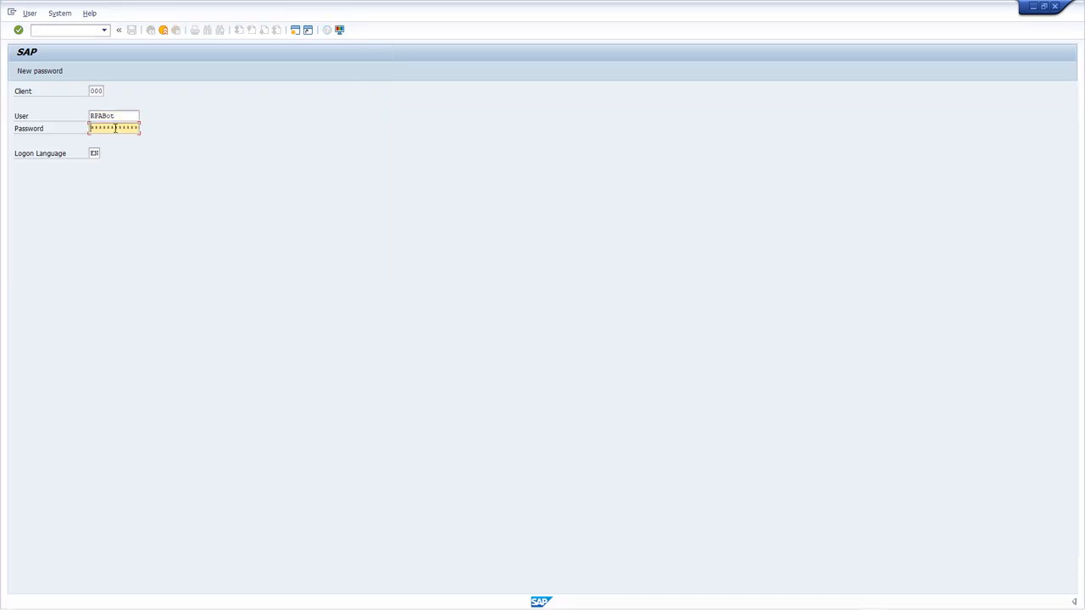
{"action": "key", "text": "Enter"}
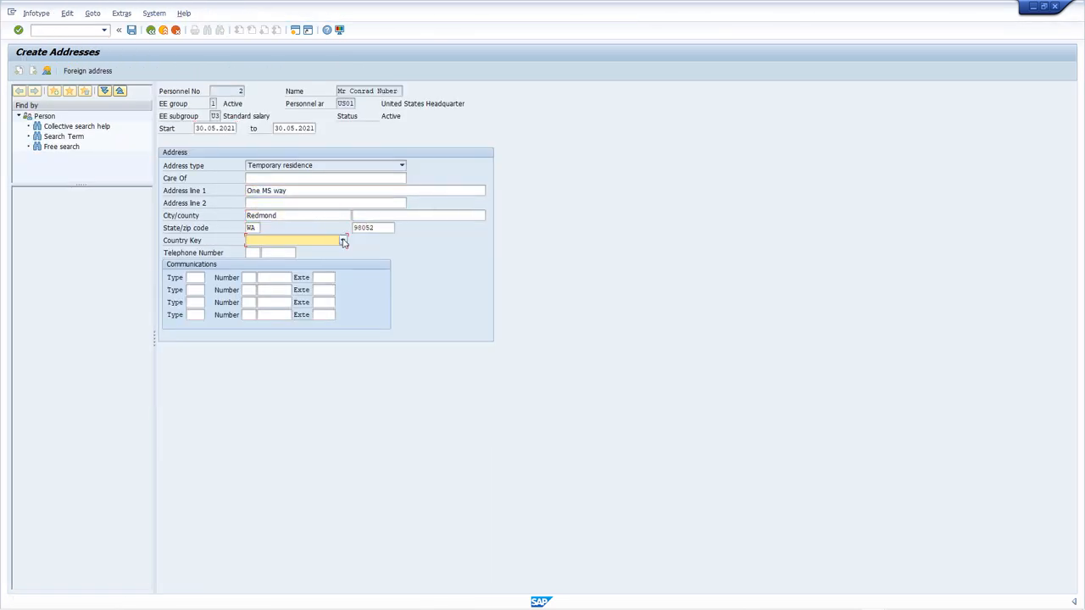
{"action": "left_click", "coordinate": [163, 30]}
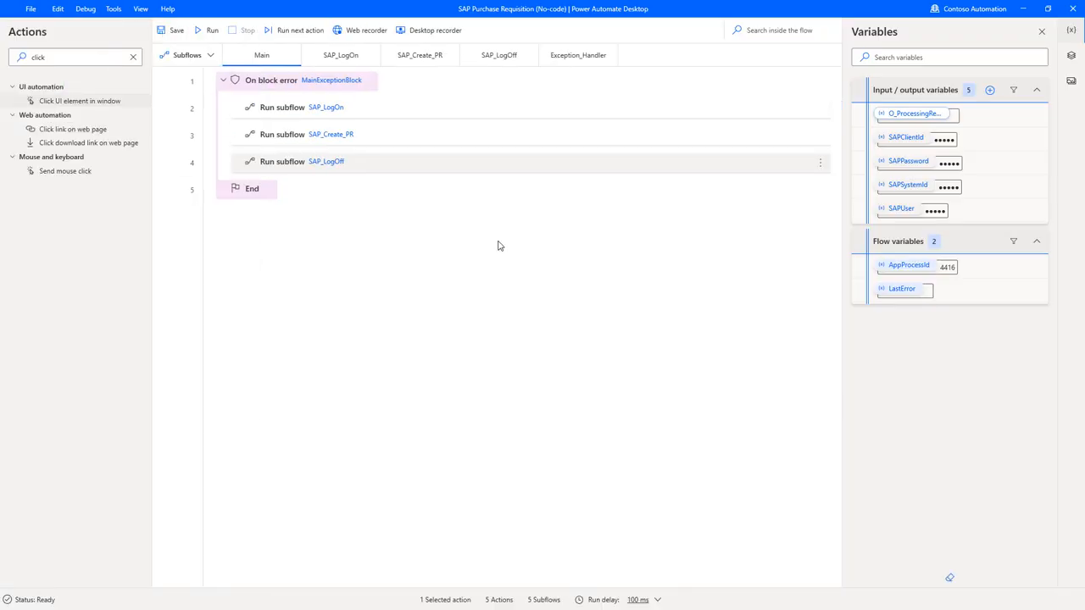
{"action": "mouse_move", "coordinate": [441, 200]}
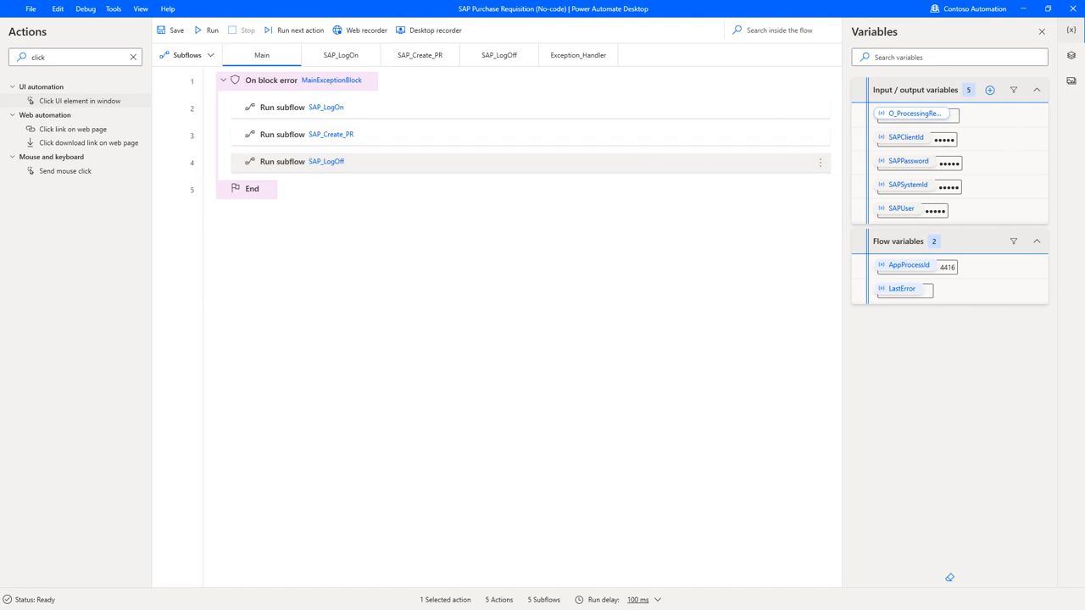
{"action": "mouse_move", "coordinate": [665, 261]}
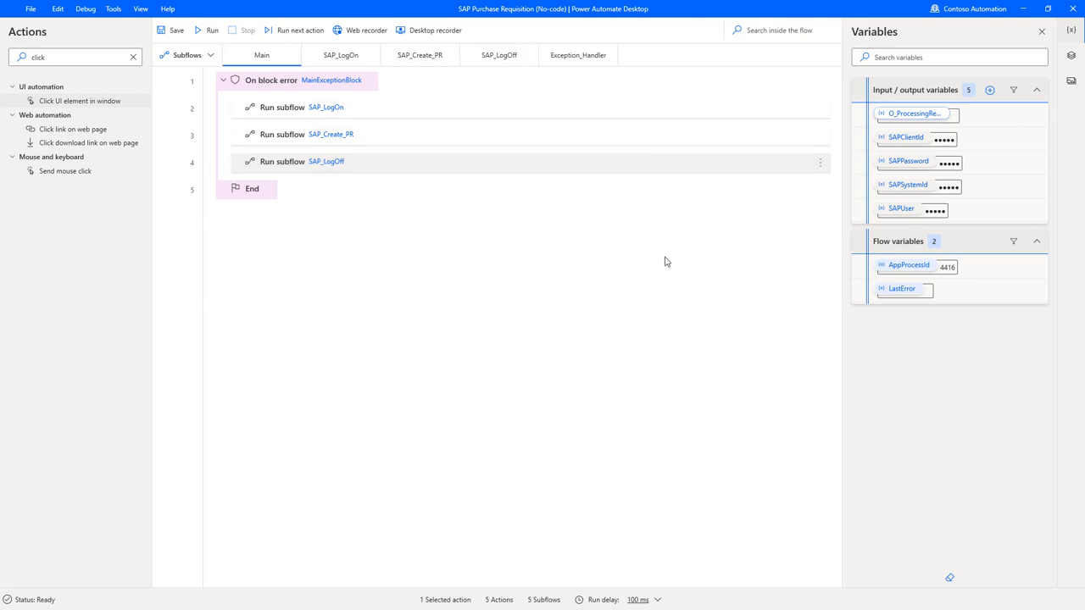
{"action": "mouse_move", "coordinate": [371, 221]}
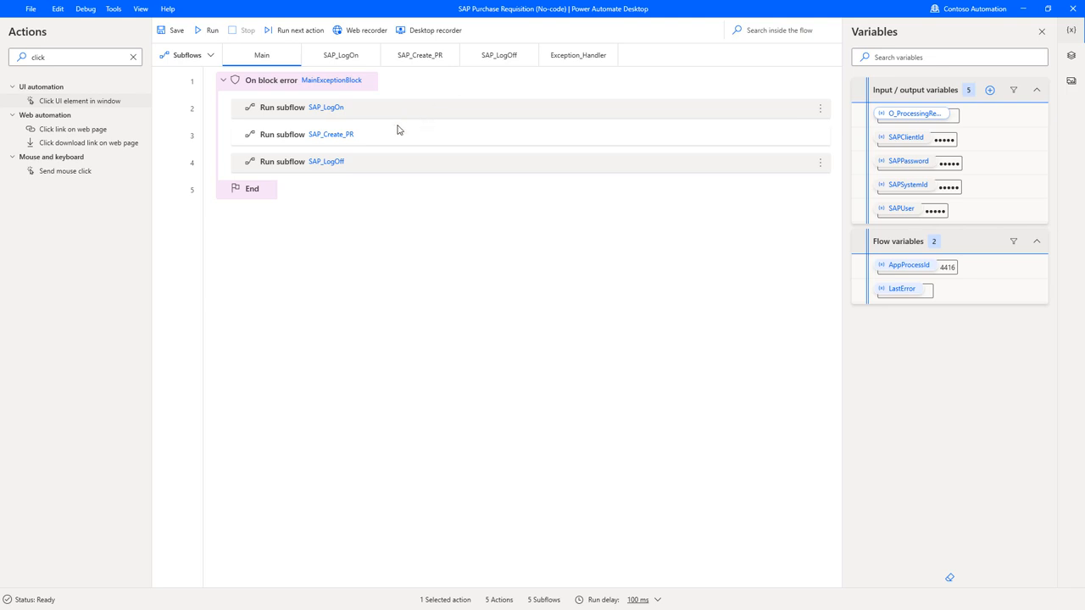
{"action": "left_click", "coordinate": [420, 55]}
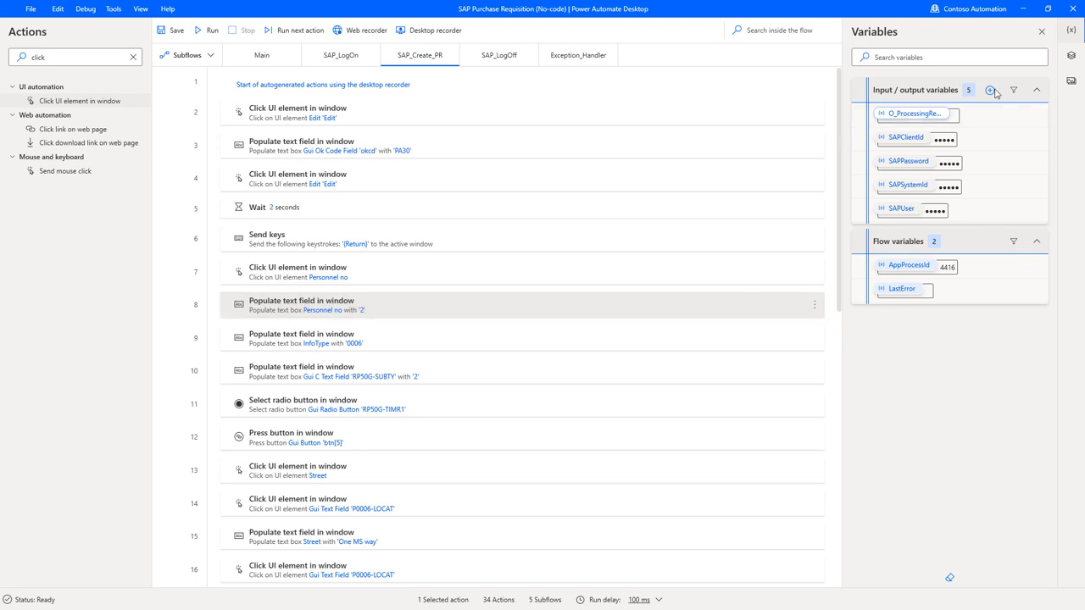
Create text input variable PersonnelNo with default 2 and external name 'Personnel No.'
{"action": "left_click", "coordinate": [989, 90]}
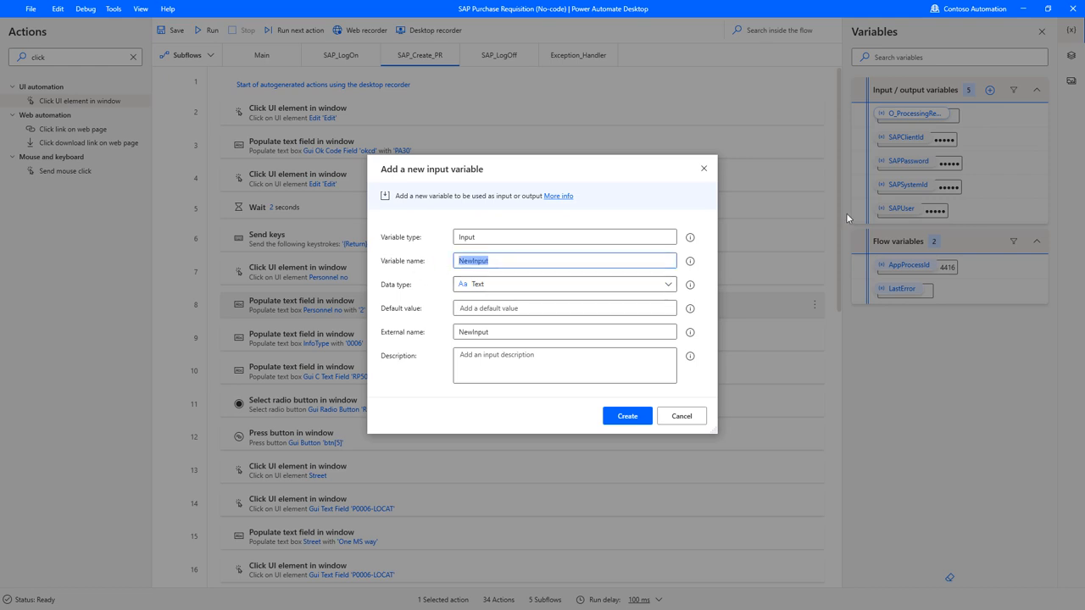
{"action": "type", "text": "Person"}
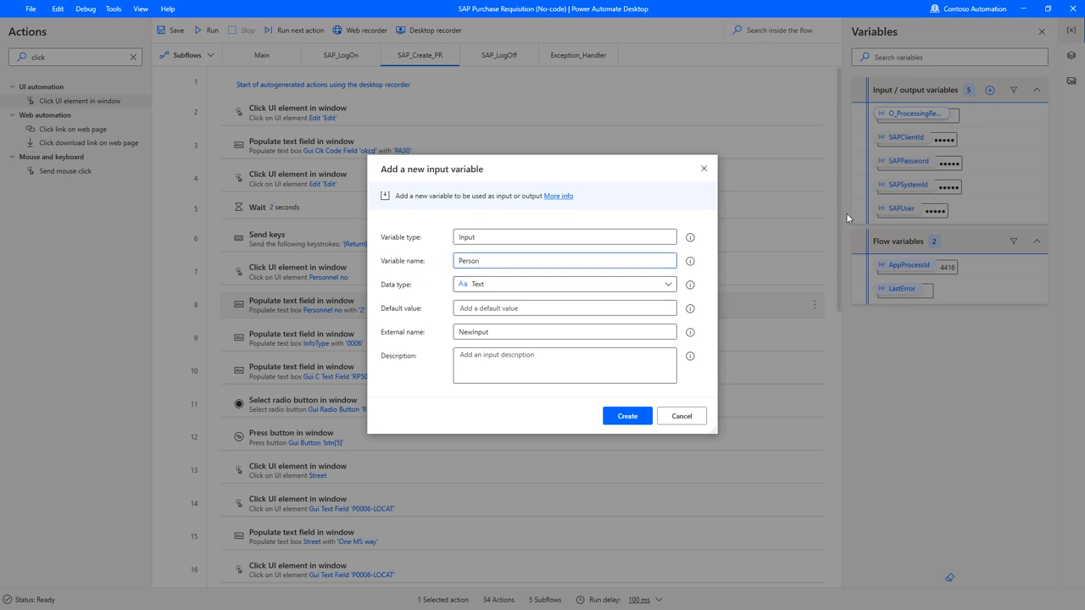
{"action": "type", "text": "PersonnelNo"}
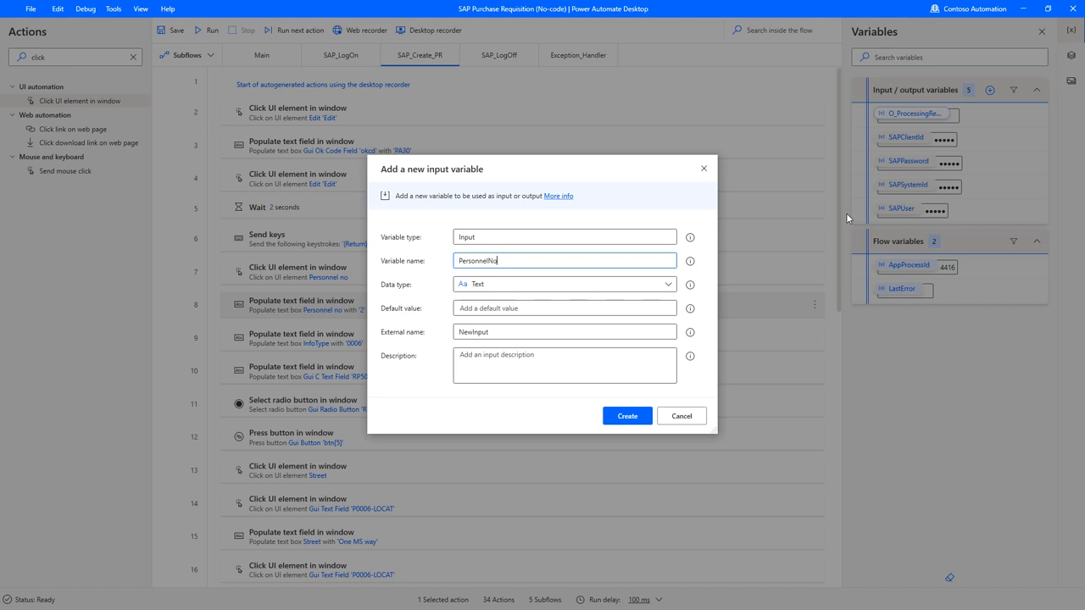
{"action": "double_click", "coordinate": [477, 261]}
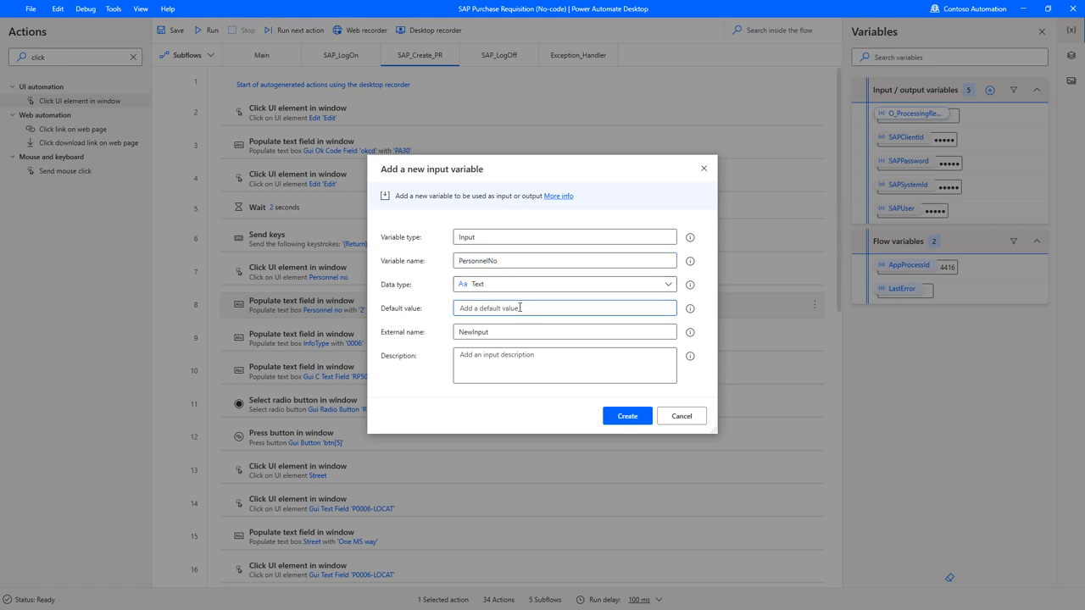
{"action": "type", "text": "2"}
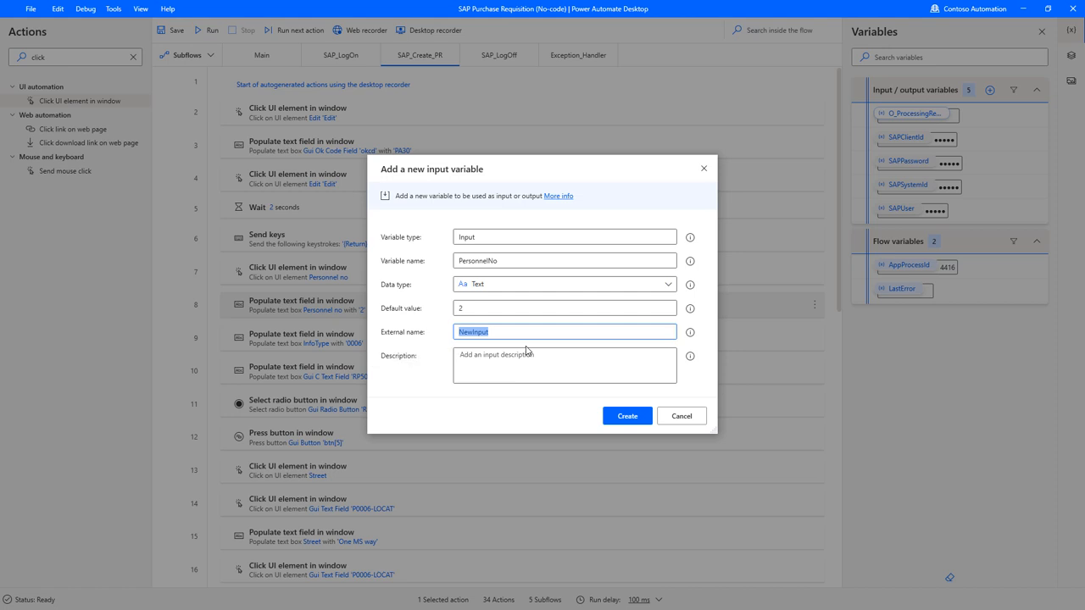
{"action": "type", "text": "PersonnelNo."}
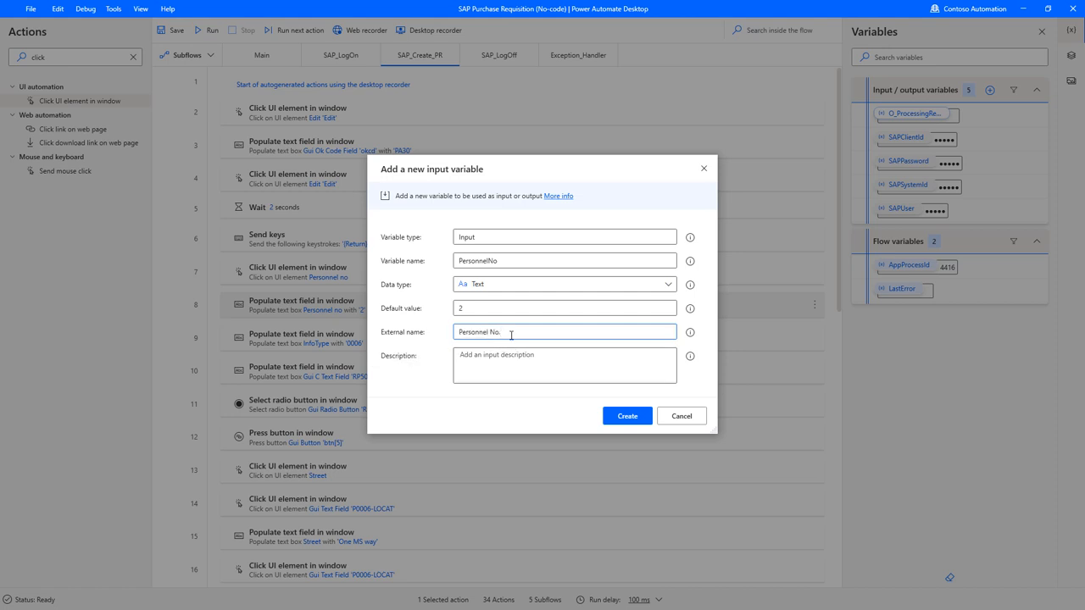
{"action": "left_click", "coordinate": [565, 365]}
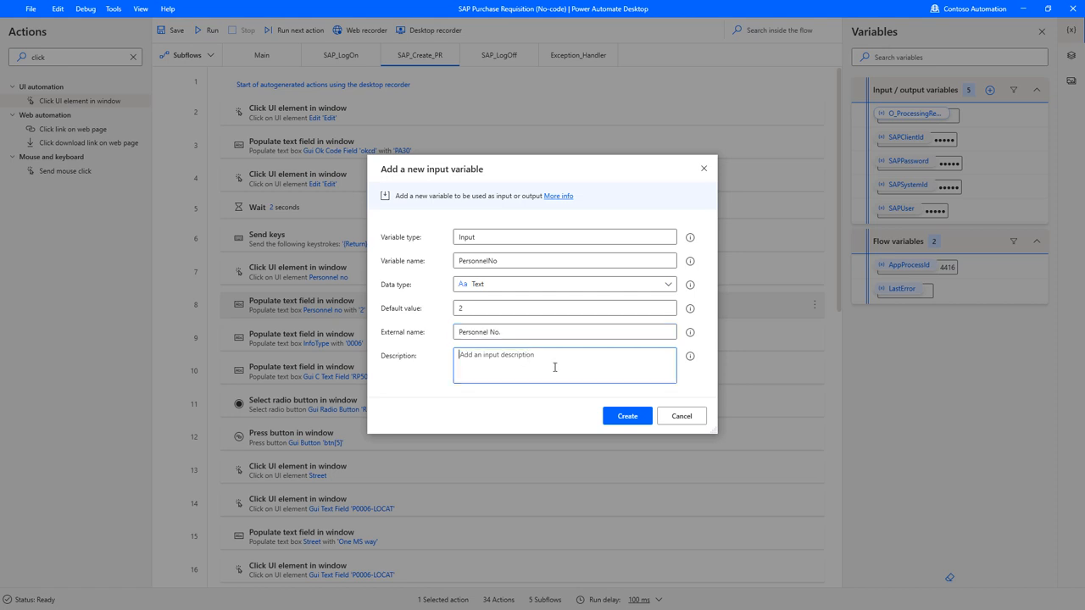
{"action": "left_click", "coordinate": [627, 415]}
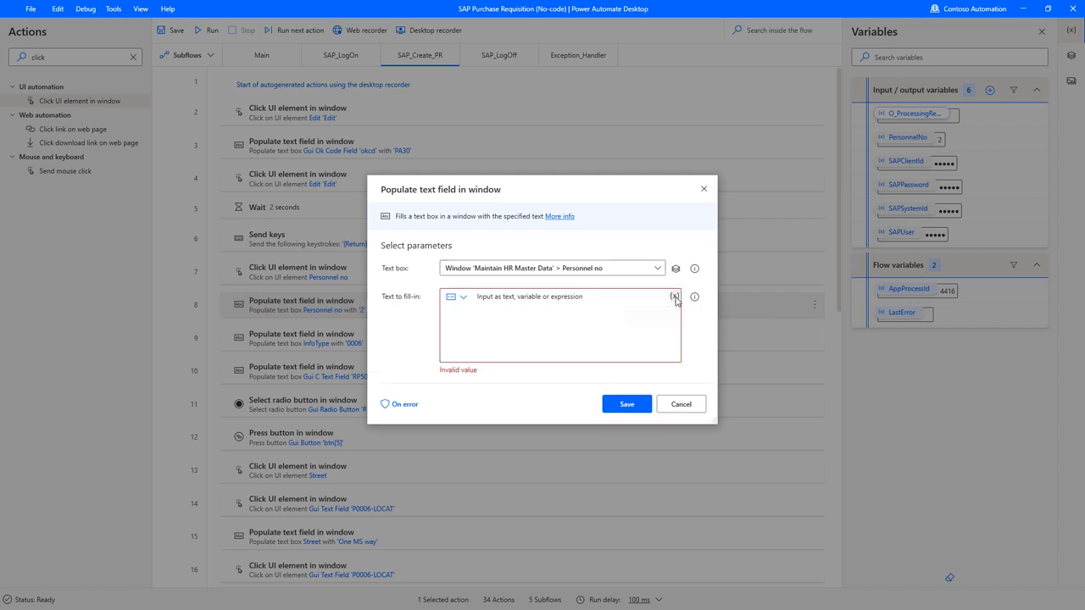
Make the personnel number fill step use the PersonnelNo variable
{"action": "left_click", "coordinate": [675, 296]}
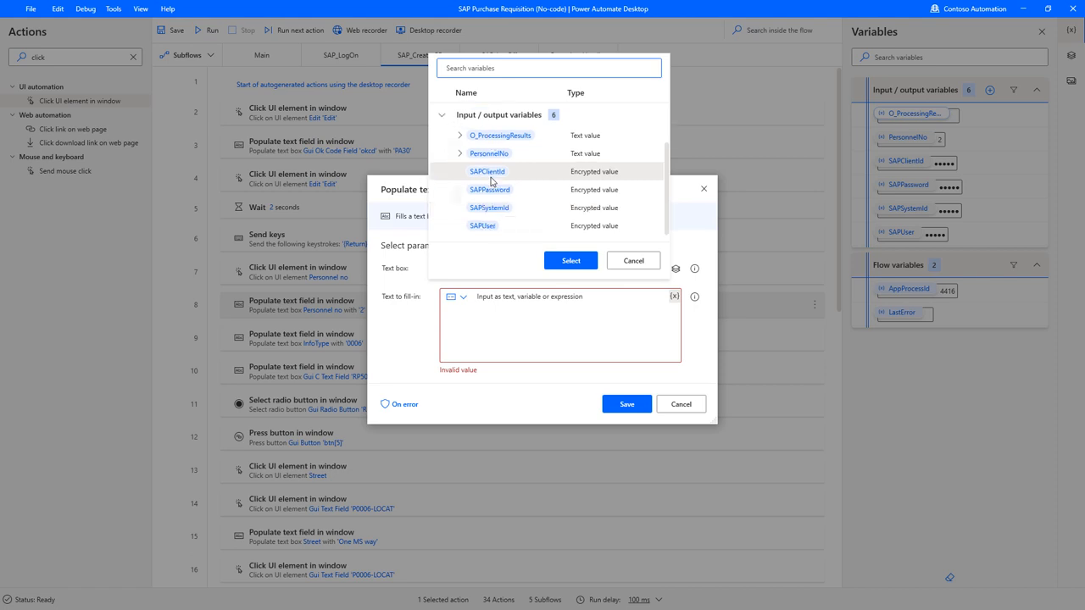
{"action": "left_click", "coordinate": [571, 260]}
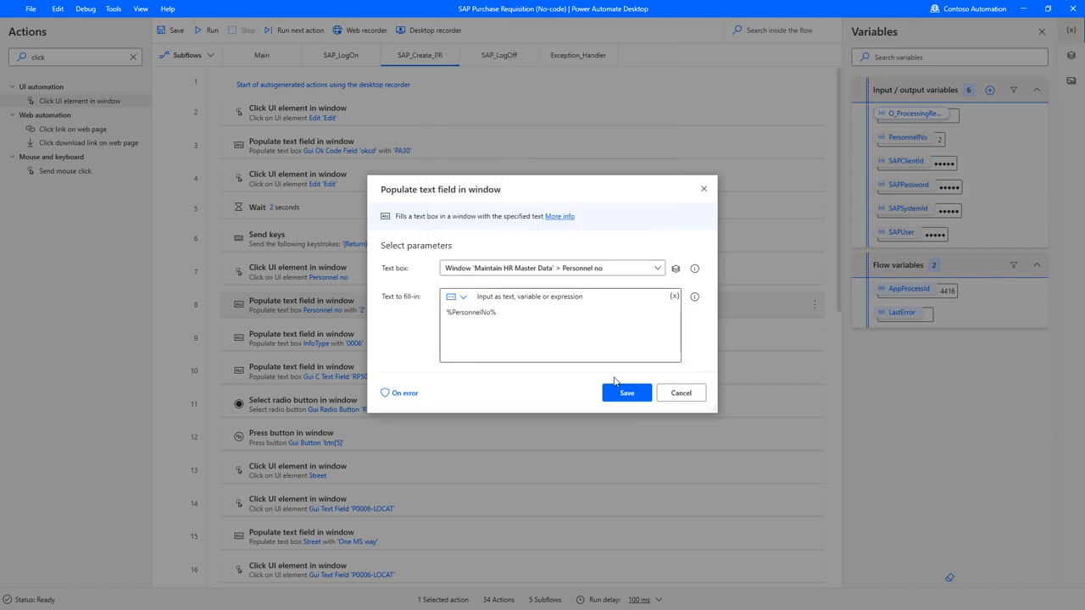
{"action": "left_click", "coordinate": [626, 393]}
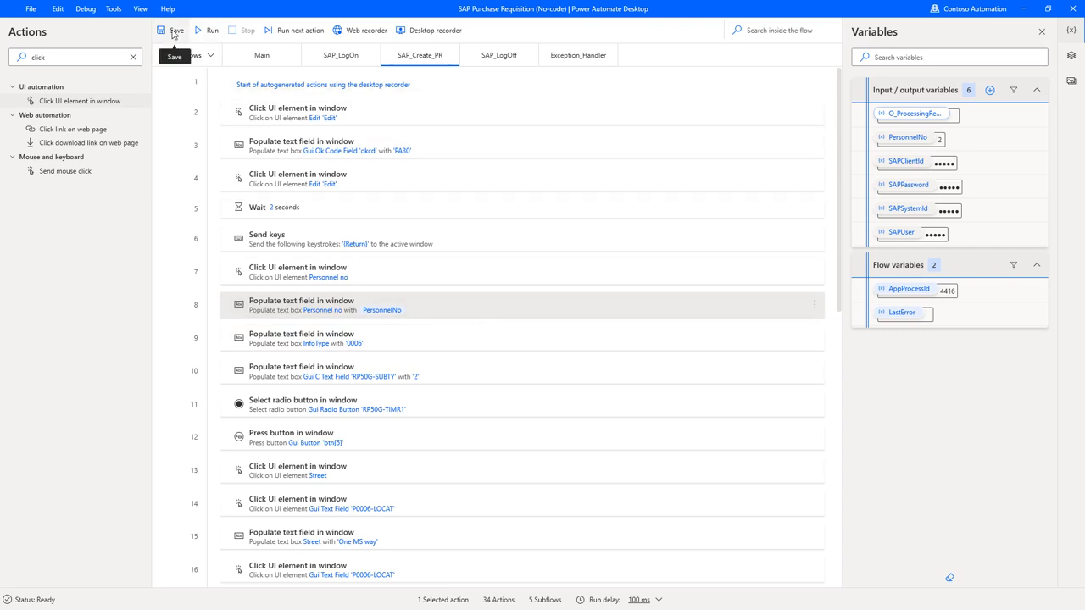
Save the flow and dismiss the save confirmation
{"action": "left_click", "coordinate": [174, 30]}
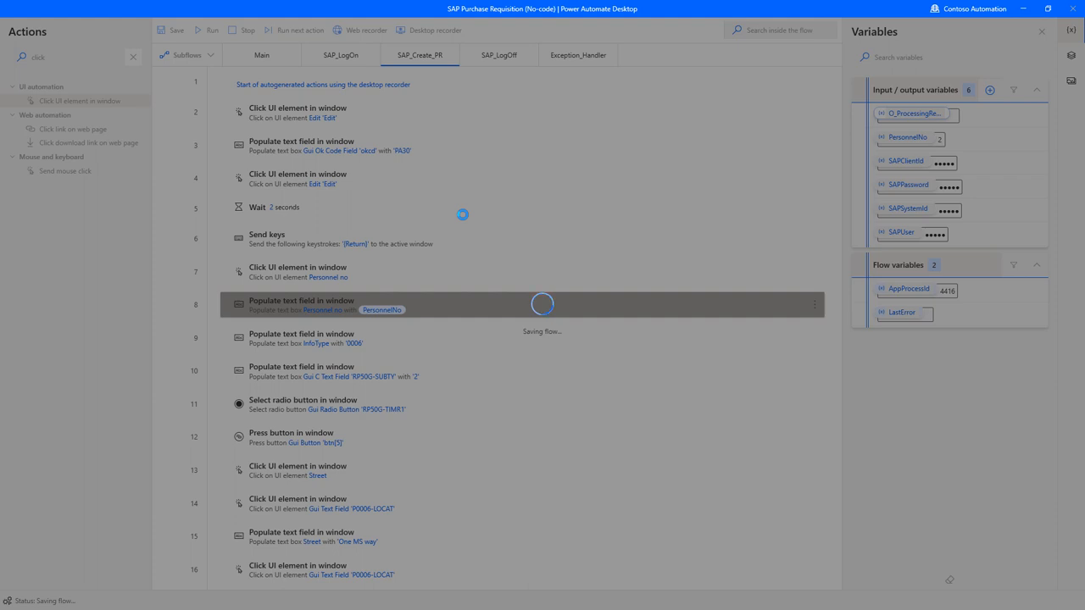
{"action": "left_click", "coordinate": [177, 30]}
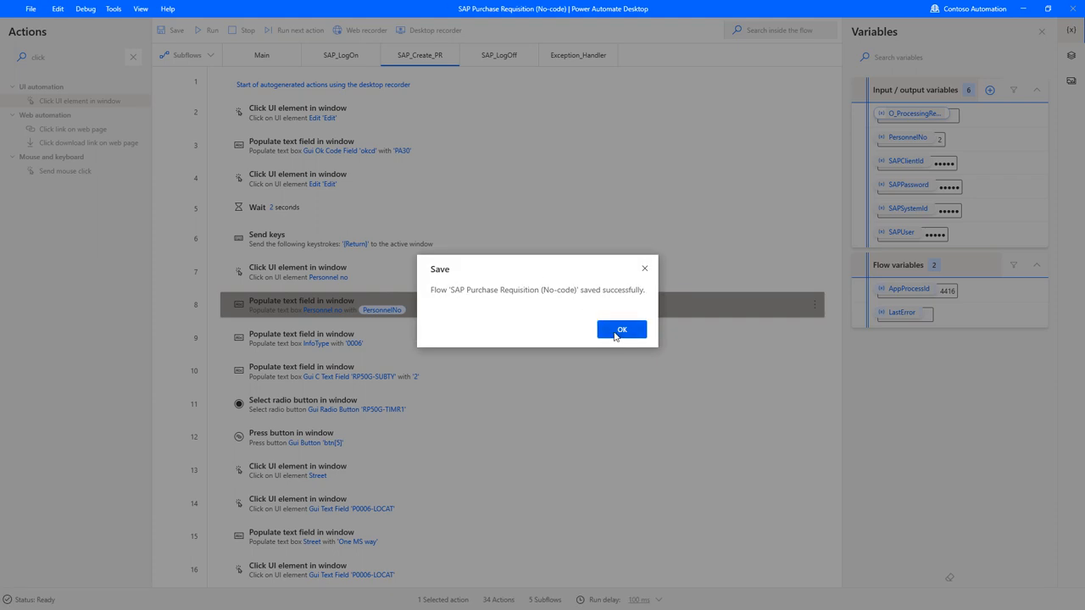
{"action": "left_click", "coordinate": [621, 329]}
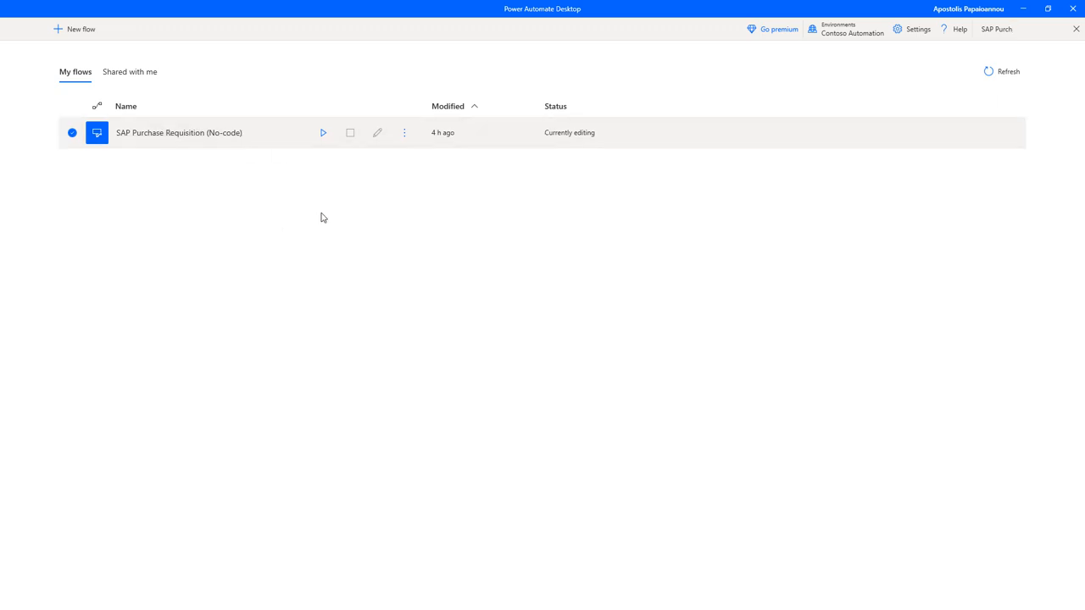
{"action": "mouse_move", "coordinate": [323, 132]}
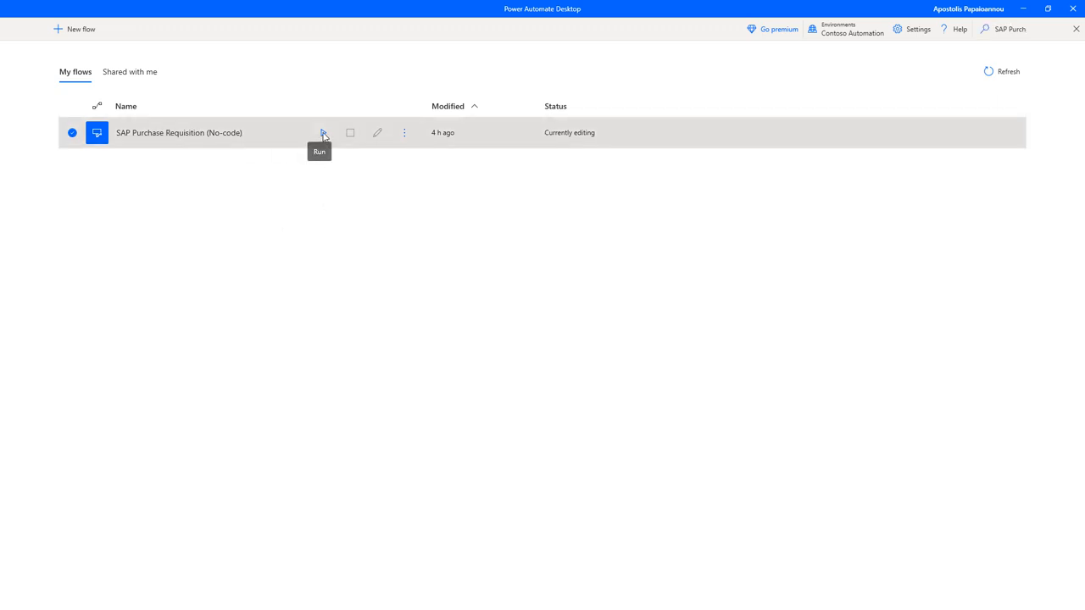
Run the flow from My flows, confirming Personnel No. input 2
{"action": "left_click", "coordinate": [323, 133]}
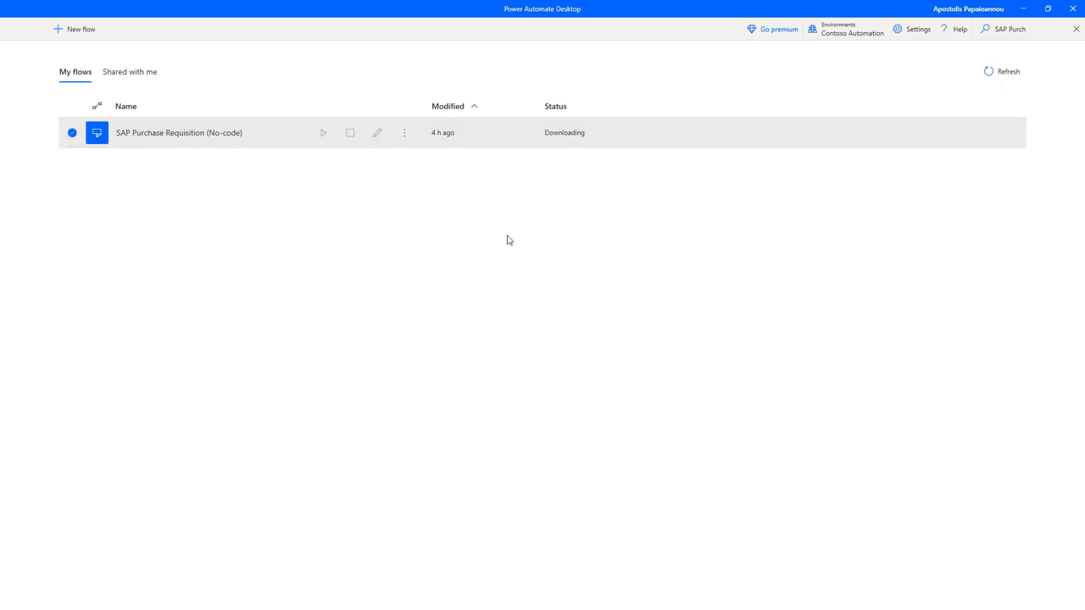
{"action": "mouse_move", "coordinate": [573, 209]}
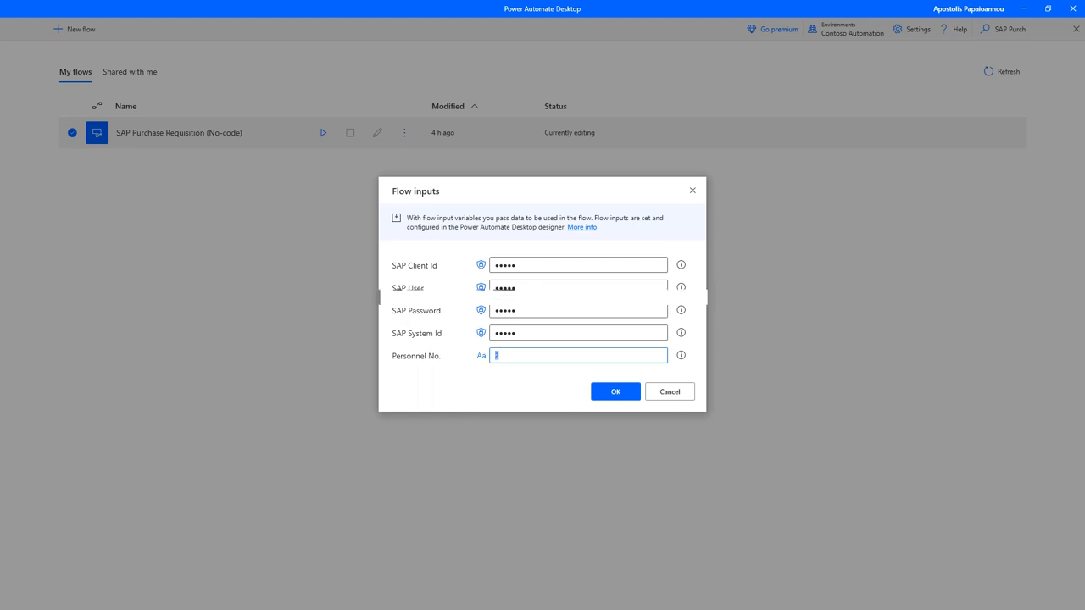
{"action": "left_click", "coordinate": [614, 391]}
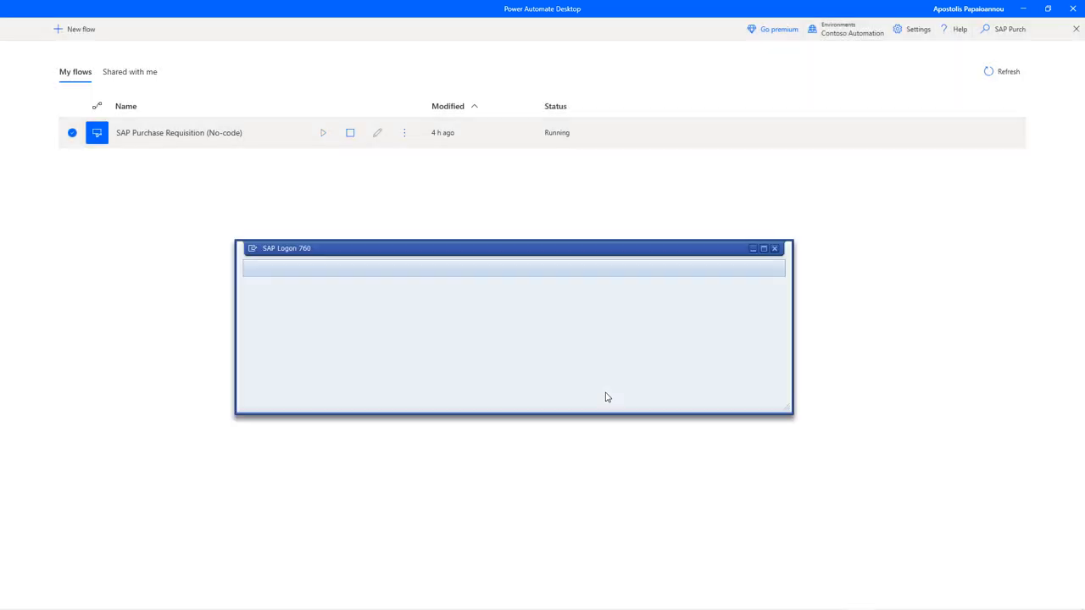
Log on to SAP system S5H as RPABot
{"action": "type", "text": "S5H"}
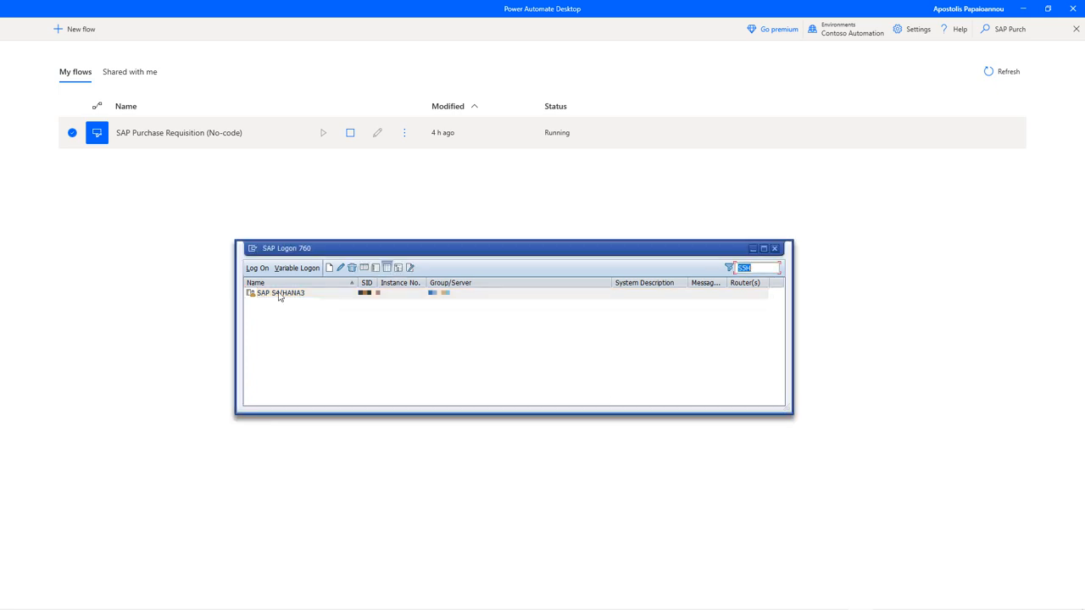
{"action": "double_click", "coordinate": [277, 293]}
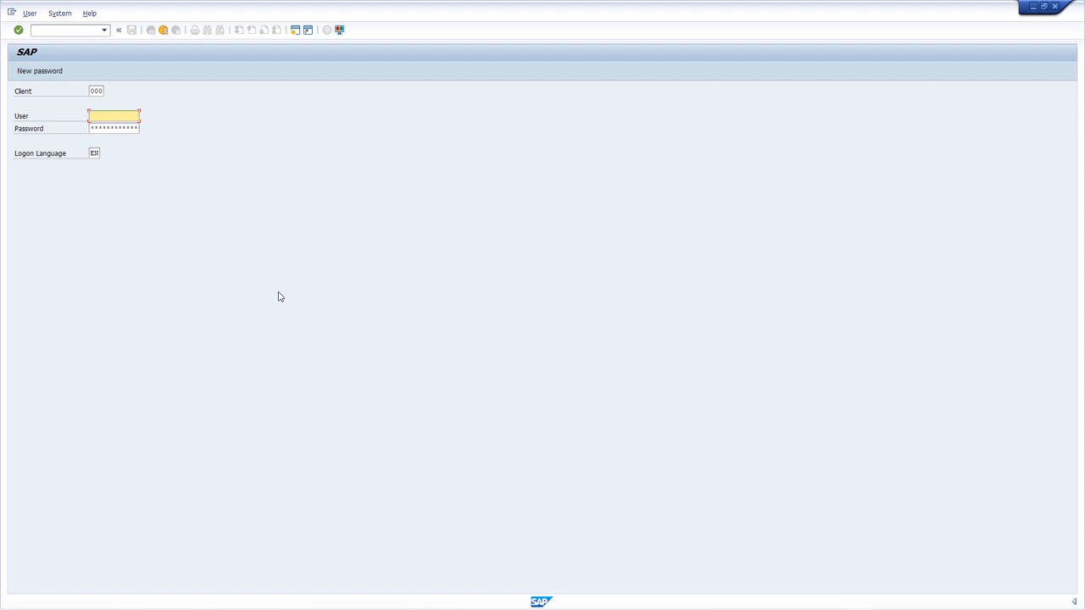
{"action": "type", "text": "RPABot"}
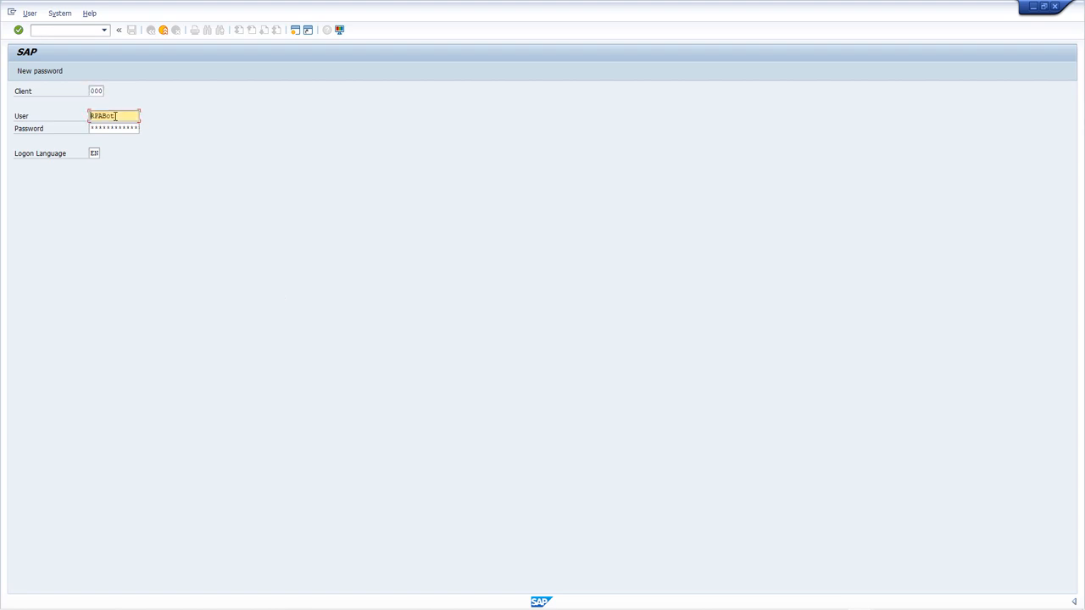
{"action": "key", "text": "enter"}
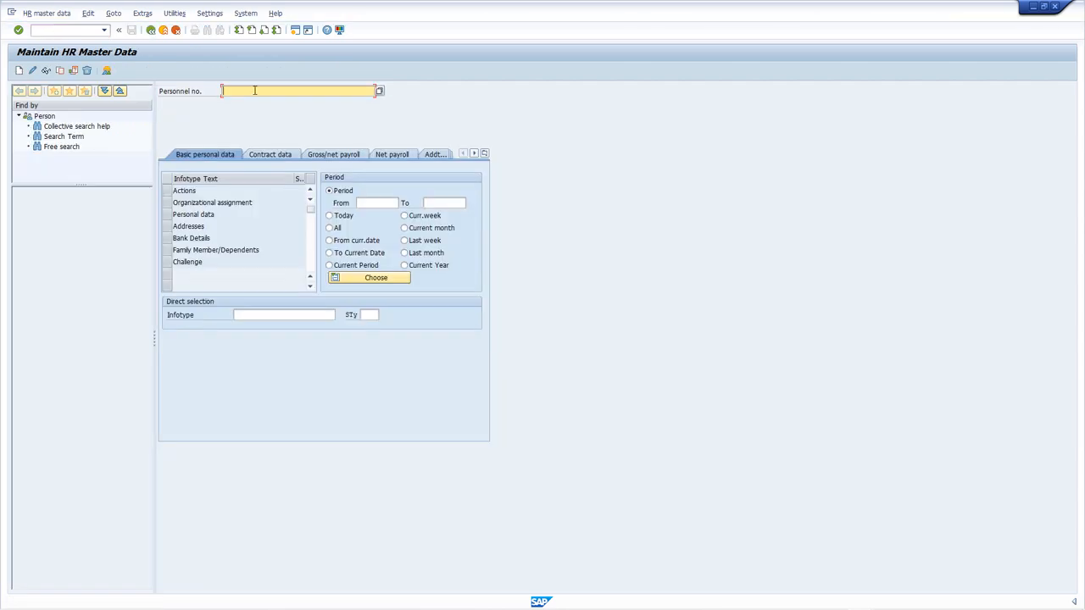
Save address One MS way, Redmond, WA 98052, USA for personnel number 2
{"action": "type", "text": "2"}
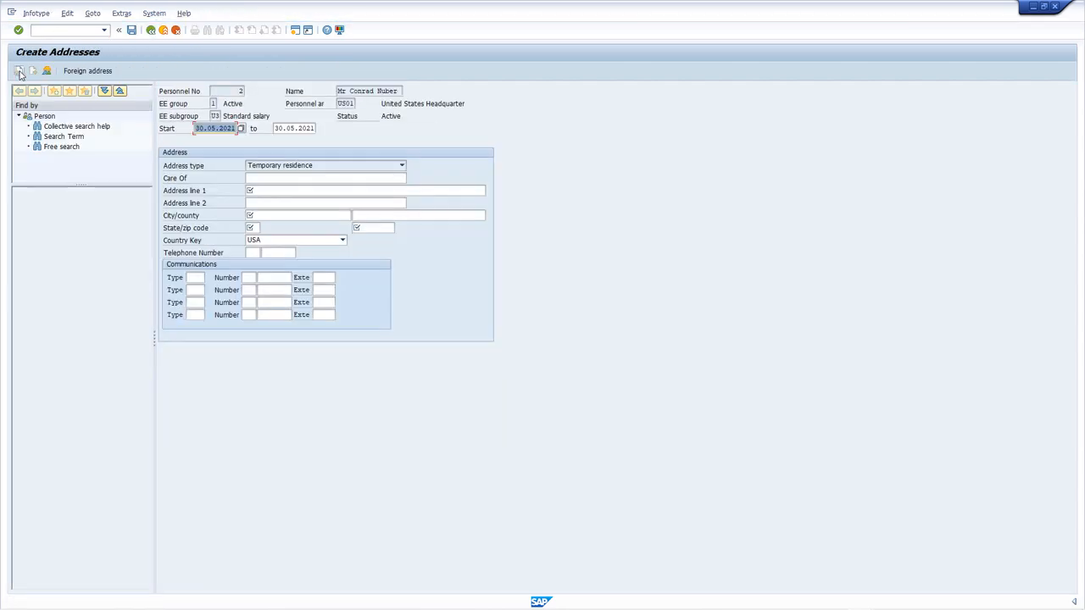
{"action": "type", "text": "One MS way"}
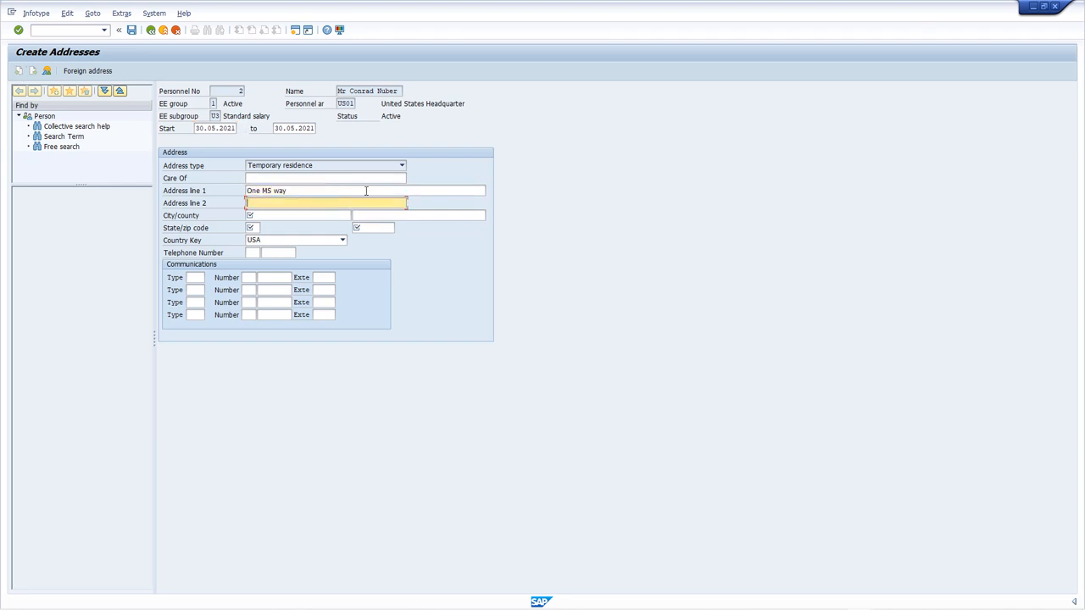
{"action": "left_click", "coordinate": [342, 240]}
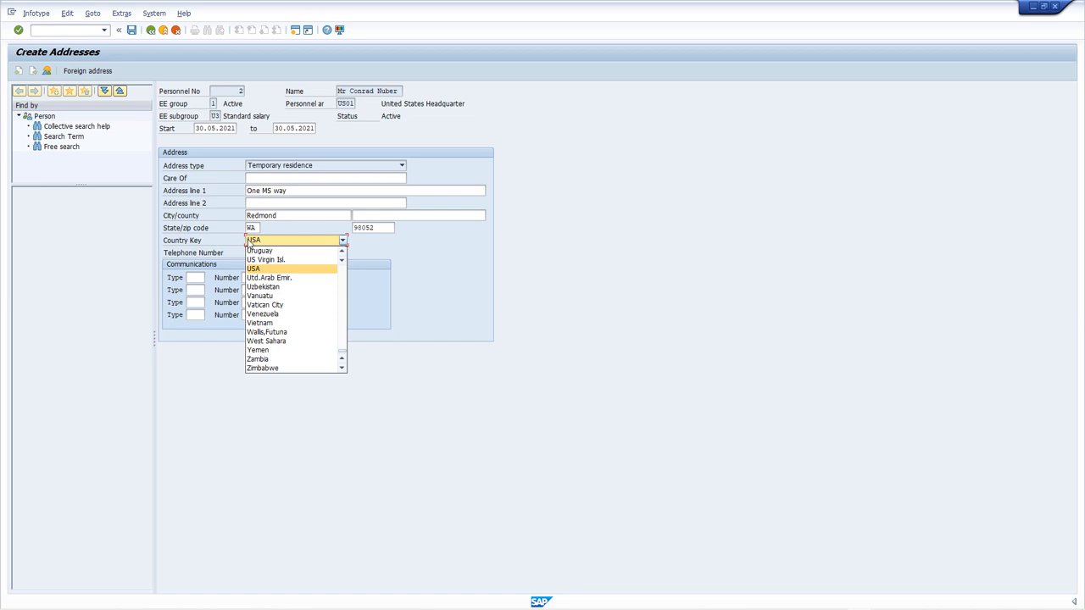
{"action": "left_click", "coordinate": [253, 267]}
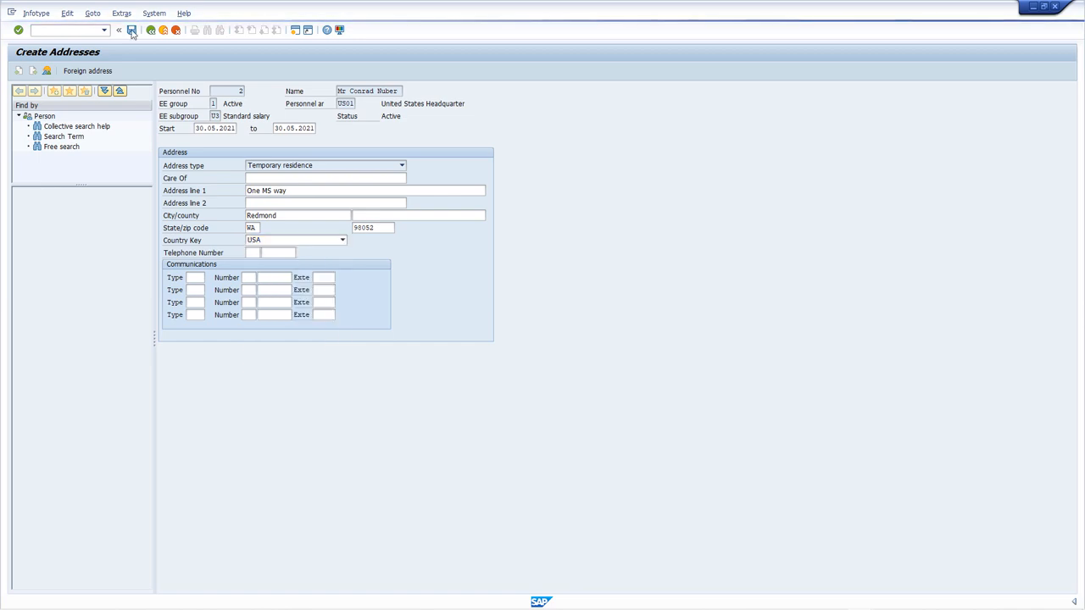
{"action": "left_click", "coordinate": [163, 29]}
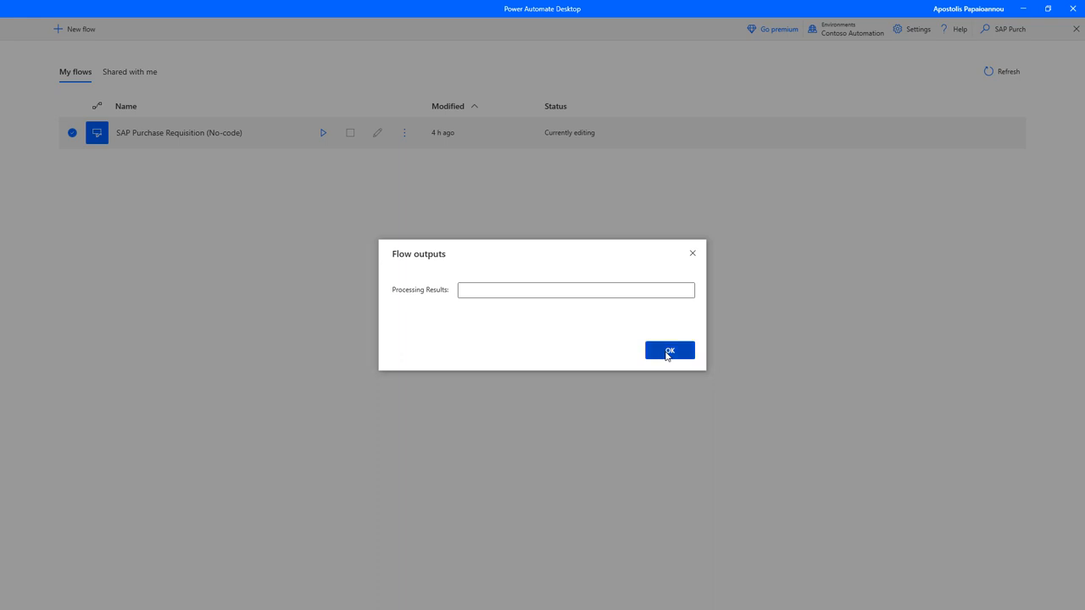
Dismiss Flow outputs and reopen SAP Purchase Requisition (No-code) in the designer
{"action": "left_click", "coordinate": [670, 350]}
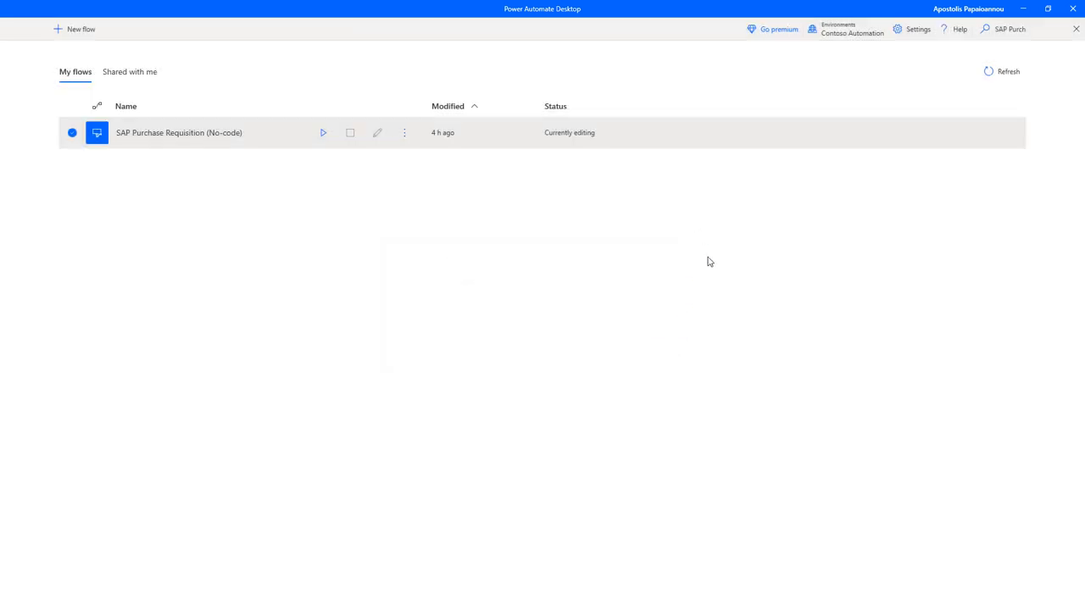
{"action": "mouse_move", "coordinate": [767, 346]}
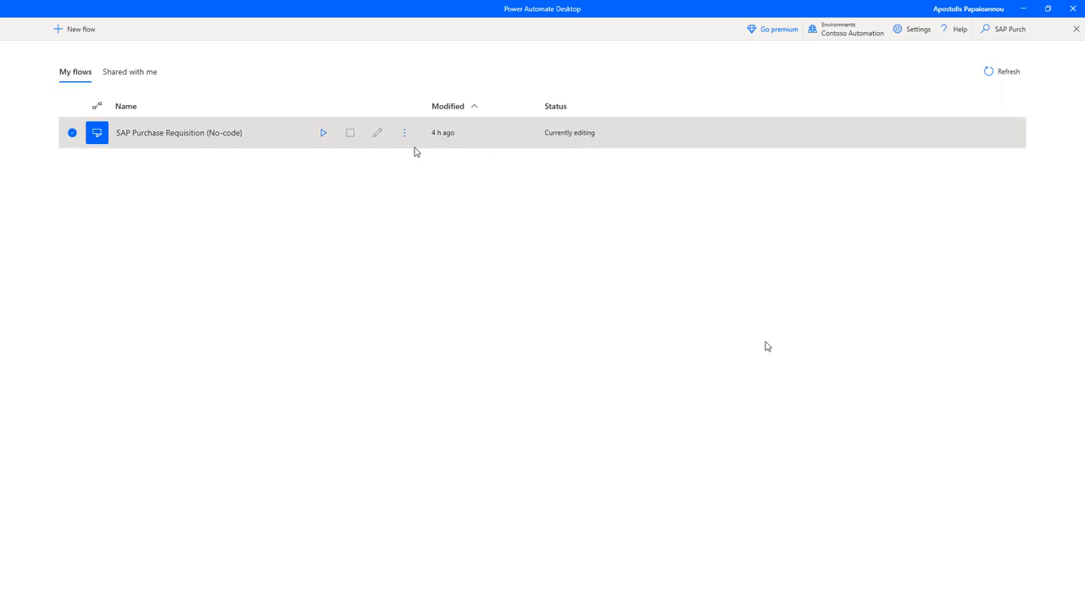
{"action": "double_click", "coordinate": [178, 132]}
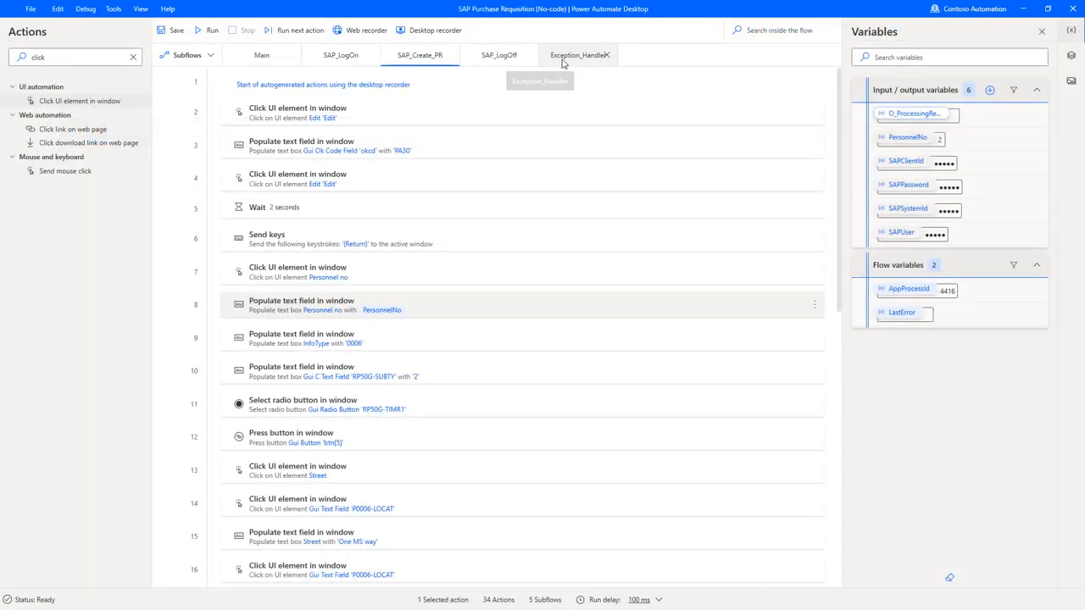
Open MainExceptionBlock's On block error settings in the Main subflow
{"action": "left_click", "coordinate": [580, 54]}
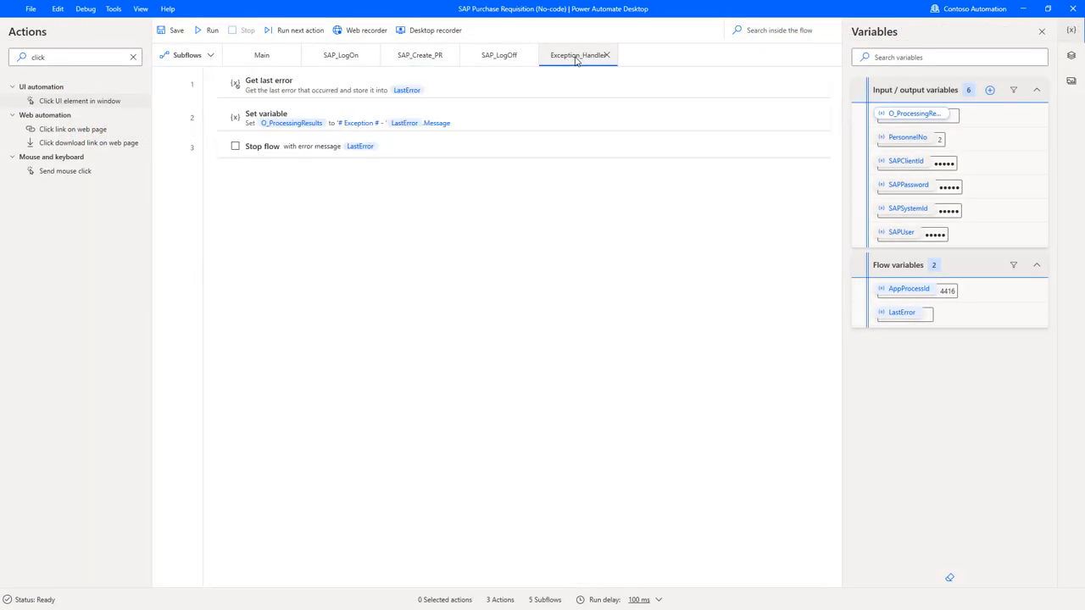
{"action": "left_click", "coordinate": [261, 55]}
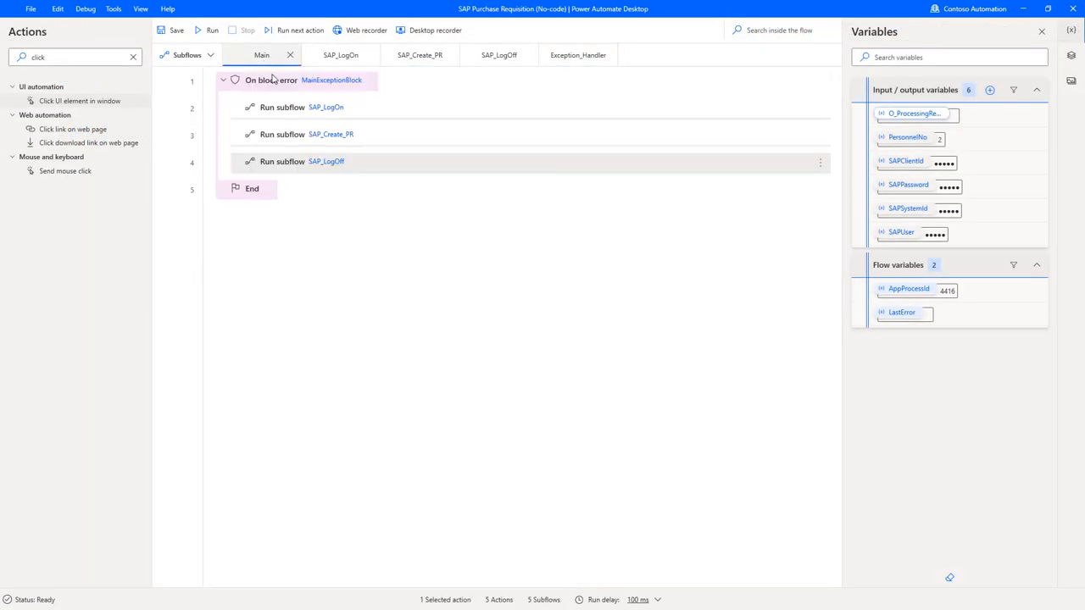
{"action": "left_click", "coordinate": [271, 80]}
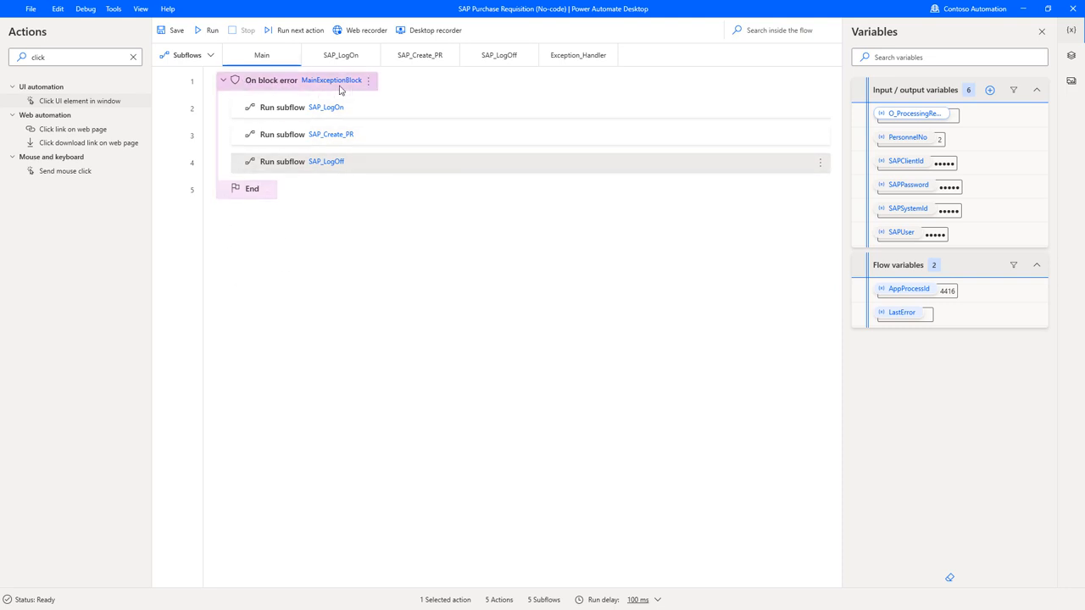
{"action": "mouse_move", "coordinate": [321, 101]}
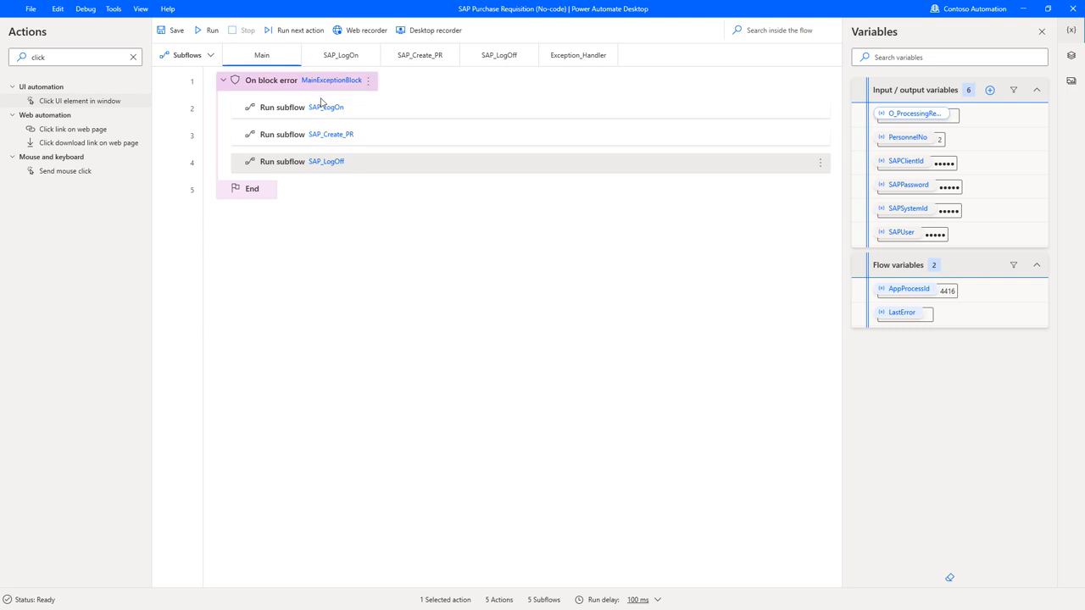
{"action": "double_click", "coordinate": [271, 79]}
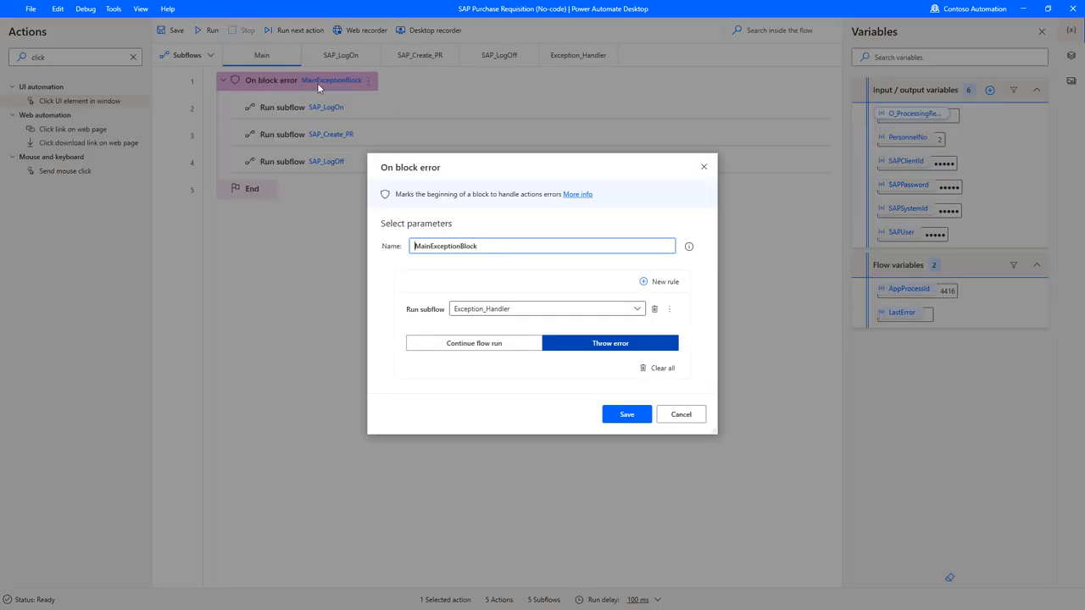
{"action": "mouse_move", "coordinate": [545, 301]}
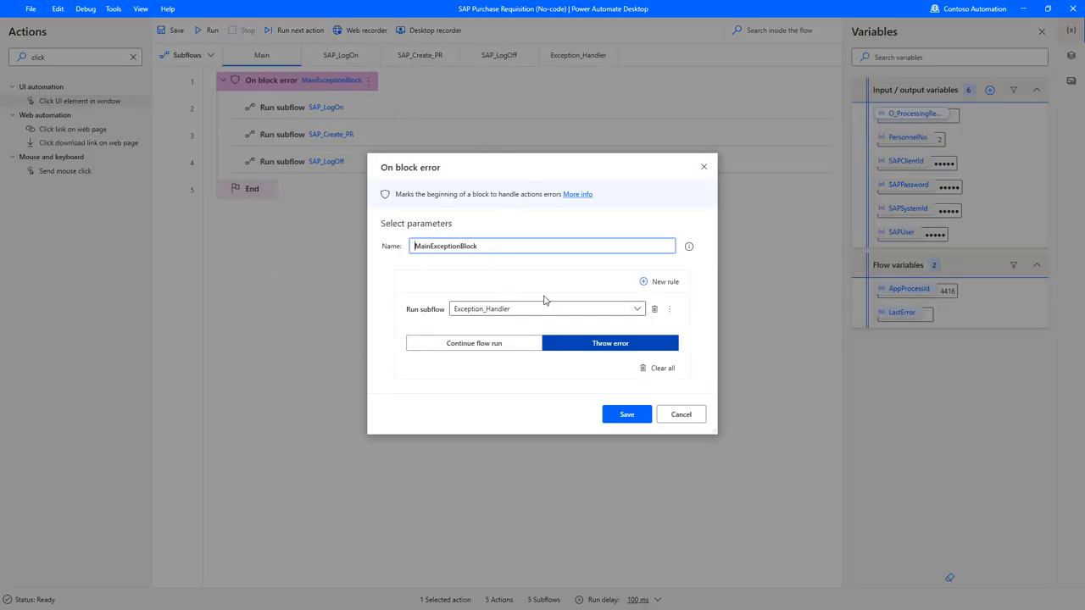
{"action": "mouse_move", "coordinate": [608, 307]}
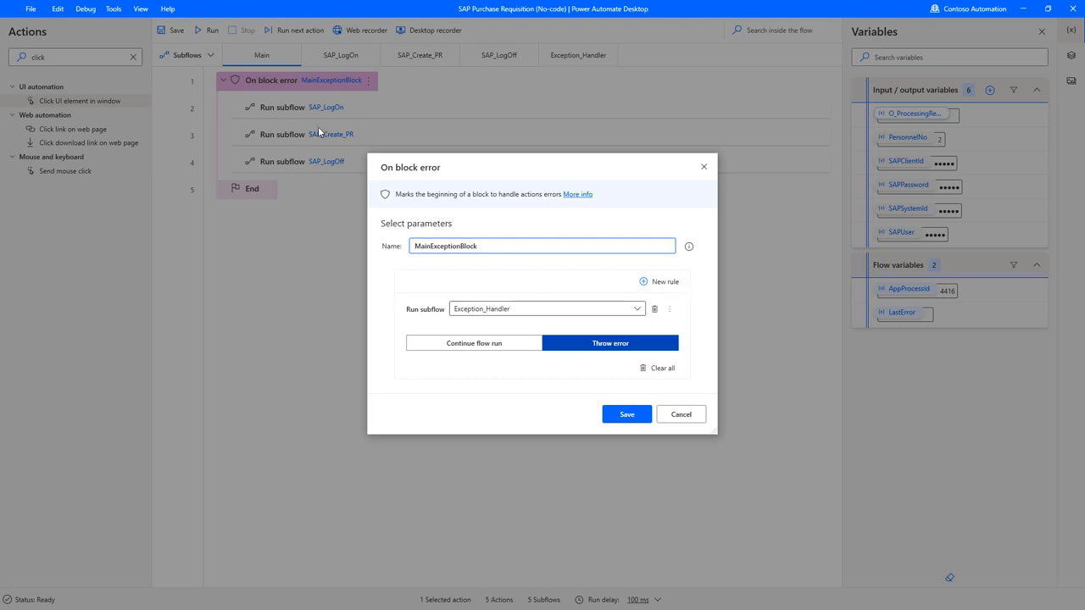
{"action": "mouse_move", "coordinate": [433, 314]}
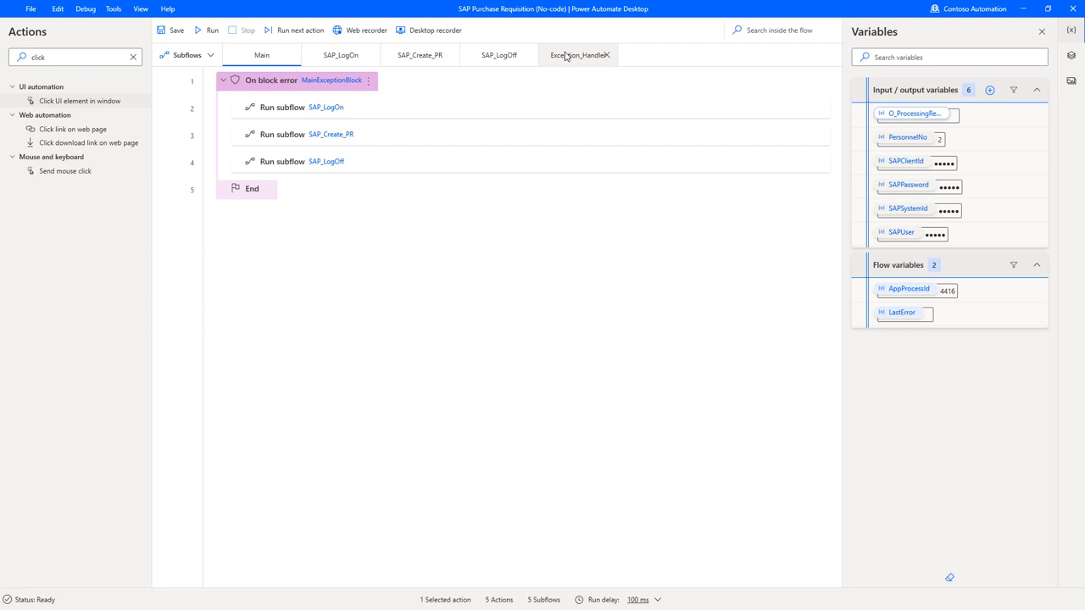
In Exception_Handler, inspect Set variable's LastError.Message value, then view Stop flow settings
{"action": "left_click", "coordinate": [578, 55]}
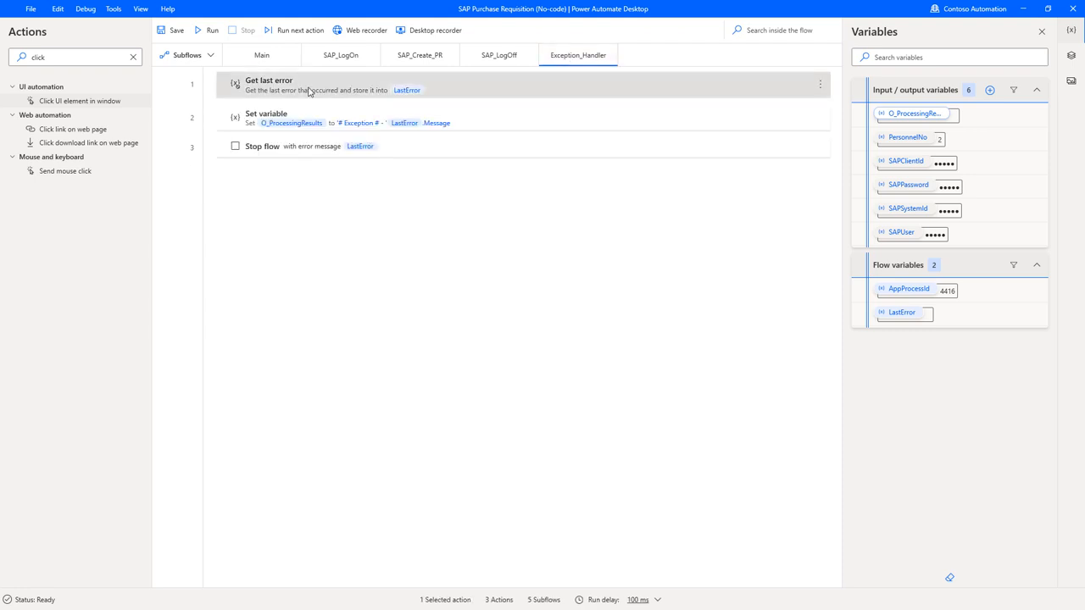
{"action": "mouse_move", "coordinate": [396, 91]}
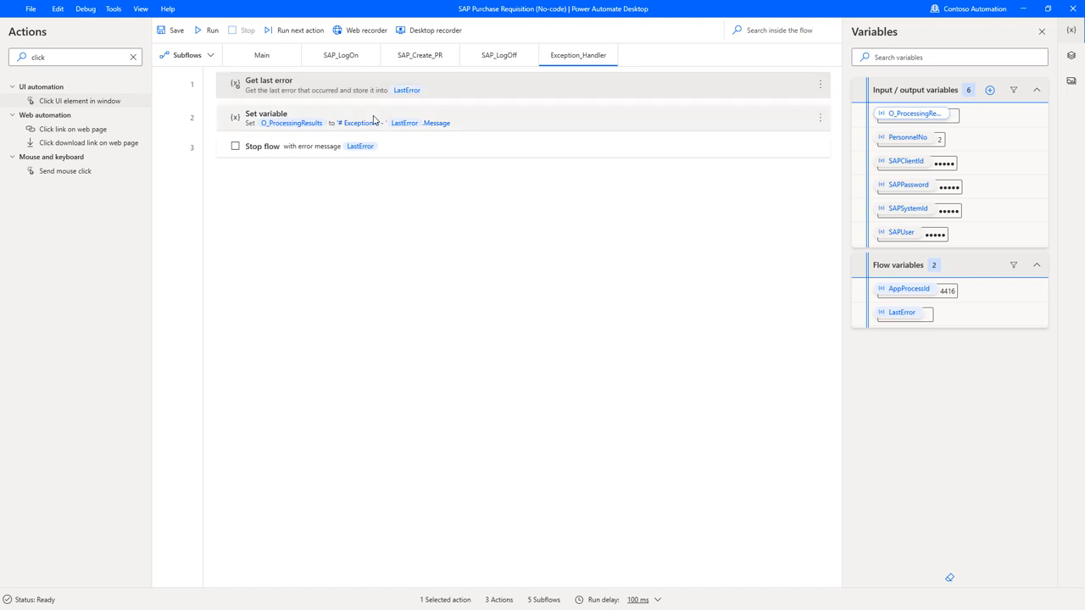
{"action": "double_click", "coordinate": [266, 118]}
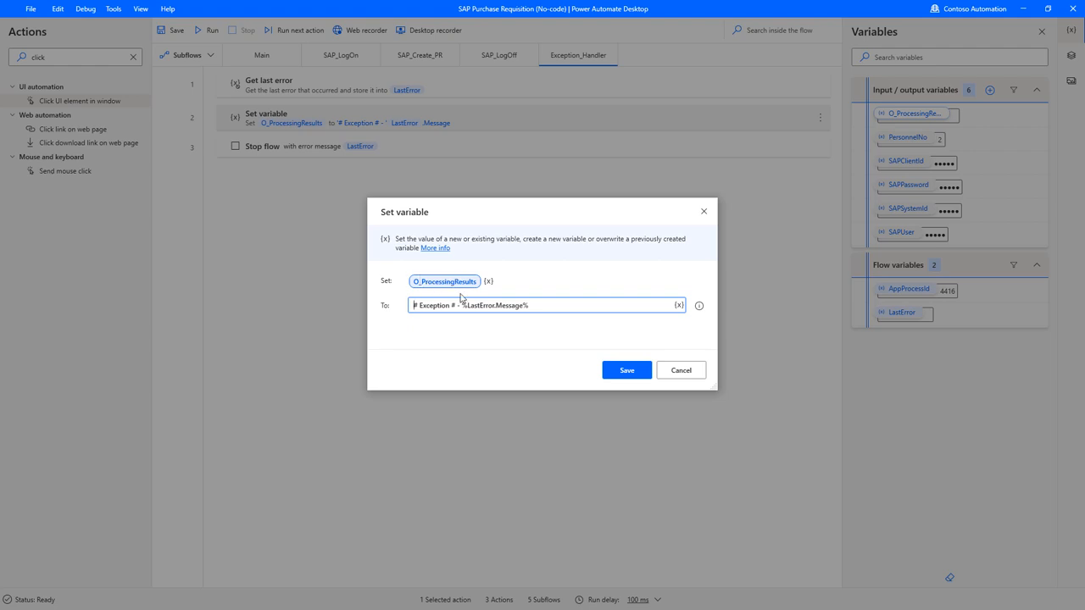
{"action": "double_click", "coordinate": [496, 305]}
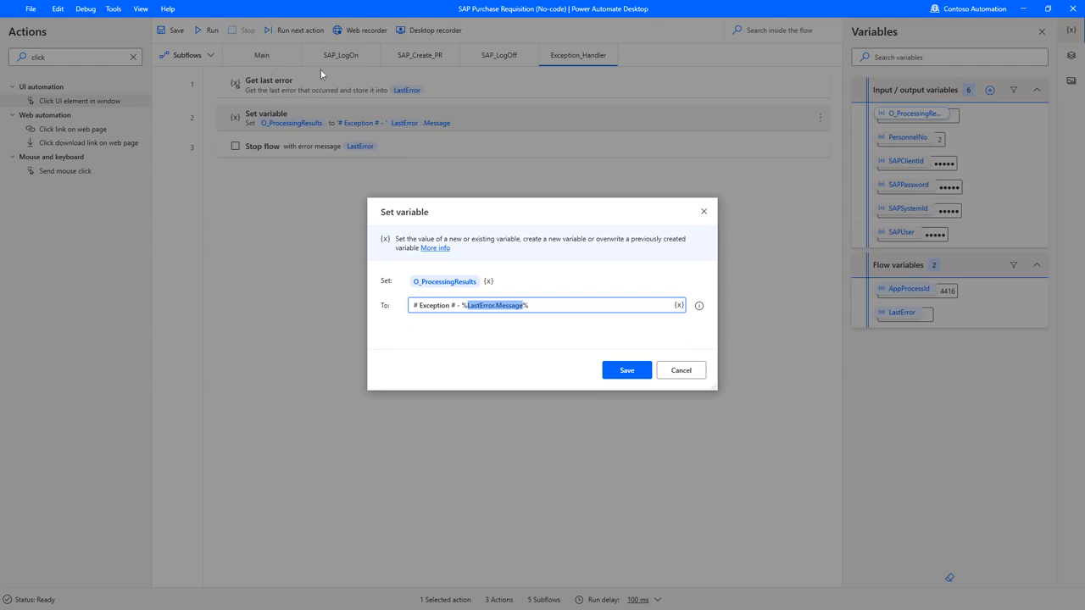
{"action": "mouse_move", "coordinate": [337, 89]}
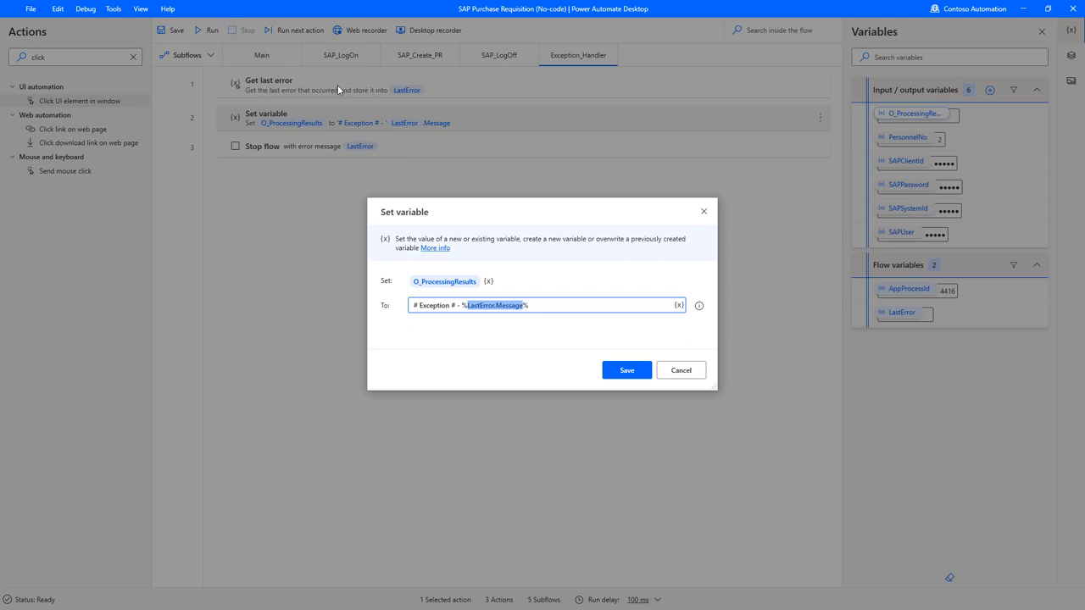
{"action": "left_click", "coordinate": [627, 369]}
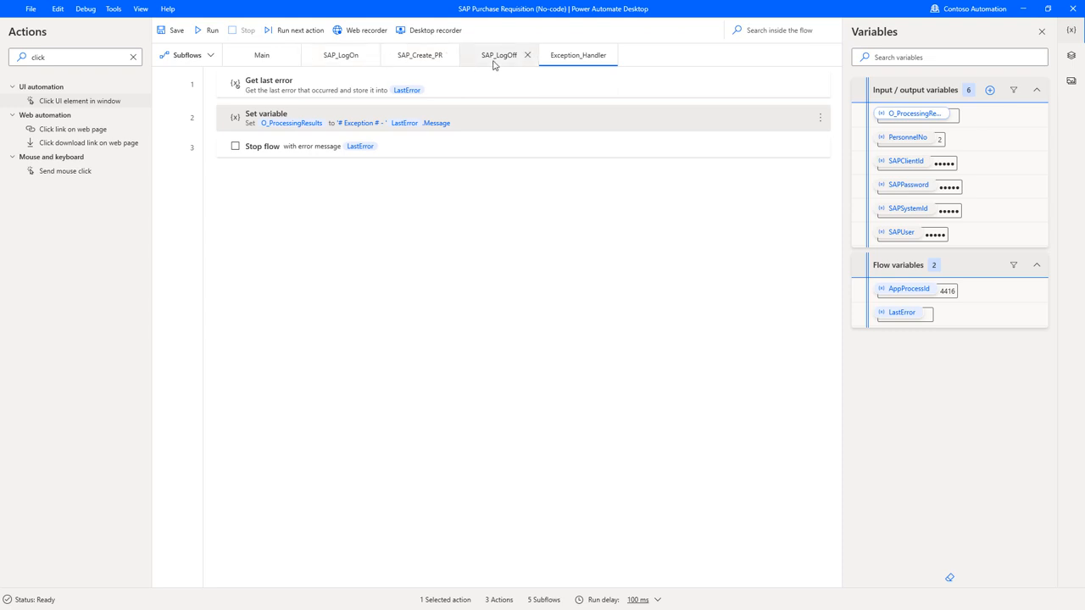
{"action": "mouse_move", "coordinate": [324, 153]}
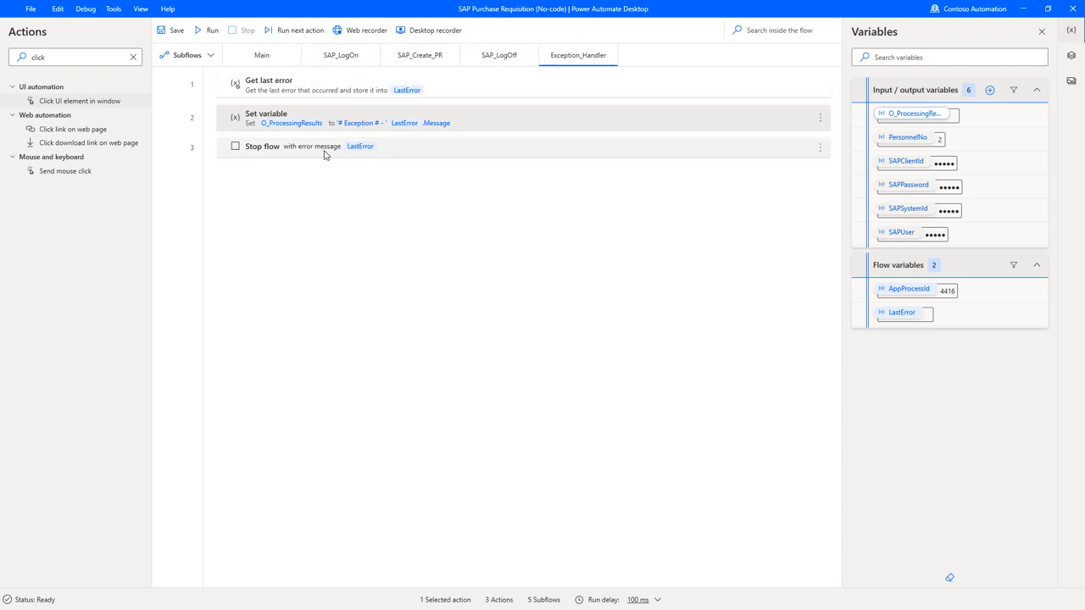
{"action": "double_click", "coordinate": [262, 145]}
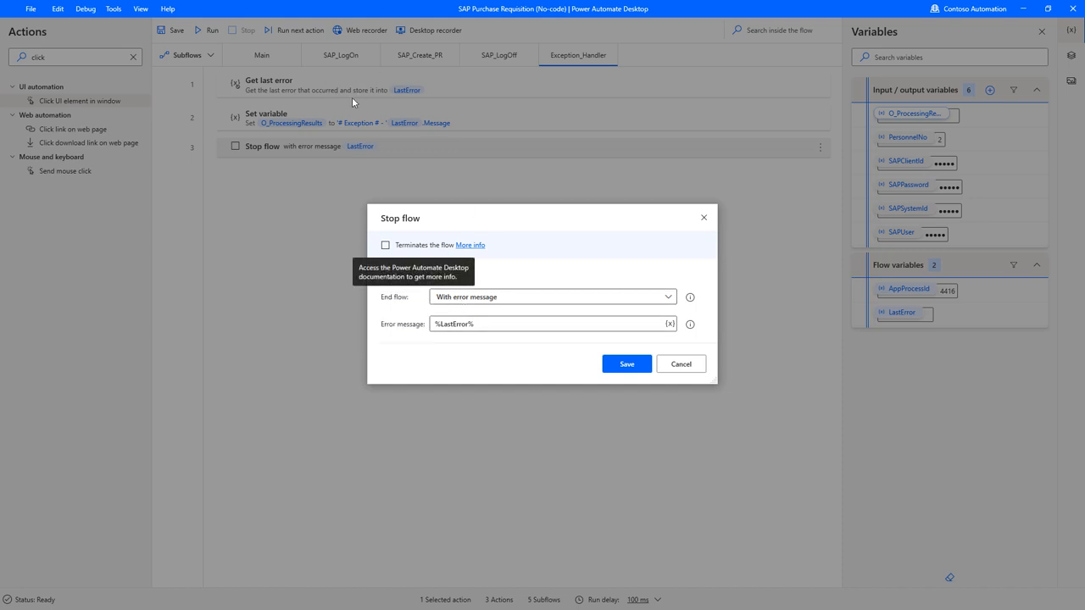
{"action": "mouse_move", "coordinate": [431, 90]}
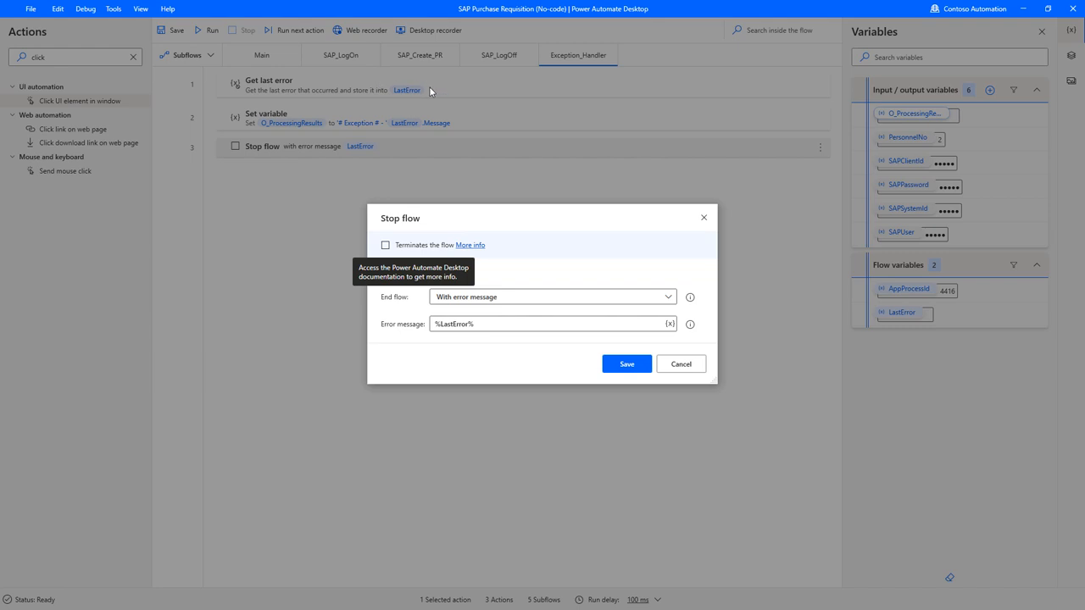